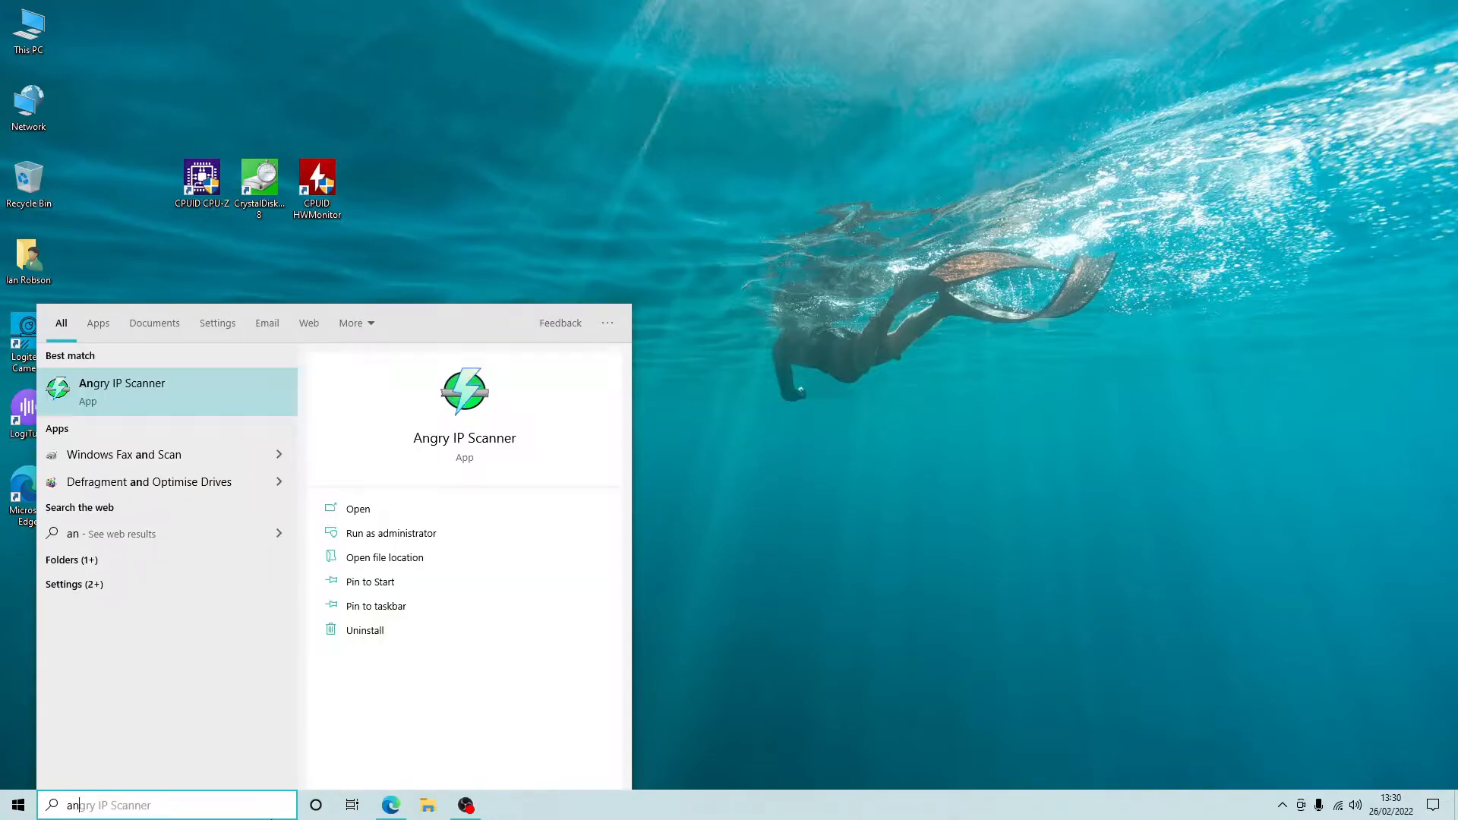
Launch Angry IP Scanner to scan 192.168.10.0–255, finding the switch at 192.168.10.92.
{"action": "left_click", "coordinate": [356, 509]}
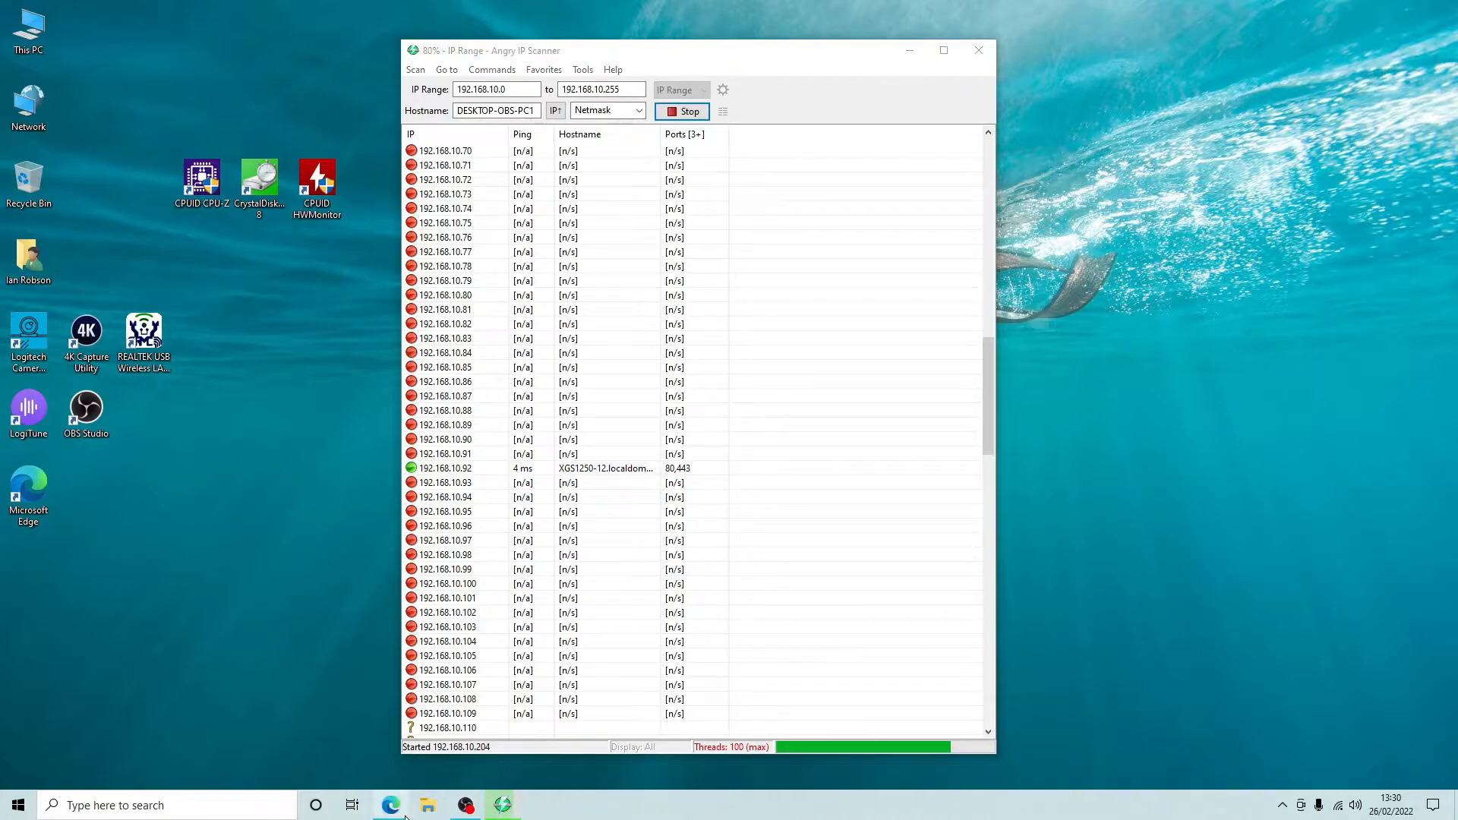
Browse to the switch's web page and sign in with the default password.
{"action": "left_click", "coordinate": [391, 805]}
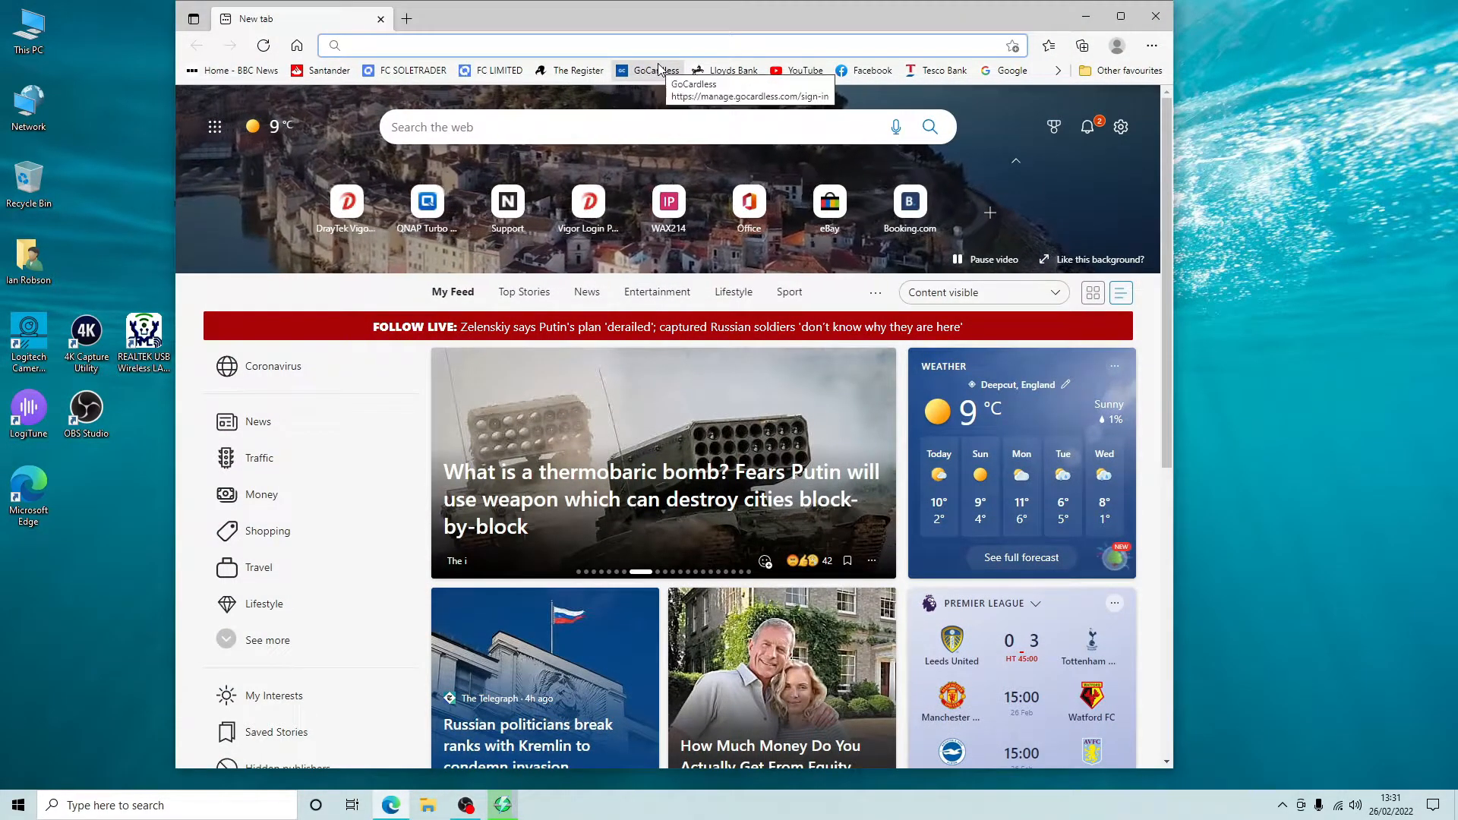
{"action": "type", "text": "192.168.10.241"}
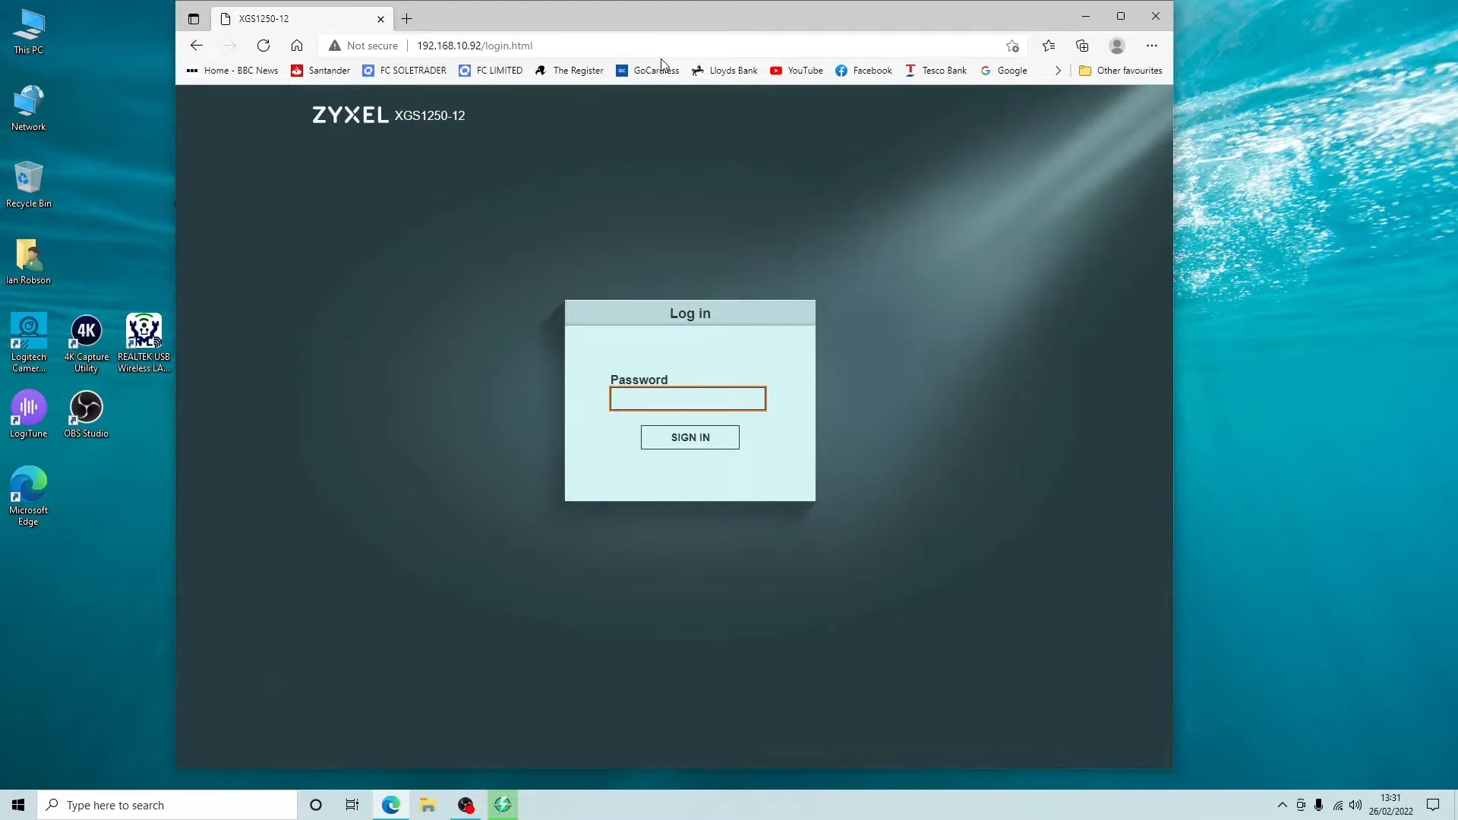
{"action": "type", "text": "••"}
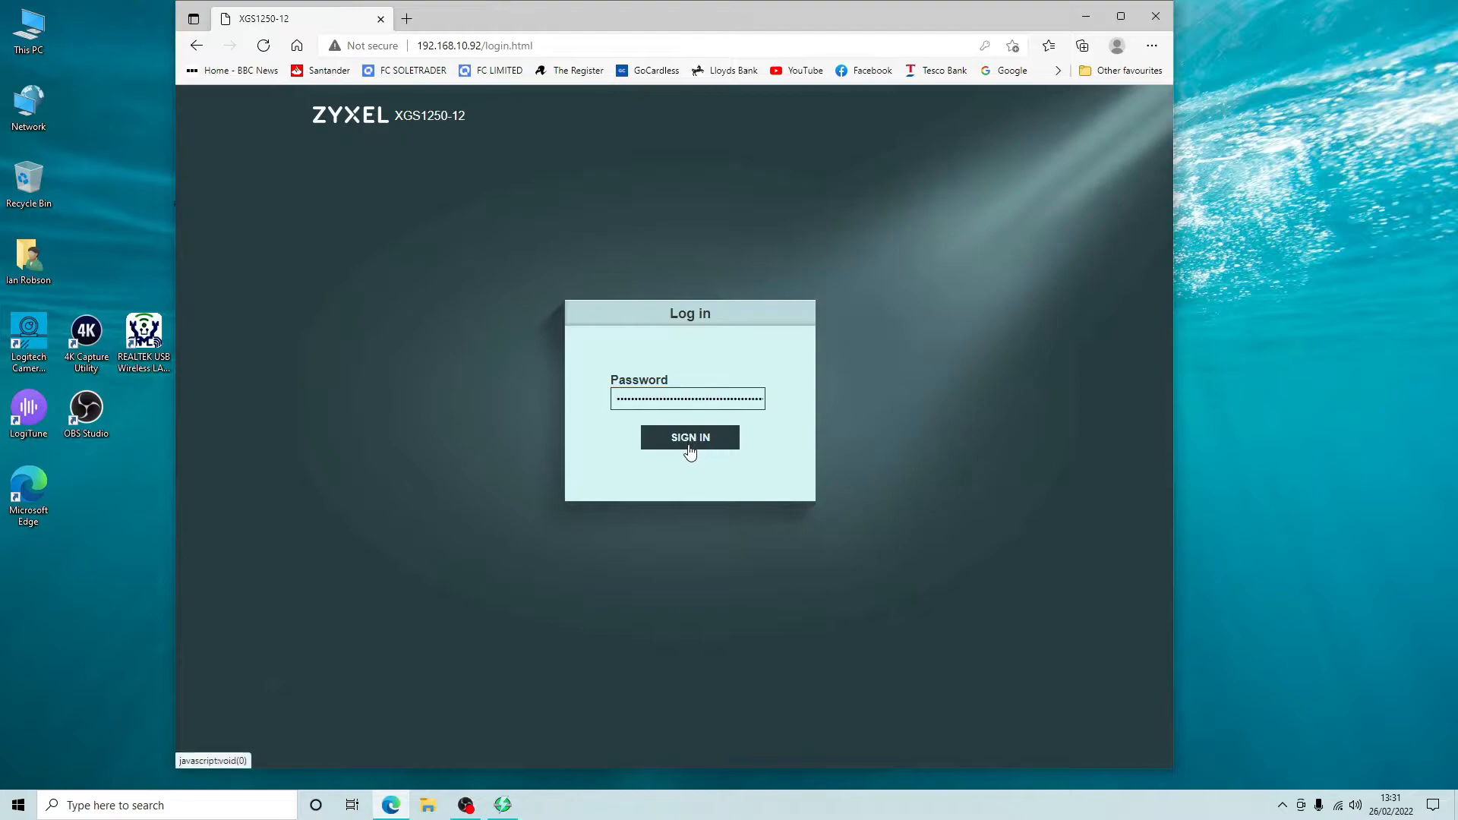
{"action": "left_click", "coordinate": [689, 438]}
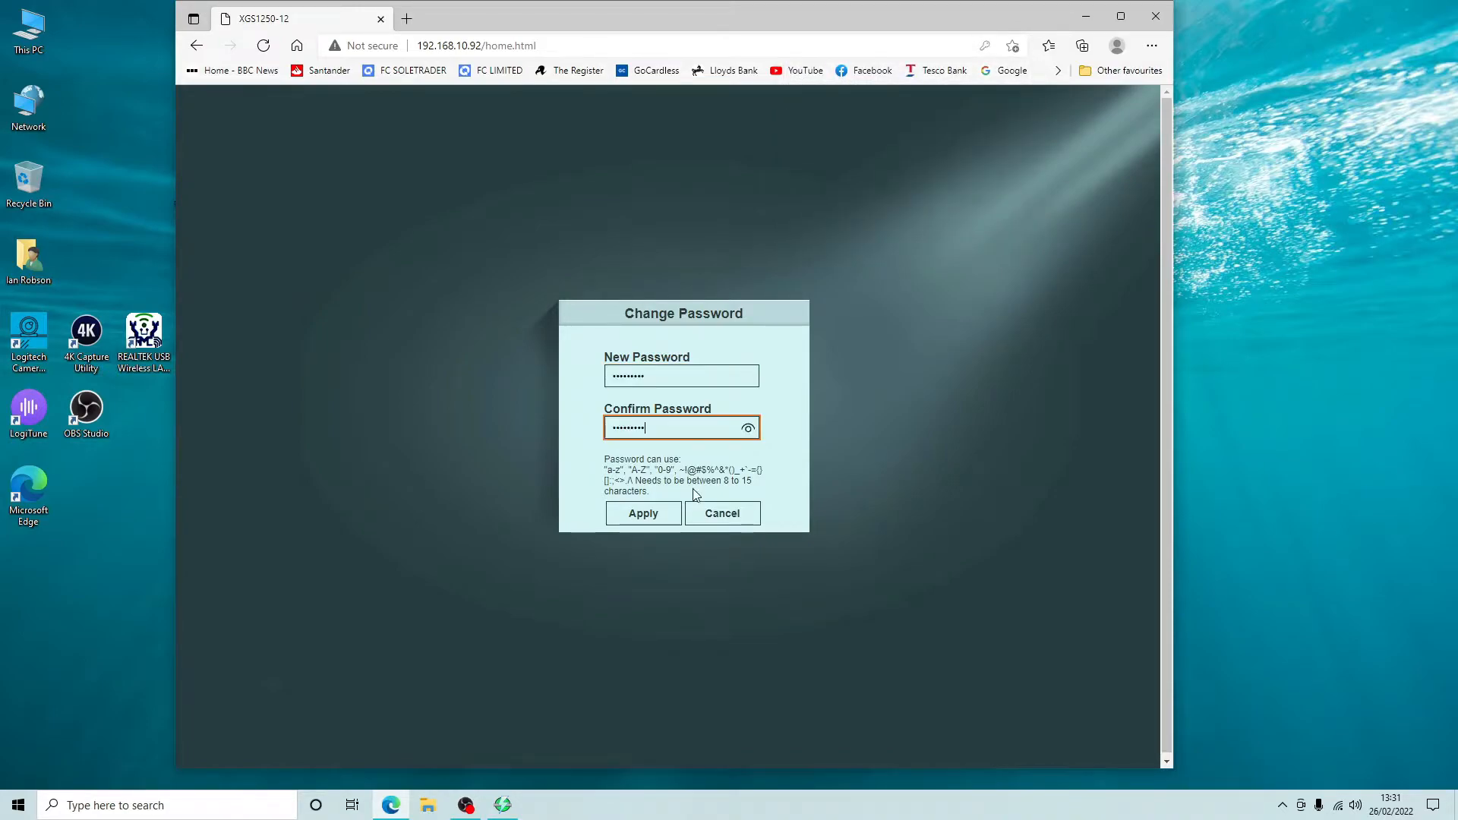
Apply a new switch password, decline Edge's save offer, and enter it at the login prompt.
{"action": "left_click", "coordinate": [643, 514]}
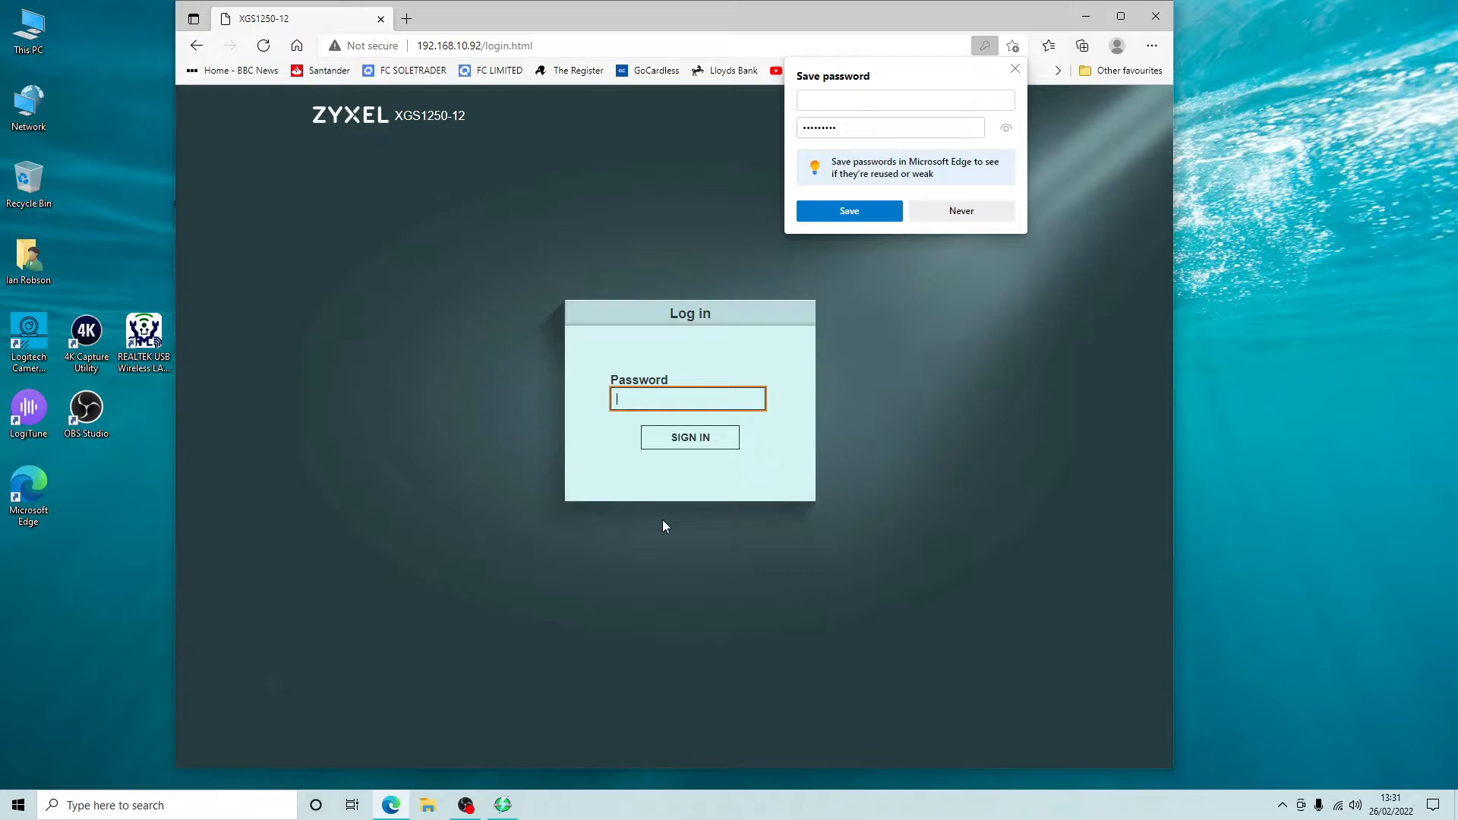
{"action": "left_click", "coordinate": [960, 210]}
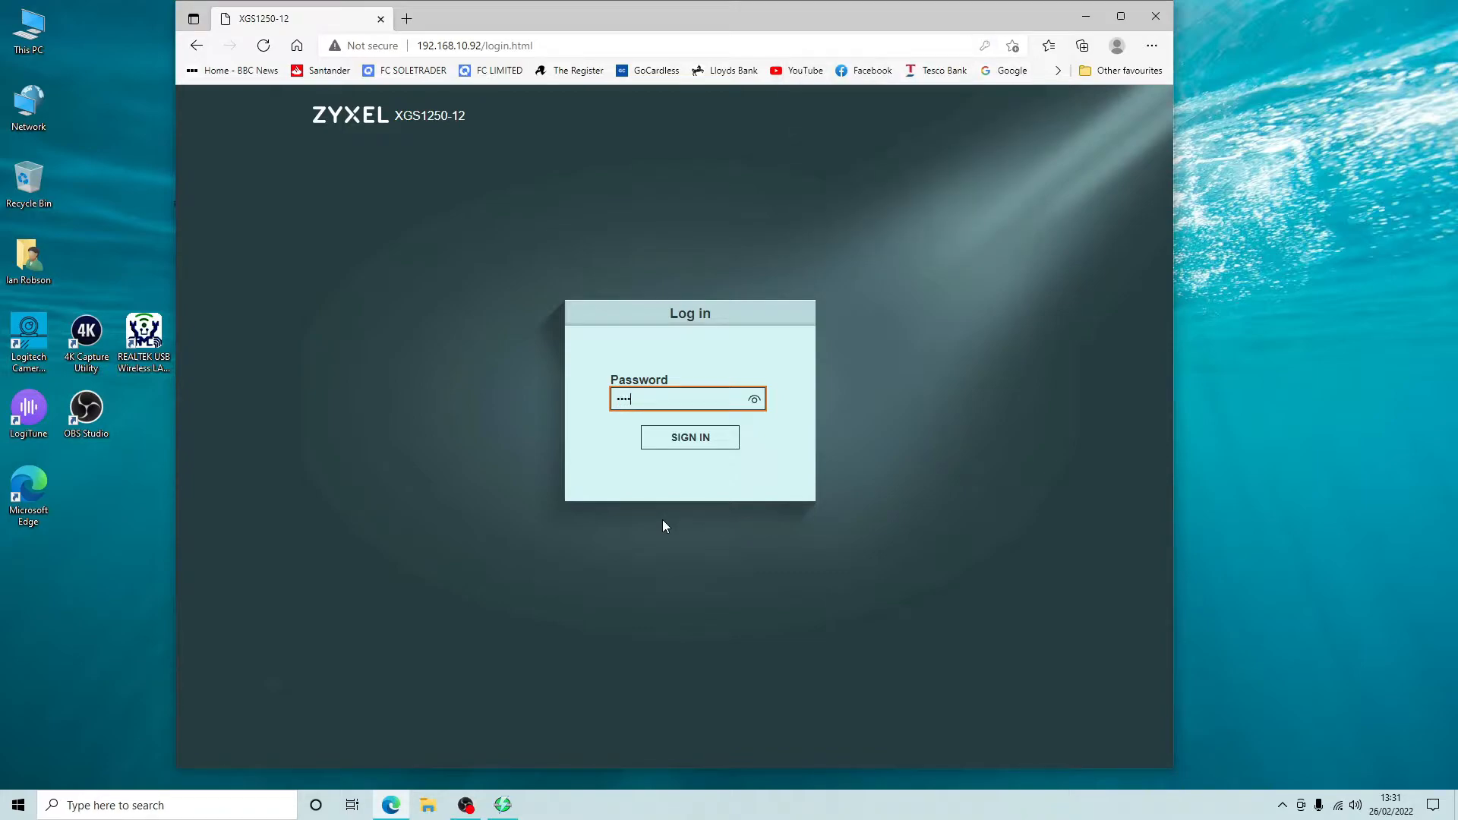
{"action": "type", "text": "password"}
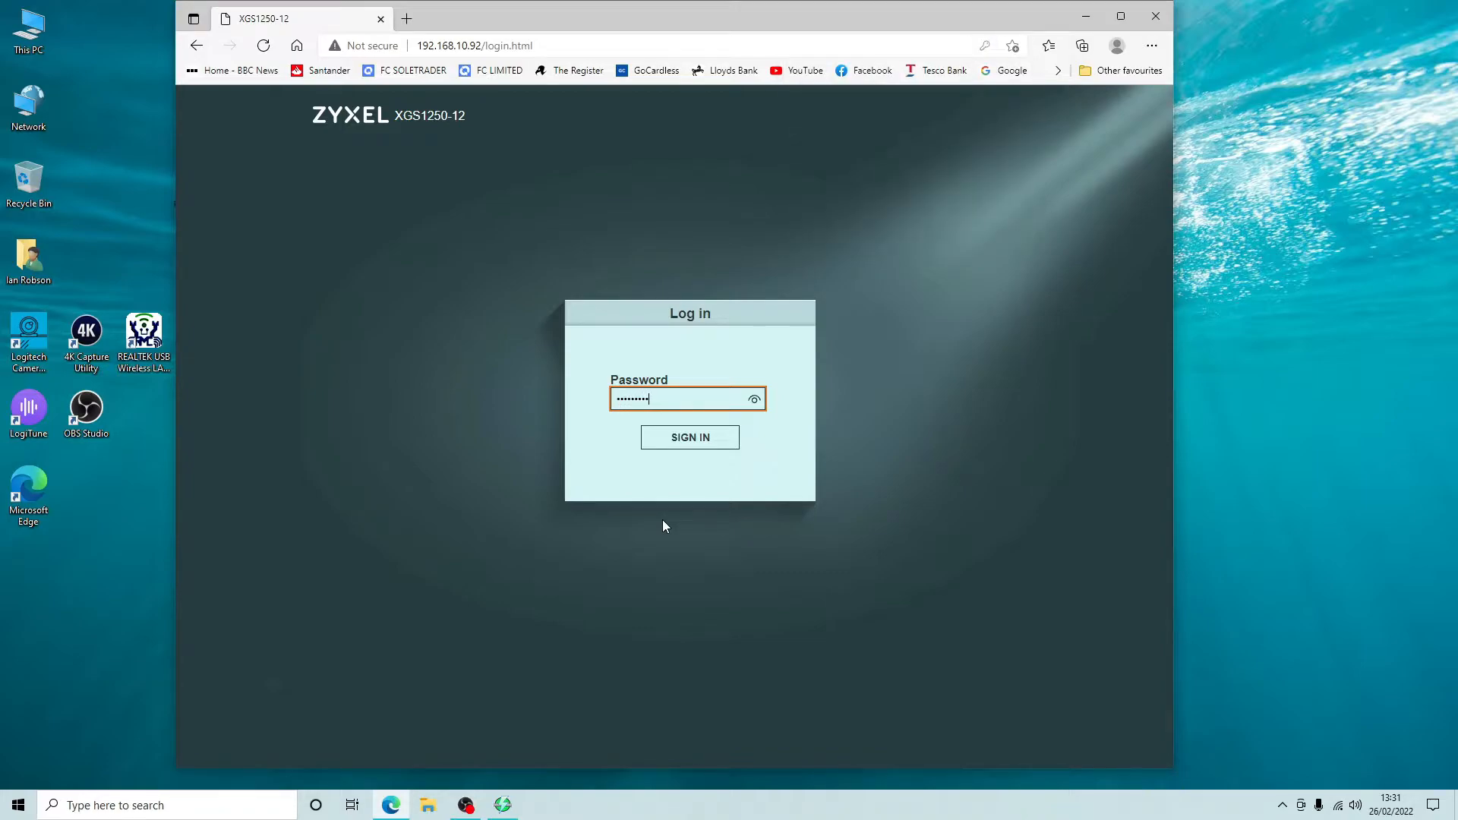
Sign in with the new password and review Per Port Status, port 1 linked at 1 Gbps.
{"action": "left_click", "coordinate": [689, 437]}
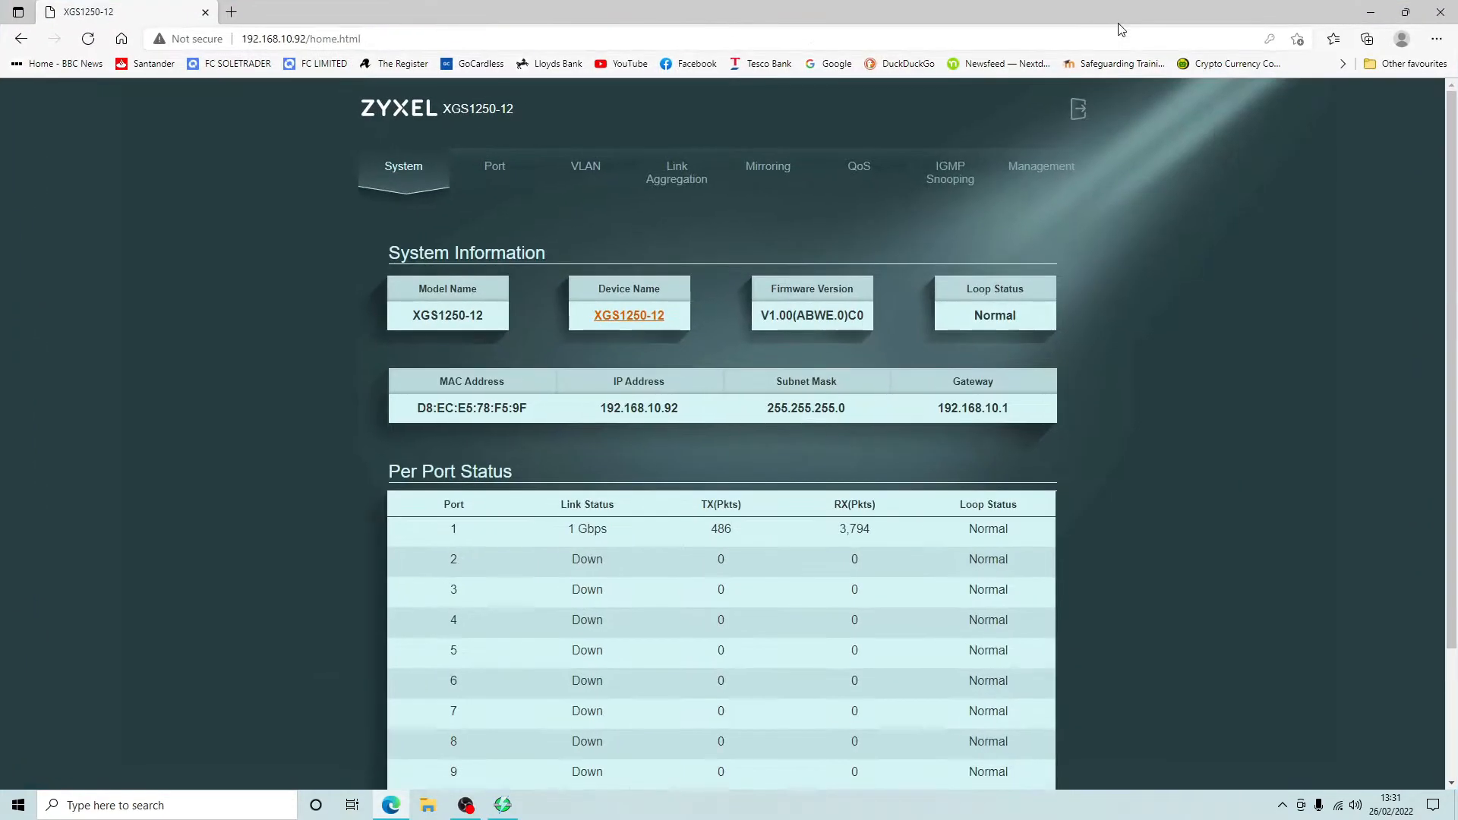
{"action": "scroll", "scroll_direction": "down", "scroll_amount": 3}
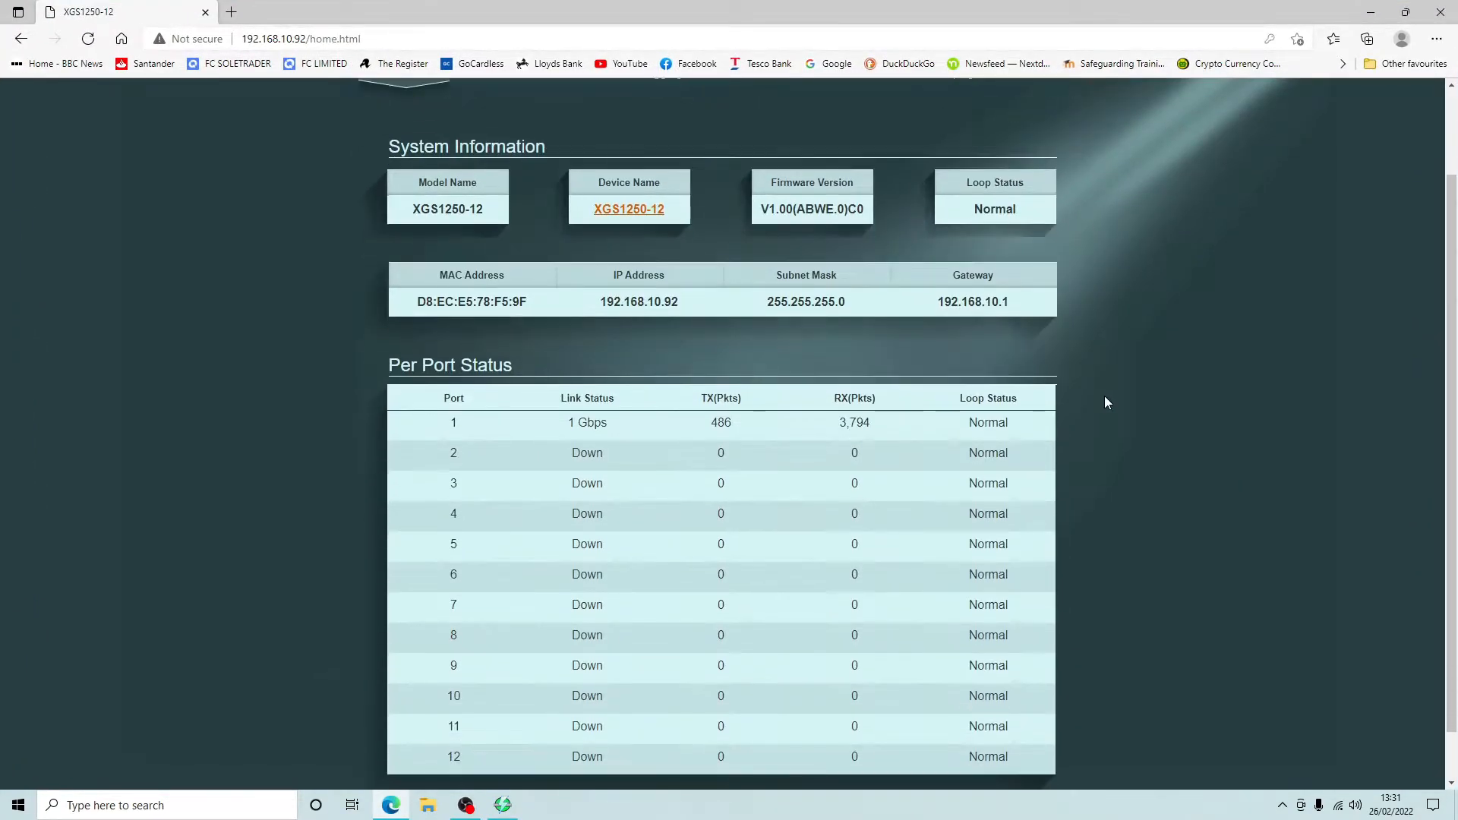
{"action": "scroll", "scroll_direction": "down", "scroll_amount": 3}
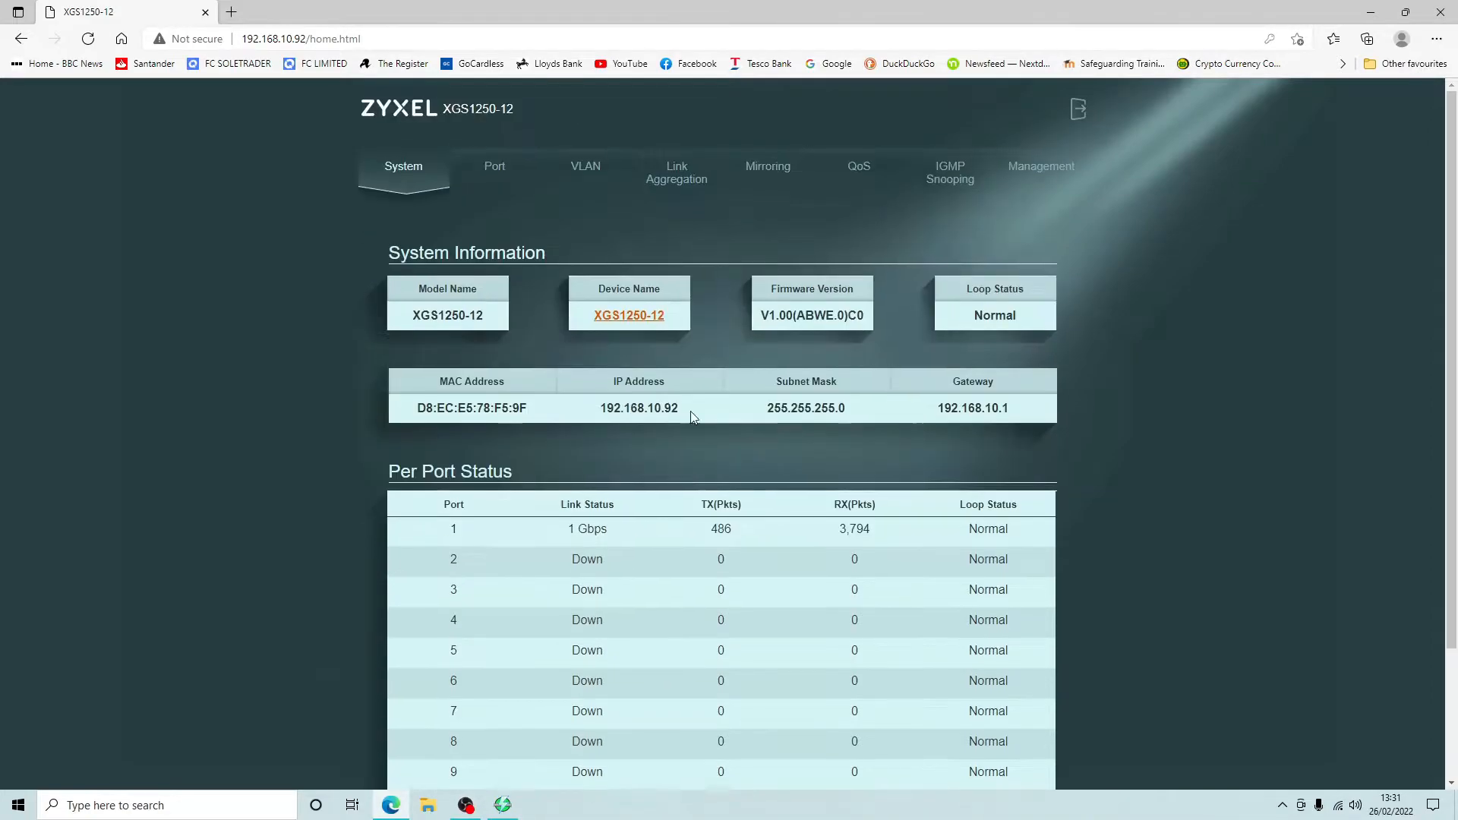
Review the Port page's storm control and per-port settings table.
{"action": "left_click", "coordinate": [494, 165]}
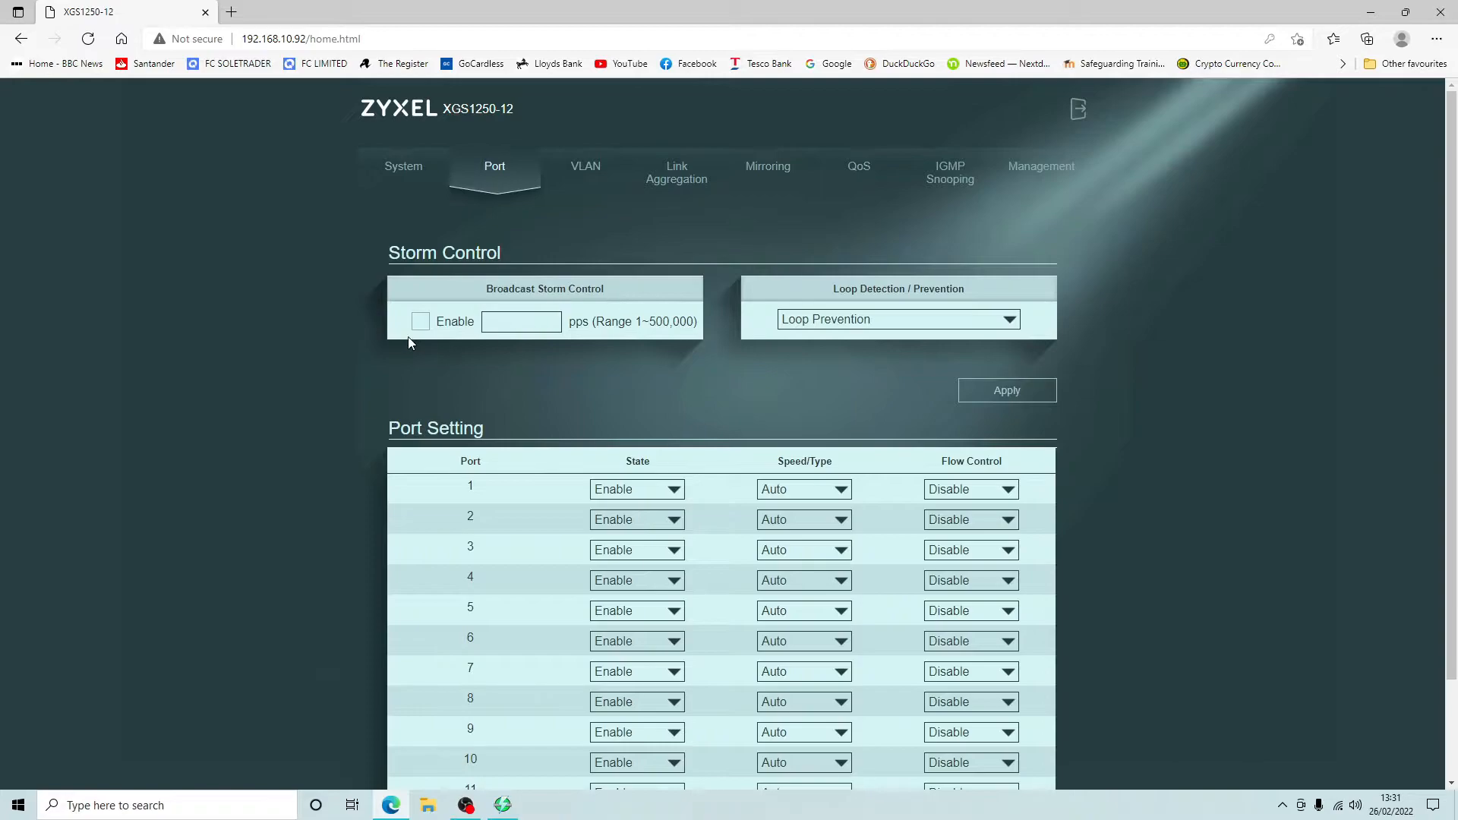
{"action": "left_click", "coordinate": [896, 319]}
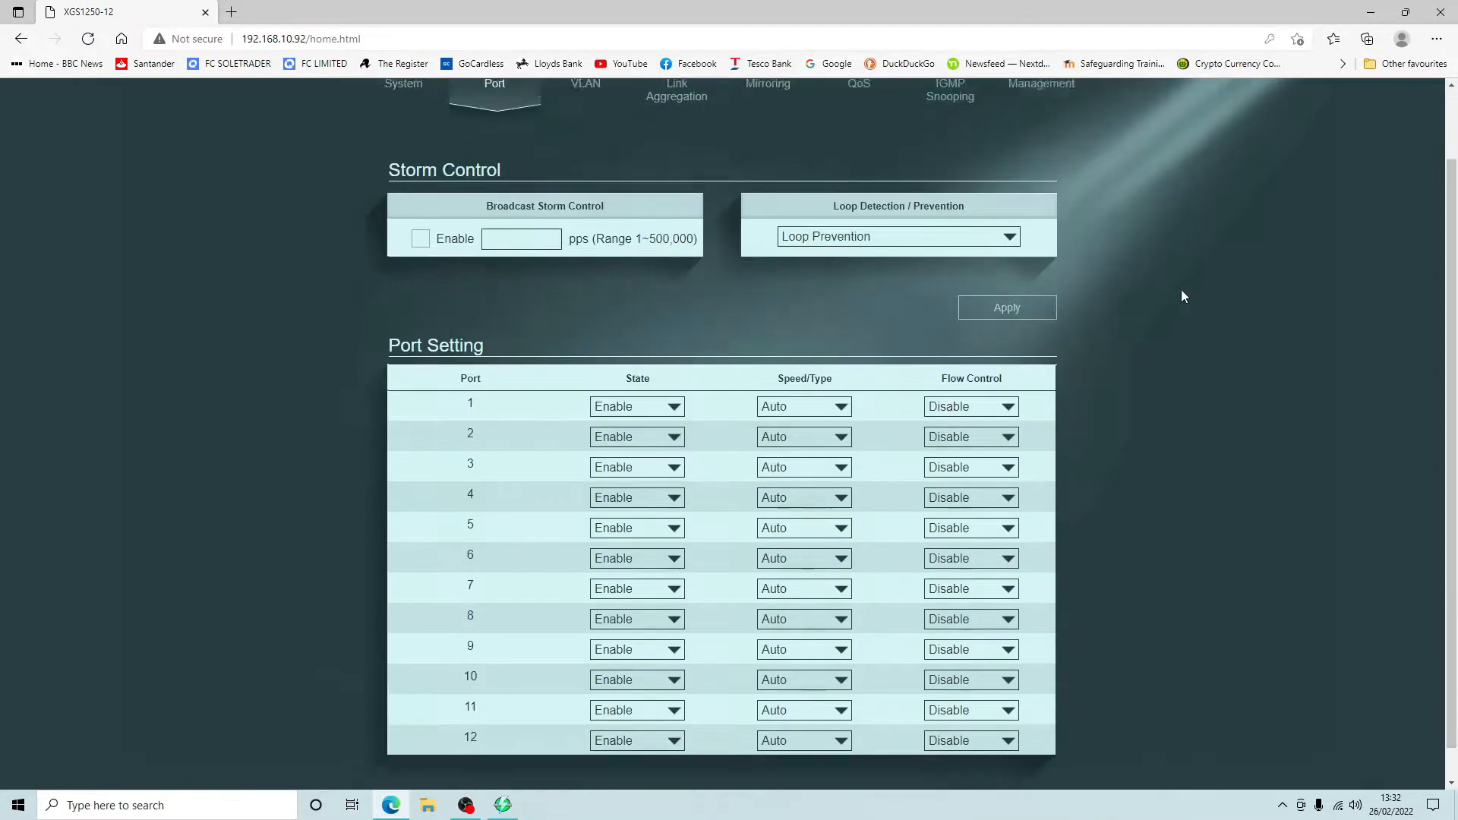
{"action": "scroll", "scroll_direction": "down", "scroll_amount": 3}
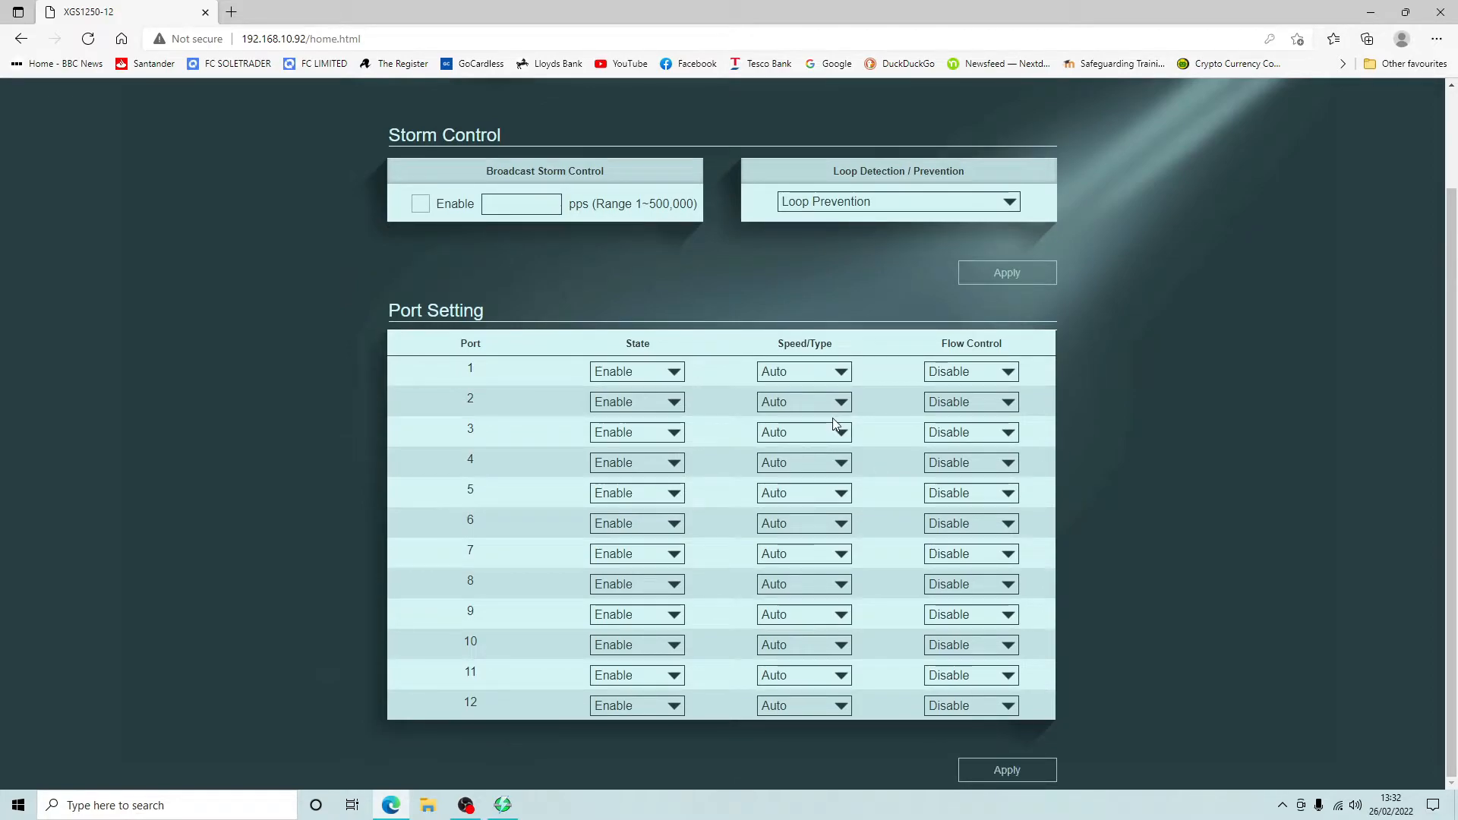
{"action": "mouse_move", "coordinate": [653, 372]}
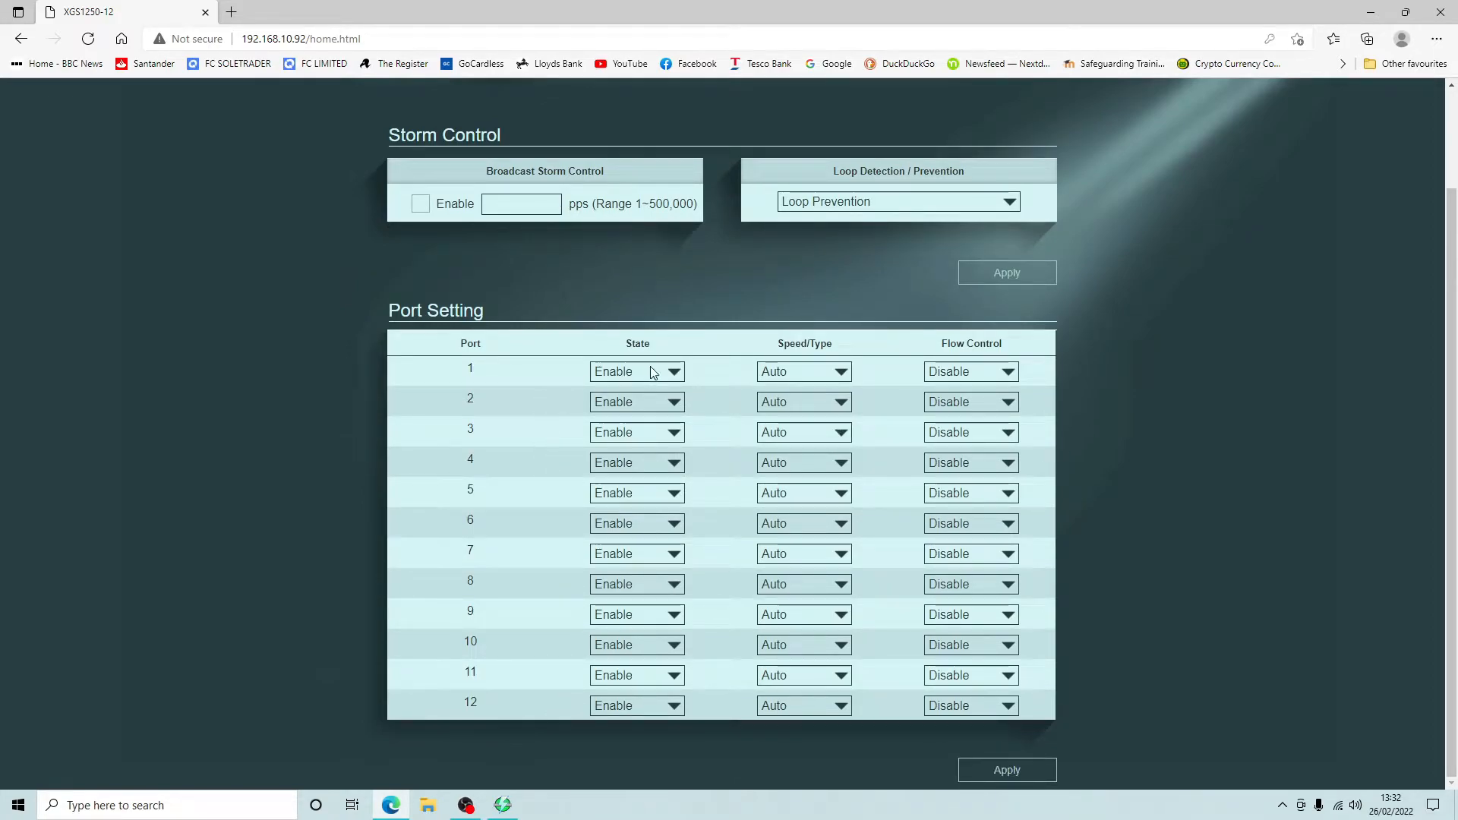
{"action": "mouse_move", "coordinate": [857, 375]}
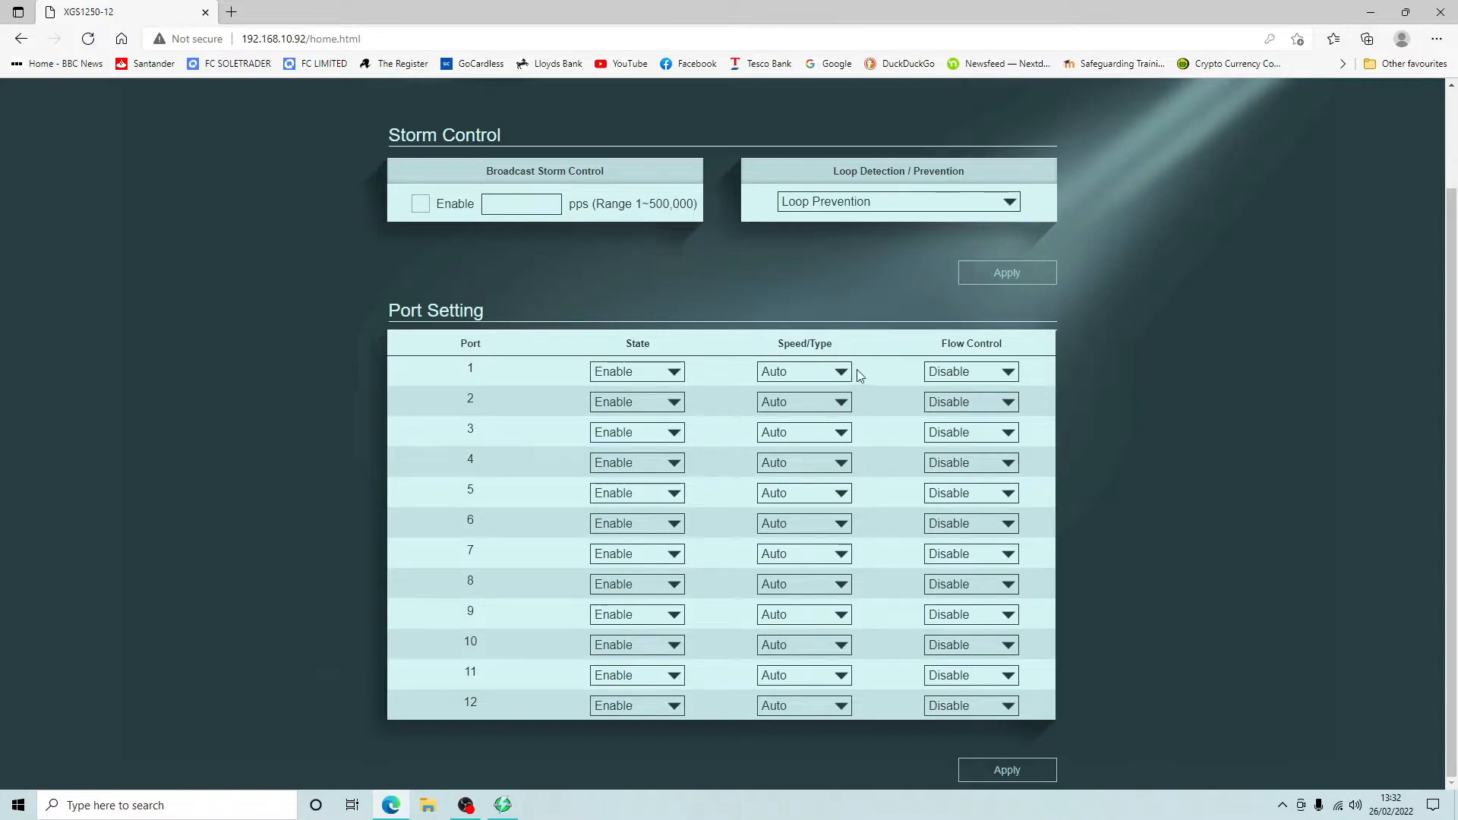
{"action": "mouse_move", "coordinate": [884, 503]}
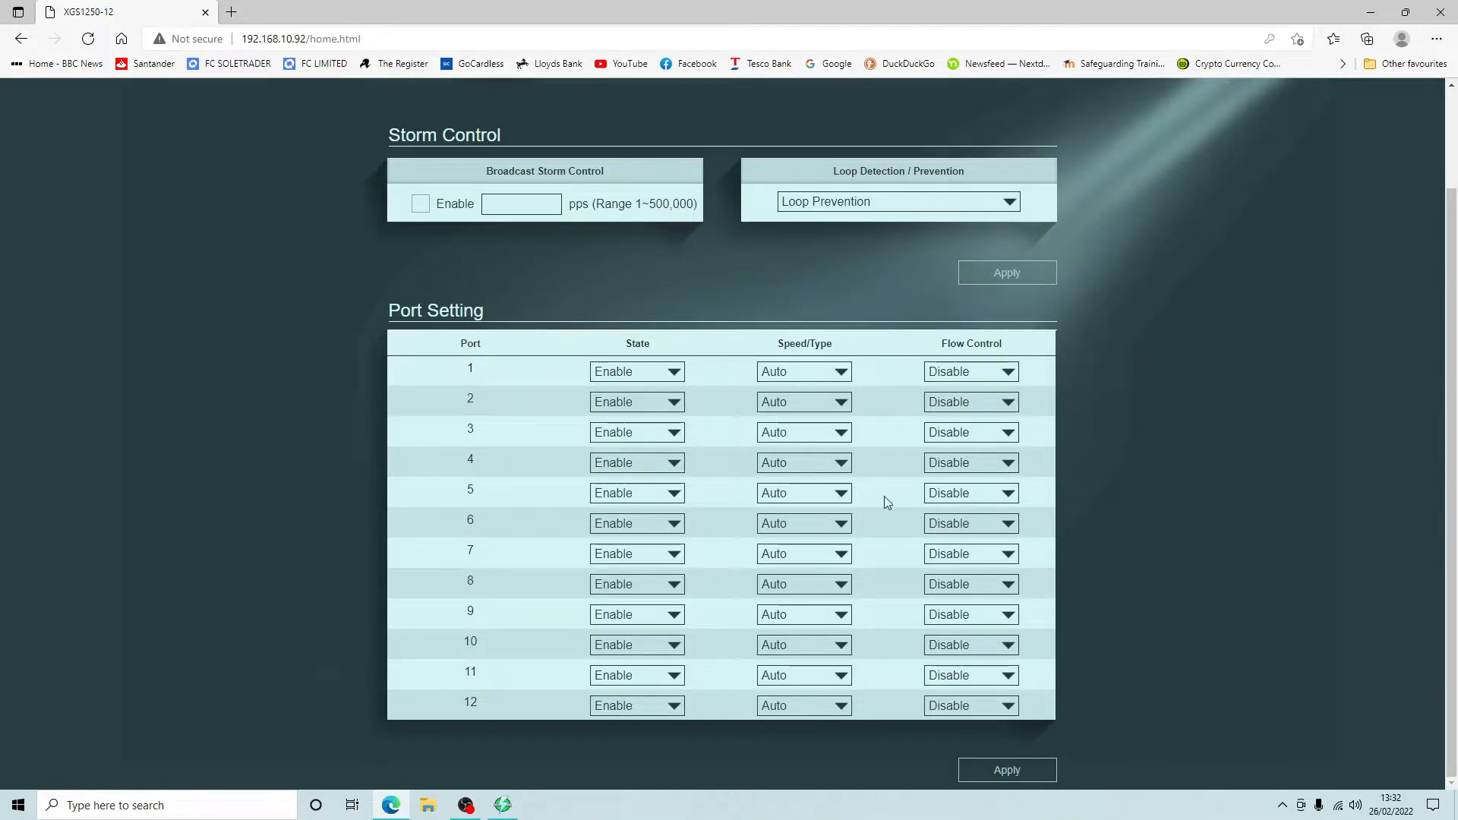
Review VLAN memberships (default VLAN 1 on all ports), then view Link Aggregation.
{"action": "left_click", "coordinate": [591, 172]}
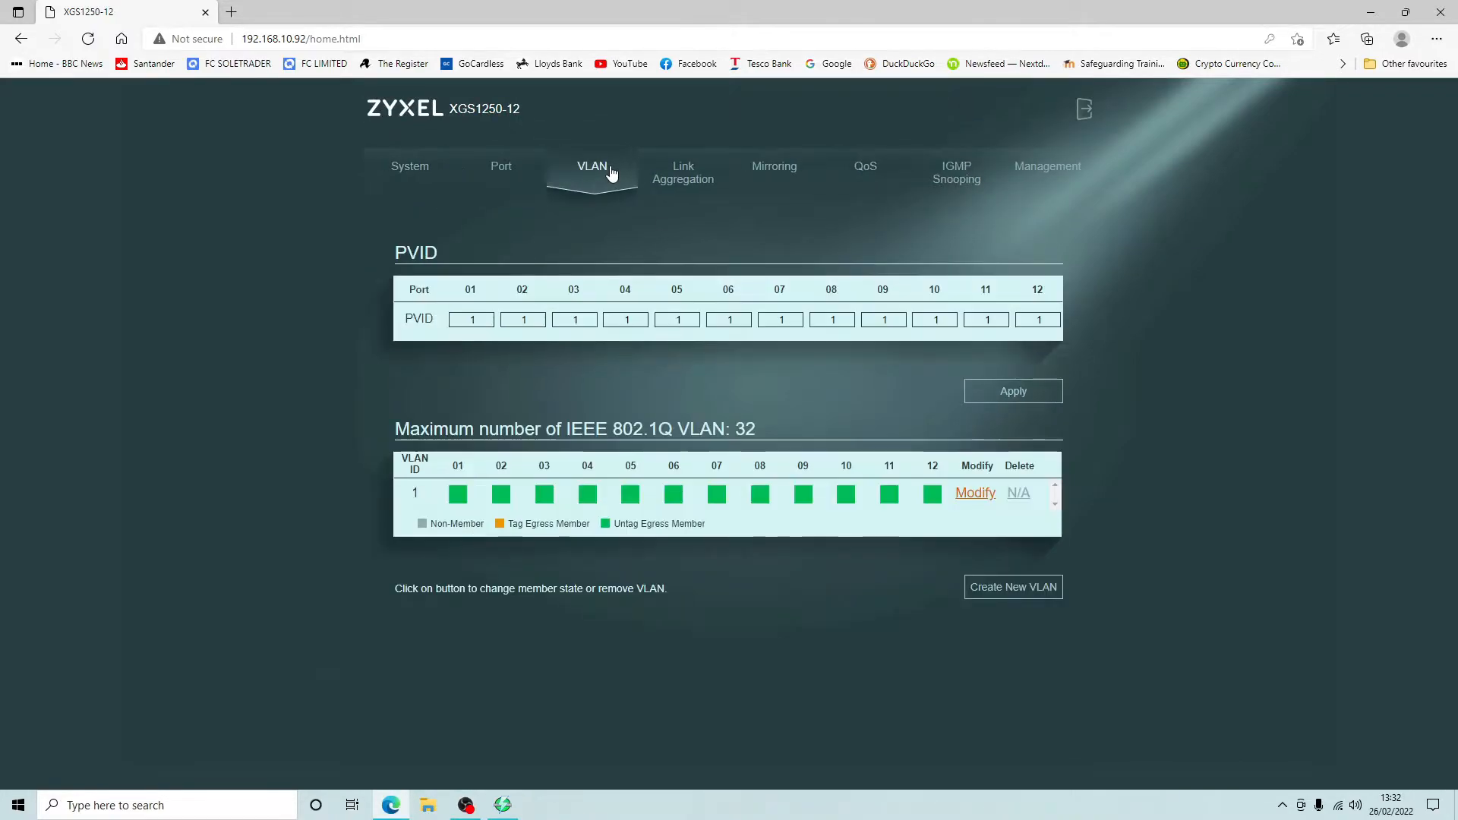
{"action": "mouse_move", "coordinate": [877, 478]}
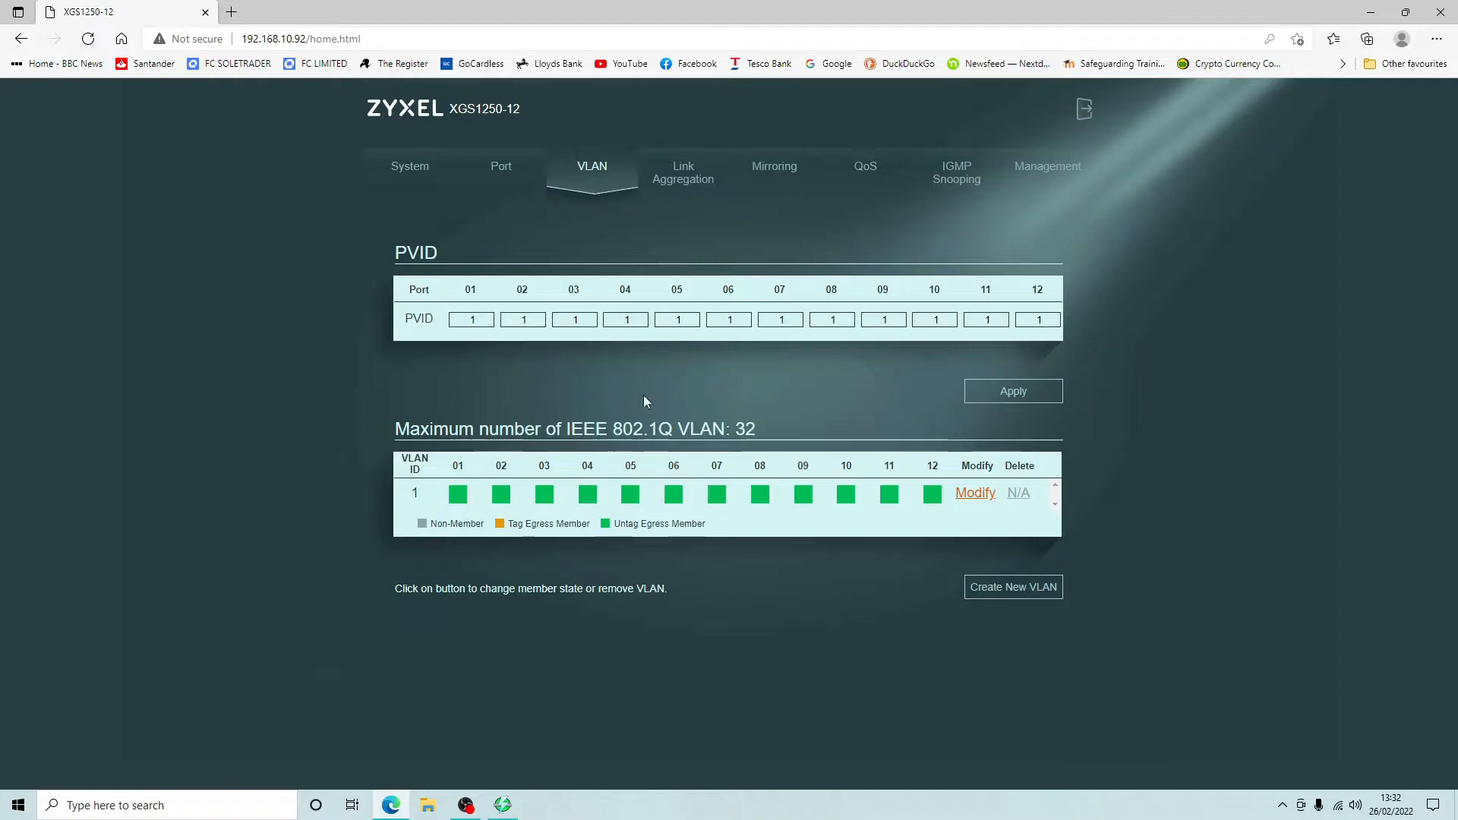
{"action": "mouse_move", "coordinate": [946, 361]}
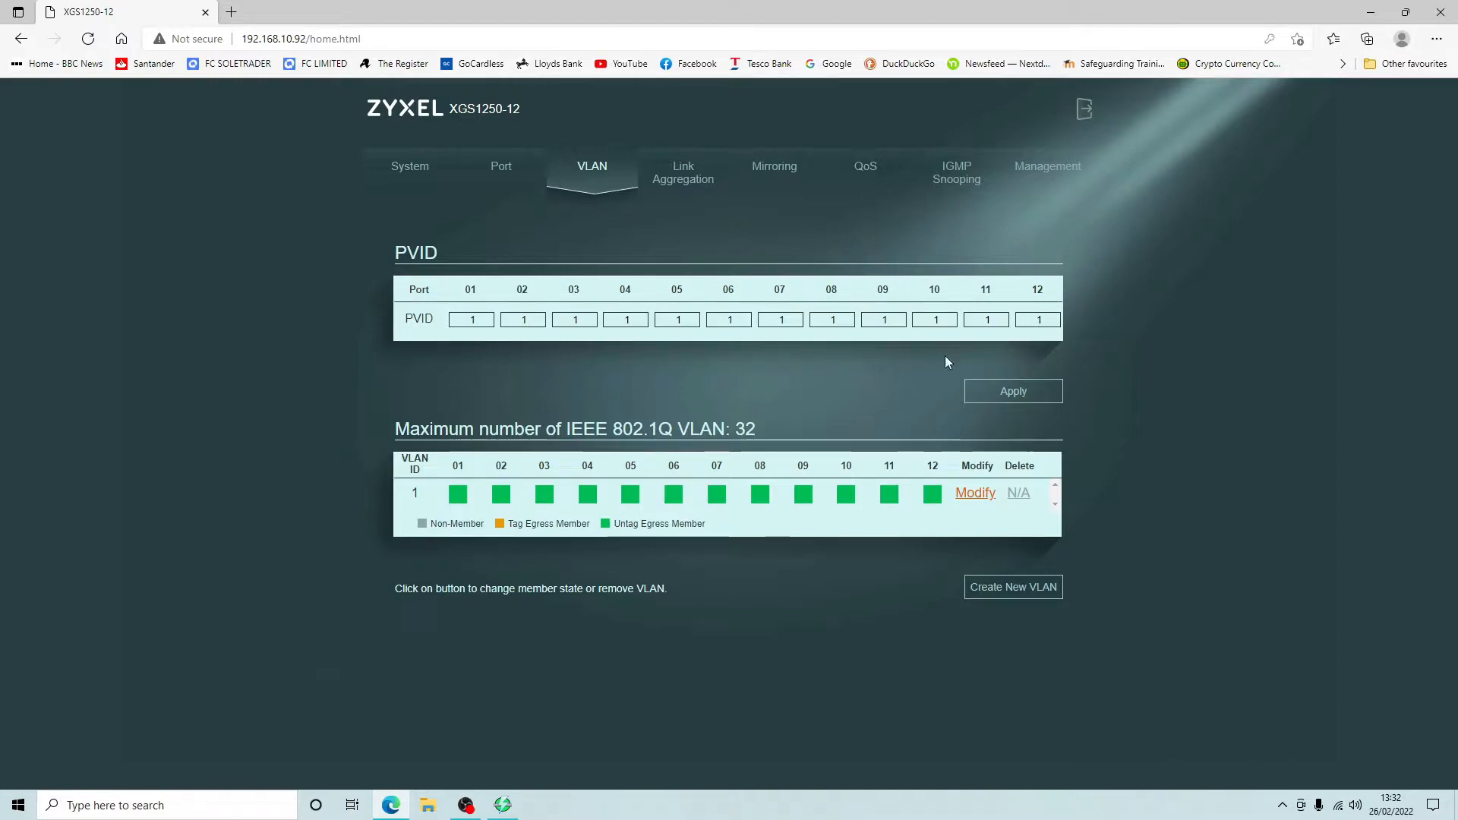
{"action": "mouse_move", "coordinate": [865, 401]}
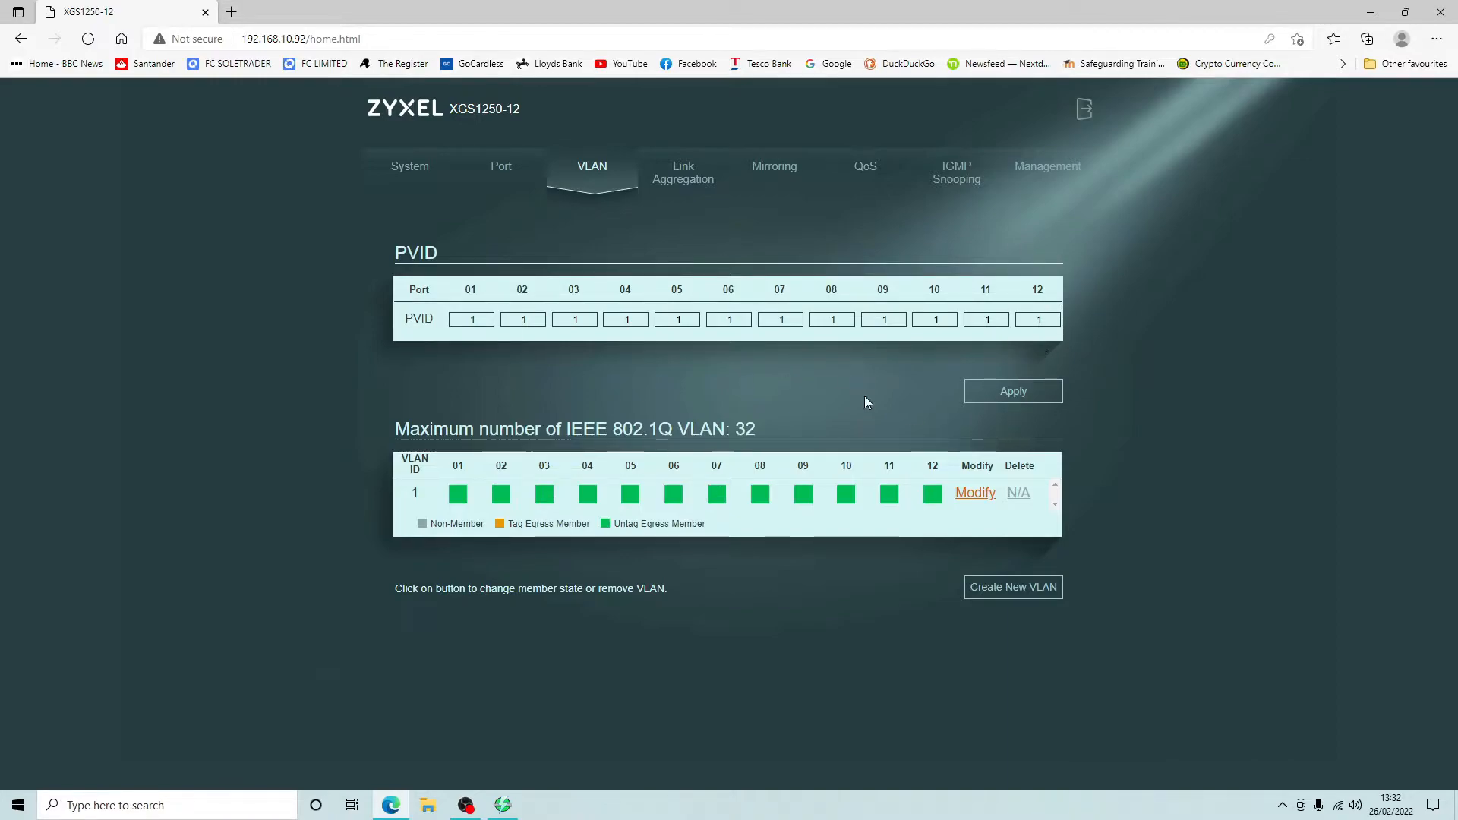
{"action": "left_click", "coordinate": [682, 171]}
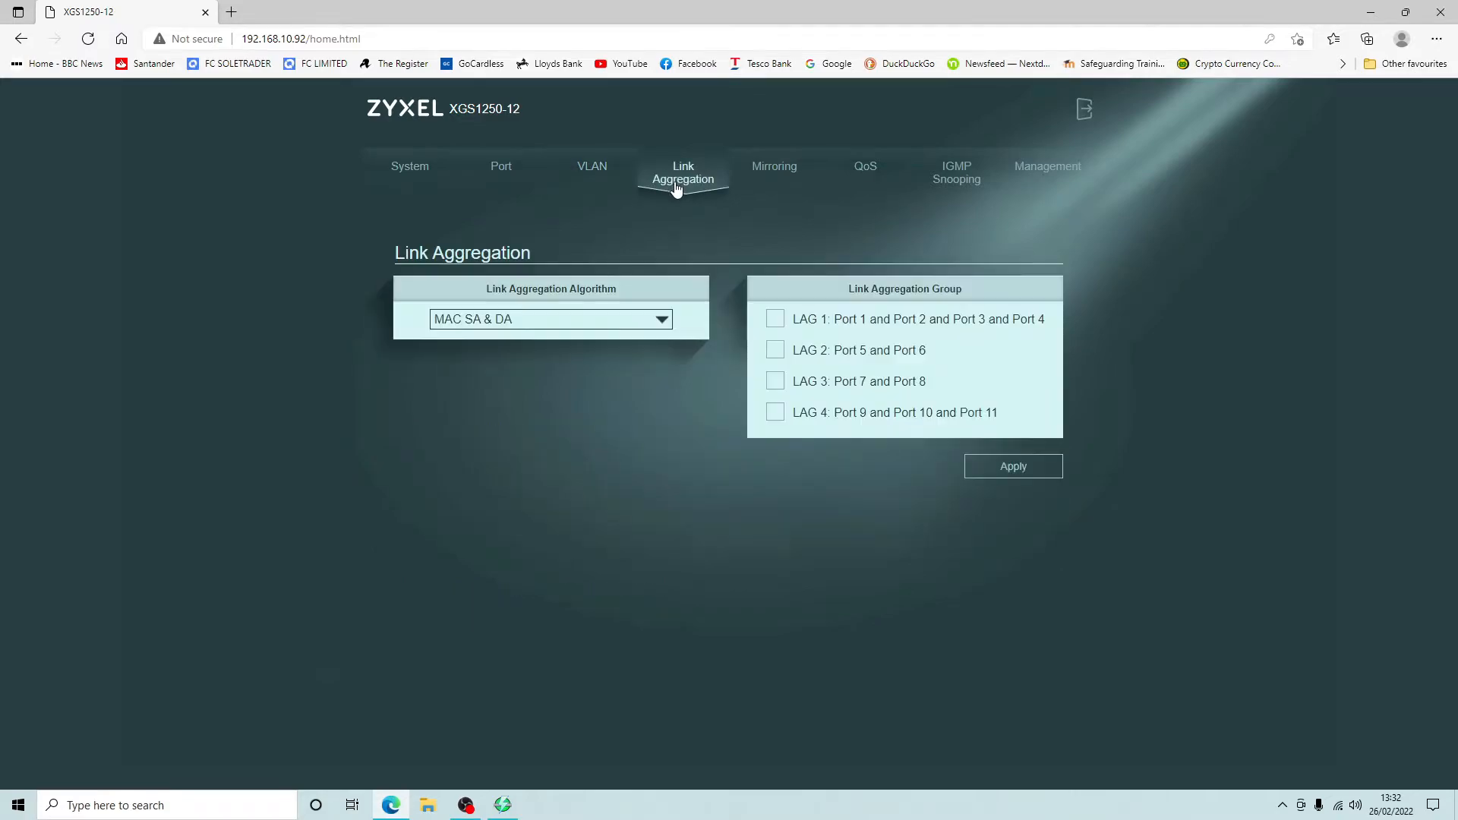
{"action": "mouse_move", "coordinate": [565, 331]}
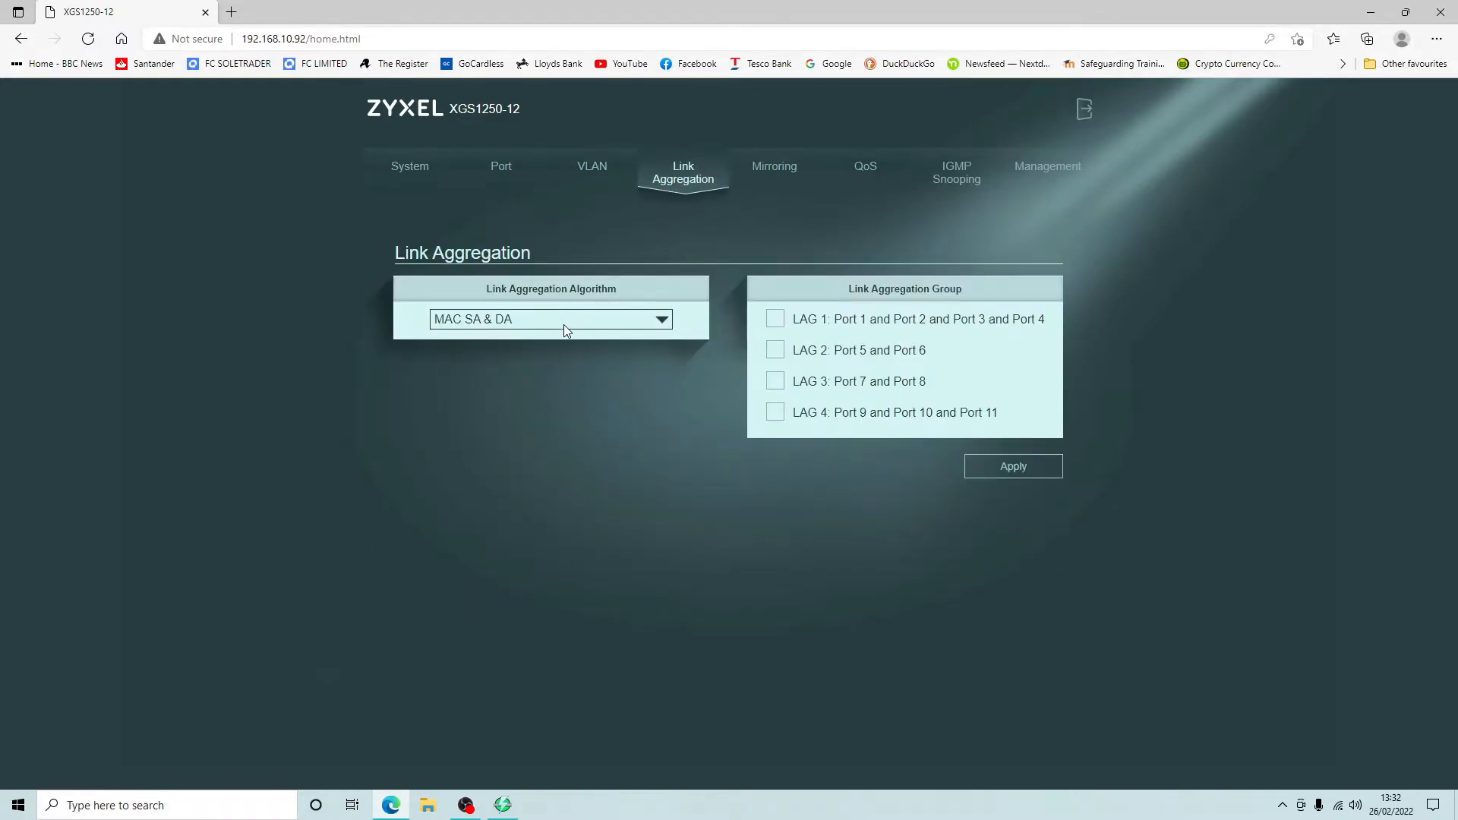
{"action": "mouse_move", "coordinate": [792, 264]}
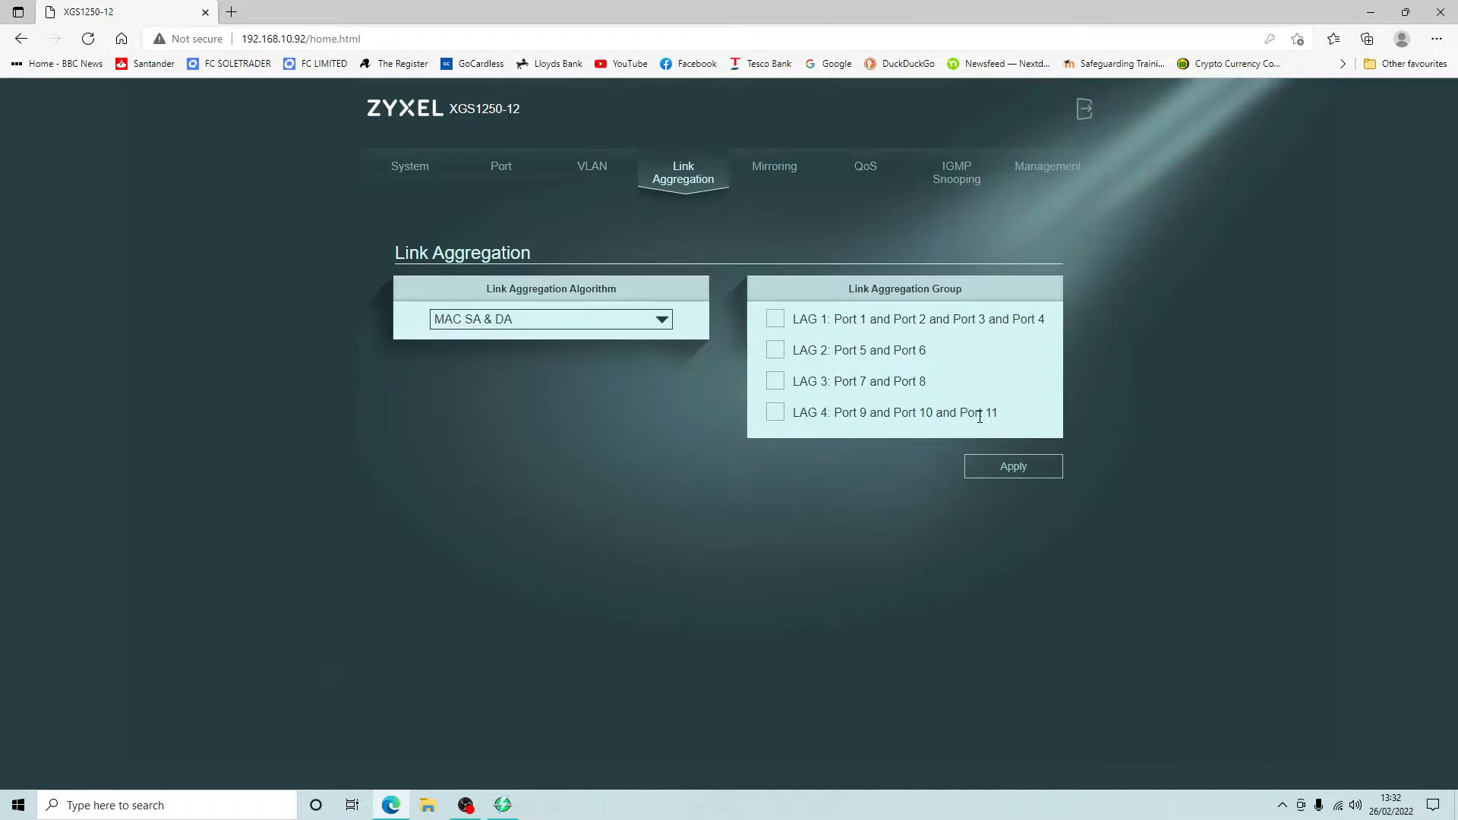
{"action": "mouse_move", "coordinate": [814, 429]}
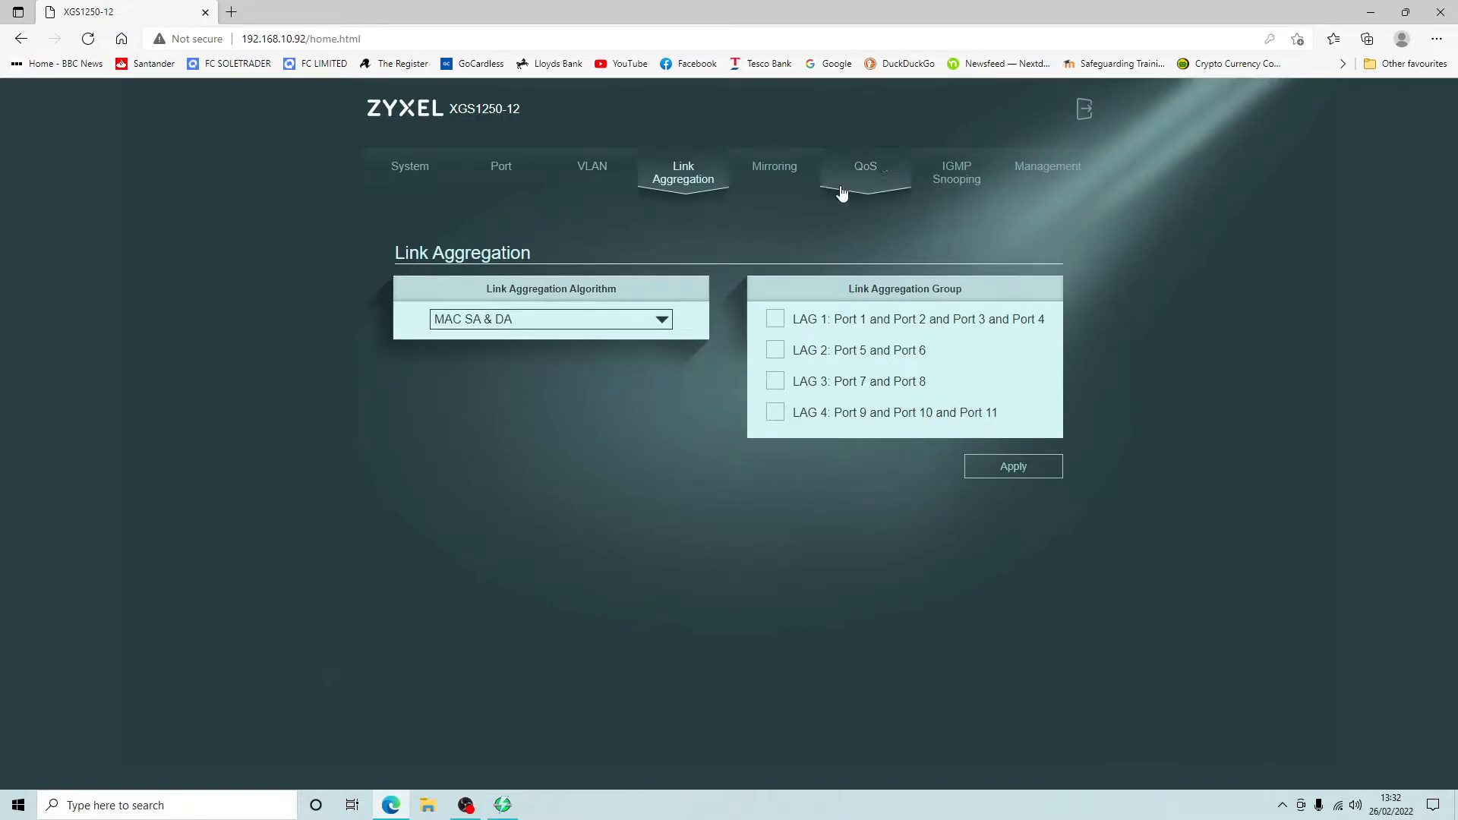
{"action": "mouse_move", "coordinate": [767, 403]}
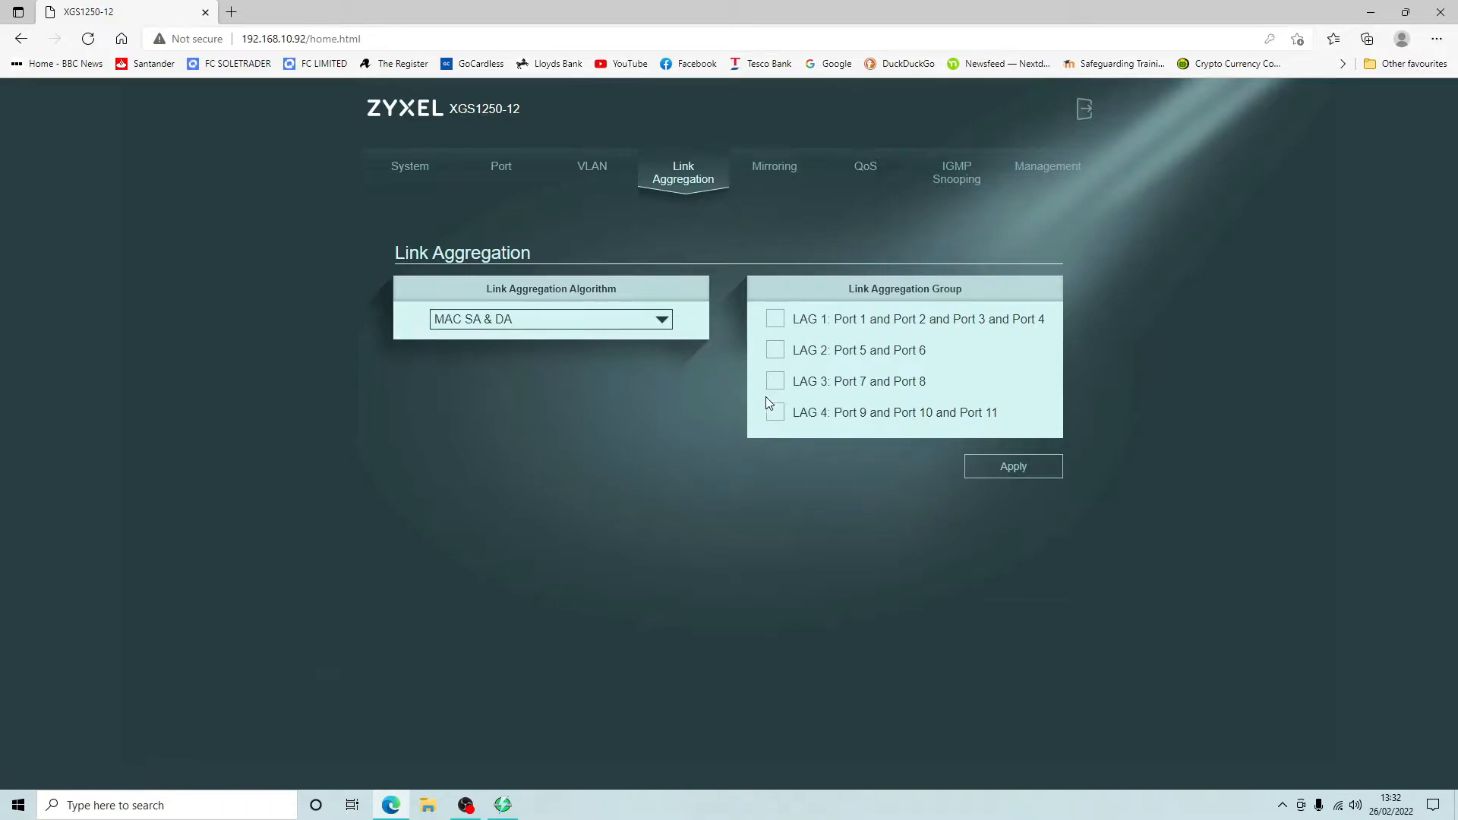
{"action": "mouse_move", "coordinate": [786, 349]}
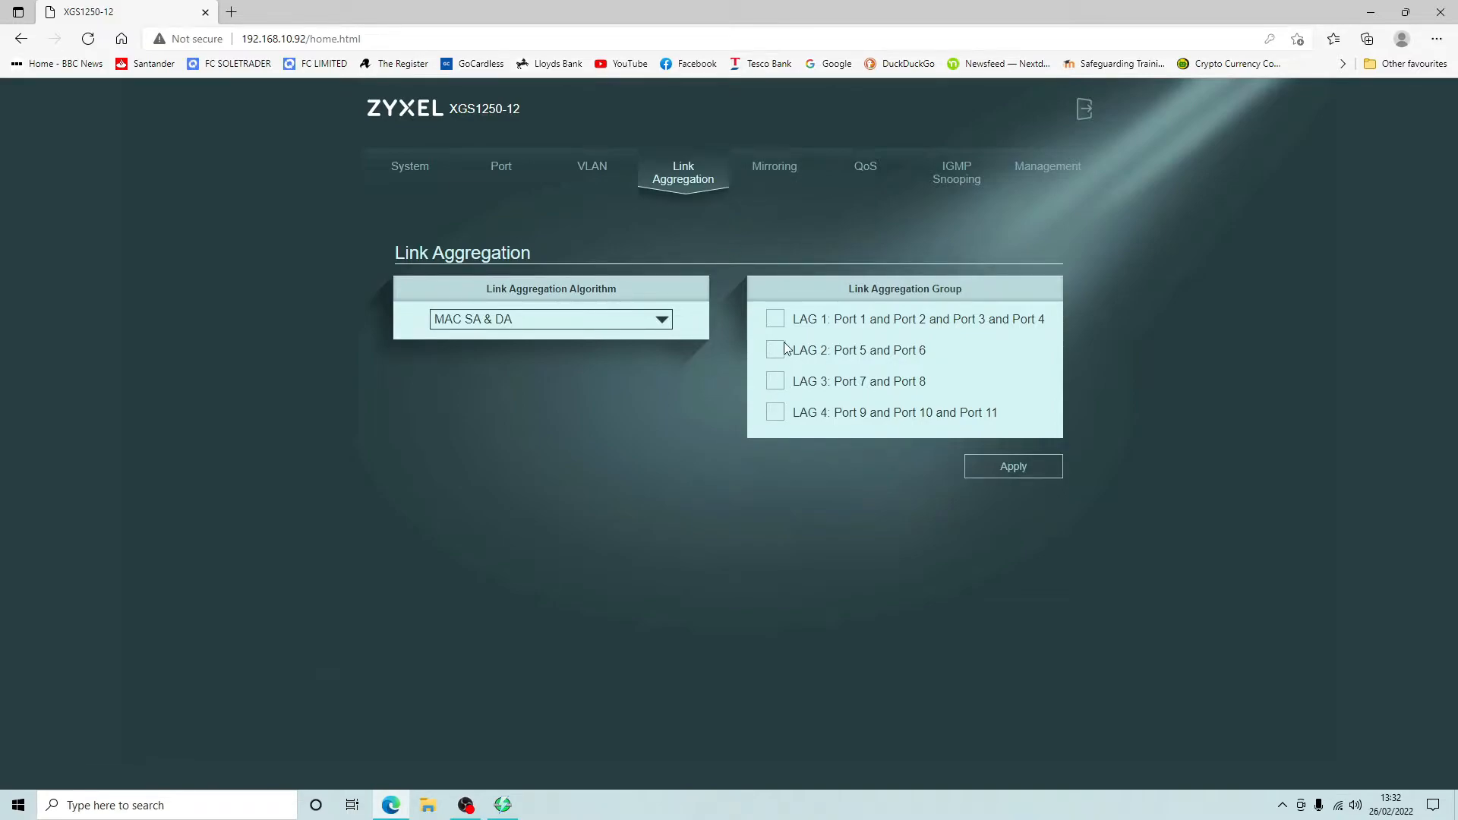
{"action": "mouse_move", "coordinate": [780, 352]}
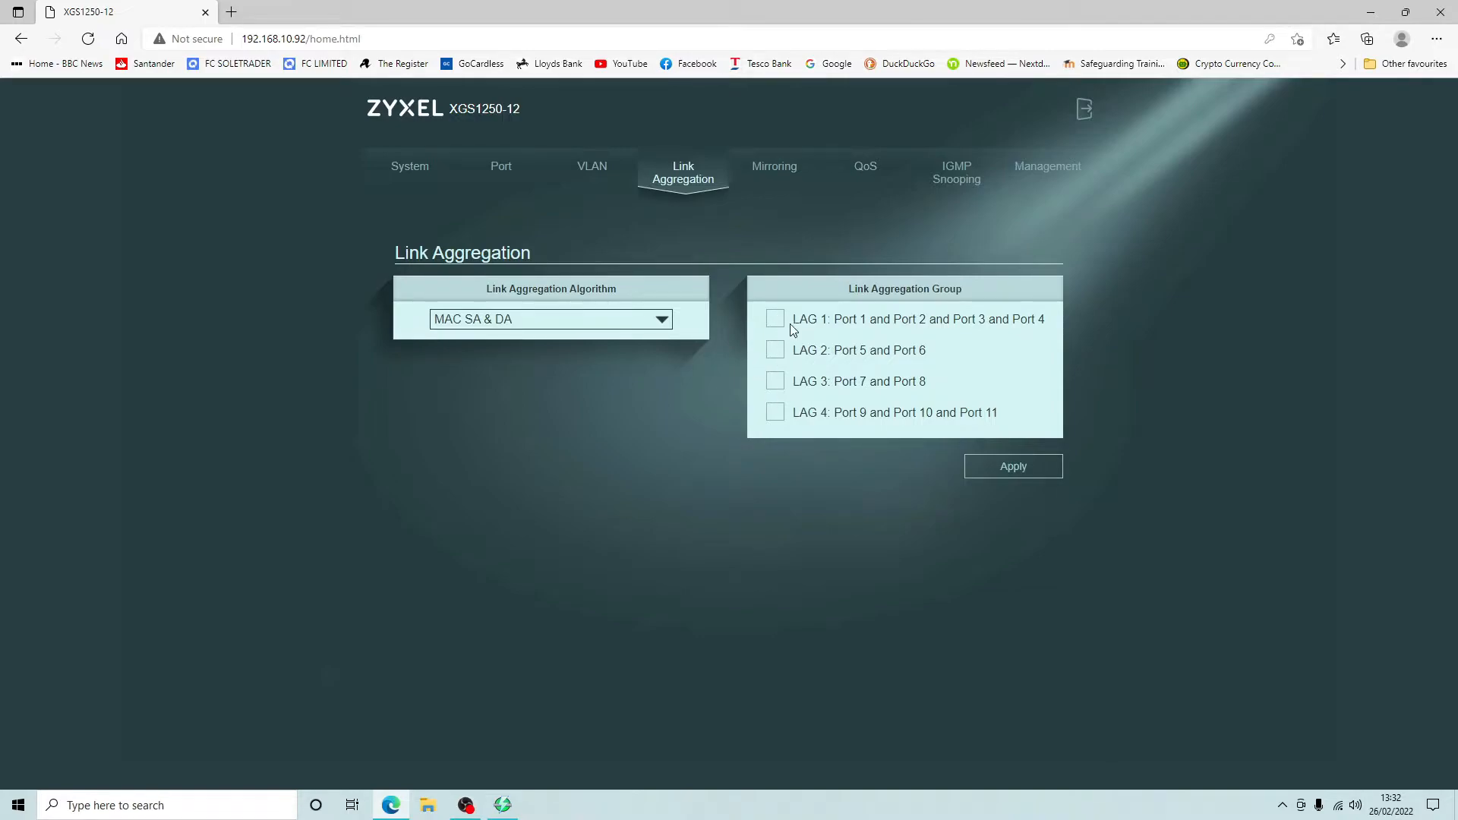
{"action": "mouse_move", "coordinate": [1039, 318]}
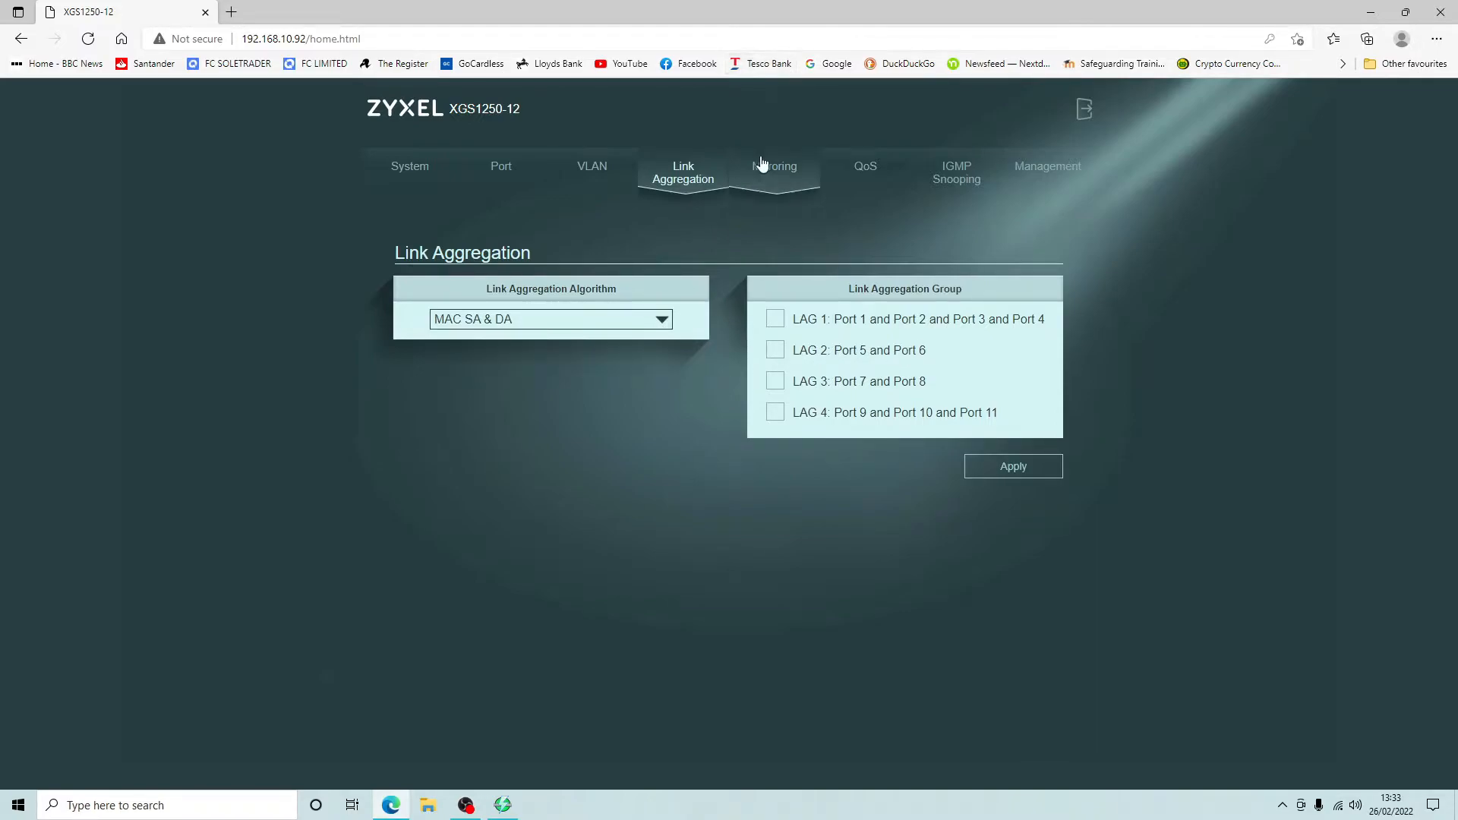
Review the port mirroring settings and move on to QoS.
{"action": "left_click", "coordinate": [773, 166]}
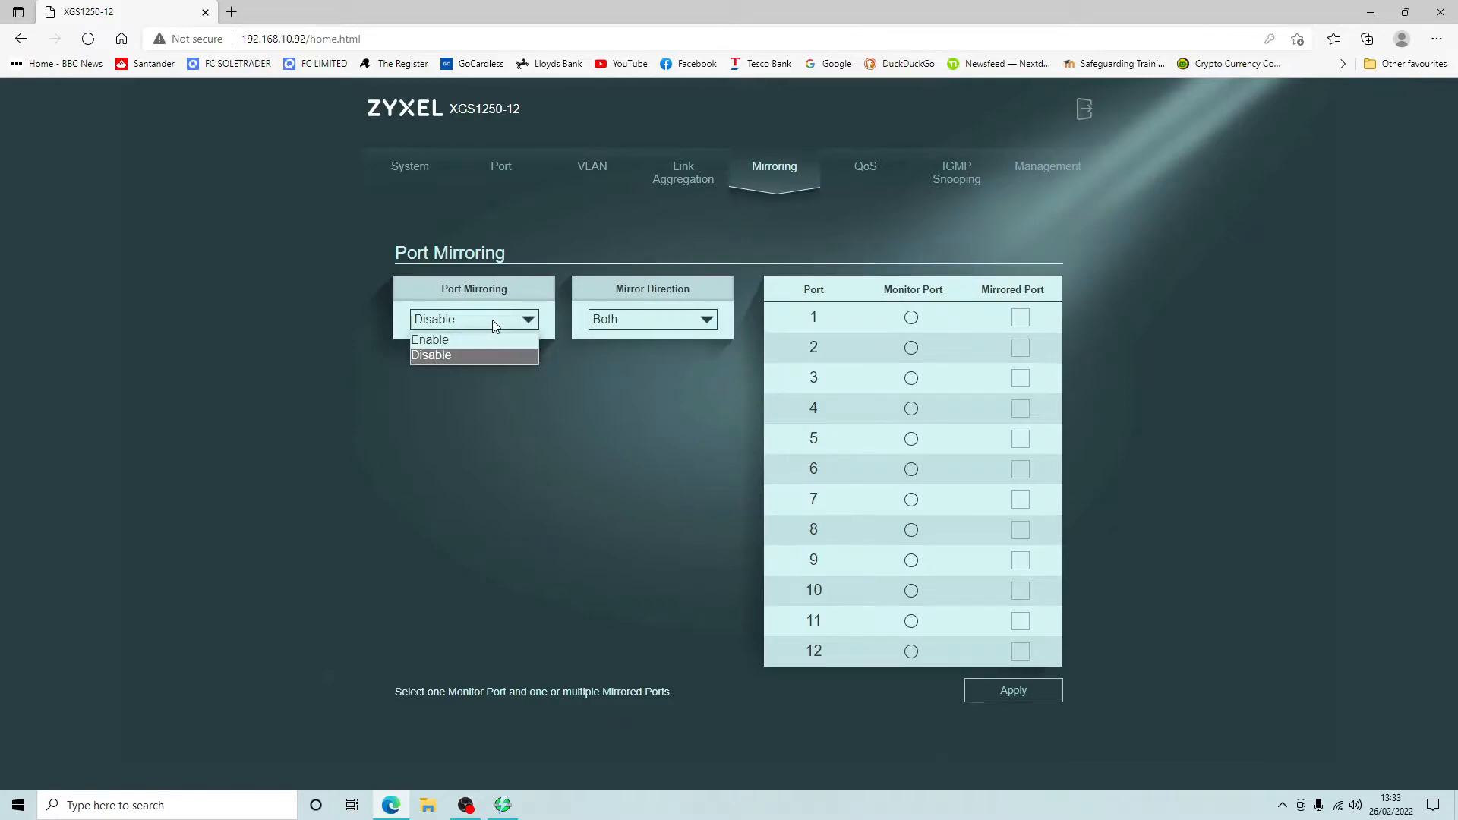
{"action": "left_click", "coordinate": [430, 356]}
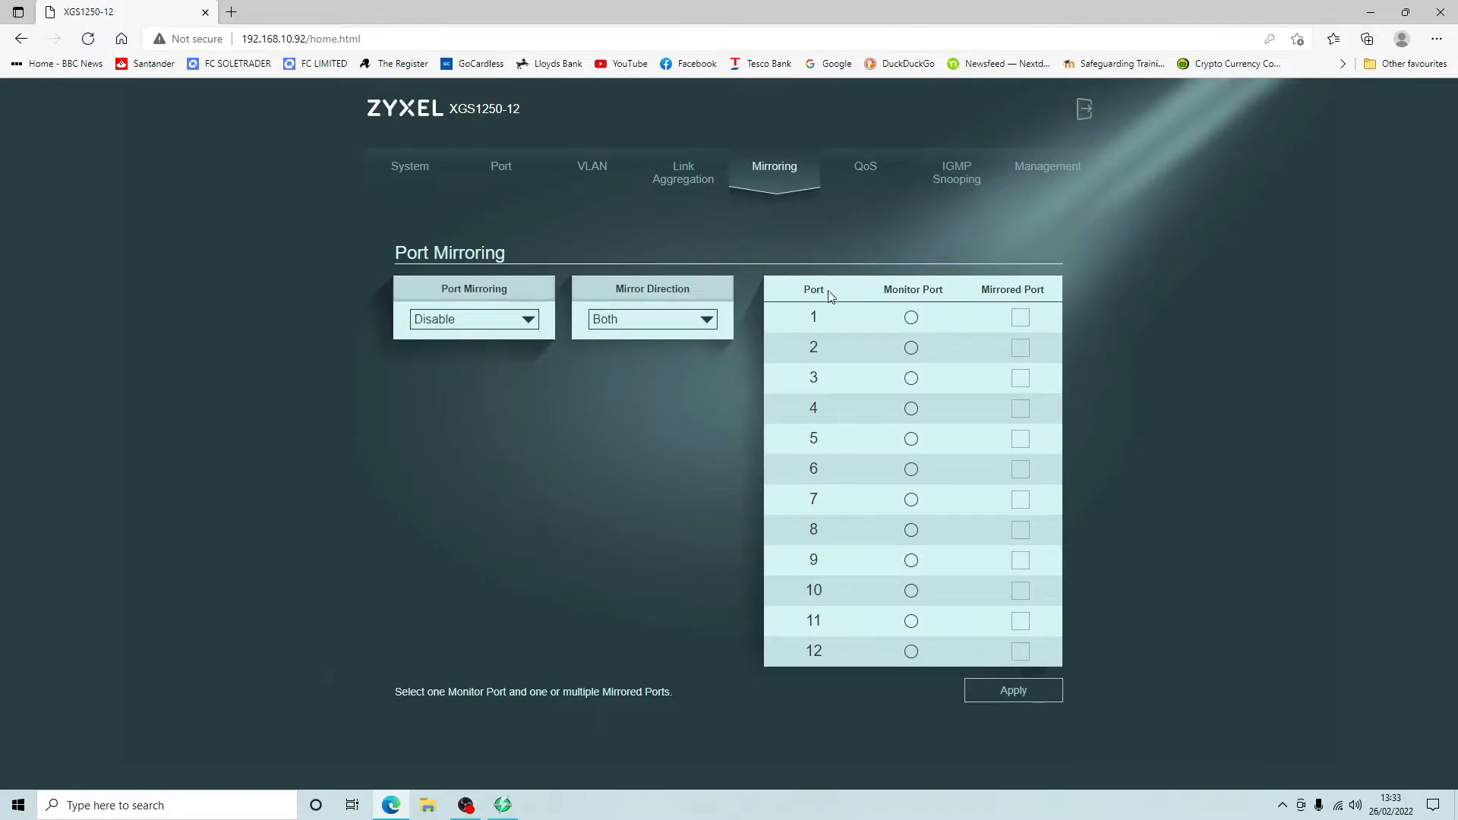
{"action": "mouse_move", "coordinate": [915, 325]}
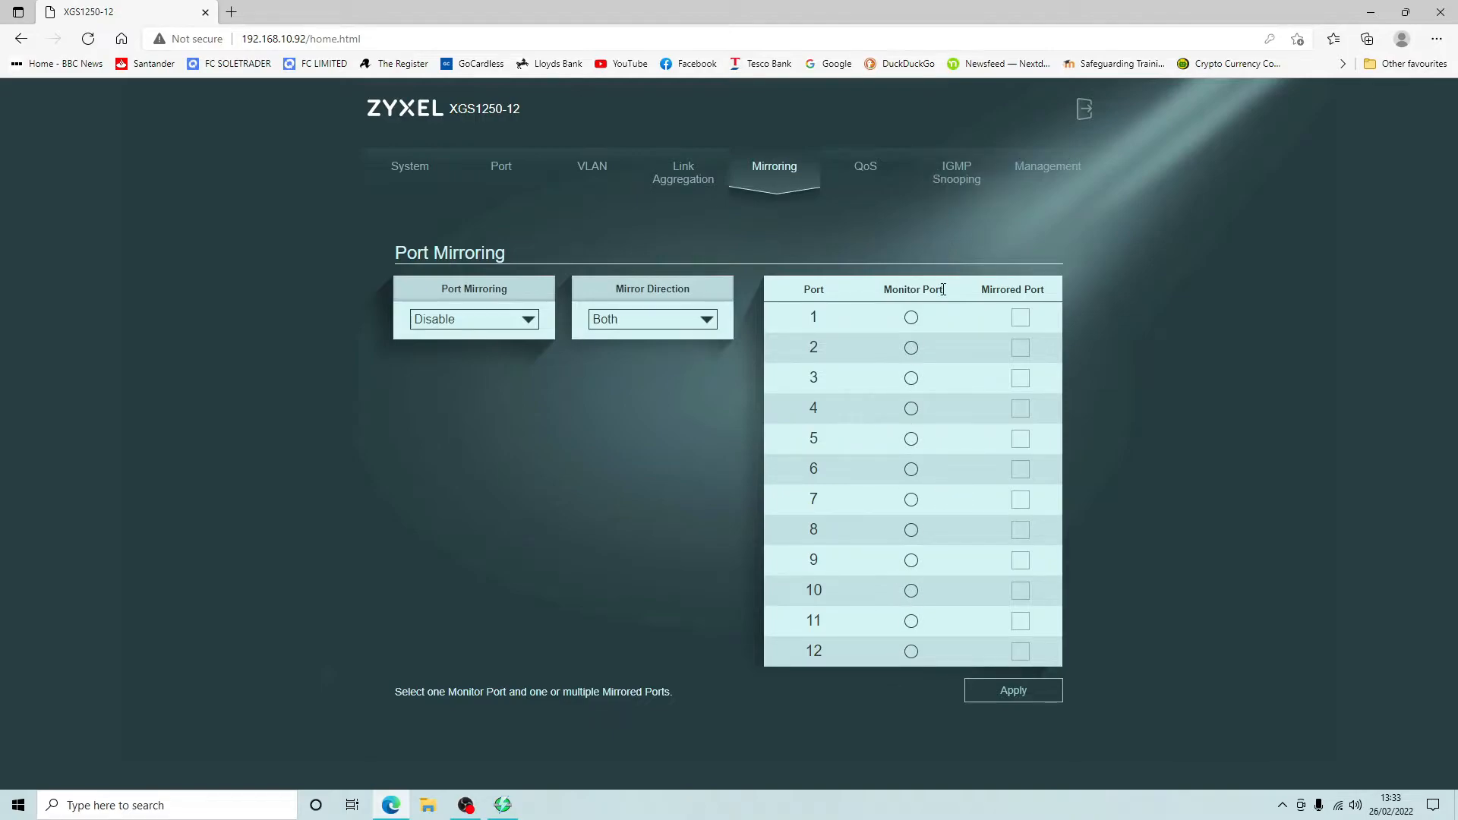
{"action": "mouse_move", "coordinate": [876, 229]}
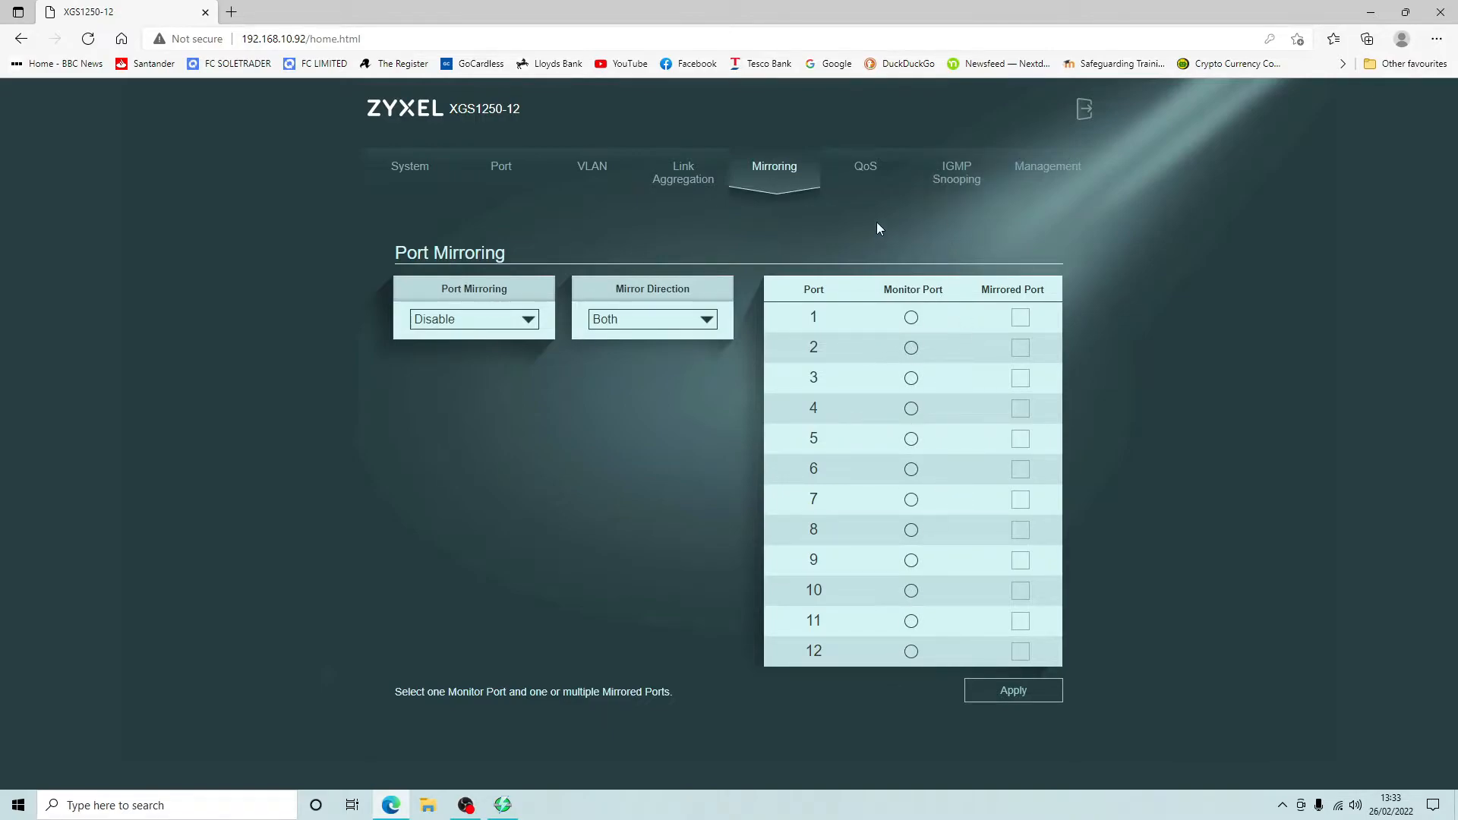
{"action": "left_click", "coordinate": [864, 172]}
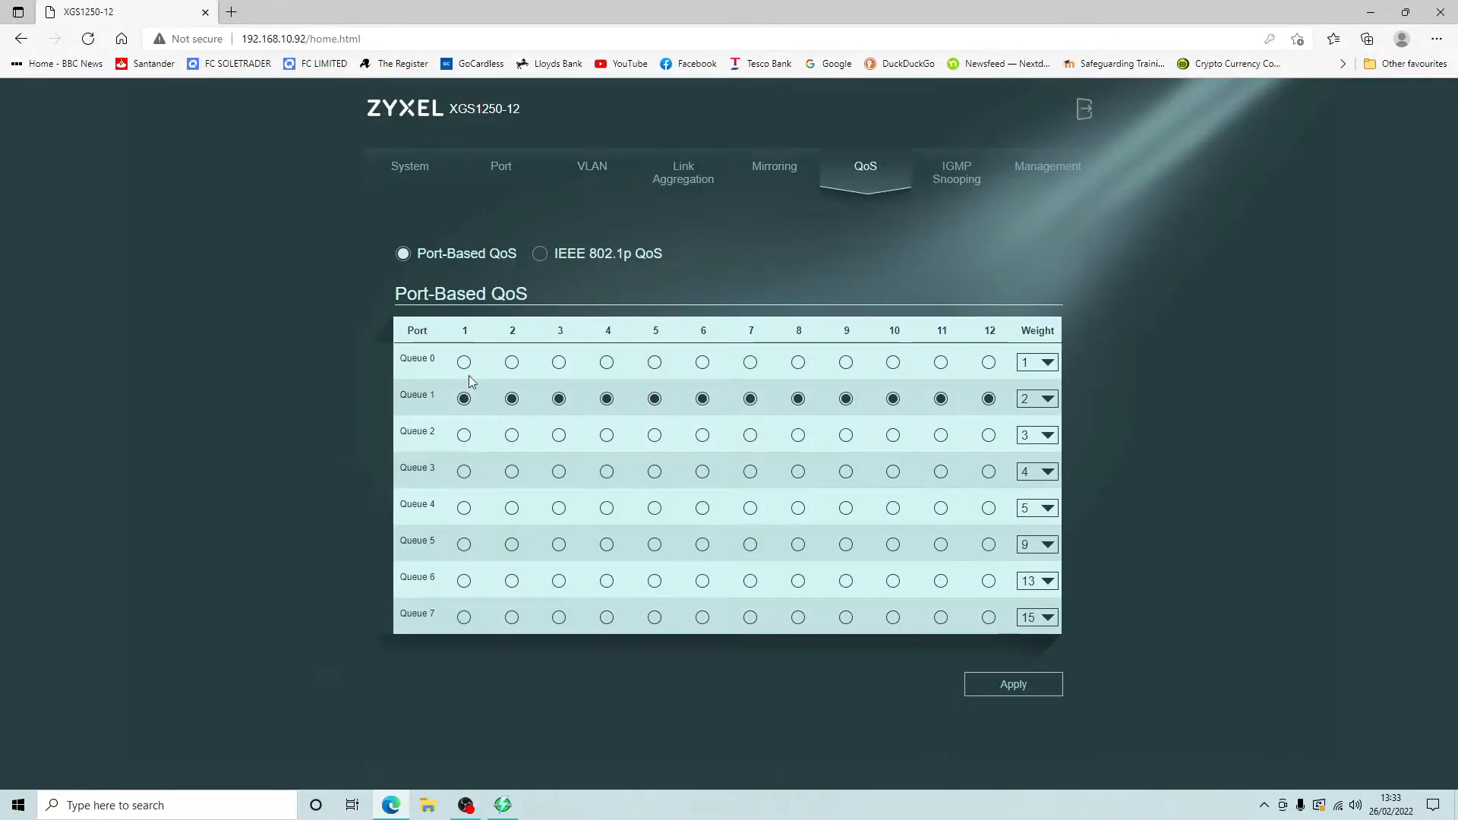
{"action": "mouse_move", "coordinate": [683, 350]}
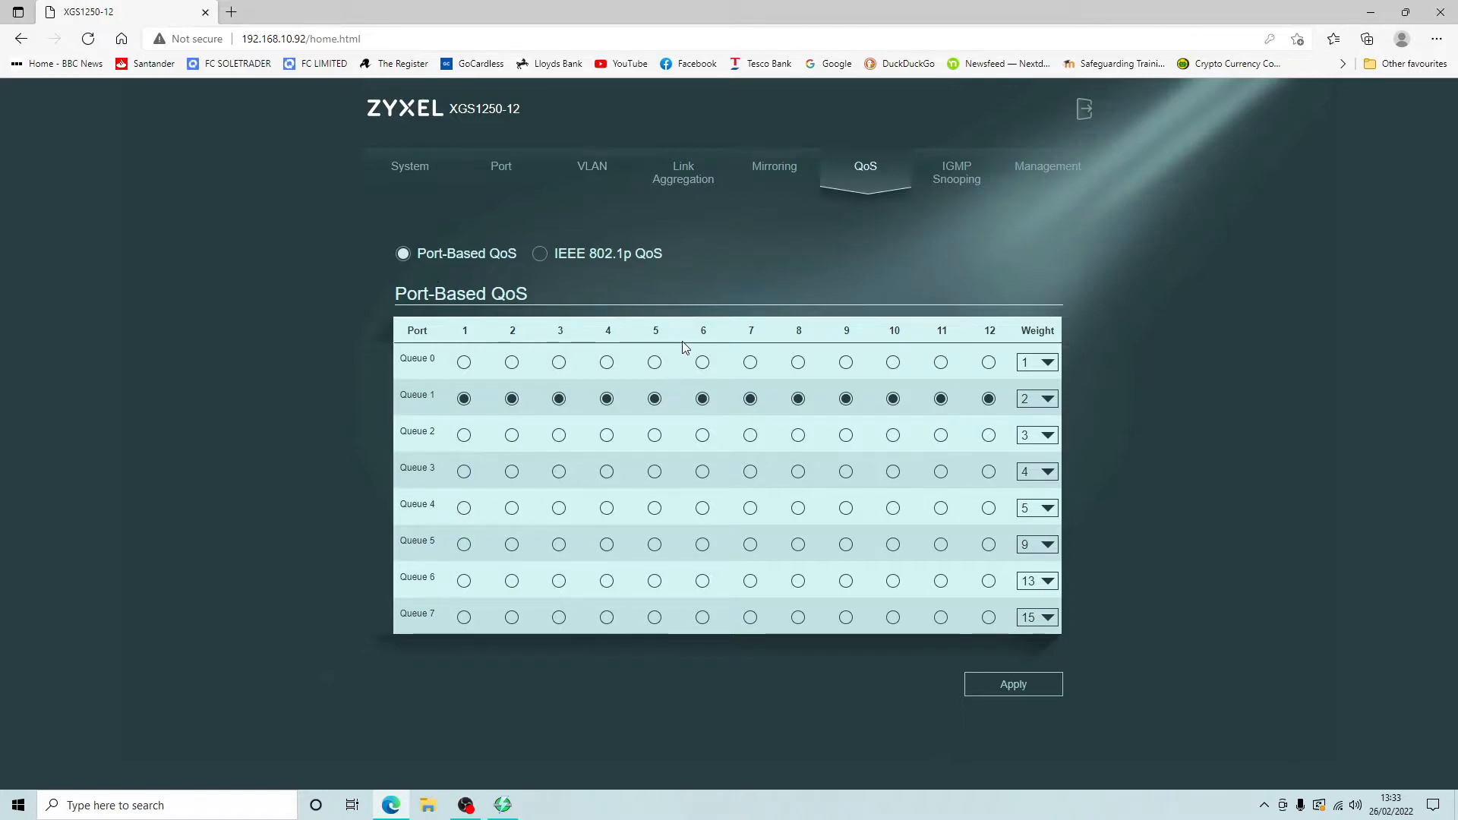
{"action": "mouse_move", "coordinate": [582, 263]}
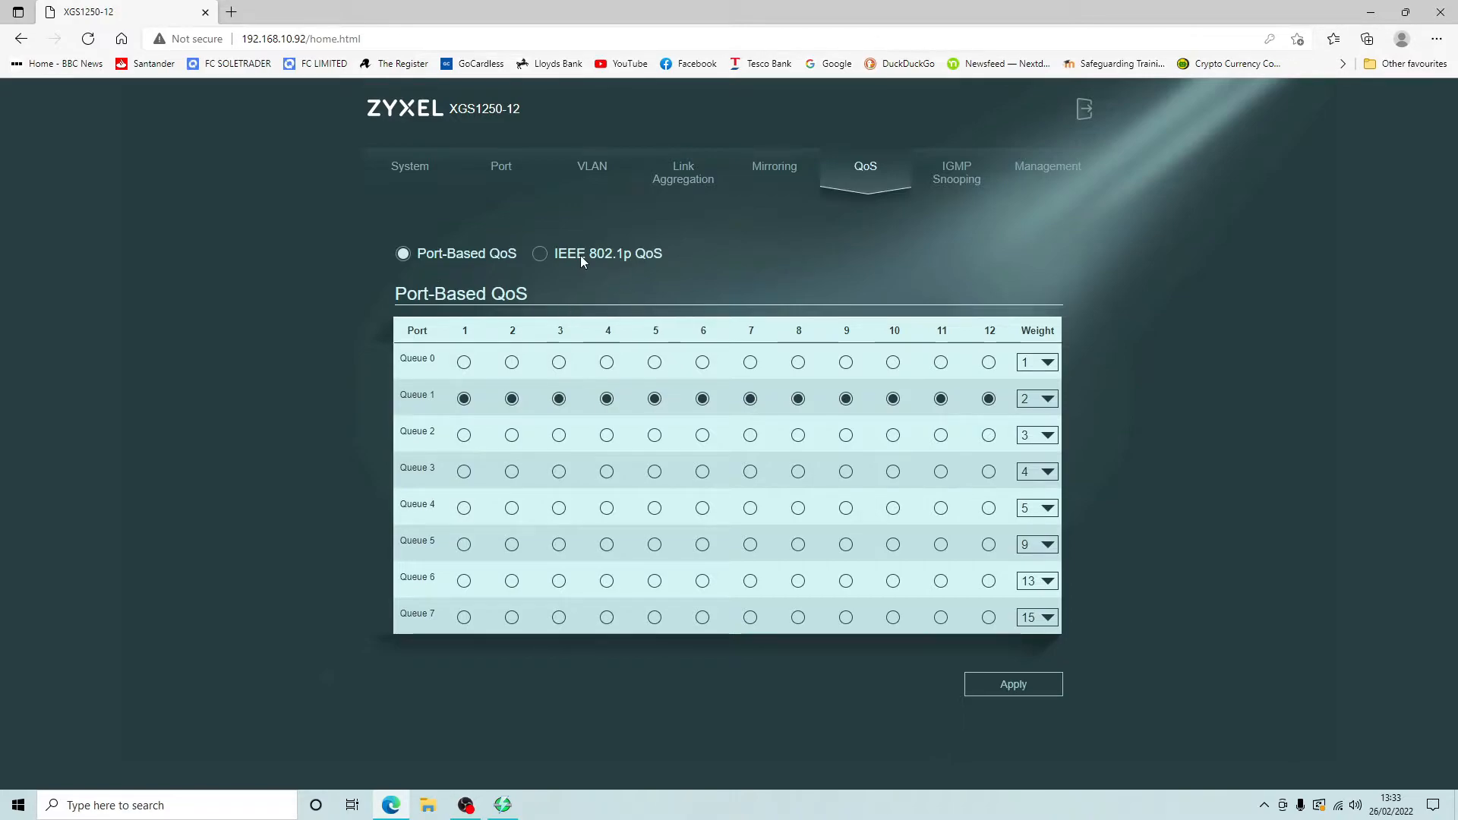
Try IEEE 802.1p QoS, leave QoS port-based, then view IGMP Snooping.
{"action": "left_click", "coordinate": [540, 254]}
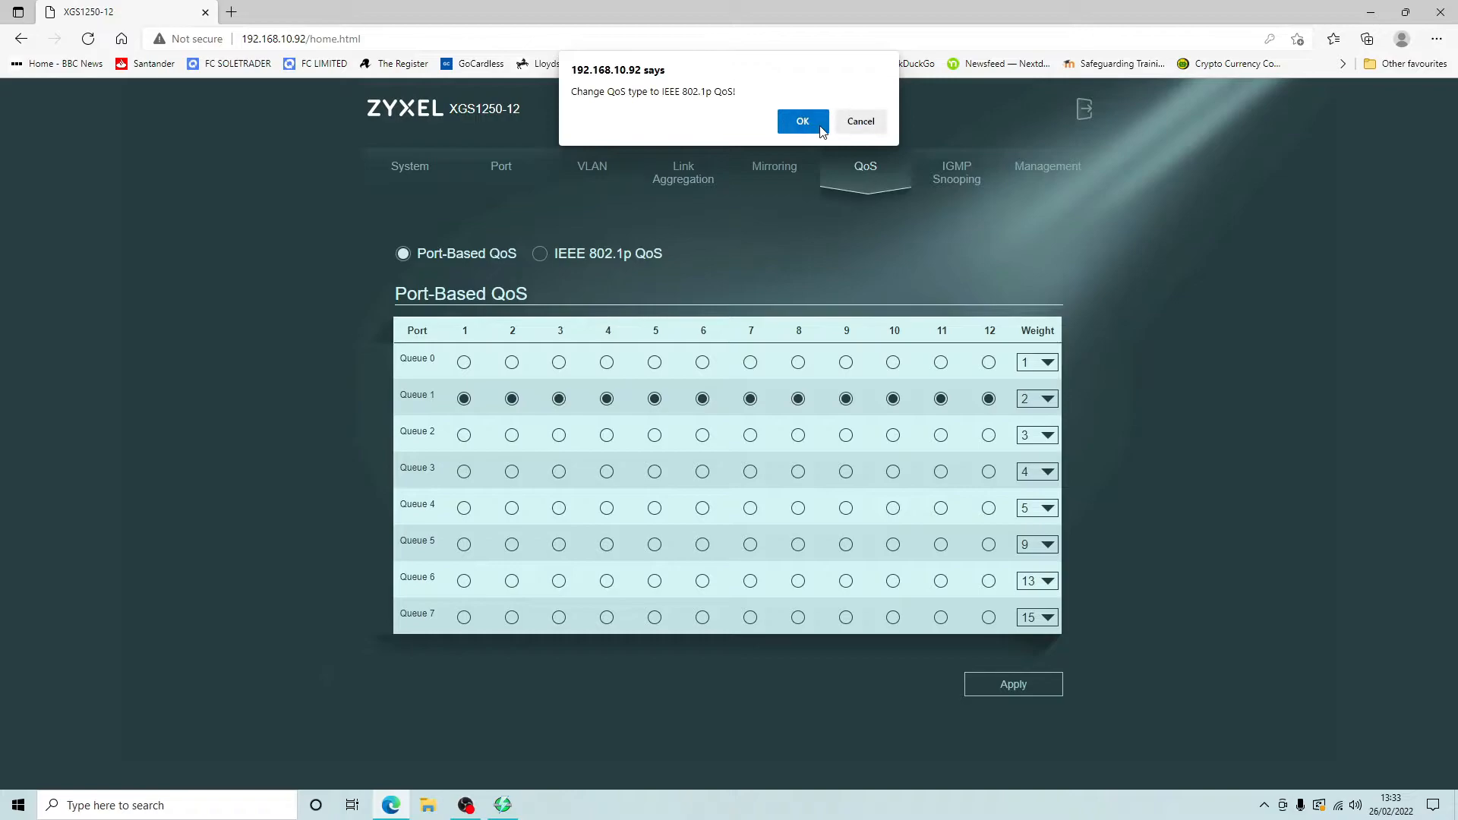
{"action": "left_click", "coordinate": [801, 122]}
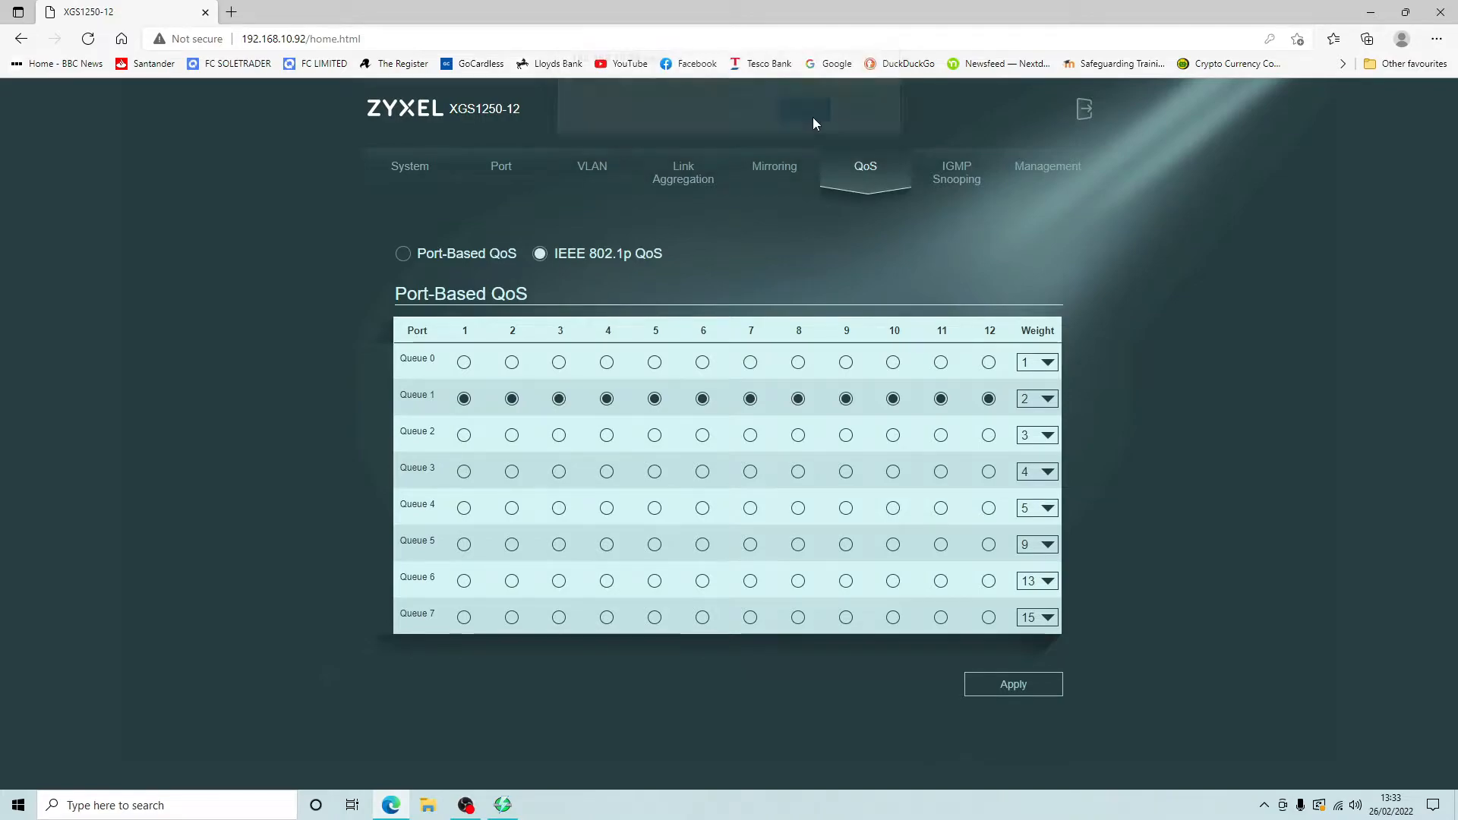
{"action": "left_click", "coordinate": [539, 254]}
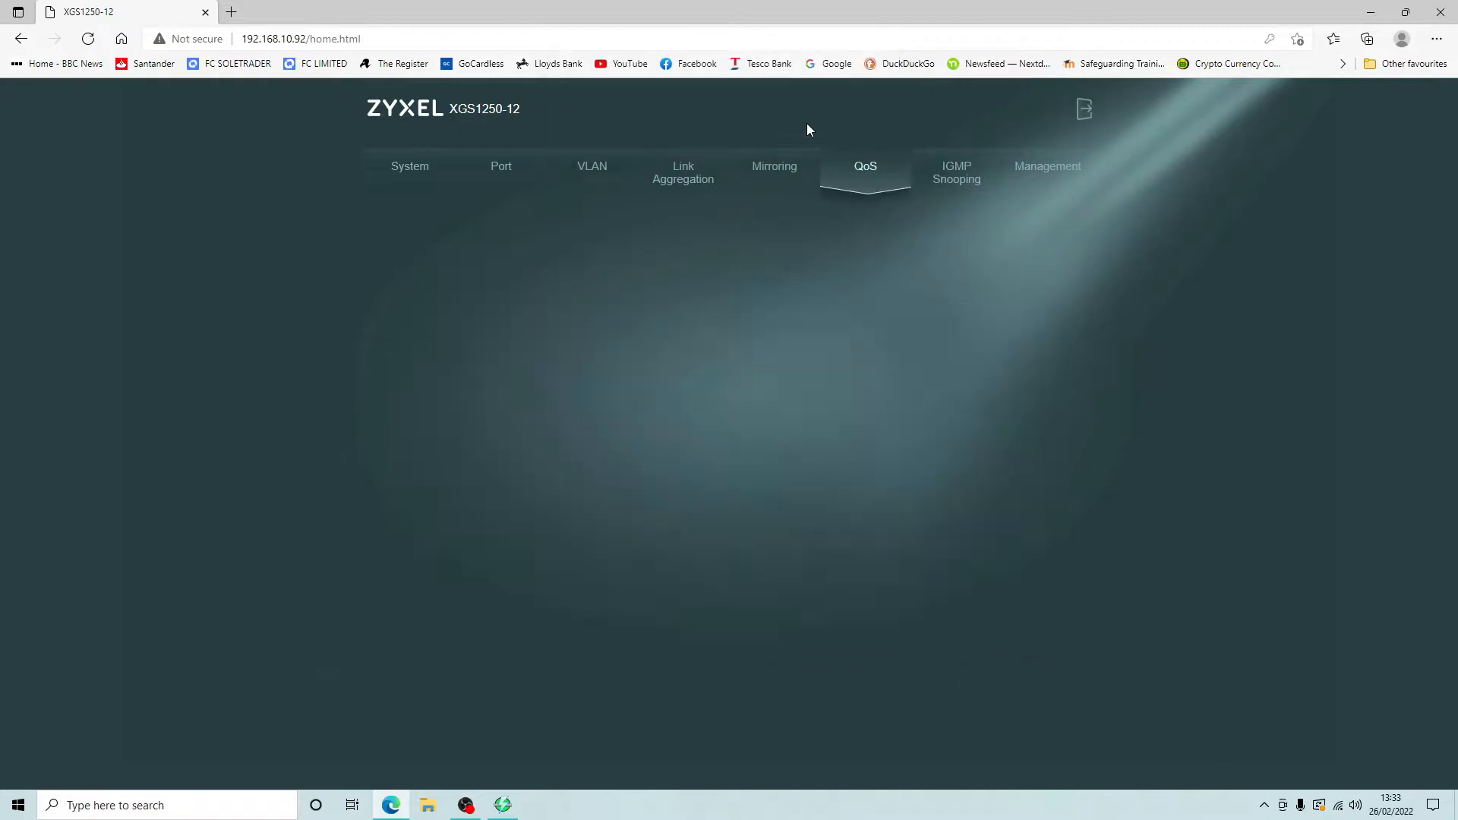
{"action": "left_click", "coordinate": [865, 172]}
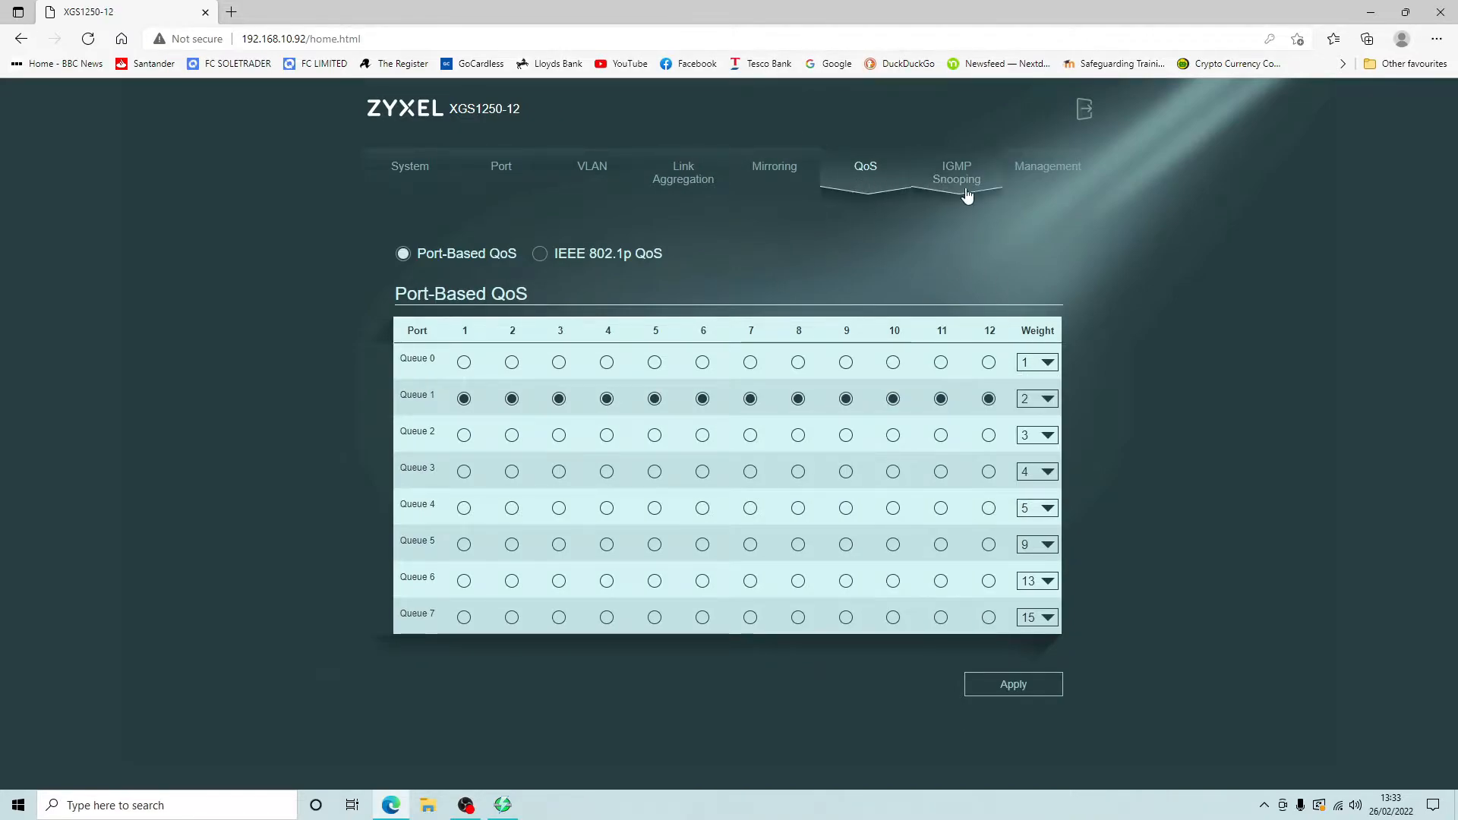
{"action": "left_click", "coordinate": [955, 172]}
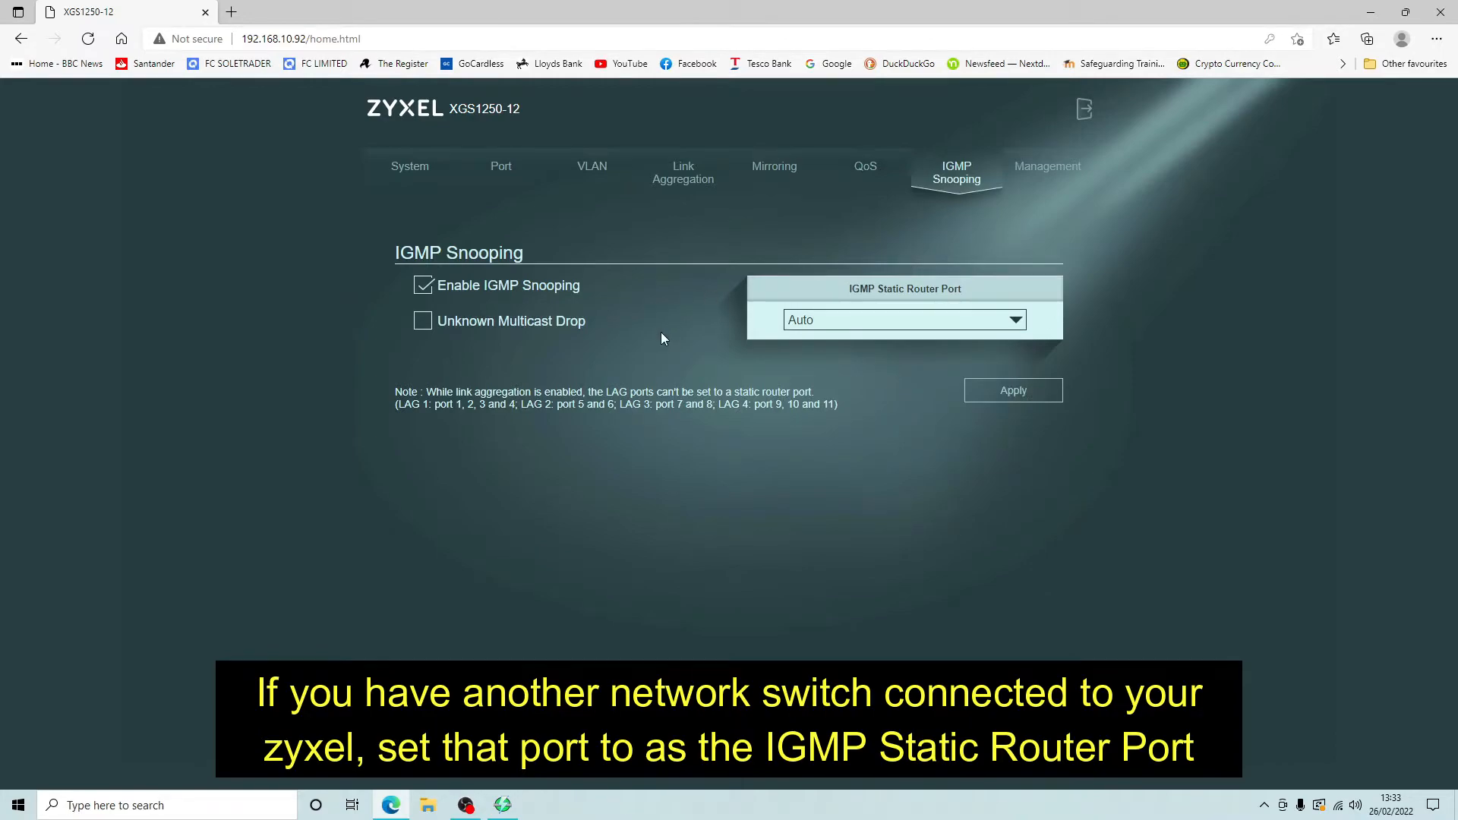
{"action": "mouse_move", "coordinate": [1097, 106]}
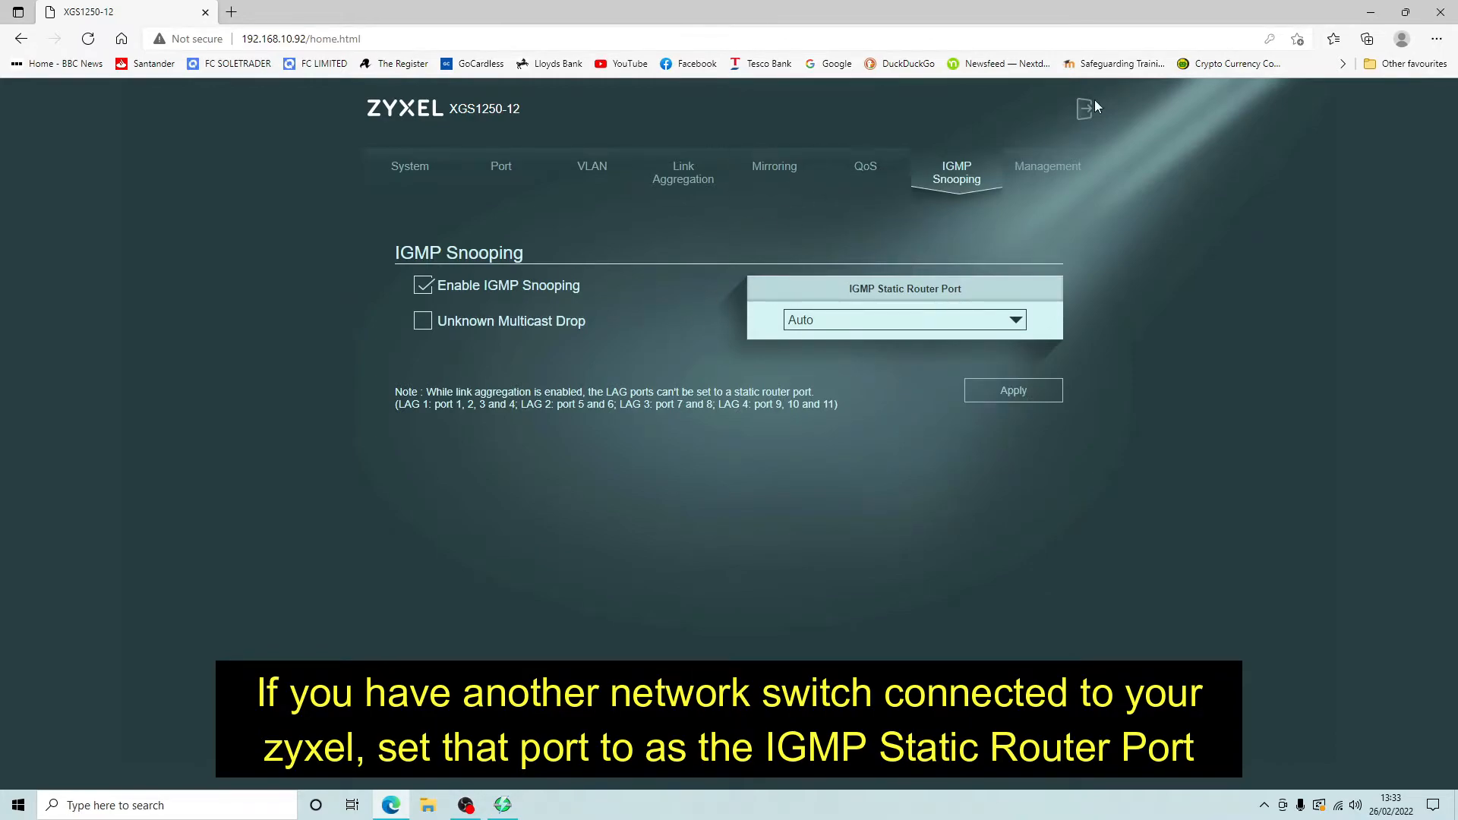
{"action": "left_click", "coordinate": [1047, 172]}
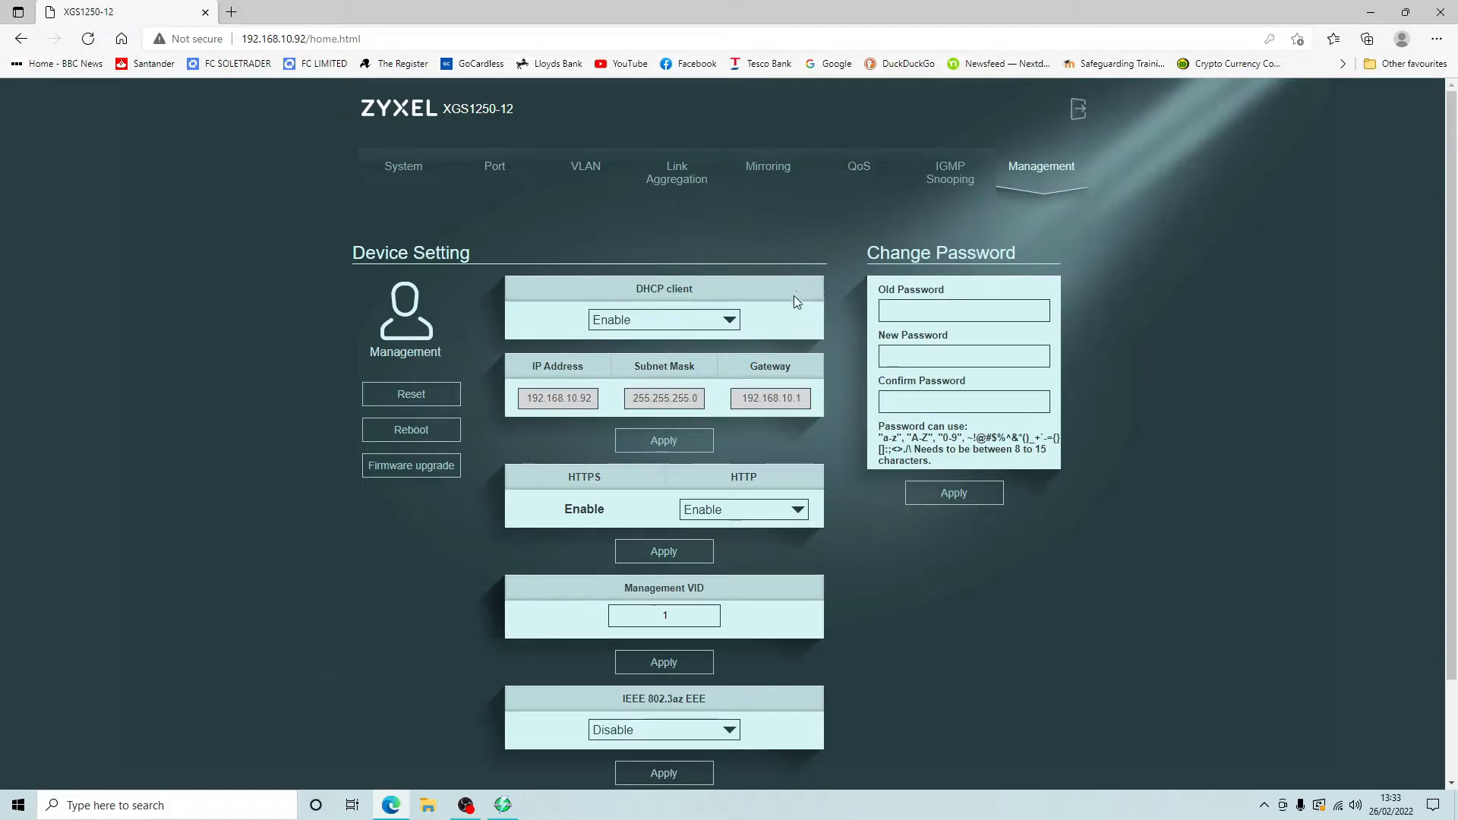
{"action": "mouse_move", "coordinate": [603, 390]}
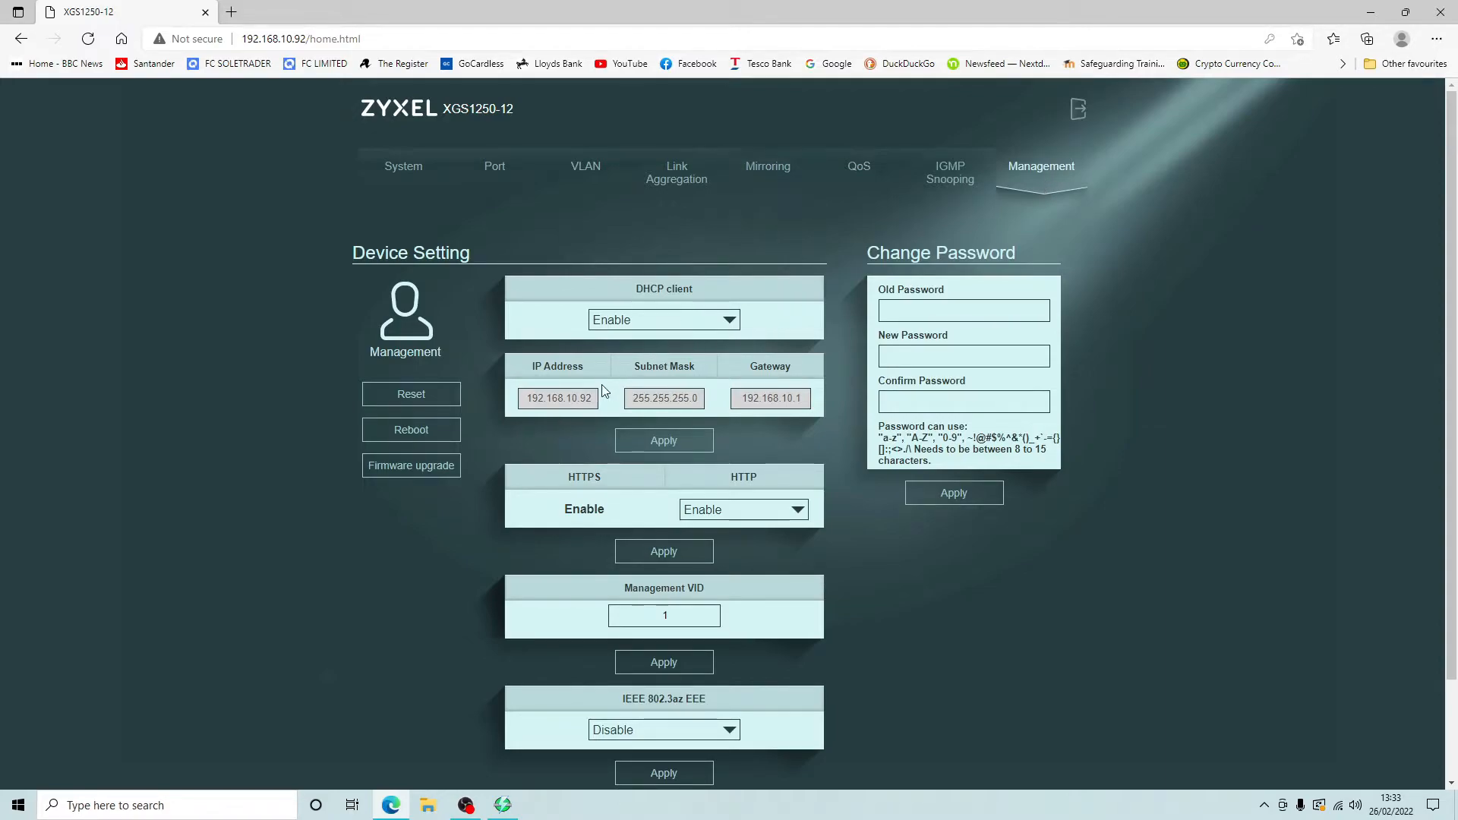
{"action": "mouse_move", "coordinate": [723, 402]}
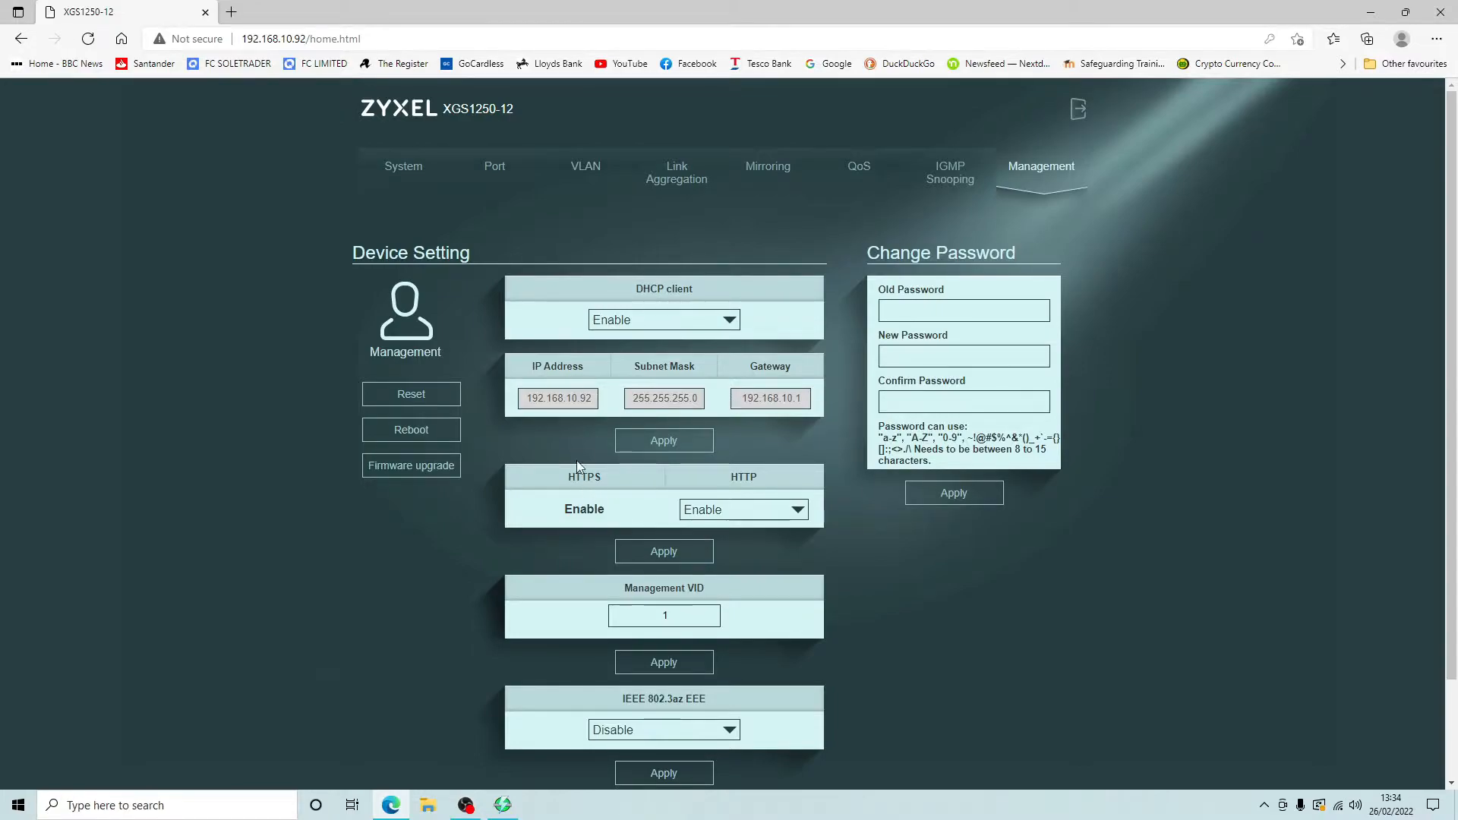
{"action": "scroll", "scroll_direction": "down", "scroll_amount": 3}
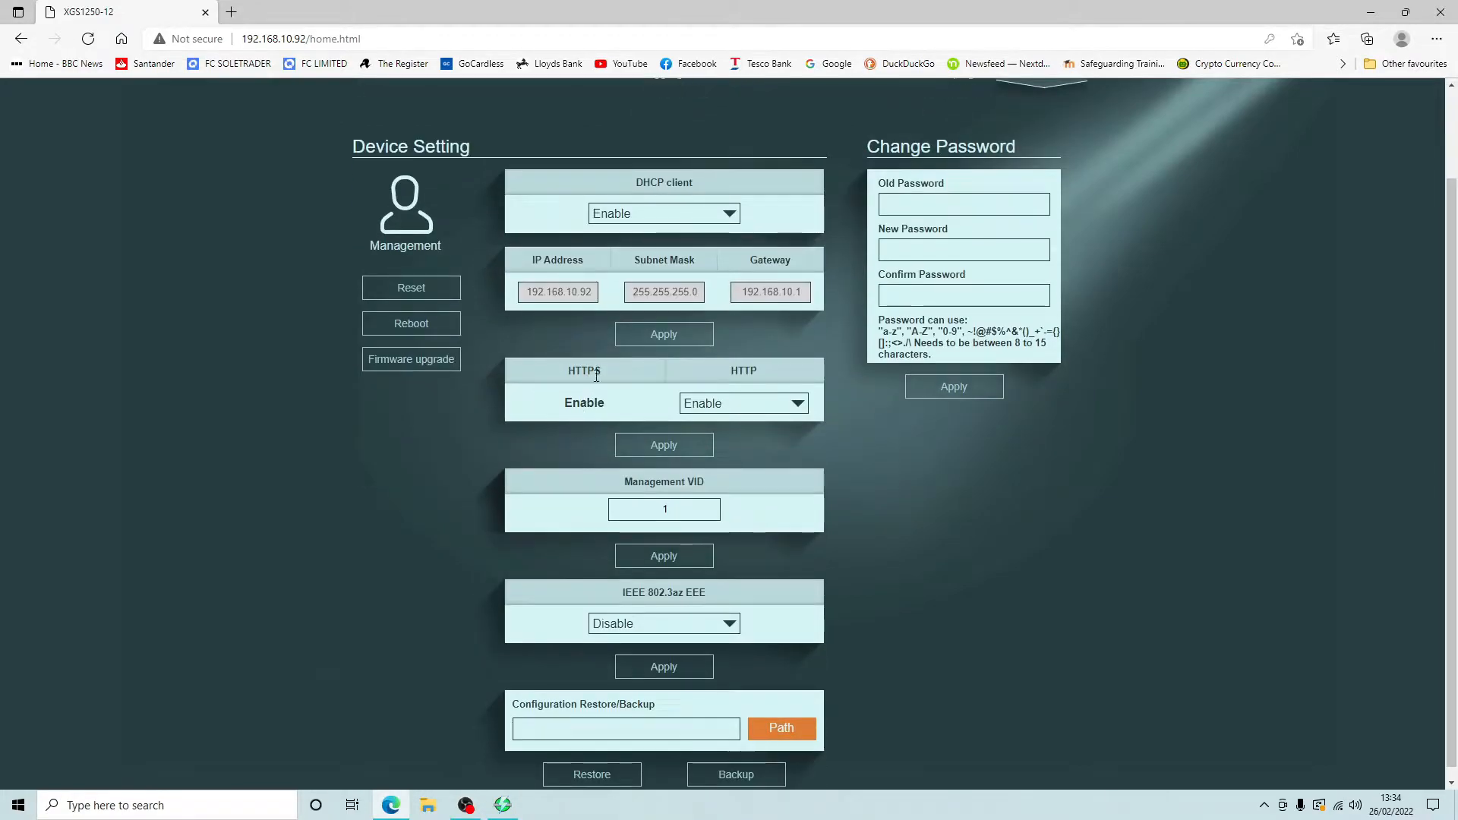
{"action": "left_click", "coordinate": [743, 403]}
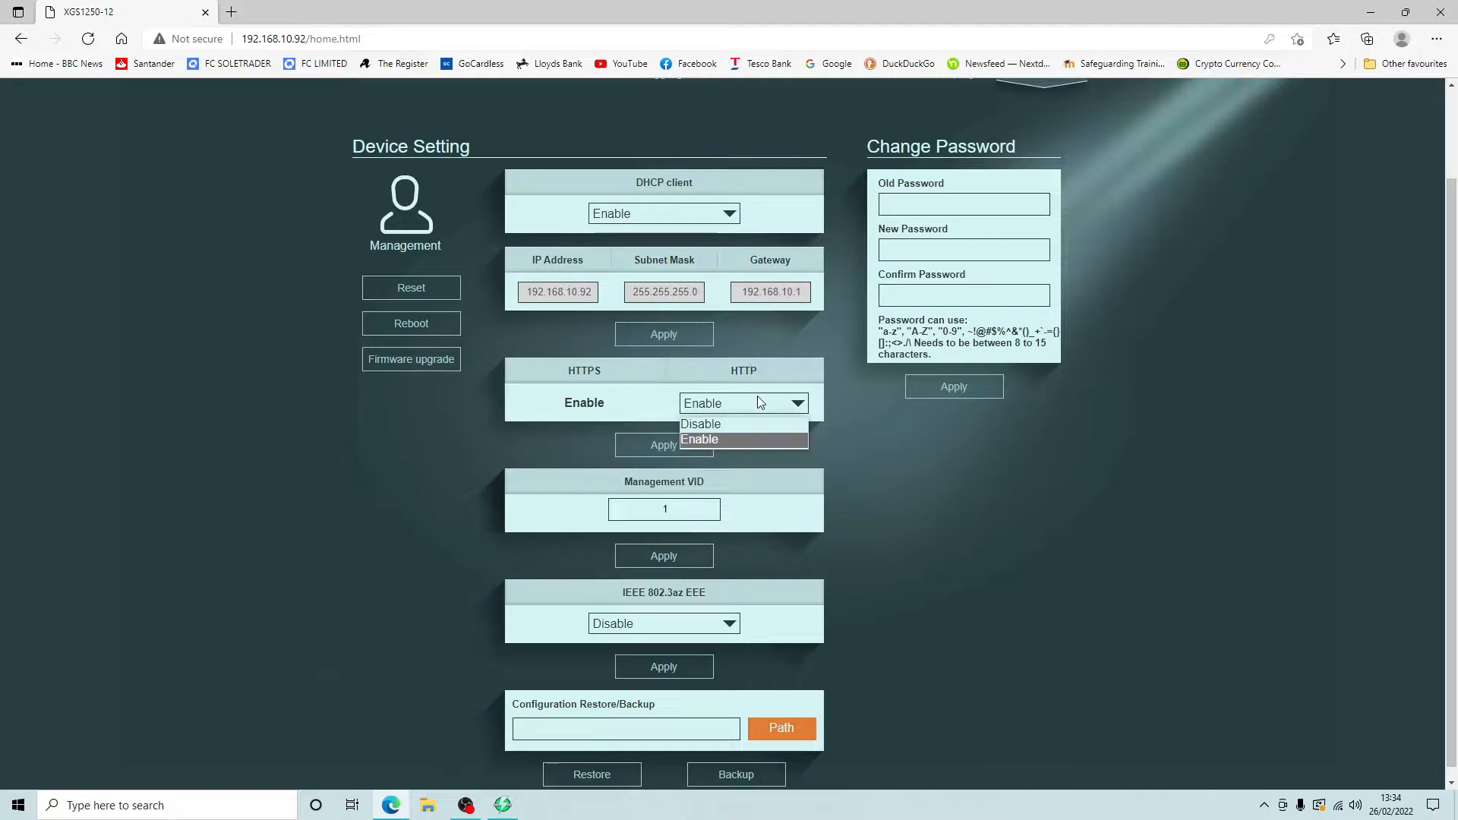
{"action": "mouse_move", "coordinate": [801, 390]}
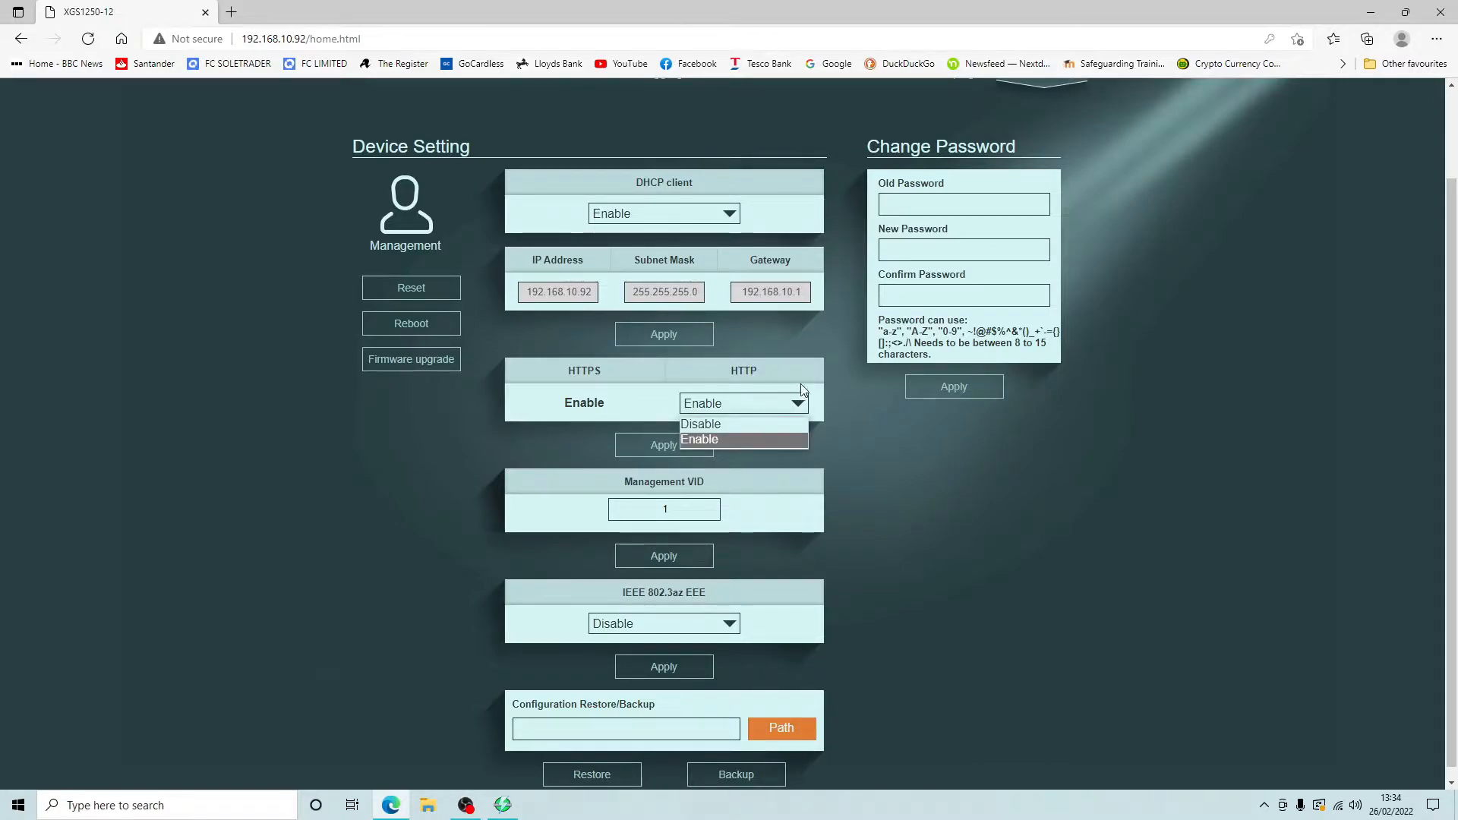
{"action": "left_click", "coordinate": [699, 439]}
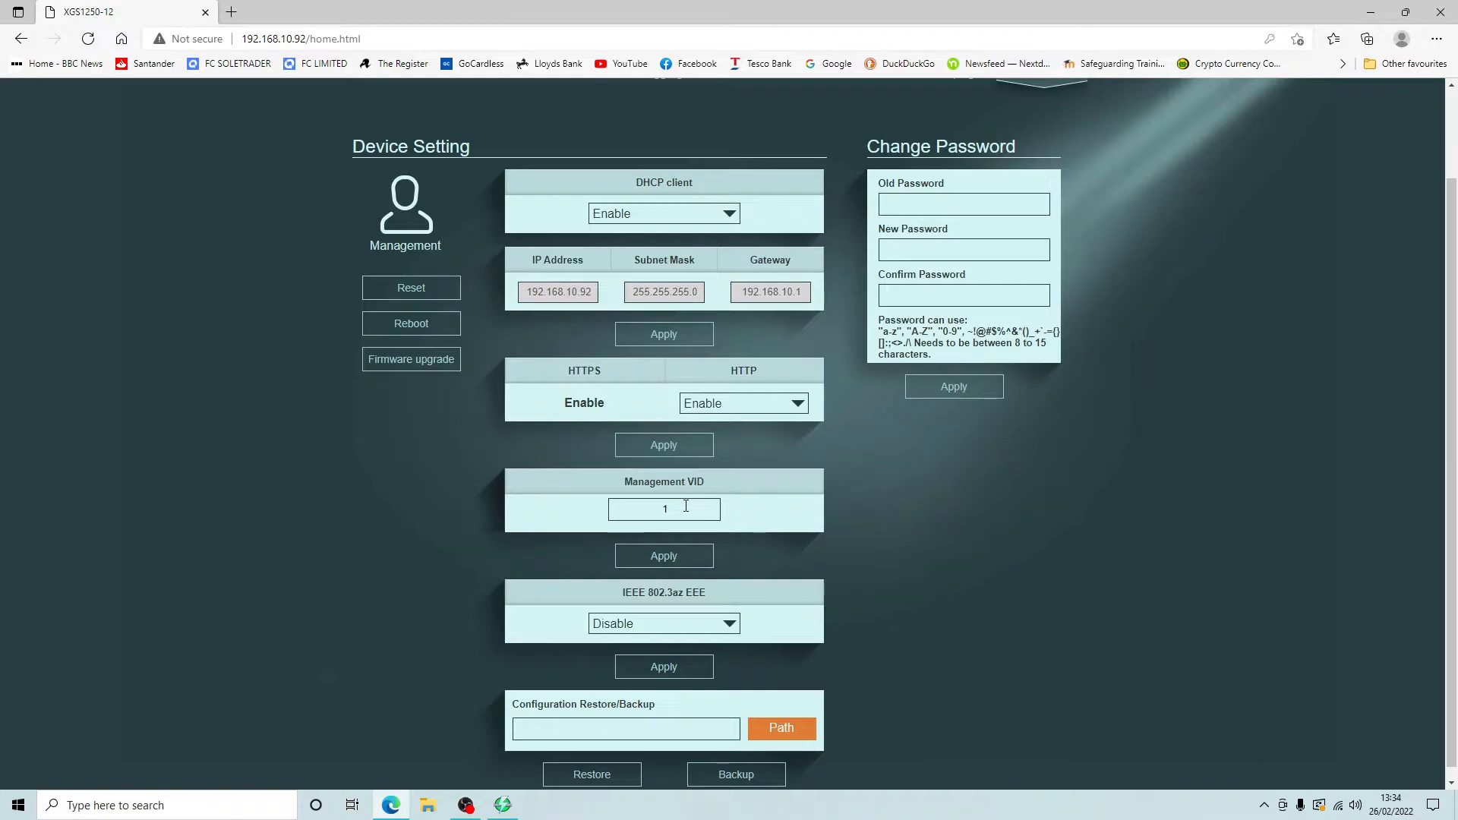
{"action": "mouse_move", "coordinate": [674, 538]}
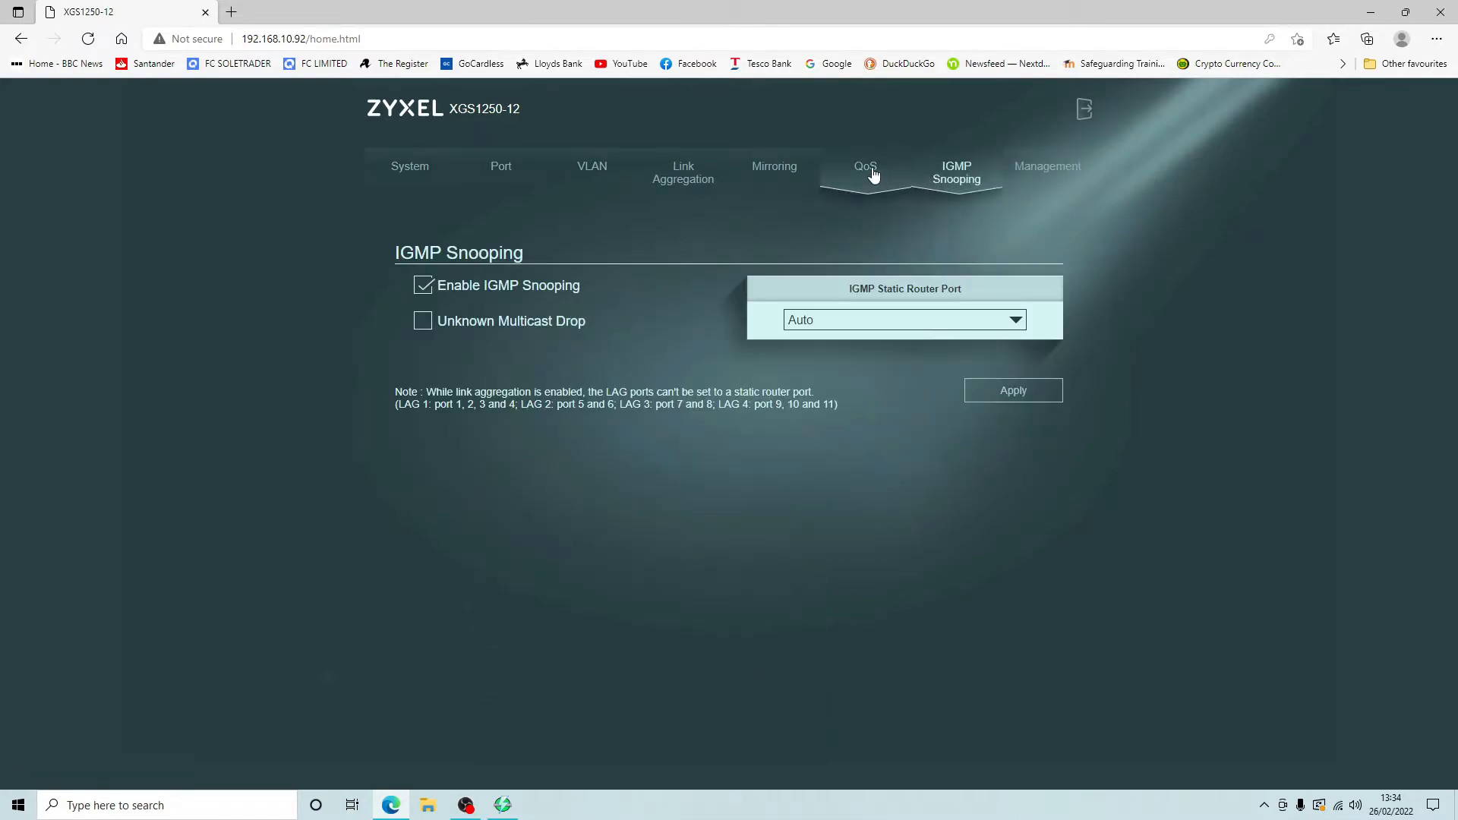
Return via Mirroring and Port to the System page's Per Port Status table.
{"action": "left_click", "coordinate": [773, 172]}
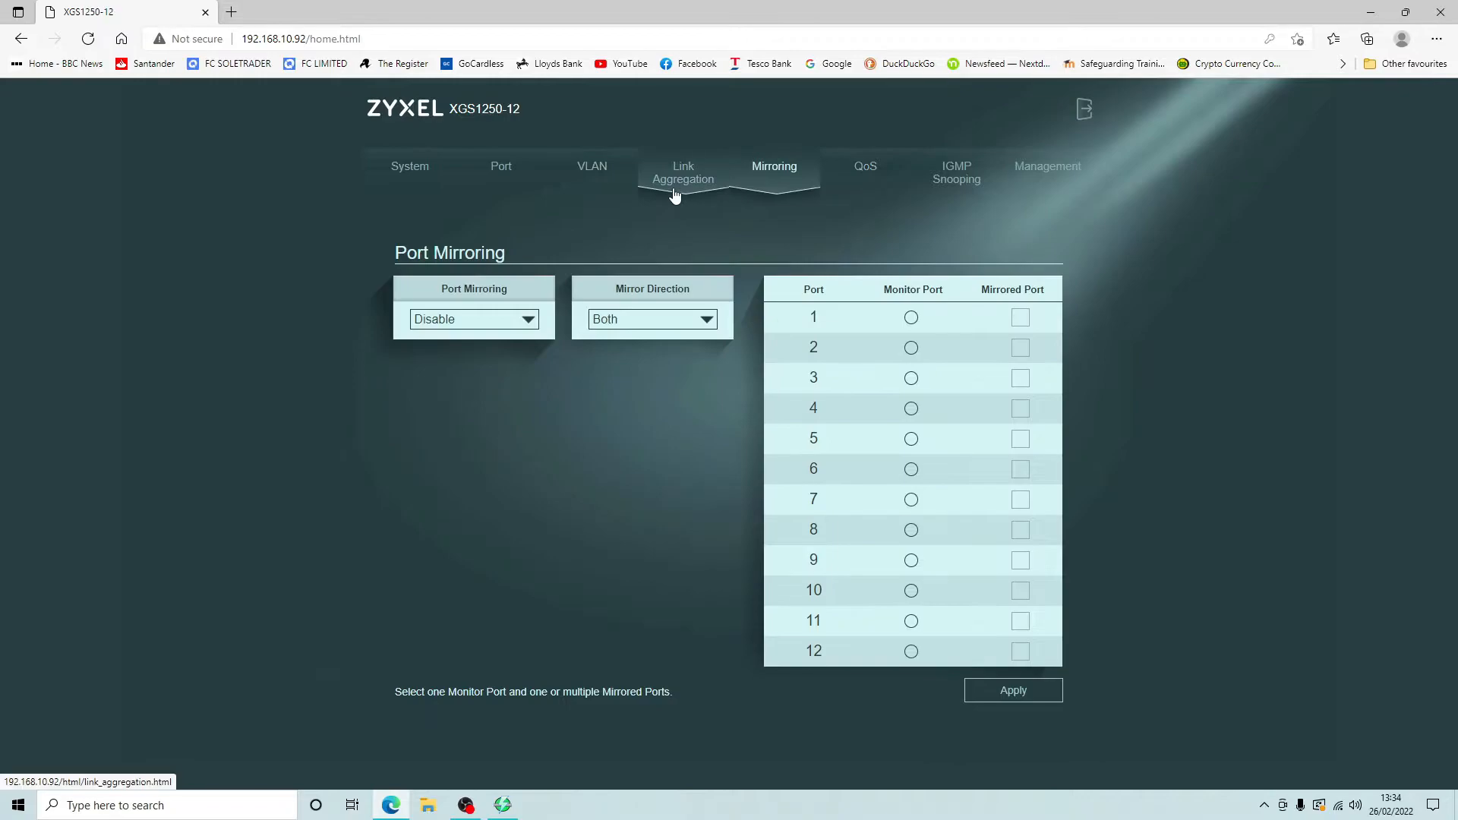
{"action": "left_click", "coordinate": [495, 166]}
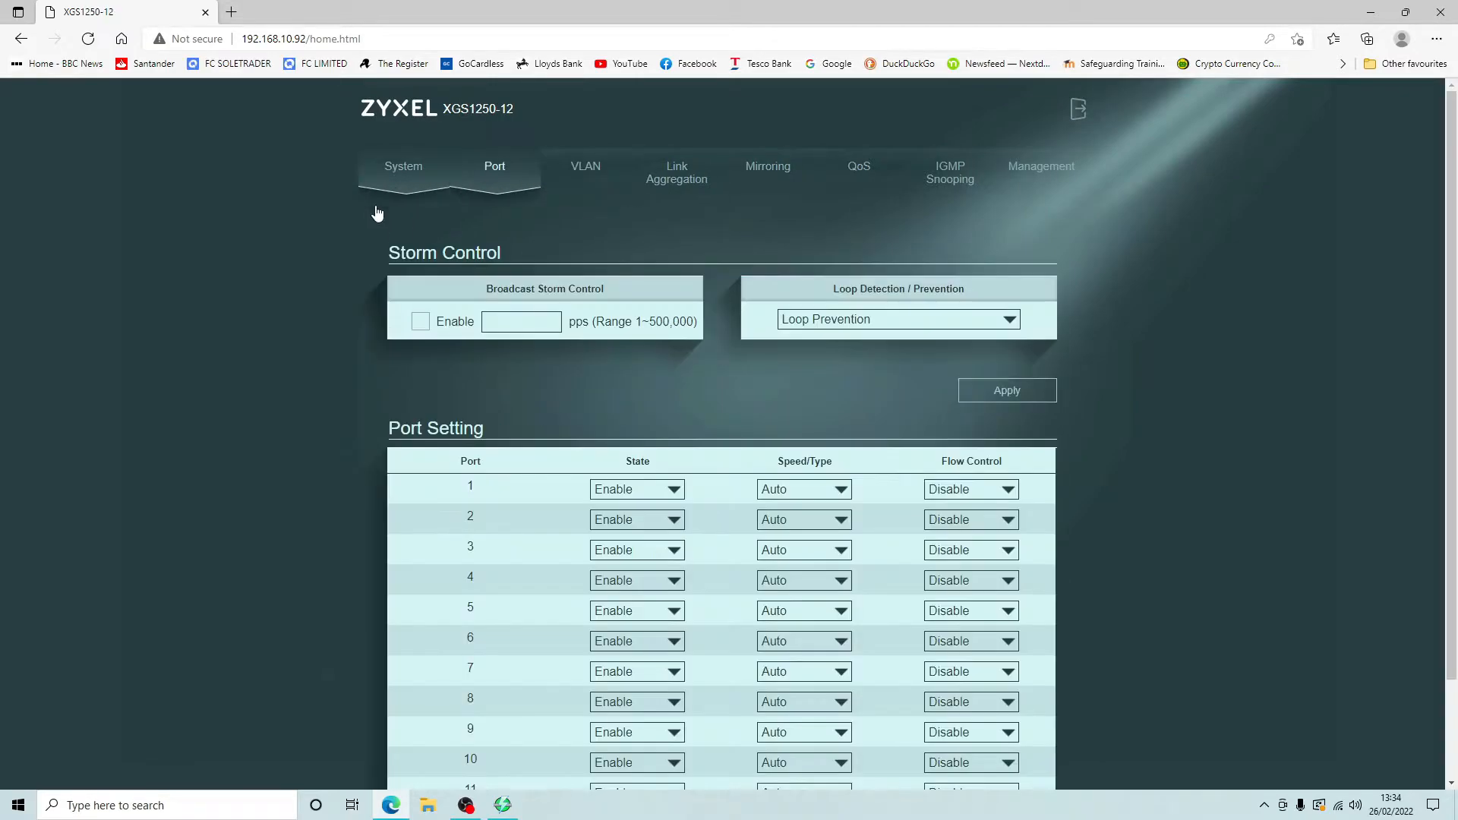
{"action": "left_click", "coordinate": [402, 166]}
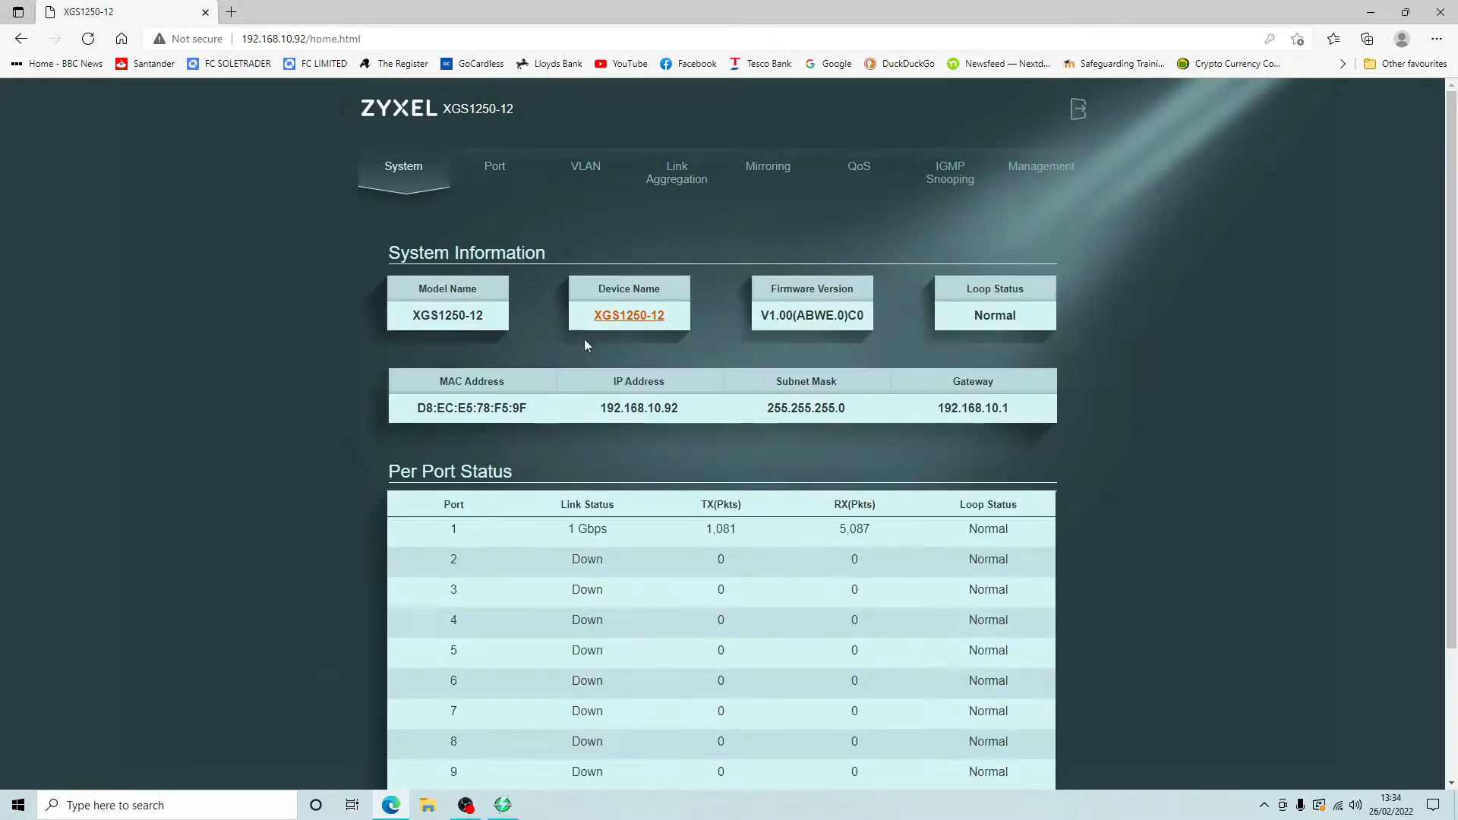
{"action": "mouse_move", "coordinate": [767, 311]}
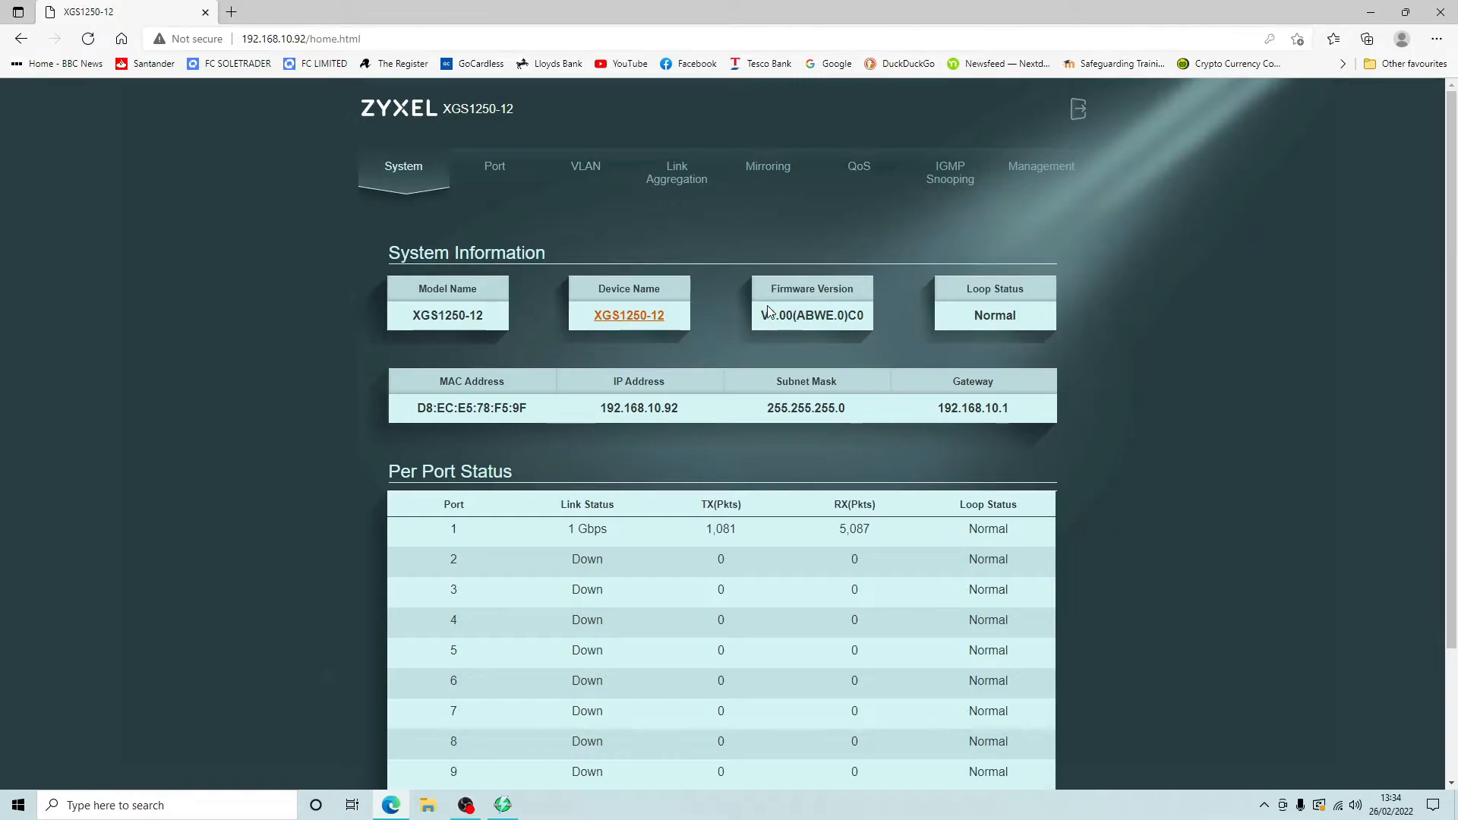
{"action": "scroll", "scroll_direction": "down", "scroll_amount": 3}
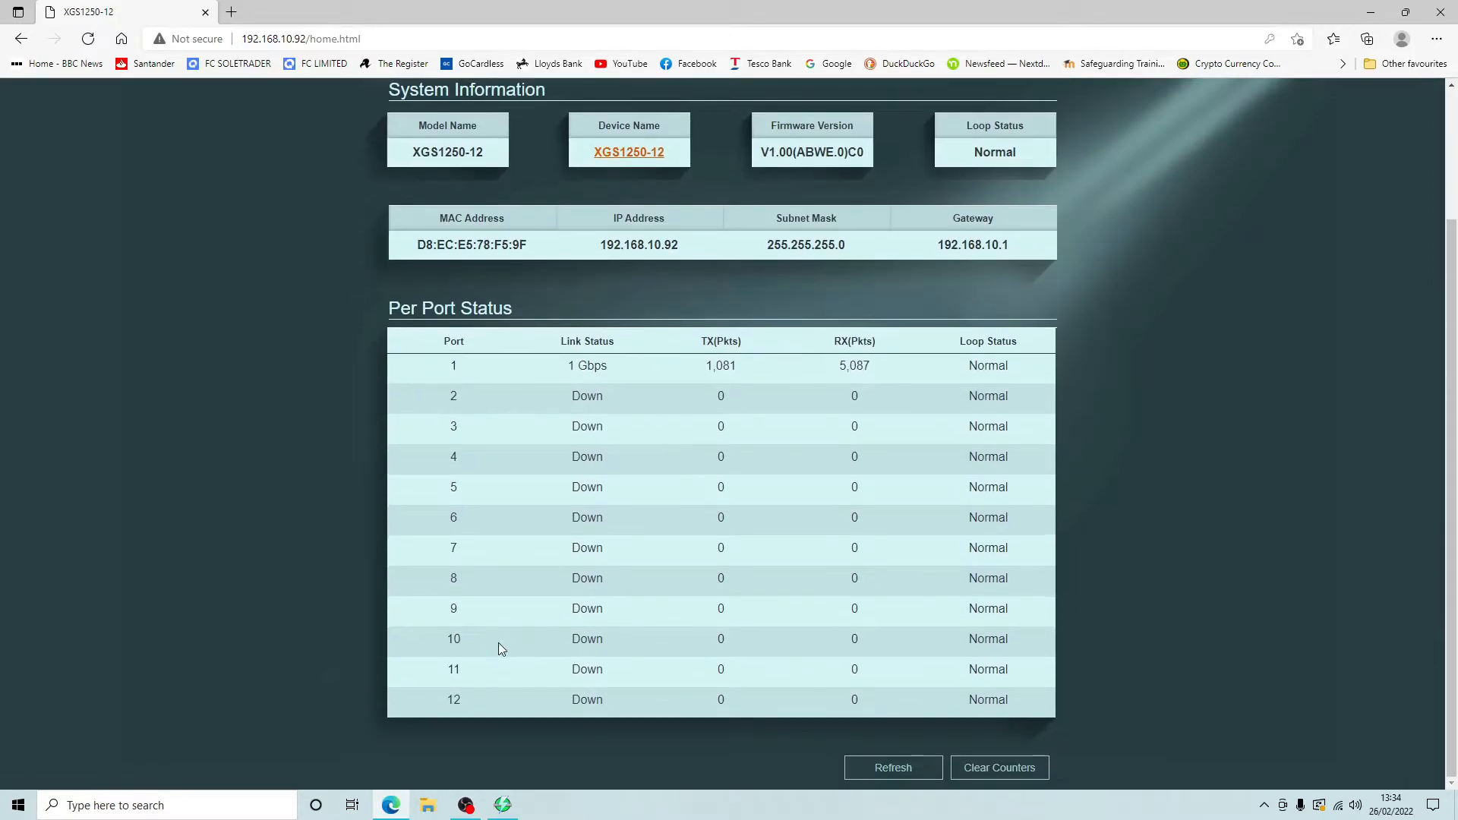
{"action": "mouse_move", "coordinate": [723, 636]}
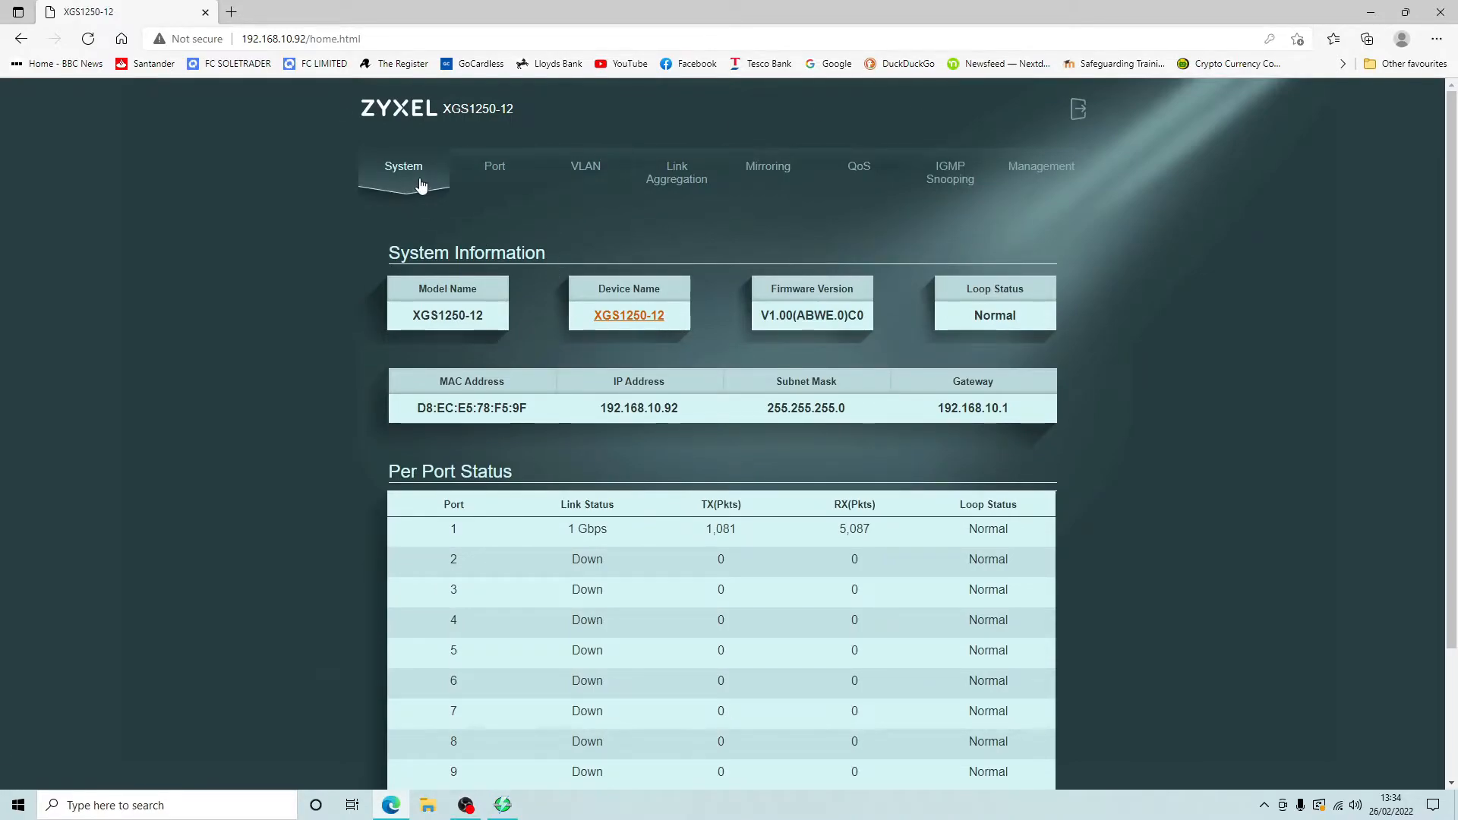
Refresh the System page repeatedly to watch port 1's 1 Gbps link and rising packet counters.
{"action": "left_click", "coordinate": [494, 166]}
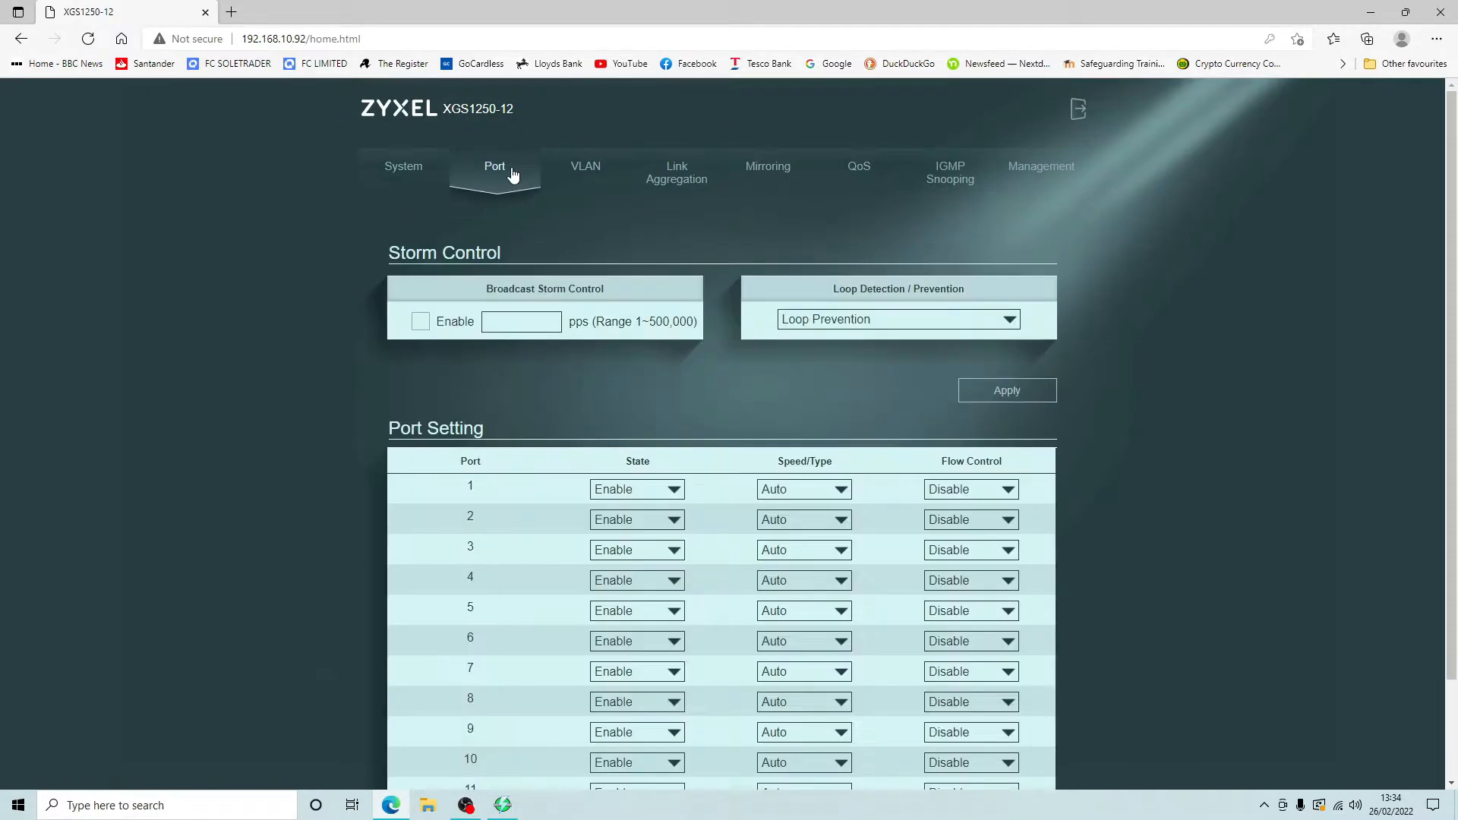
{"action": "left_click", "coordinate": [403, 165]}
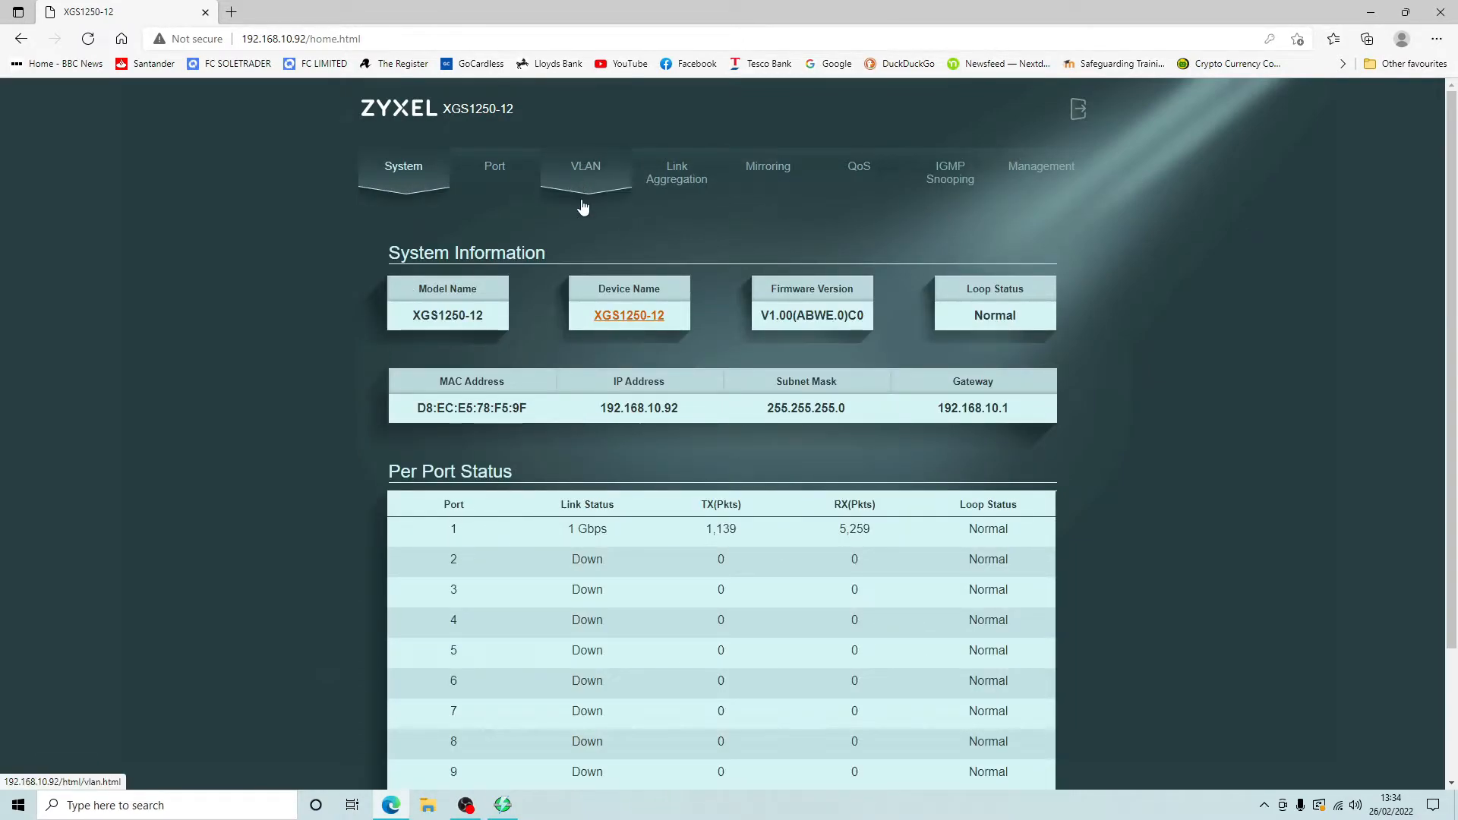
{"action": "left_click", "coordinate": [585, 172]}
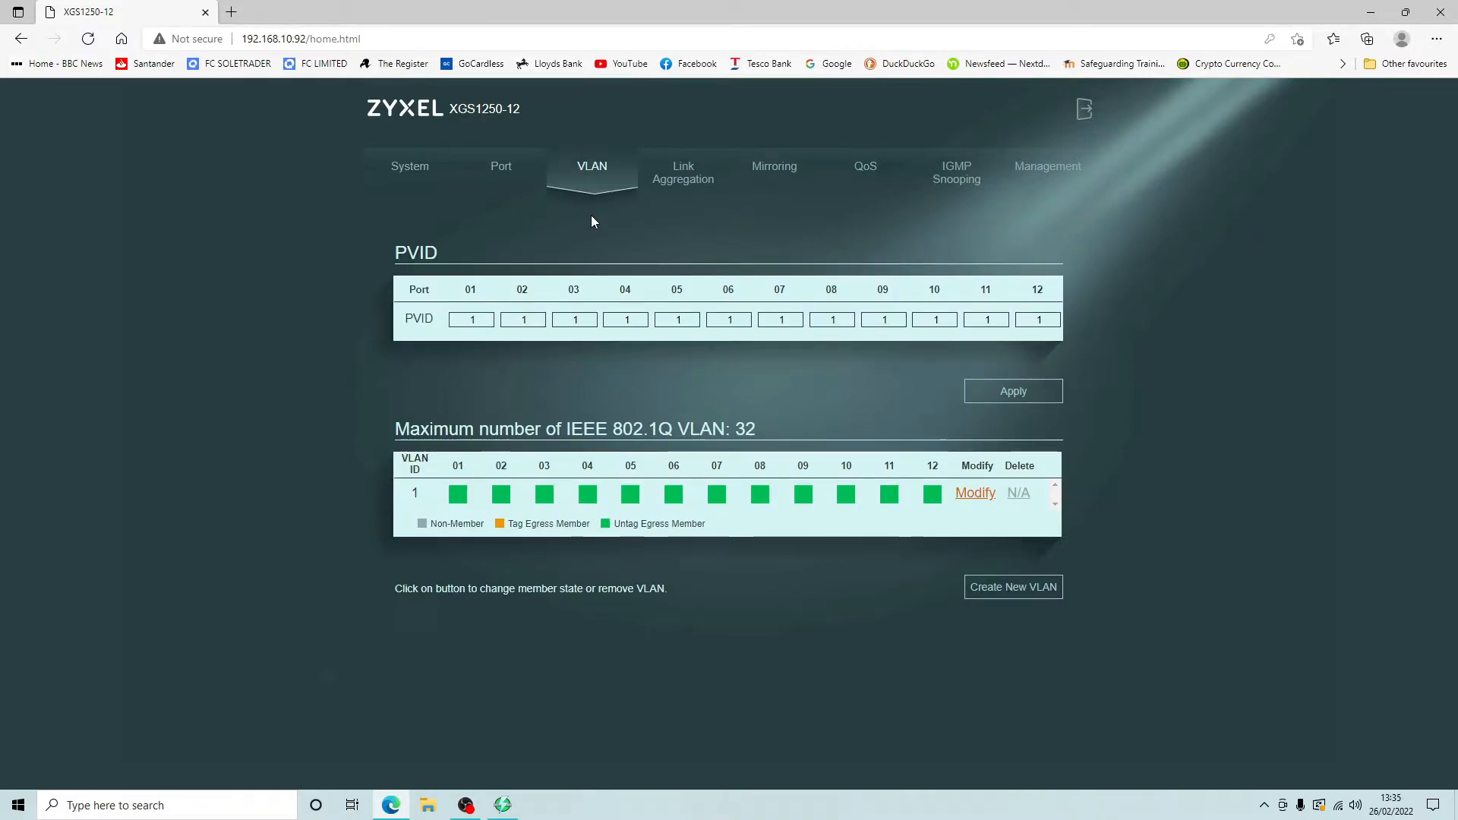
{"action": "mouse_move", "coordinate": [586, 218]}
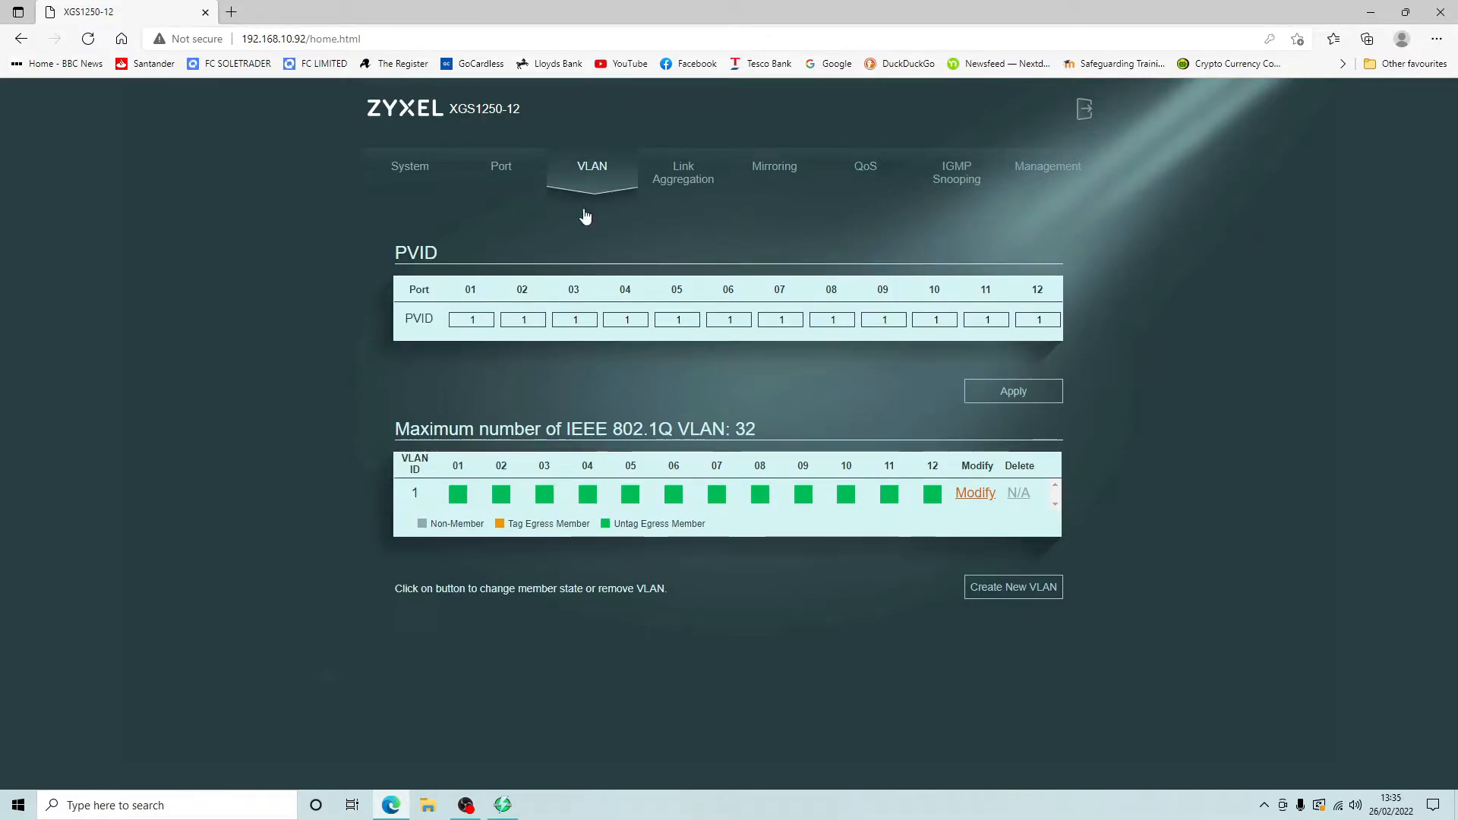
{"action": "left_click", "coordinate": [403, 167]}
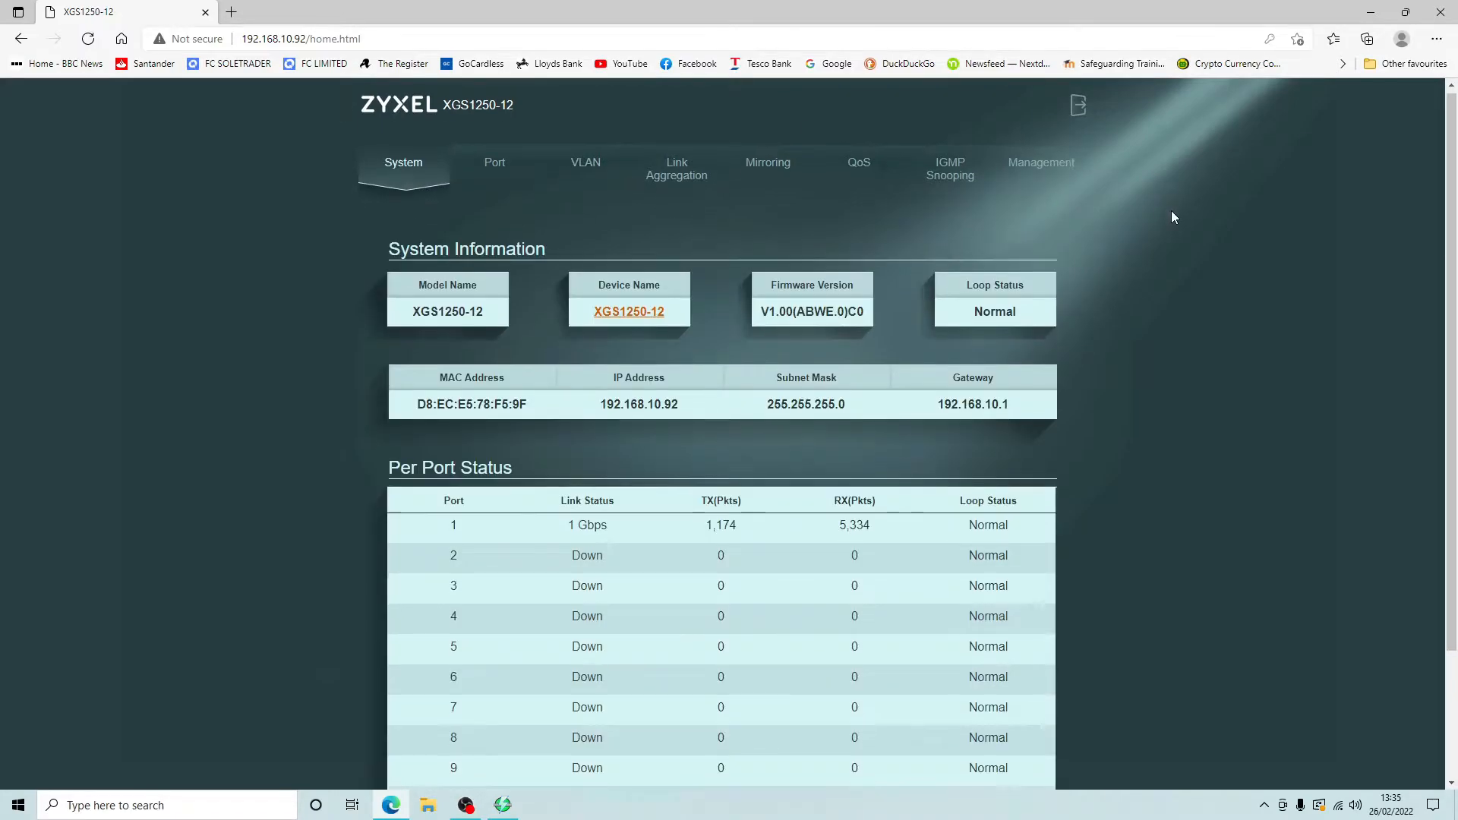
{"action": "scroll", "scroll_direction": "down", "scroll_amount": 3}
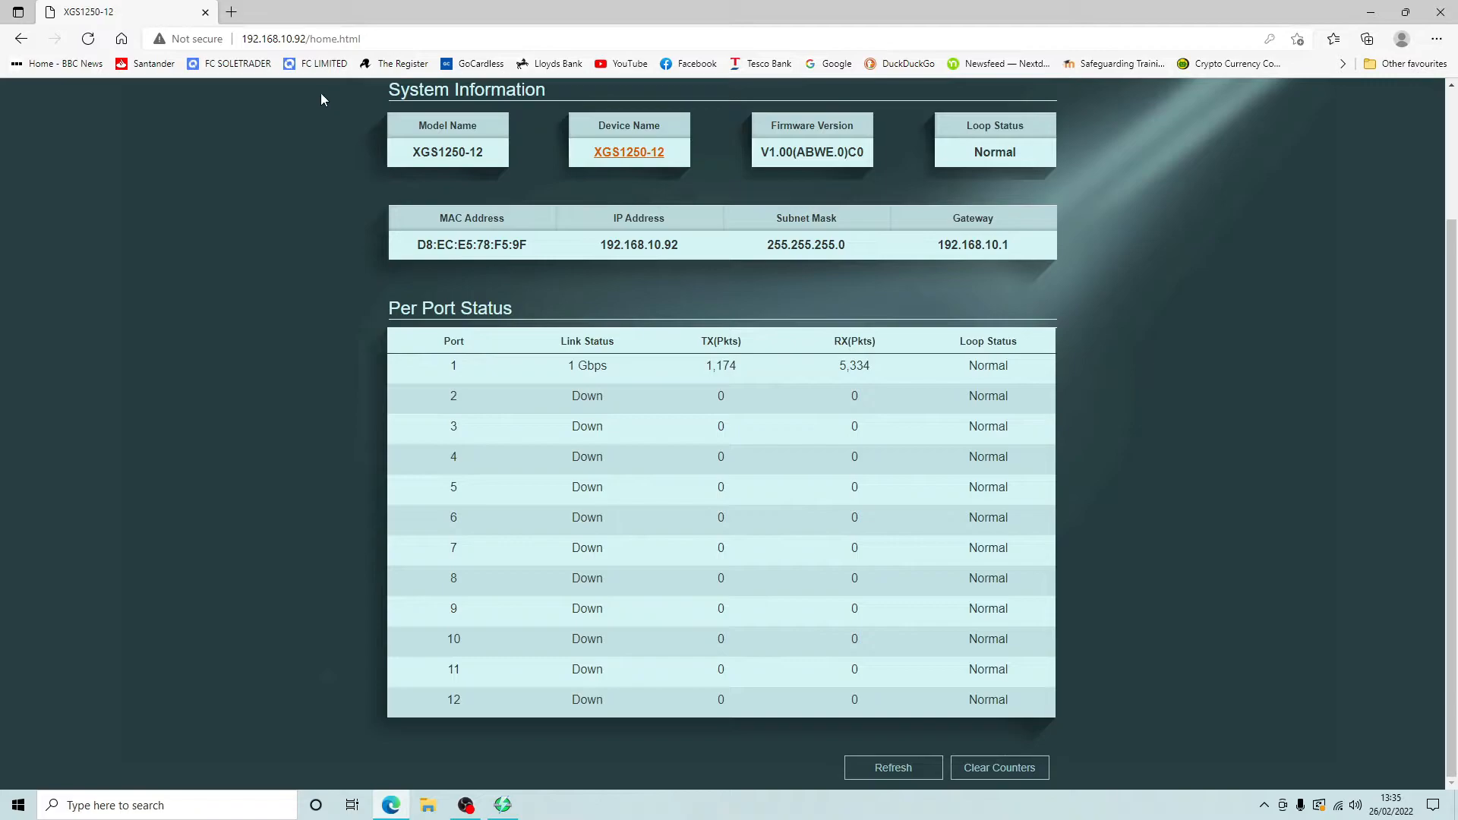
{"action": "mouse_move", "coordinate": [121, 11]}
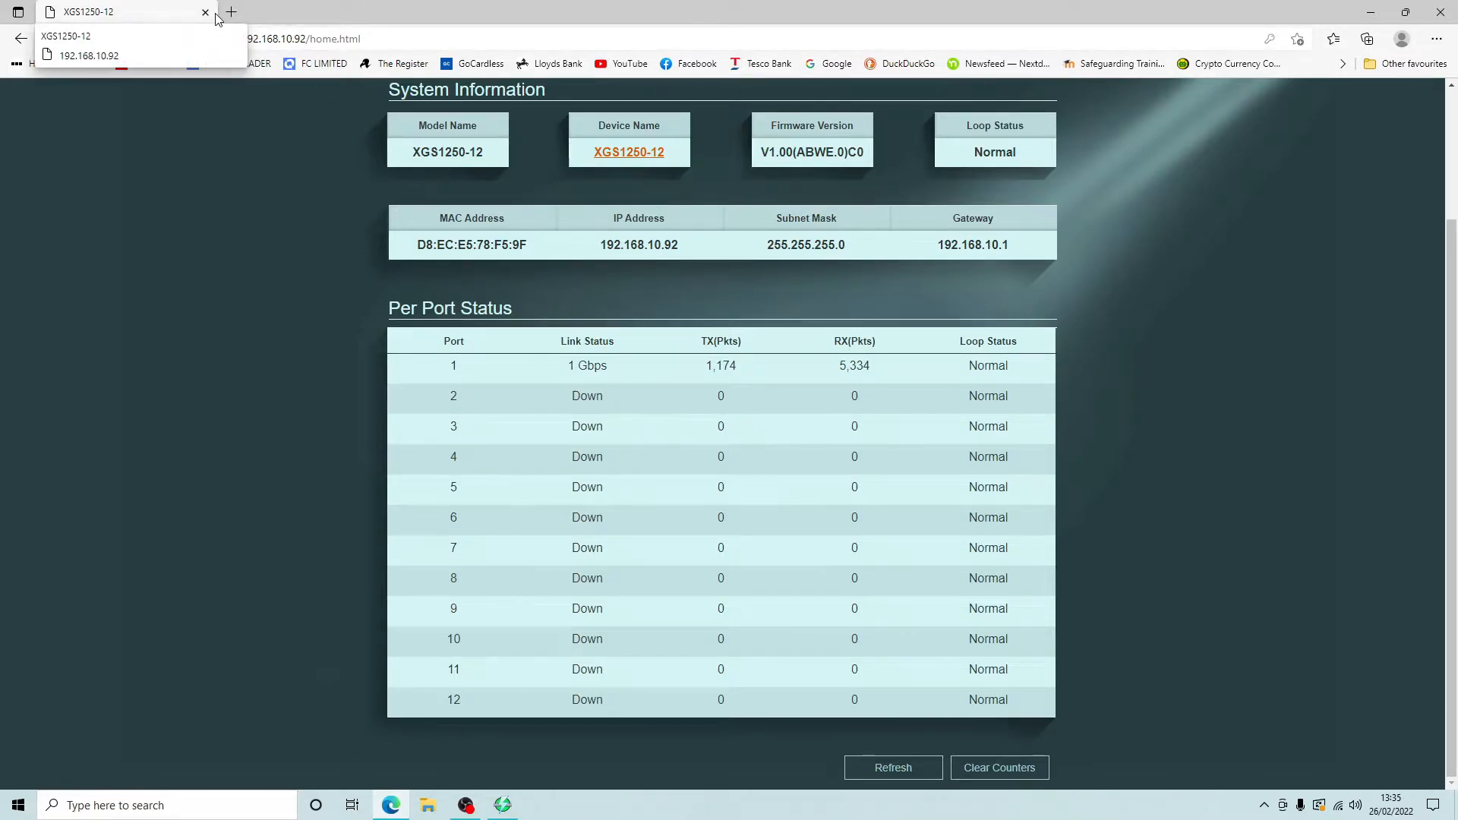
Load the NAS in a new tab and reach its Network & Virtual Switch interfaces list.
{"action": "left_click", "coordinate": [231, 10]}
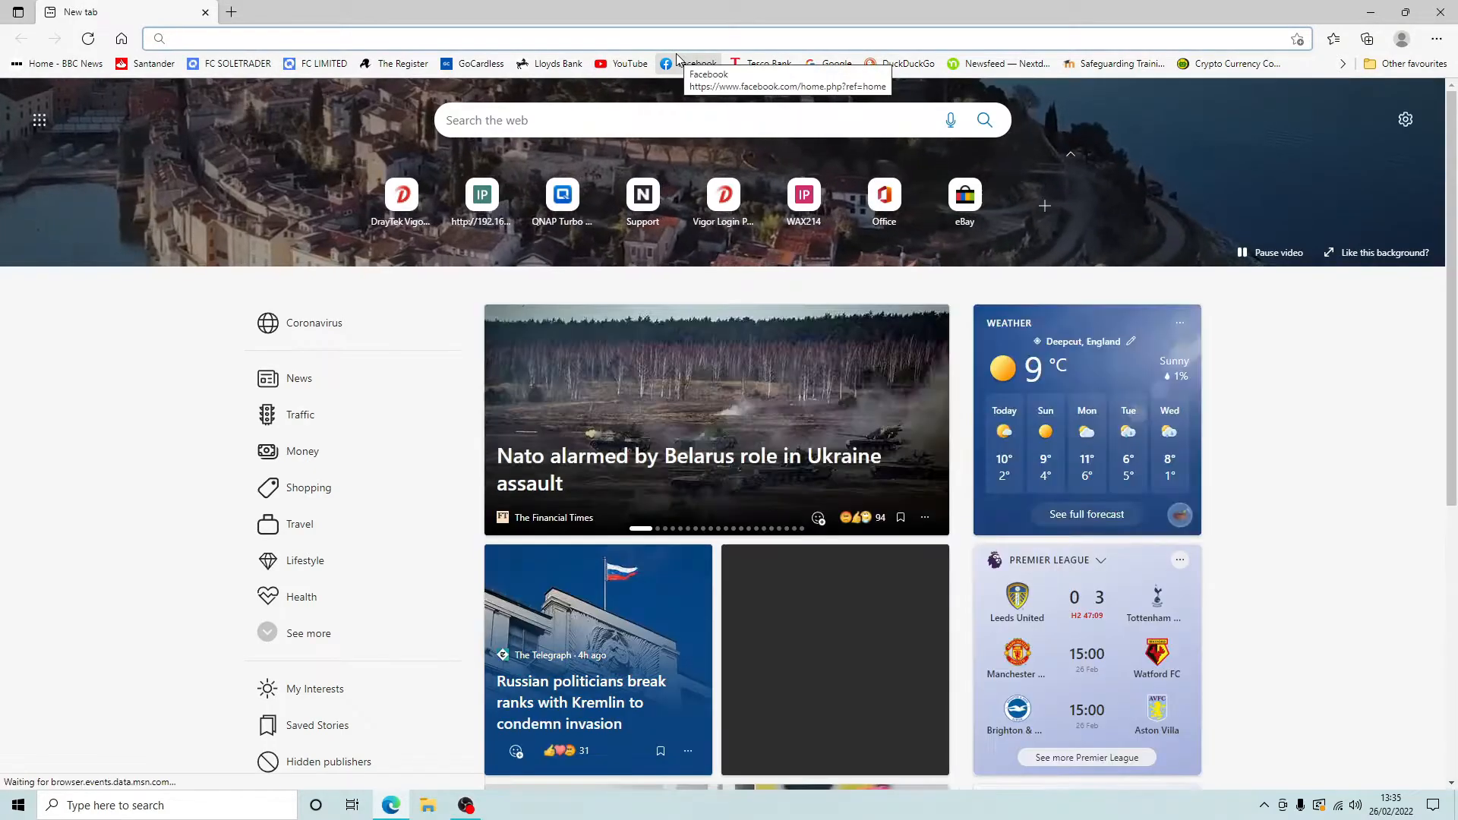
{"action": "left_click", "coordinate": [372, 39]}
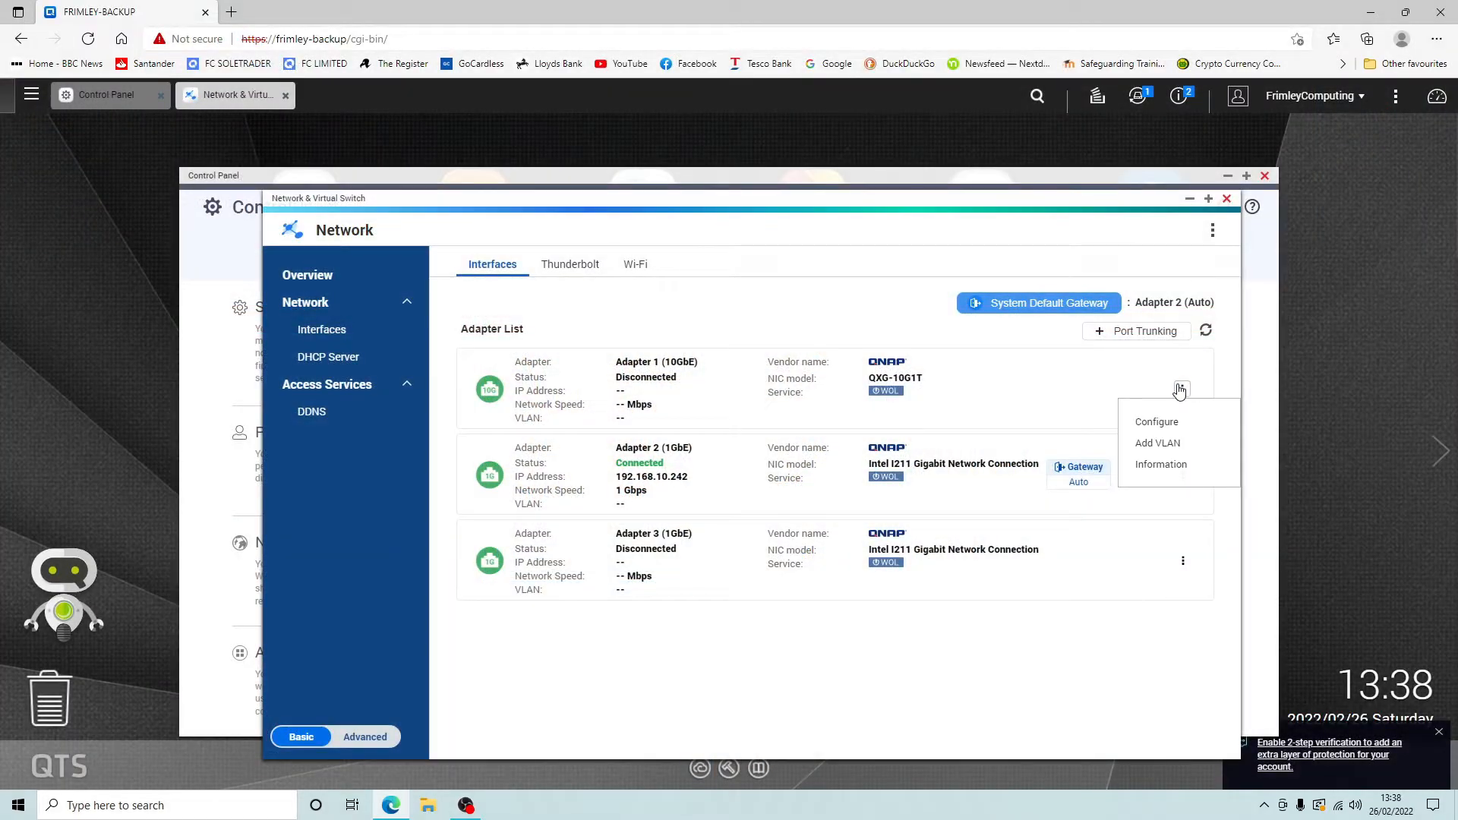
Configure the 10GbE adapter with static IP 192.168.10.245/24 and gateway 192.168.10.1.
{"action": "left_click", "coordinate": [1156, 421]}
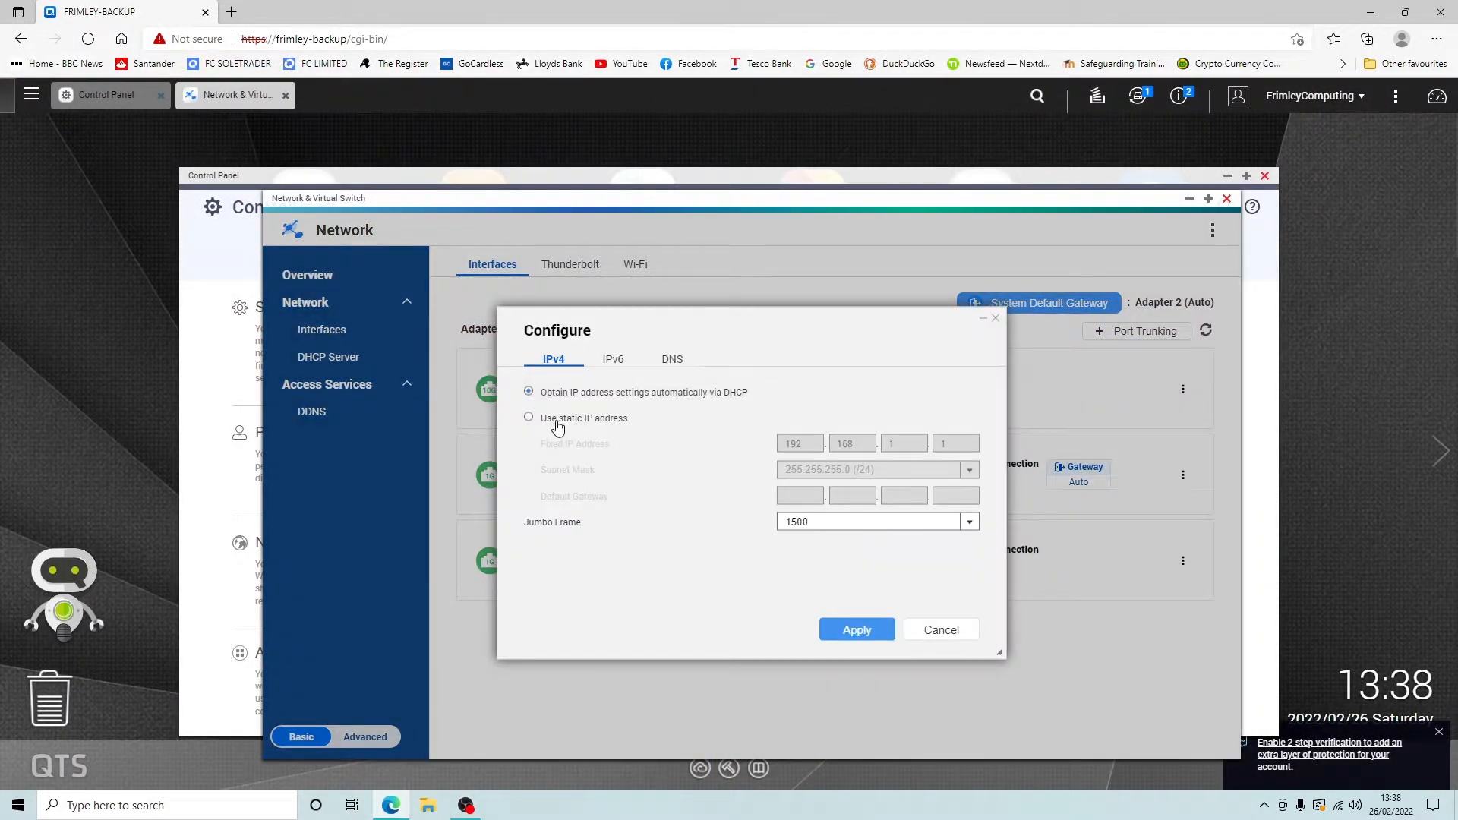
{"action": "left_click", "coordinate": [529, 418]}
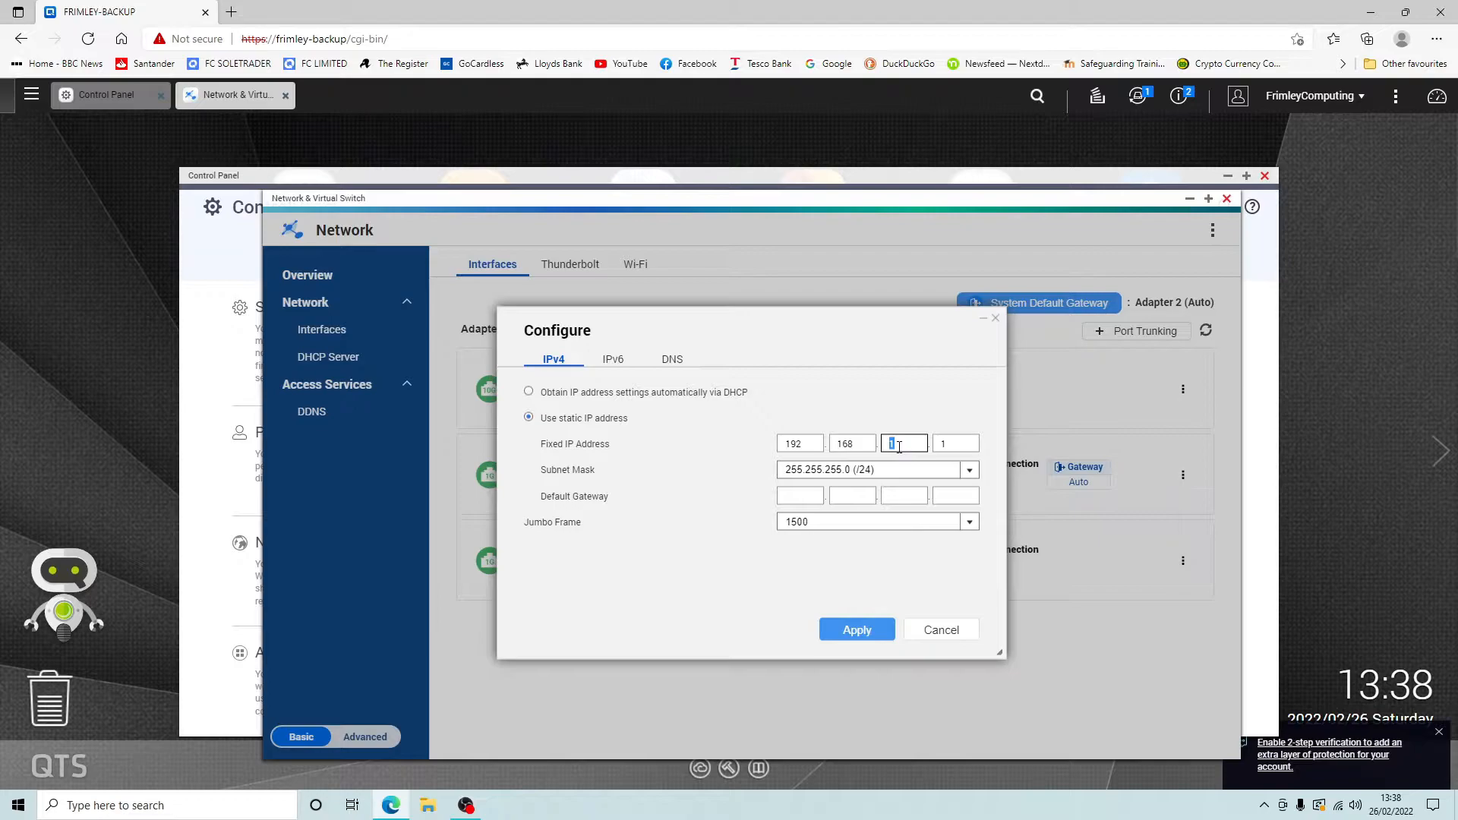
{"action": "type", "text": "10"}
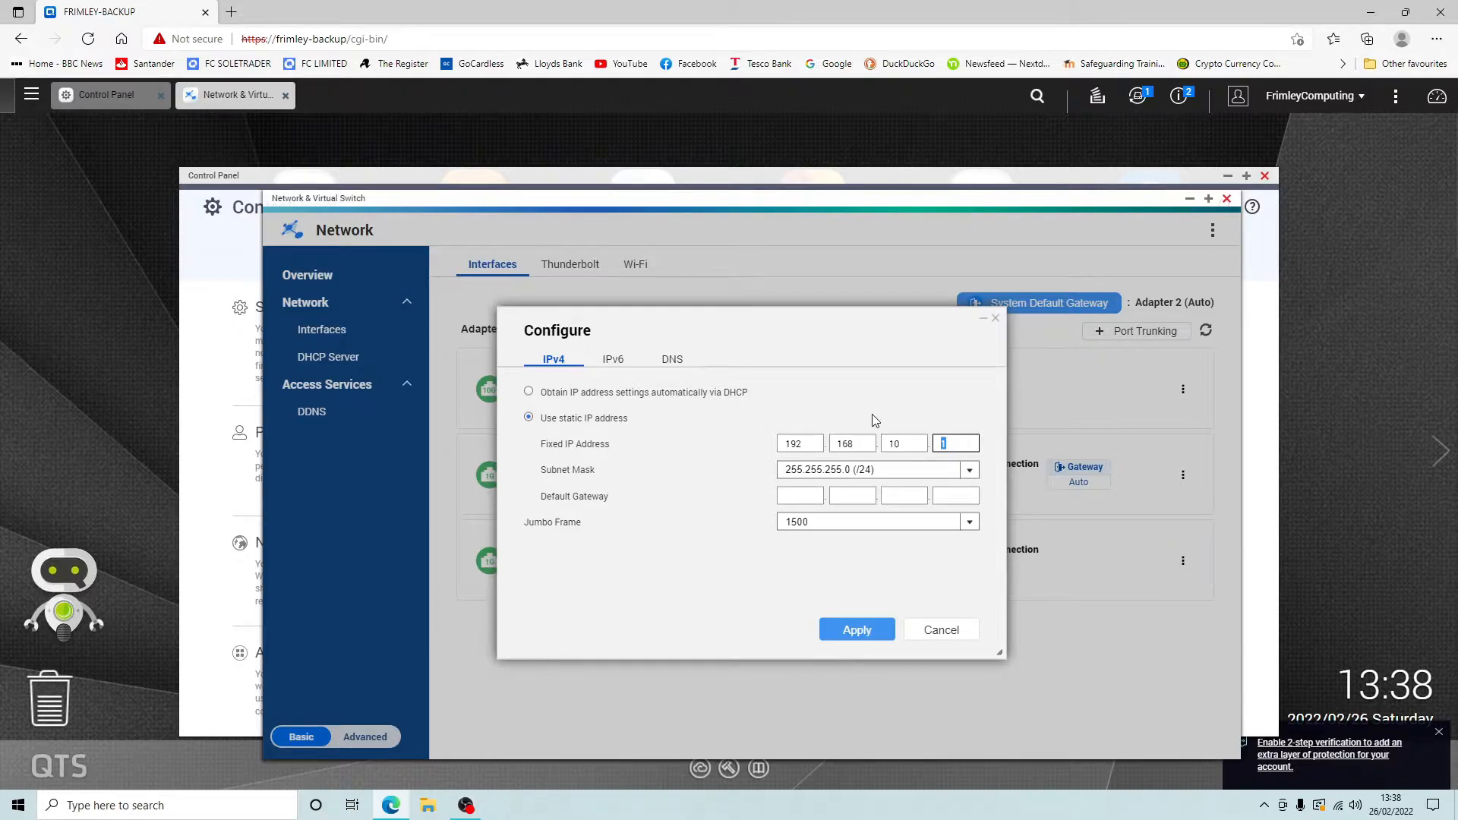
{"action": "type", "text": "232"}
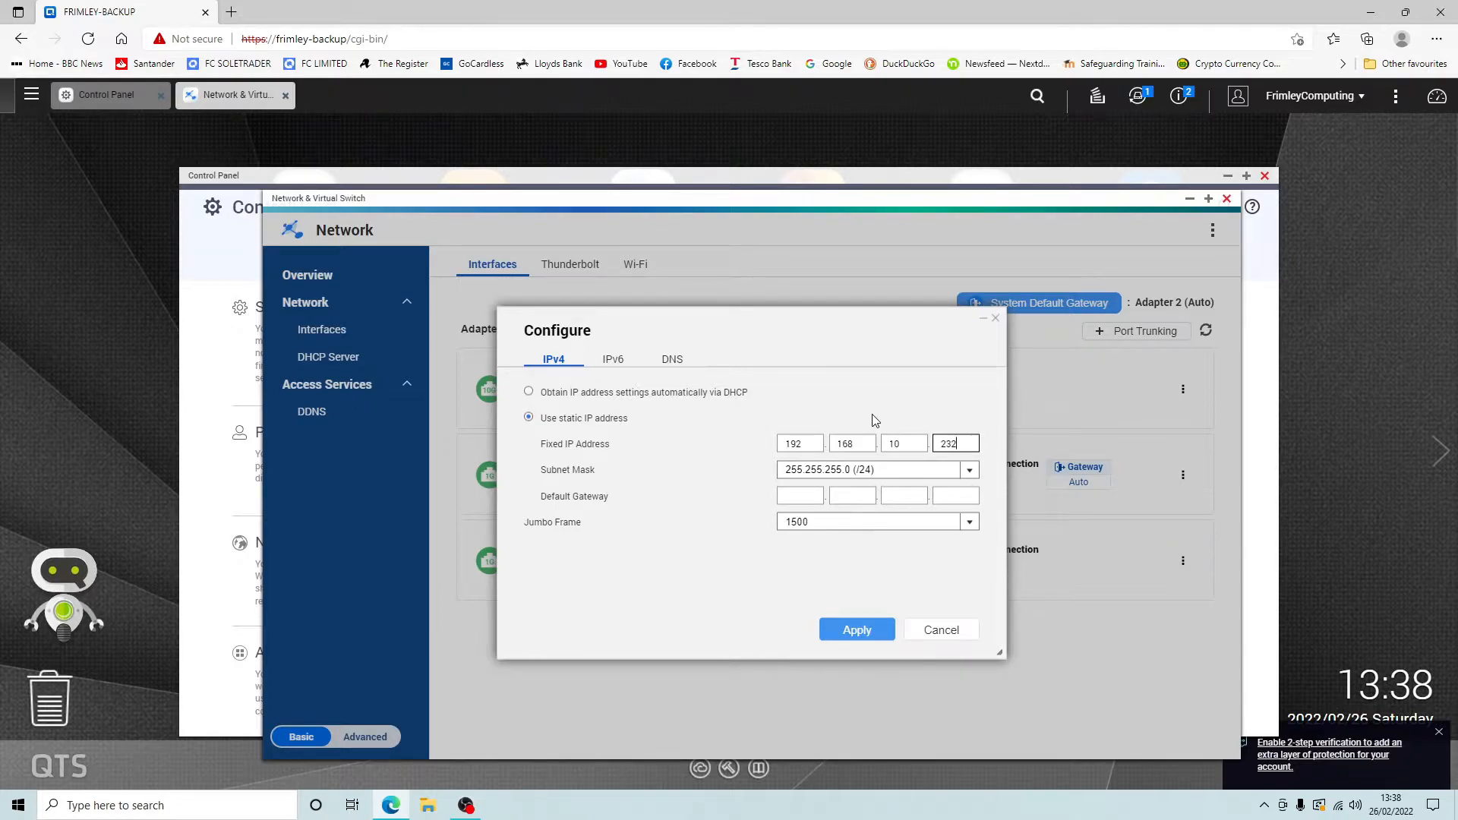
{"action": "type", "text": "245"}
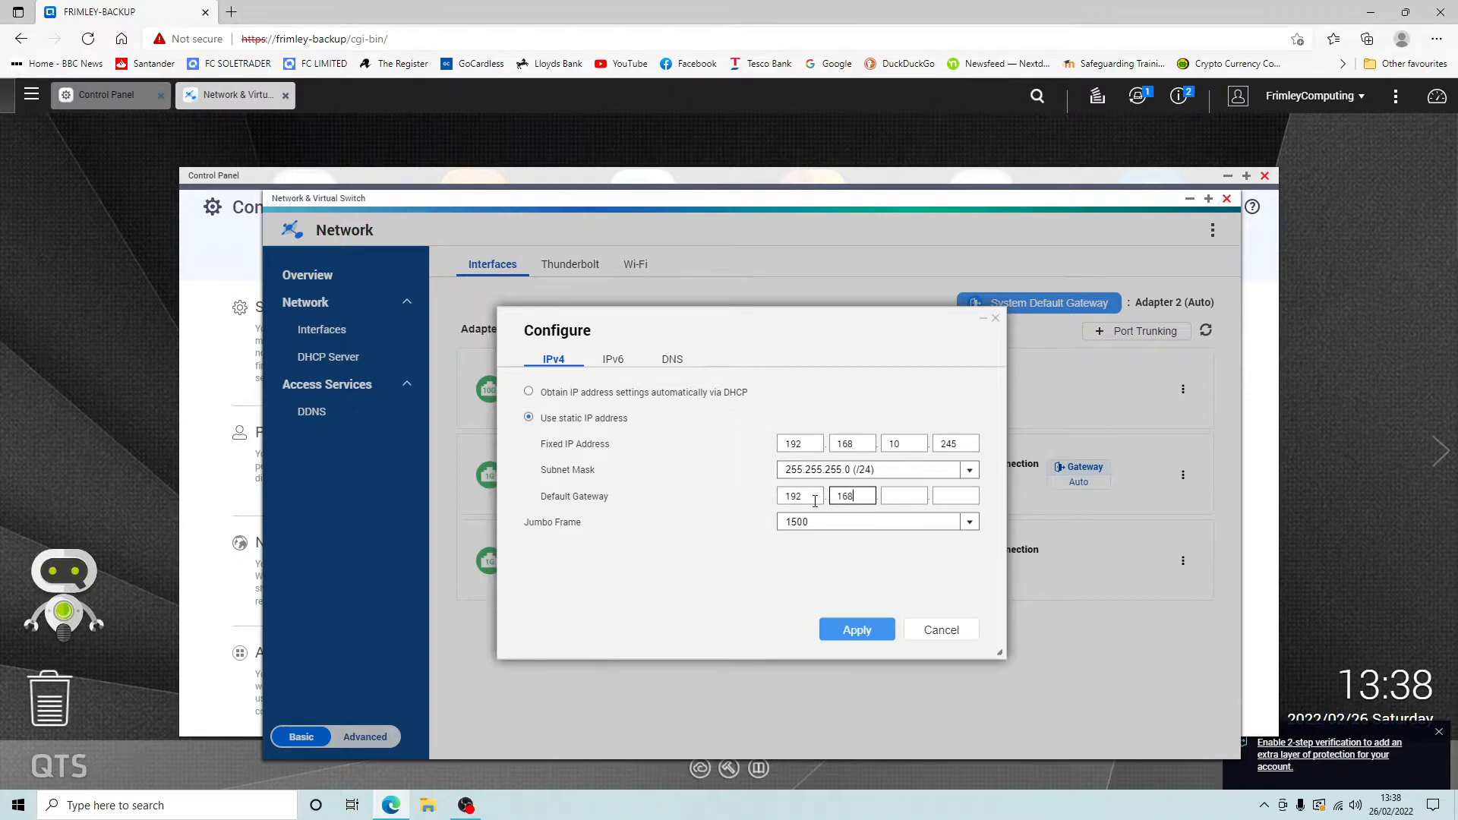
{"action": "type", "text": "10"}
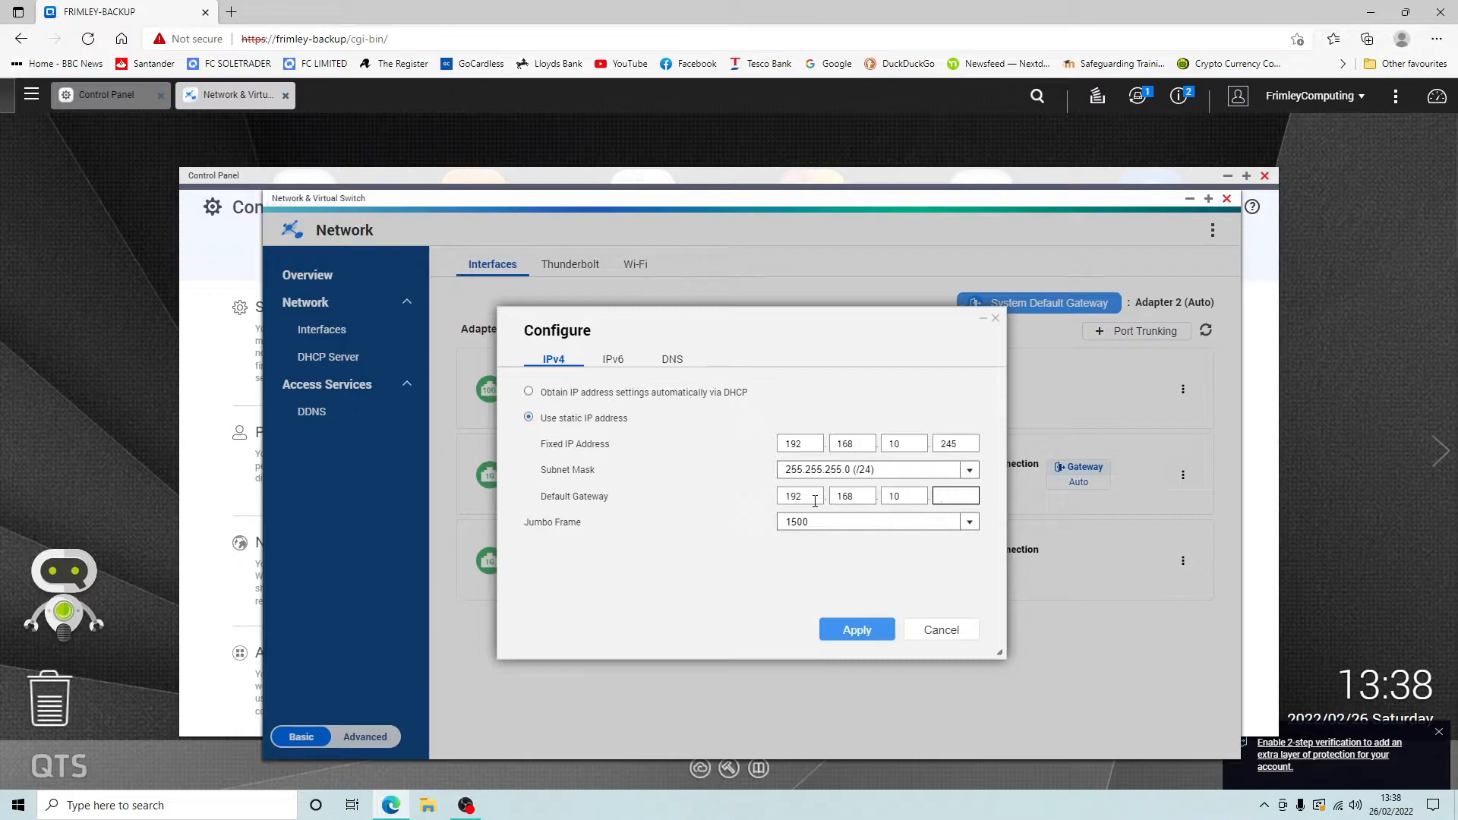
{"action": "type", "text": "1"}
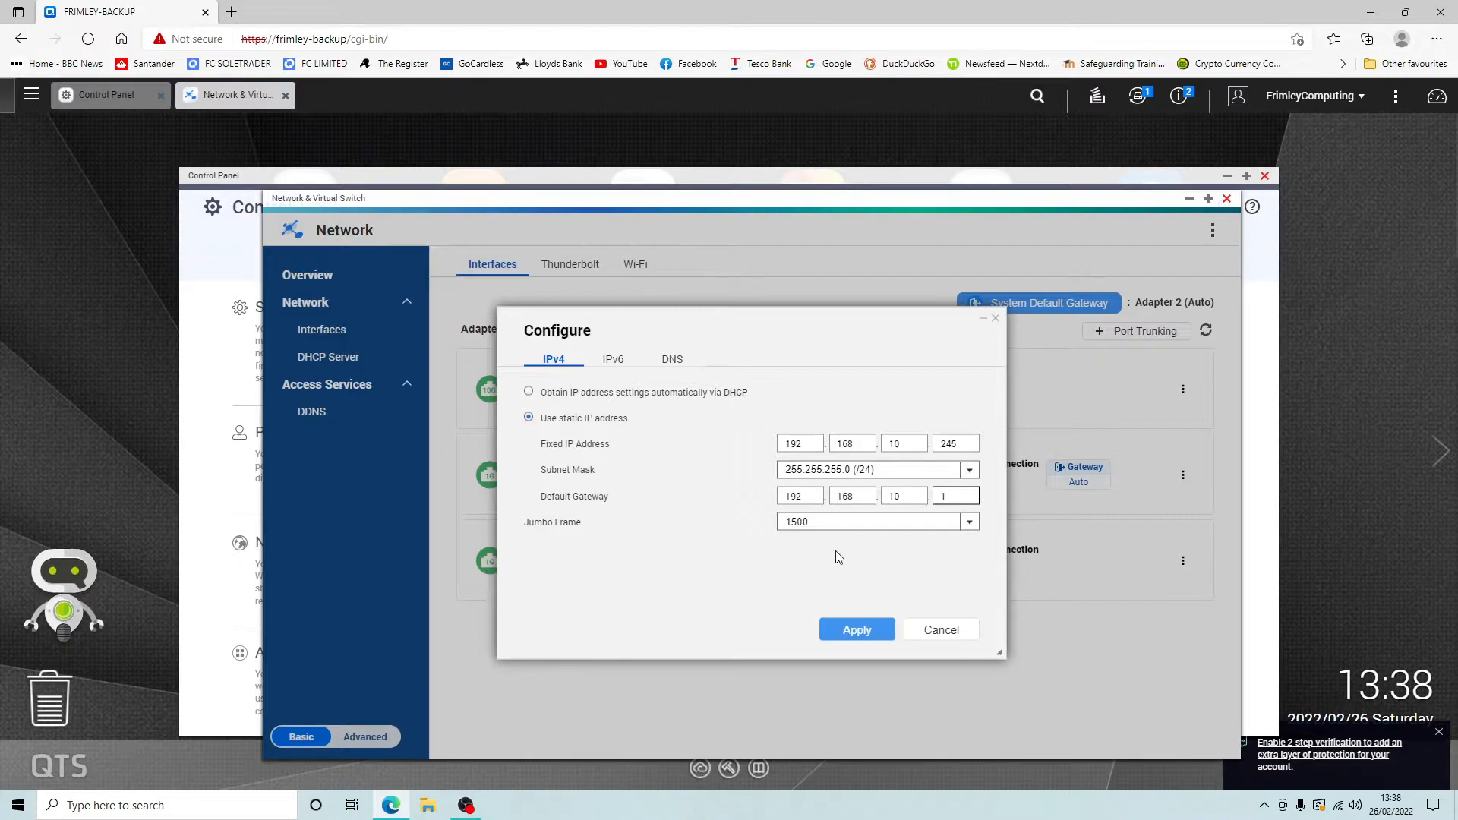
{"action": "left_click", "coordinate": [671, 358]}
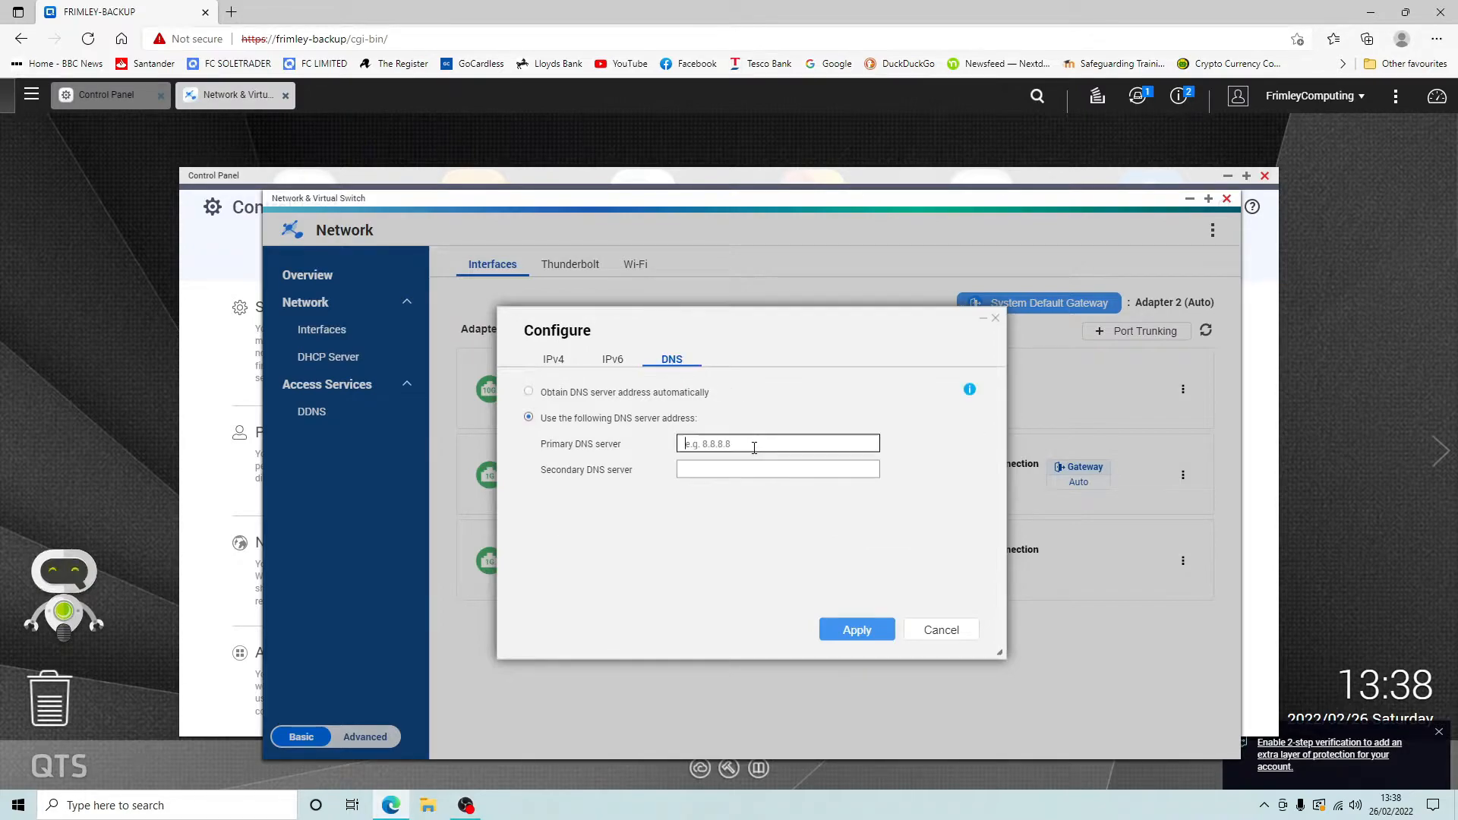
Enter DNS servers 192.168.10.1 and 8.8.8.8, glancing at IPv6 before returning to IPv4.
{"action": "type", "text": "192.168.10.1"}
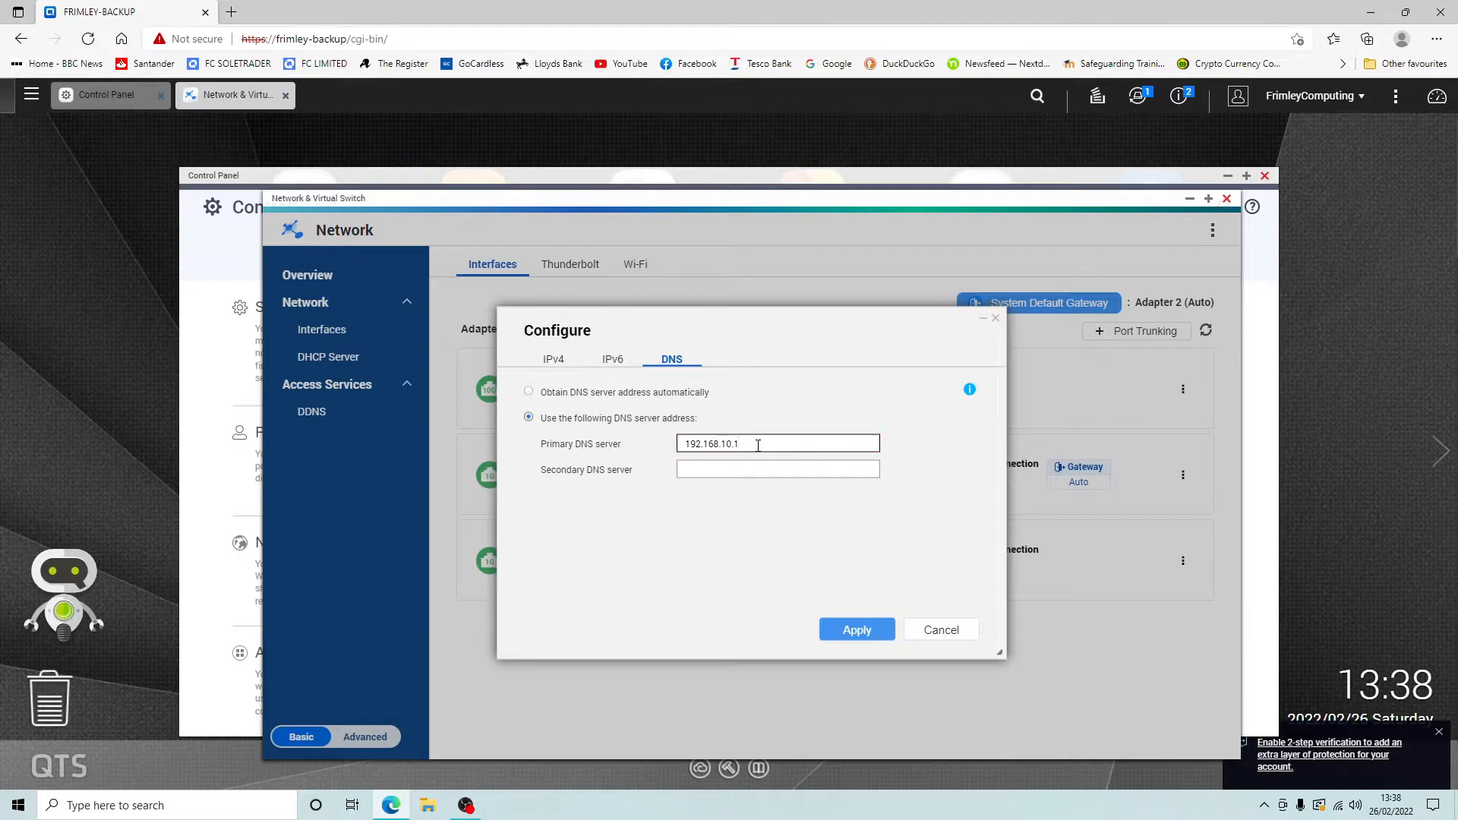
{"action": "type", "text": "8.8.8.8"}
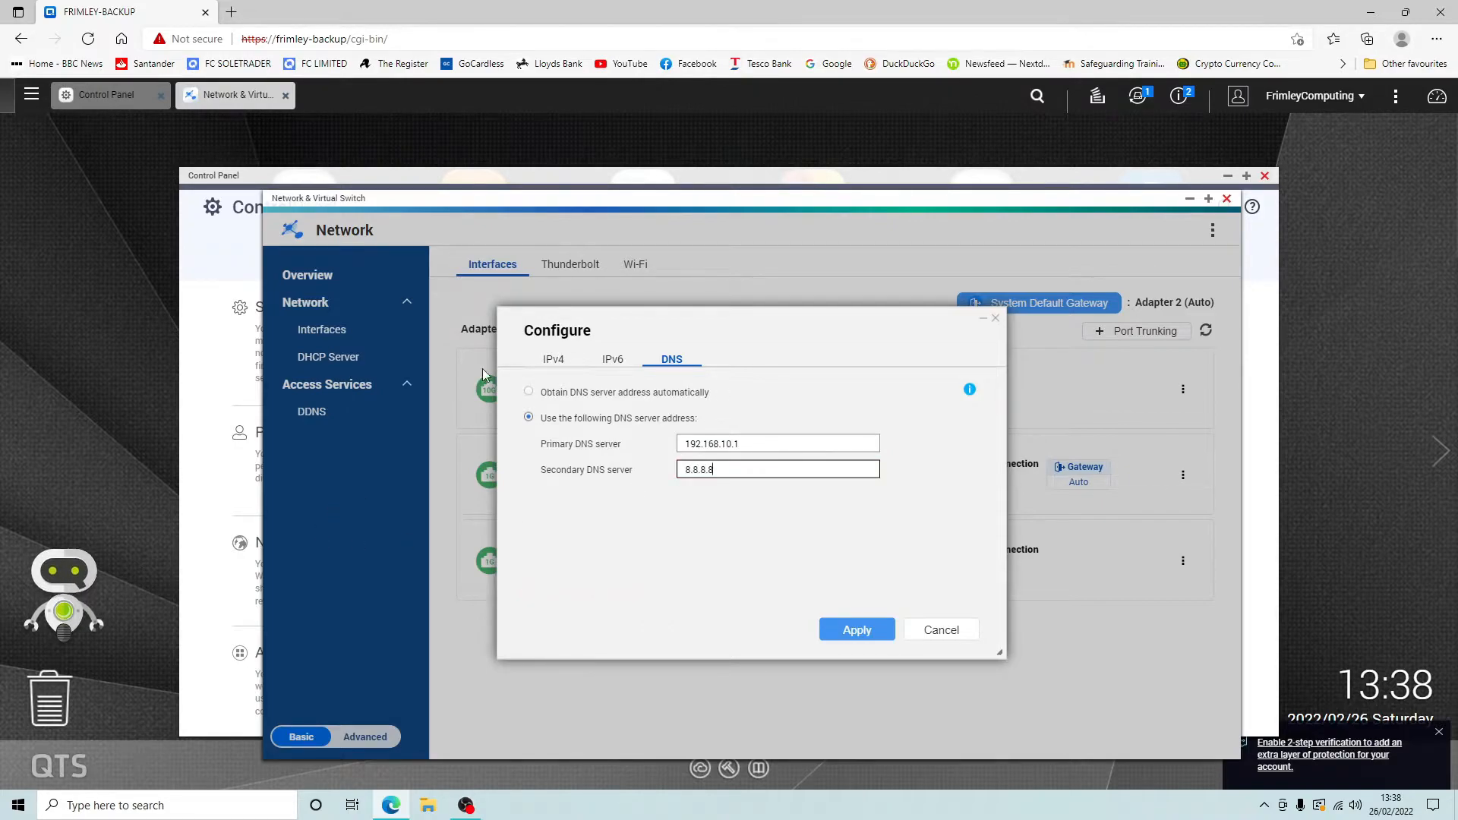
{"action": "left_click", "coordinate": [613, 359]}
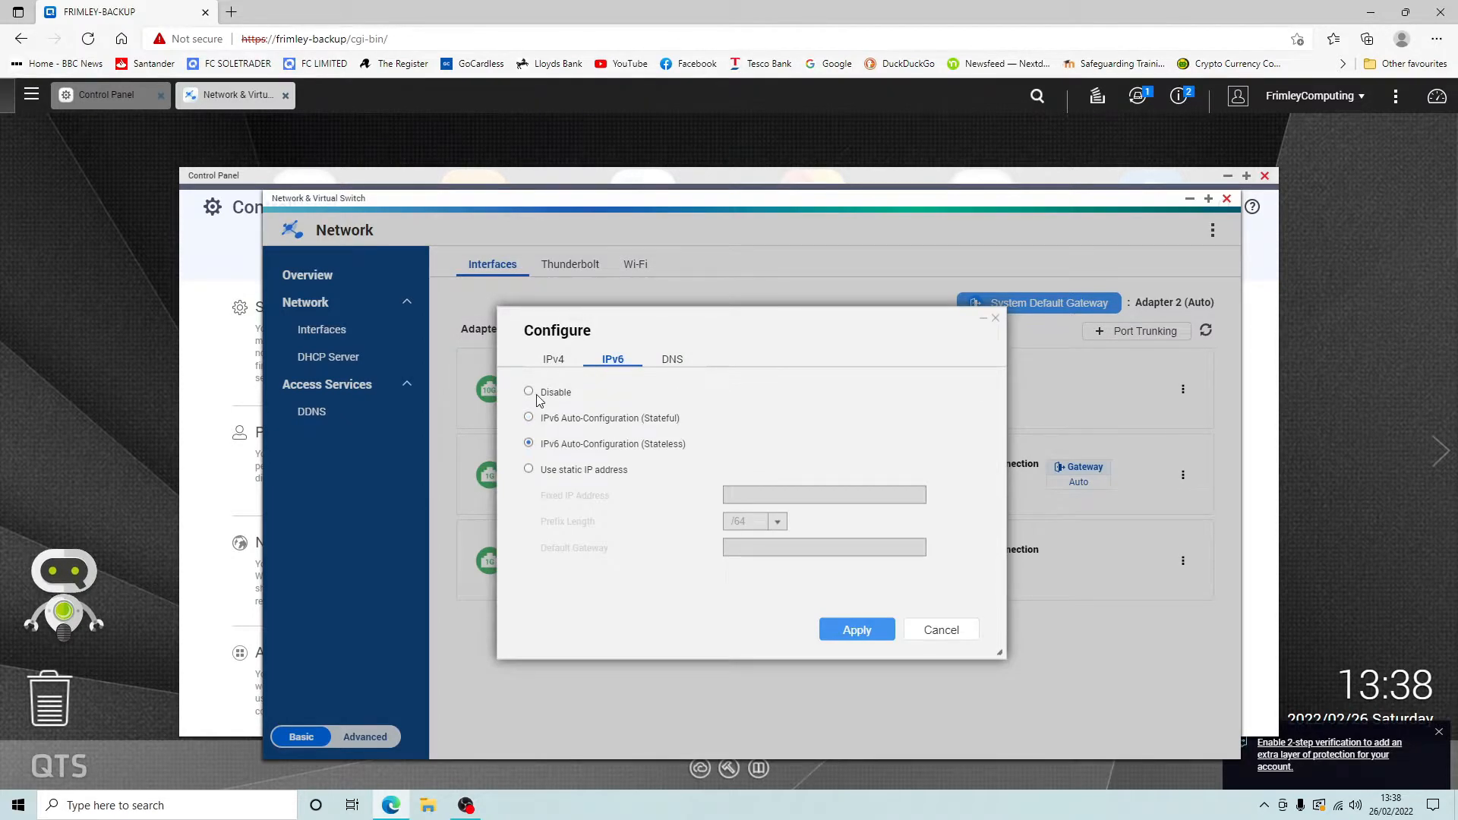
{"action": "left_click", "coordinate": [553, 359]}
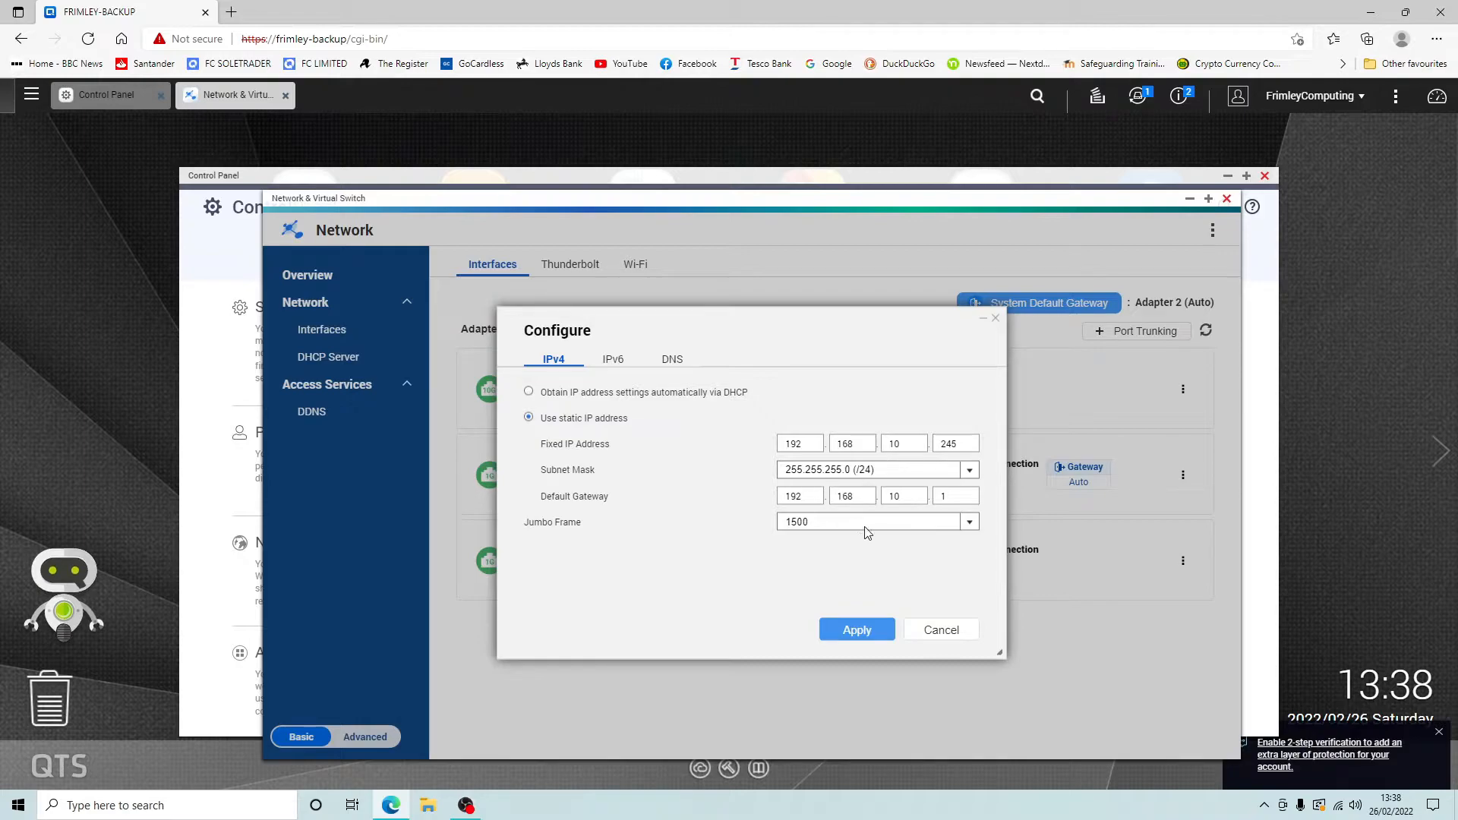
{"action": "mouse_move", "coordinate": [636, 387]}
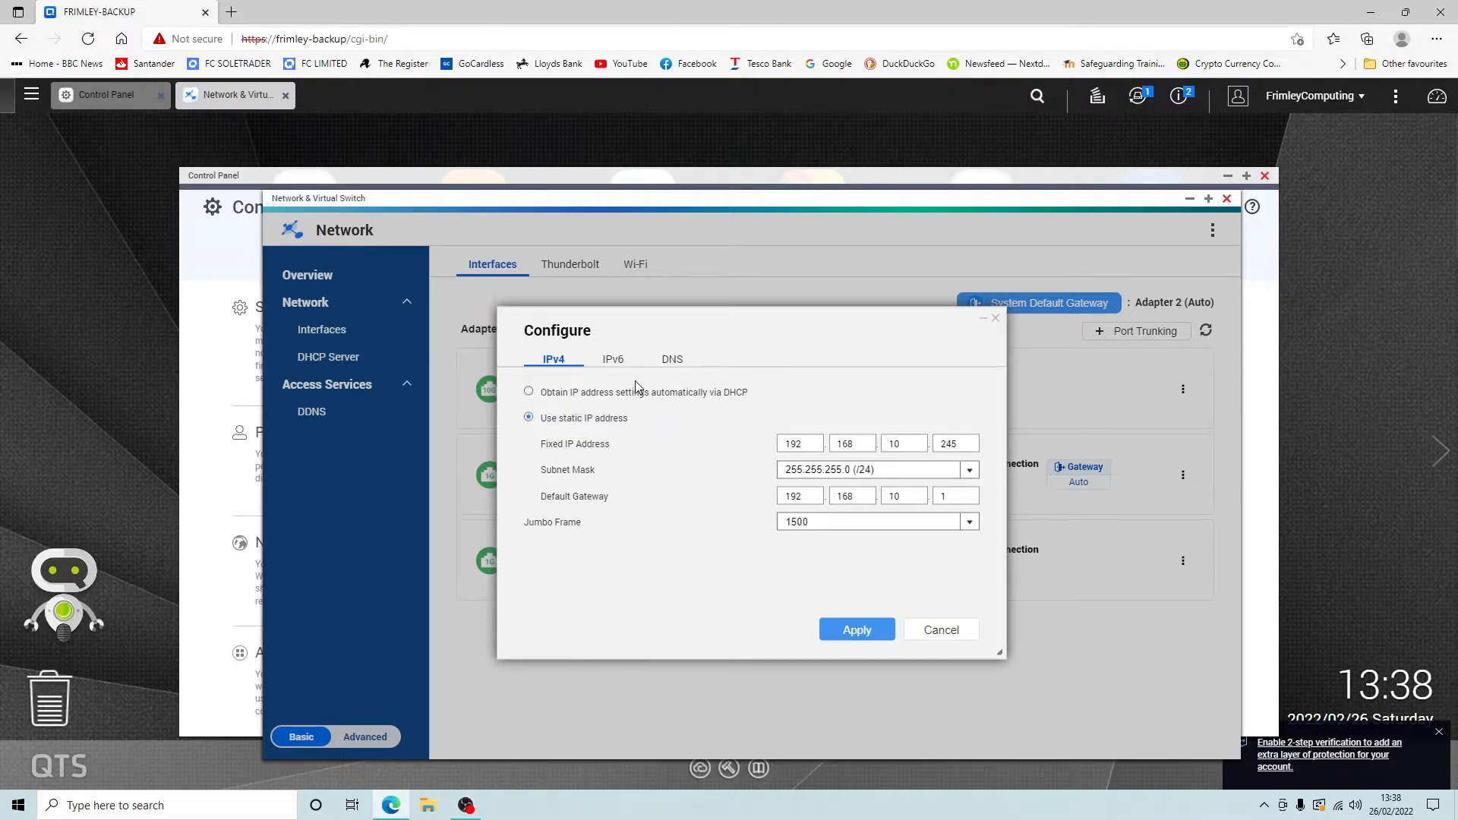
Apply the 10GbE adapter settings so it lists 192.168.10.245.
{"action": "left_click", "coordinate": [856, 629]}
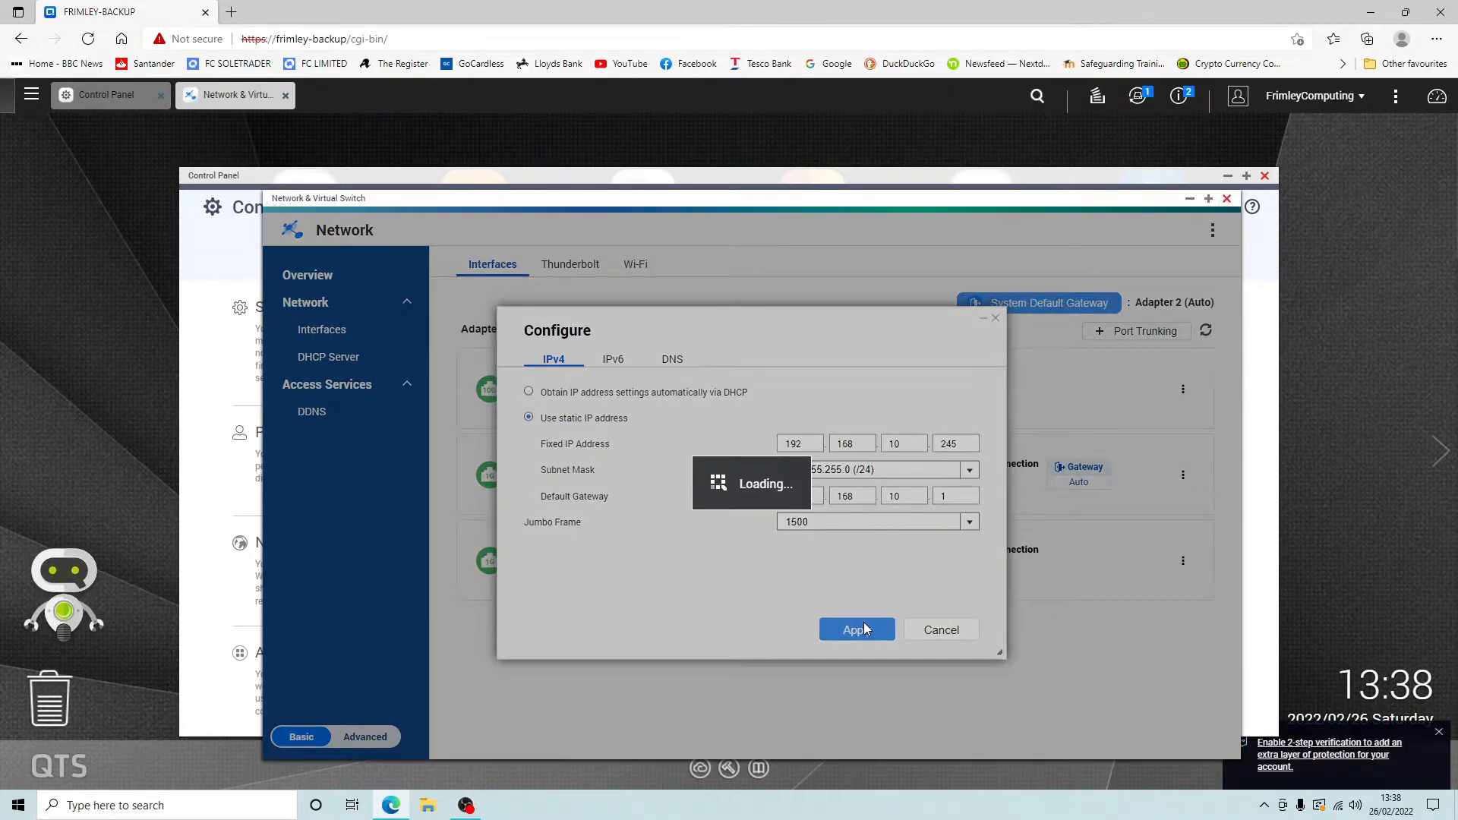
{"action": "left_click", "coordinate": [855, 629]}
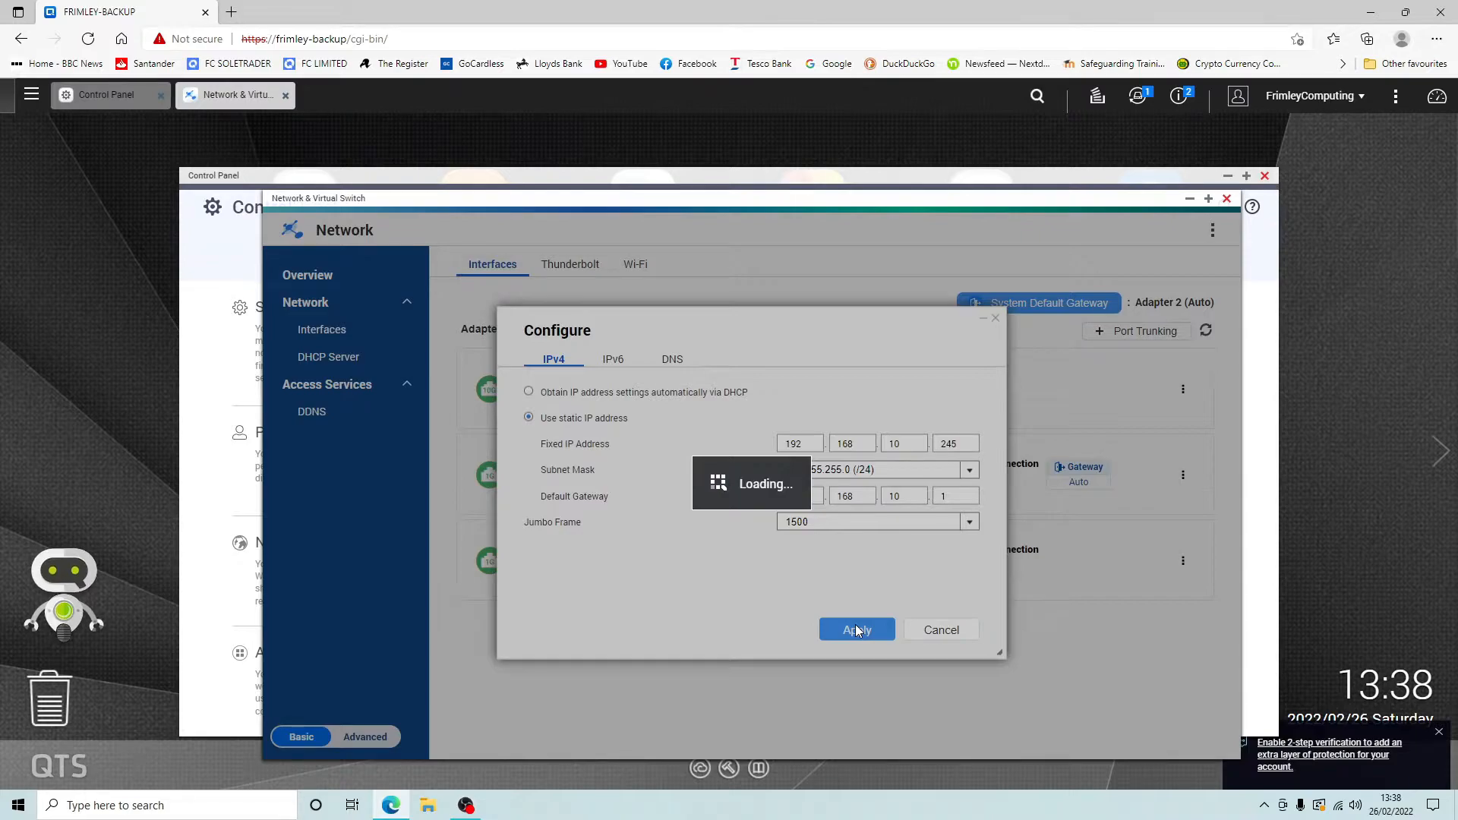
{"action": "left_click", "coordinate": [855, 628]}
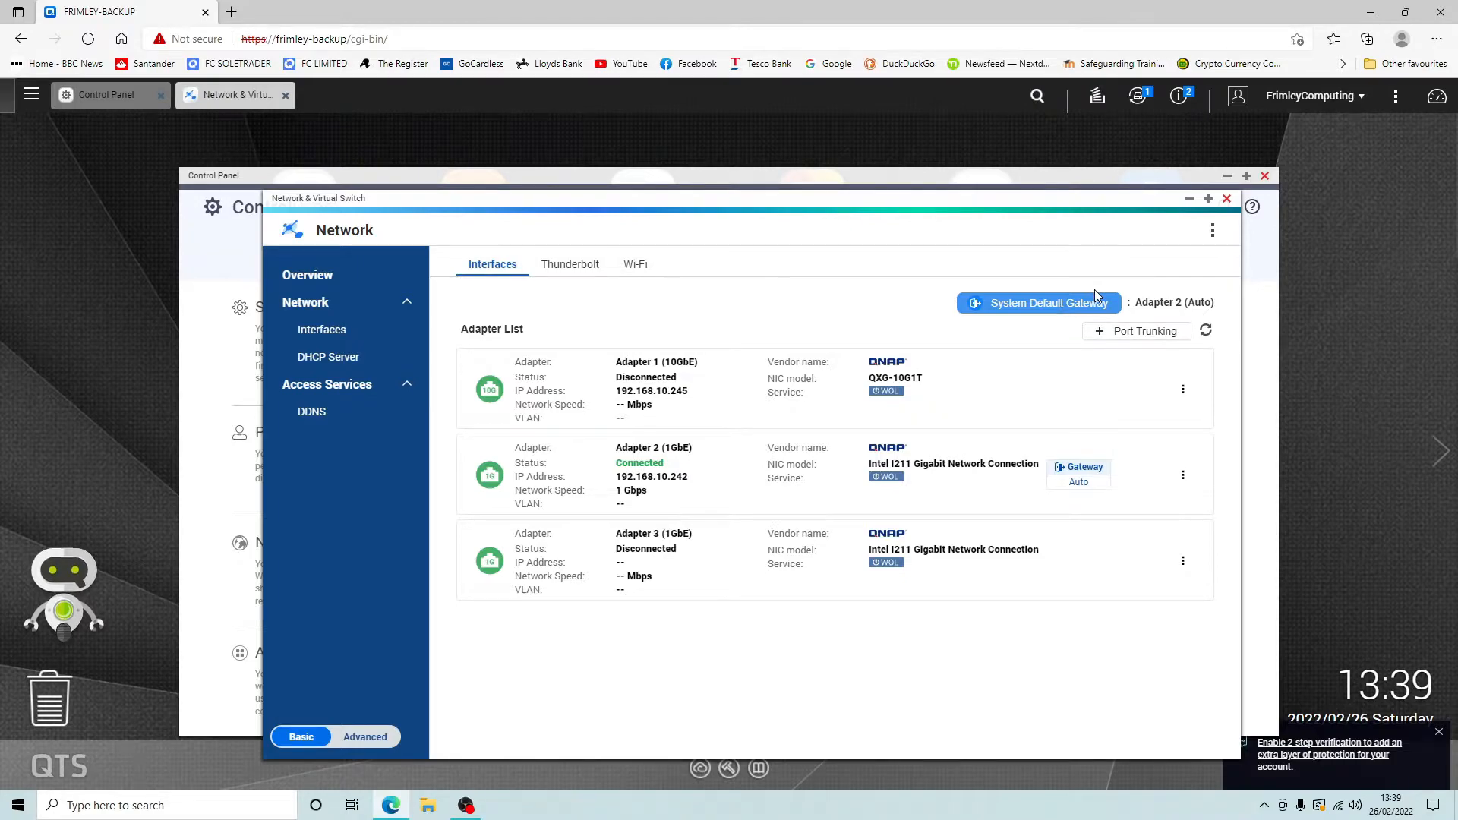
{"action": "mouse_move", "coordinate": [1227, 208]}
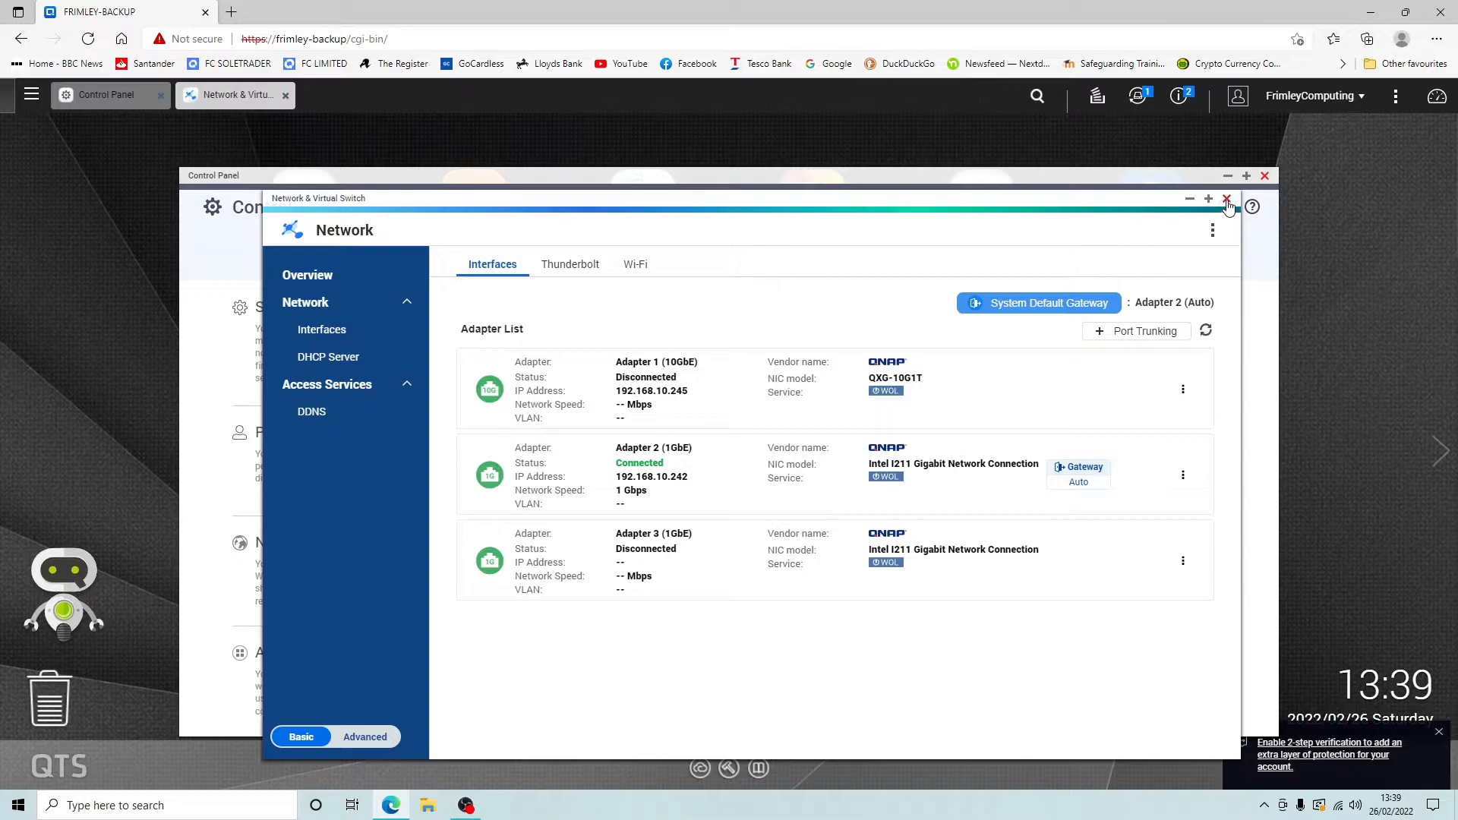
Close the Network & Virtual Switch window and the Control Panel.
{"action": "left_click", "coordinate": [1227, 199]}
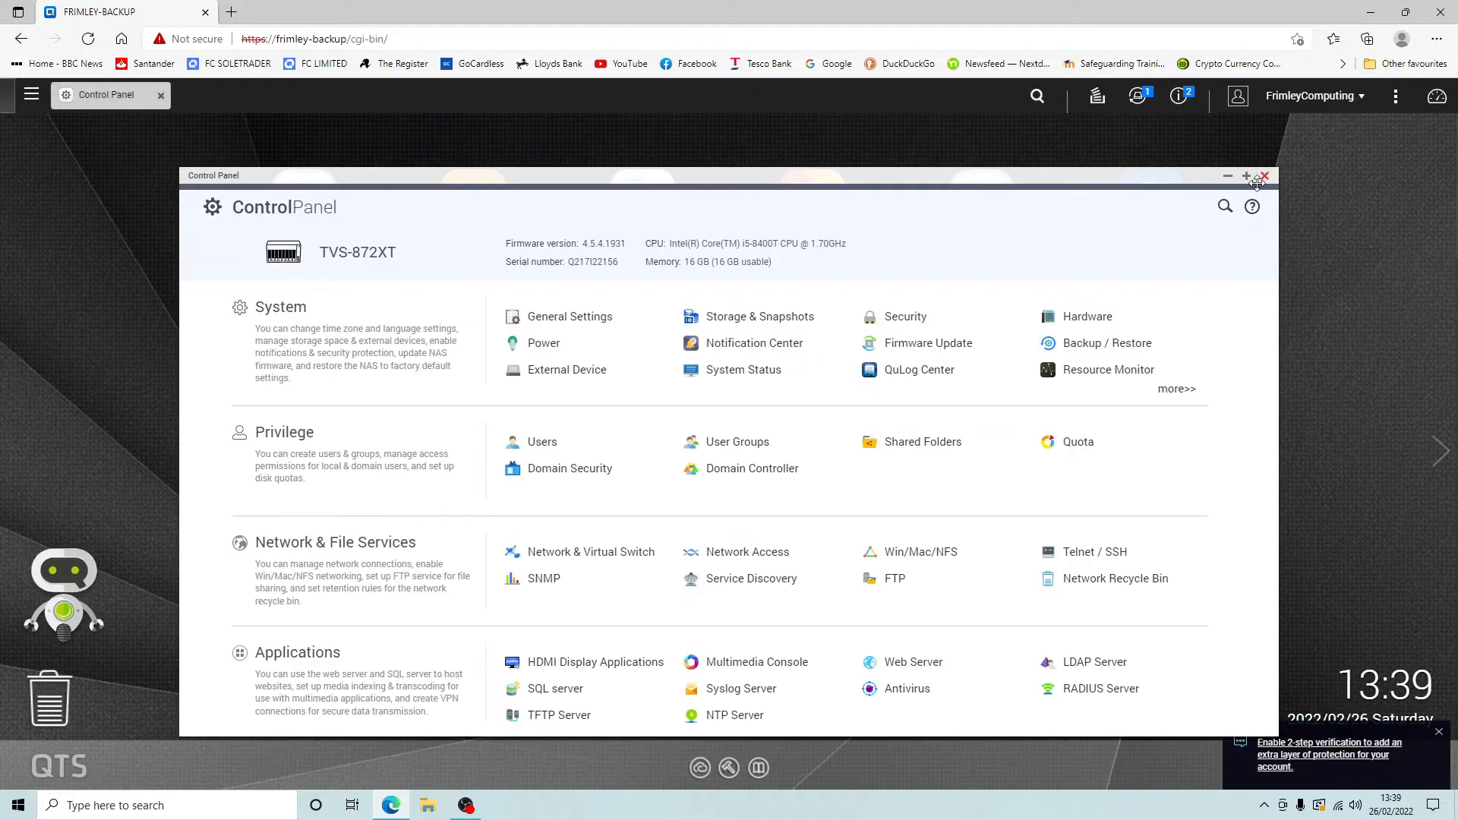
{"action": "left_click", "coordinate": [1265, 176]}
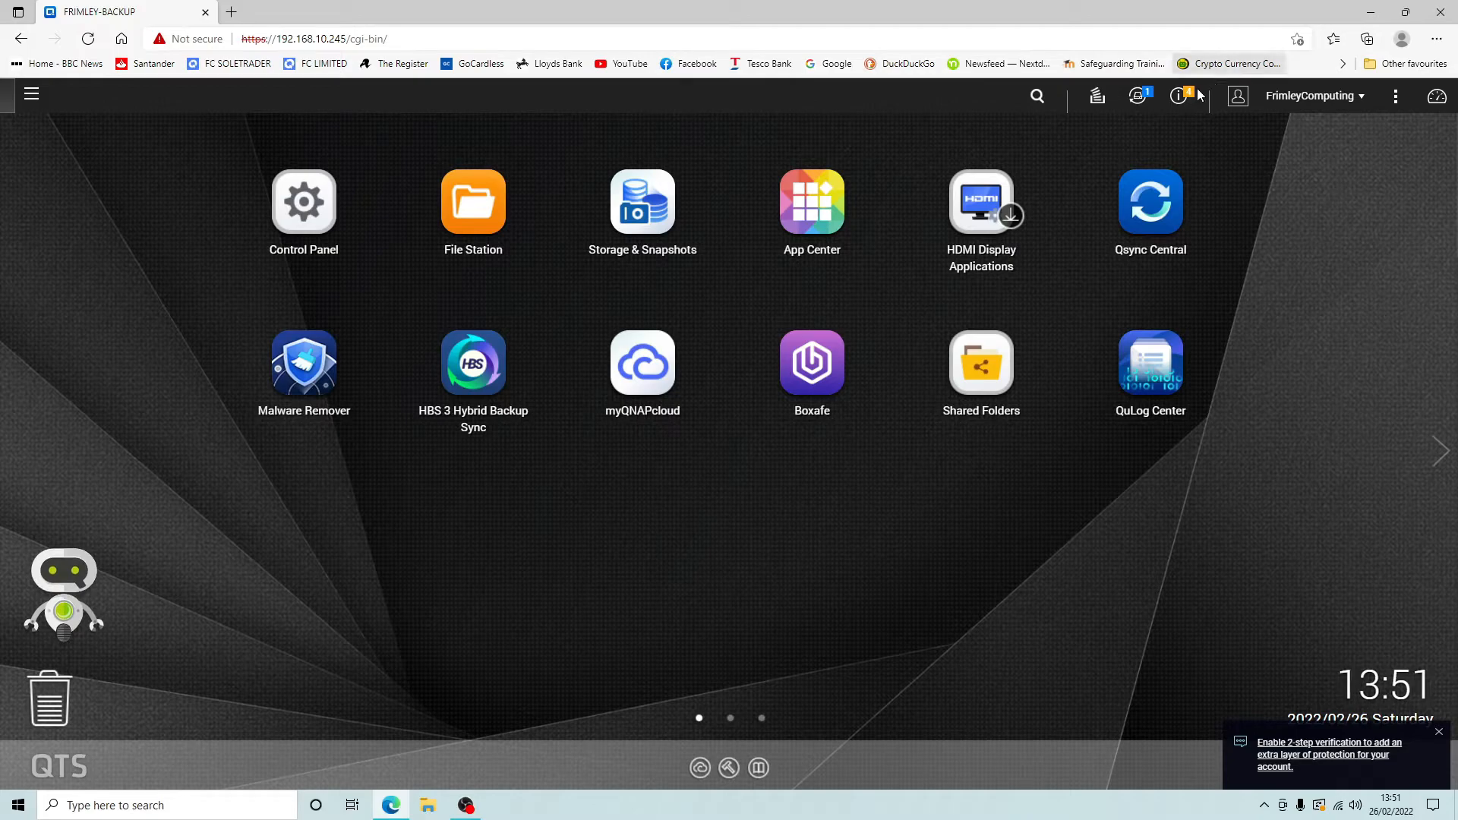
Clear all NAS event notifications and bring up Network & Virtual Switch.
{"action": "left_click", "coordinate": [1182, 96]}
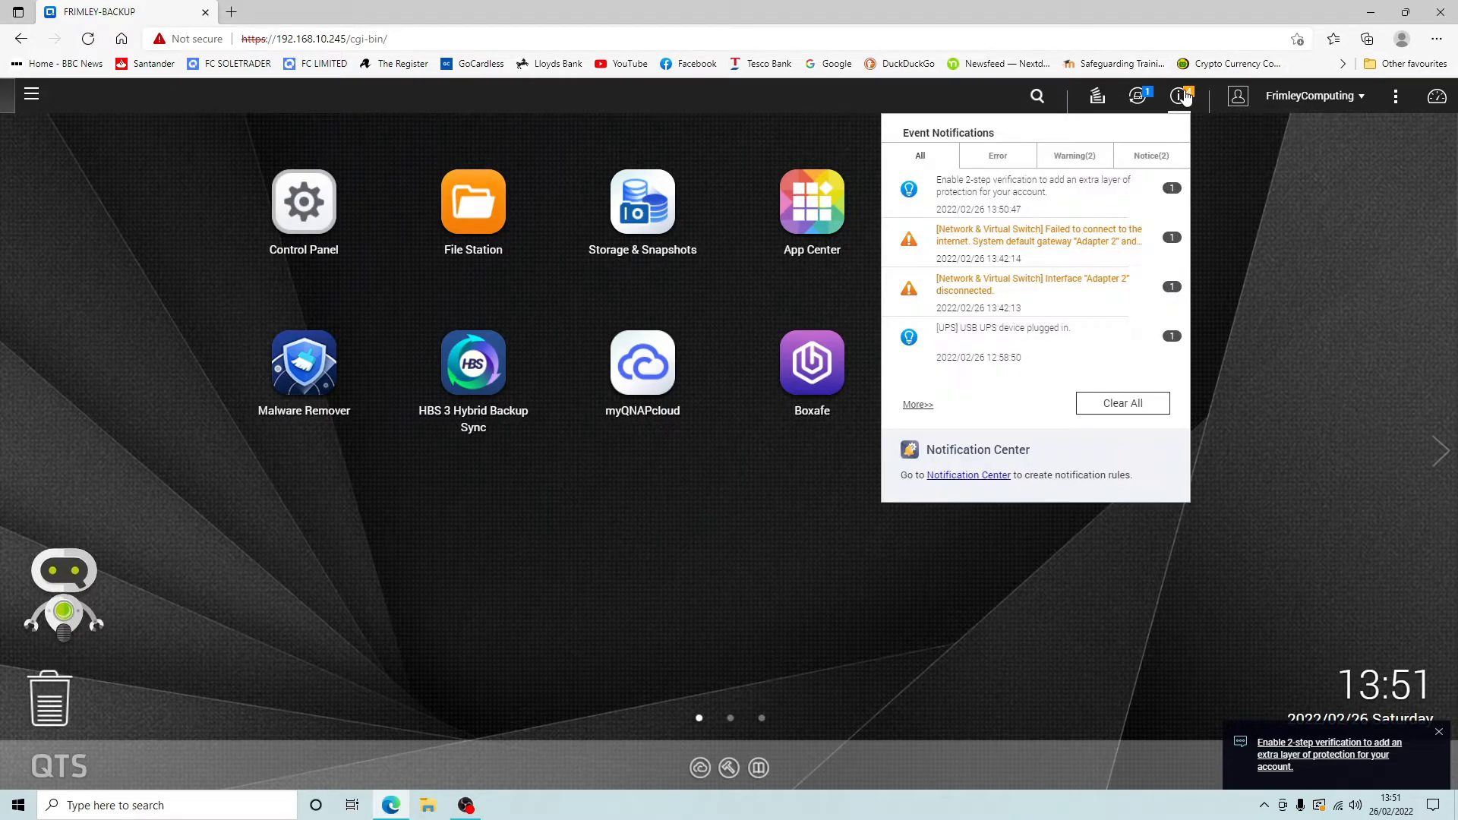
{"action": "mouse_move", "coordinate": [1108, 242]}
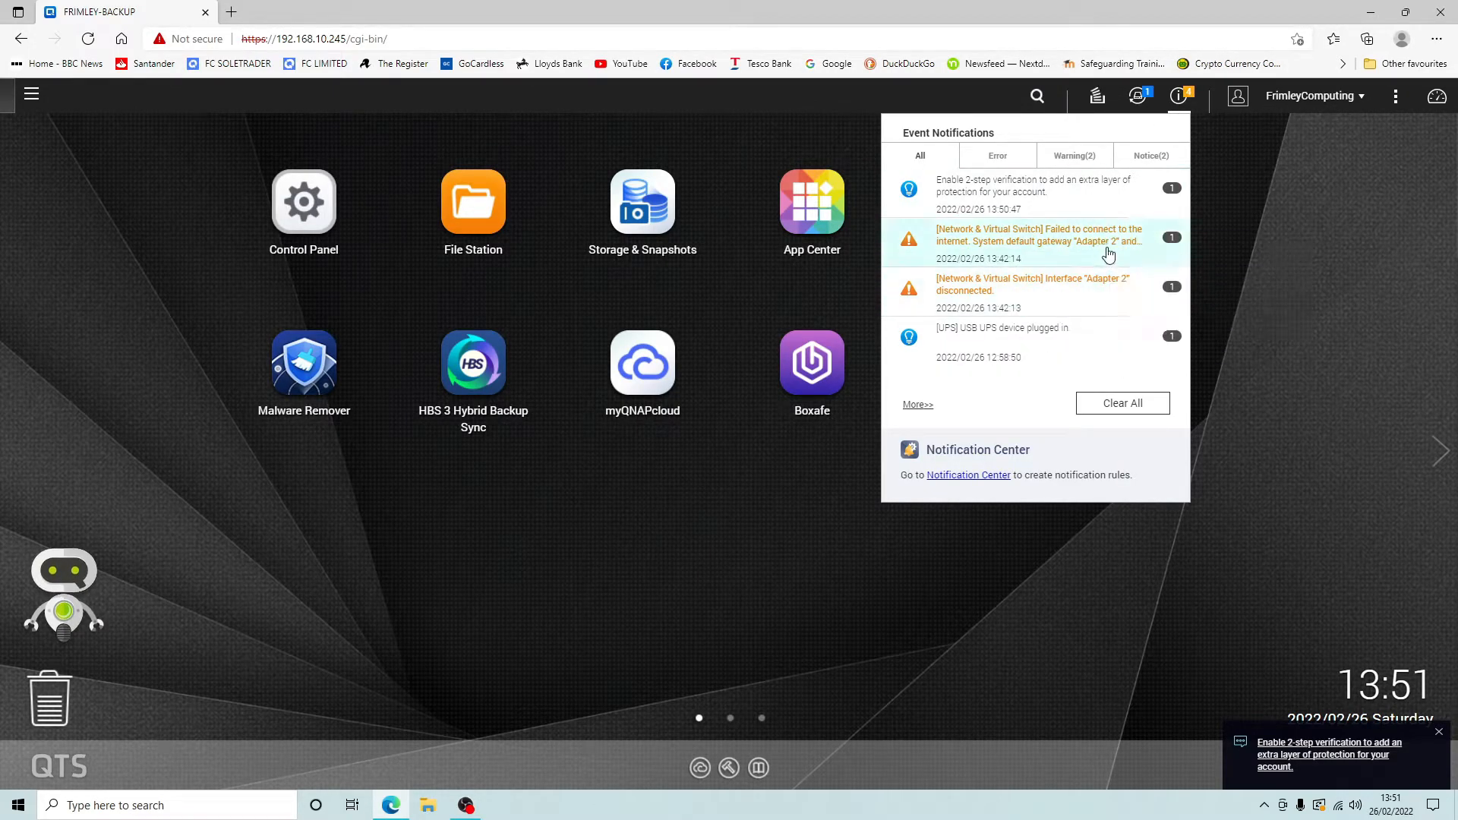
{"action": "mouse_move", "coordinate": [1122, 402]}
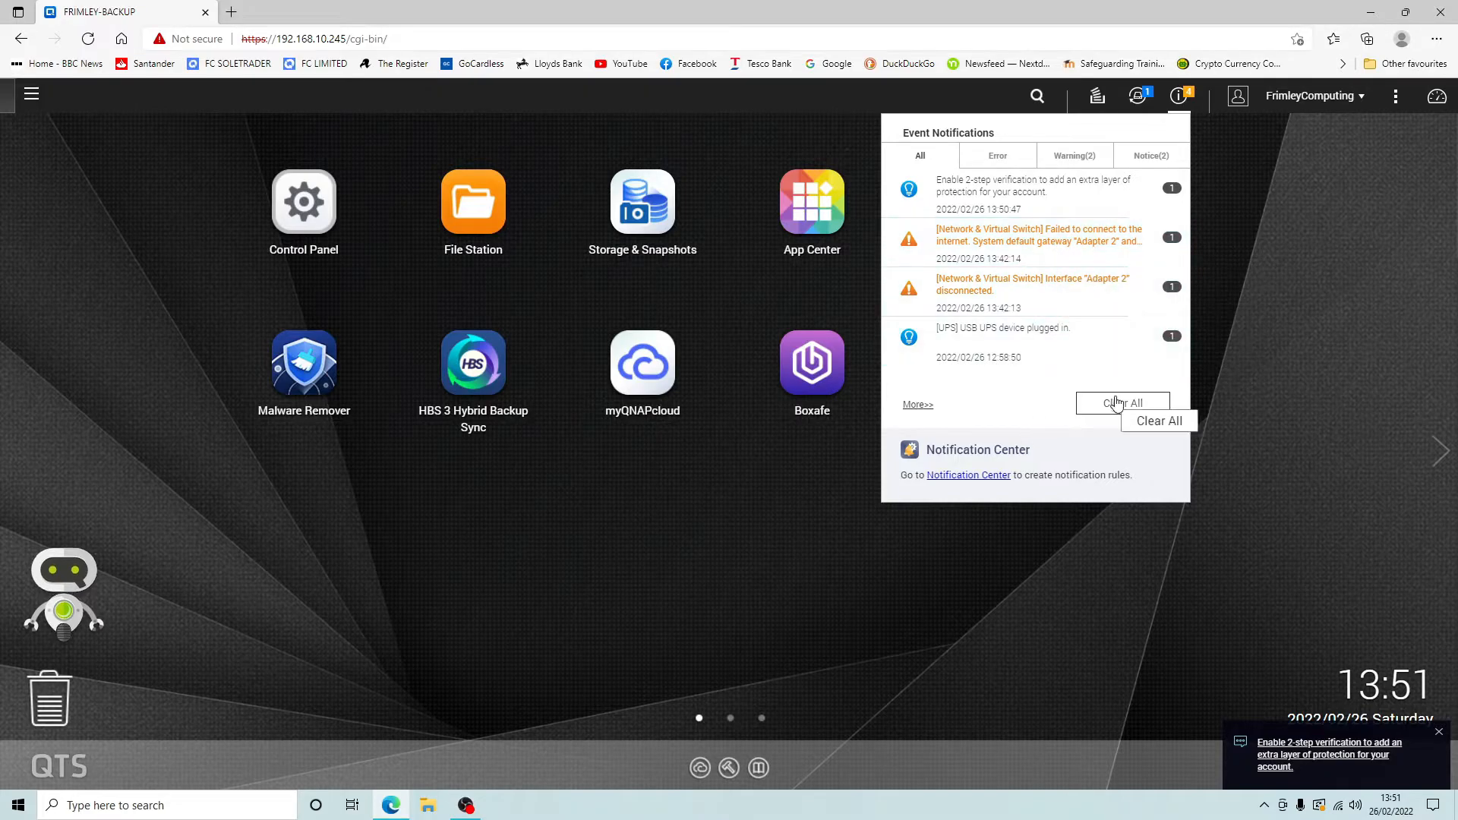
{"action": "left_click", "coordinate": [1122, 402]}
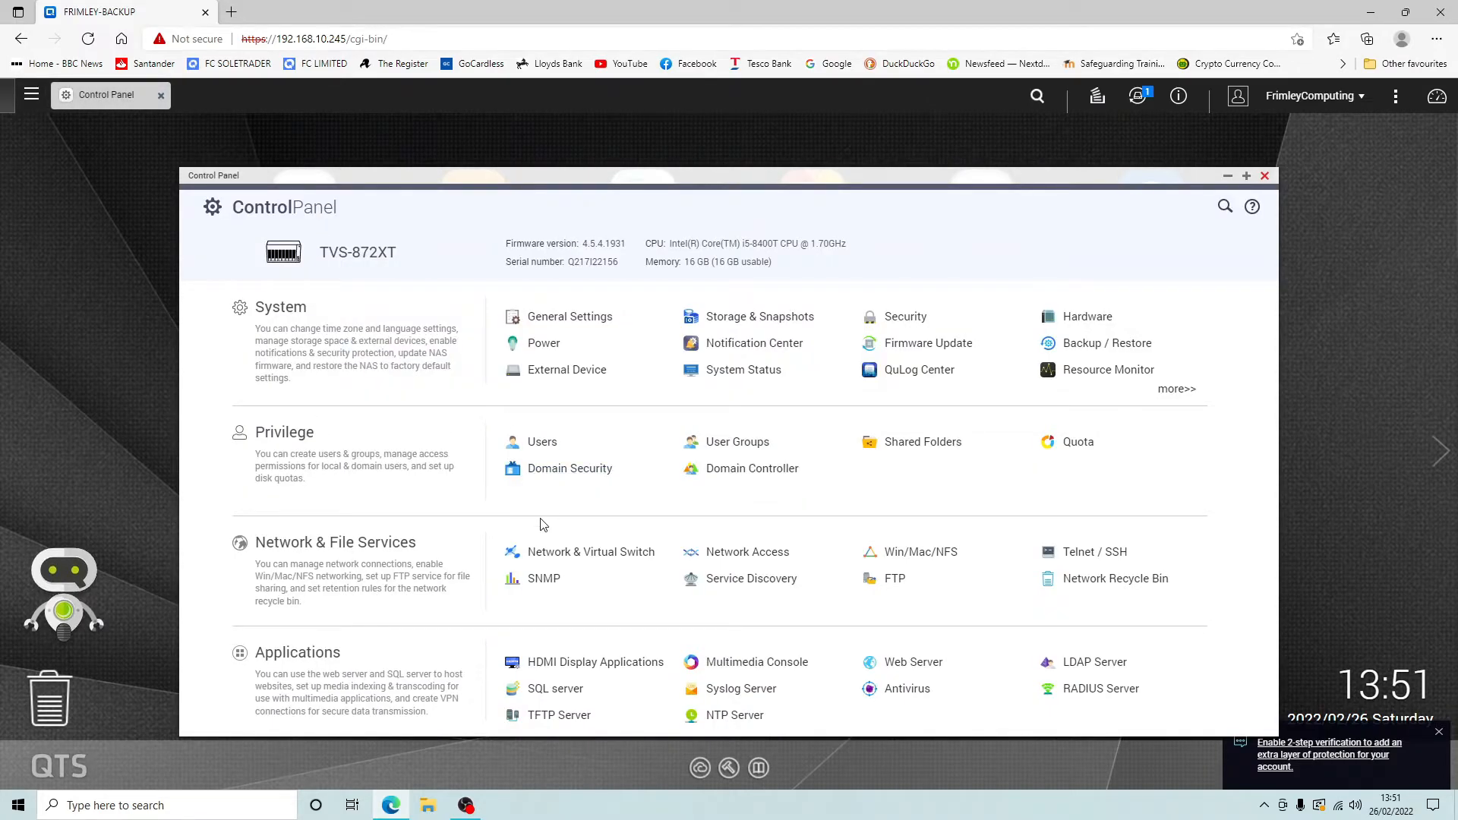
{"action": "left_click", "coordinate": [590, 551]}
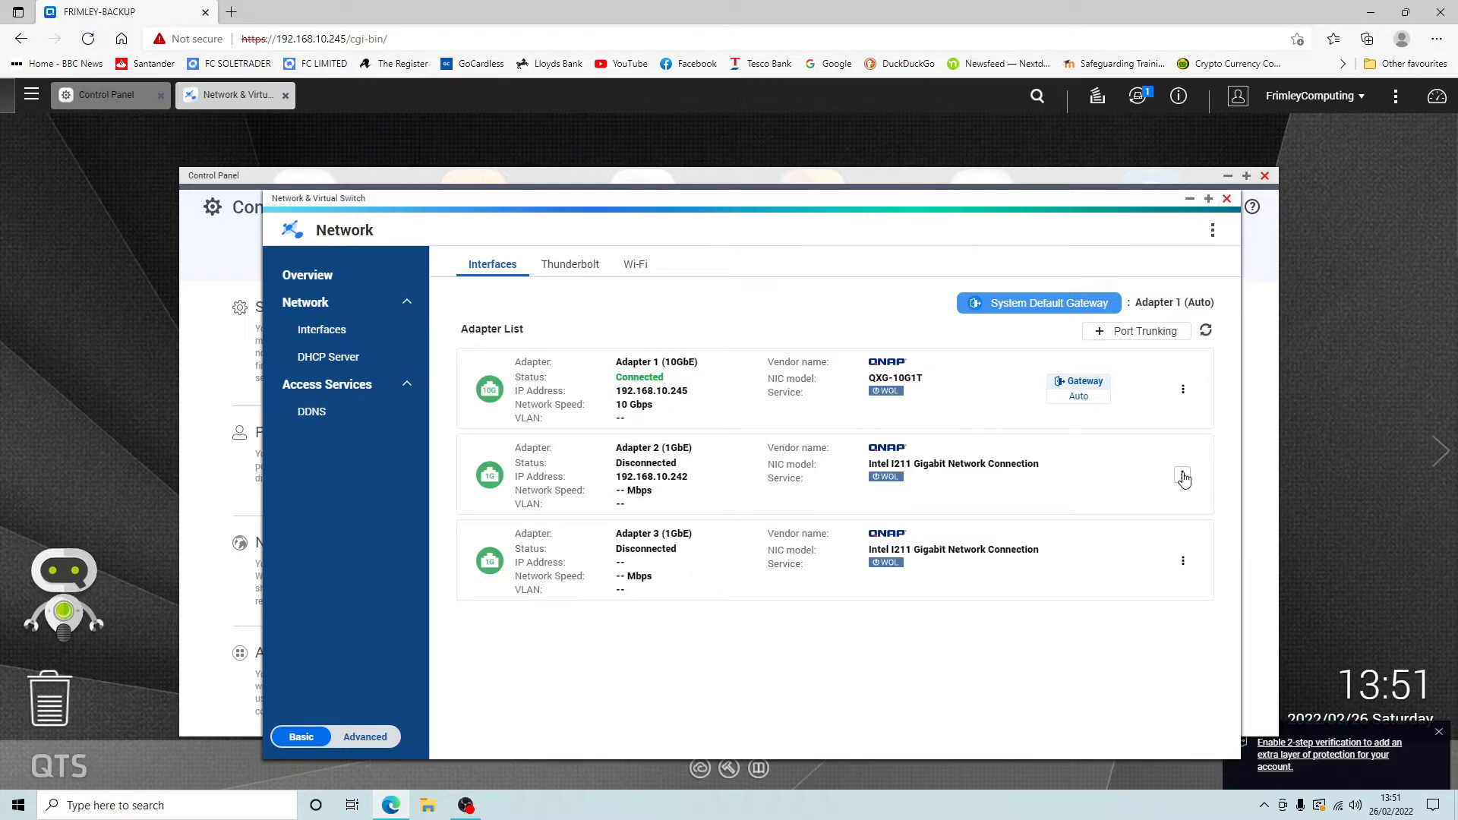
Configure the adapter for DHCP addressing with automatic DNS, reviewing its IPv6 and IPv4 settings.
{"action": "left_click", "coordinate": [1183, 475]}
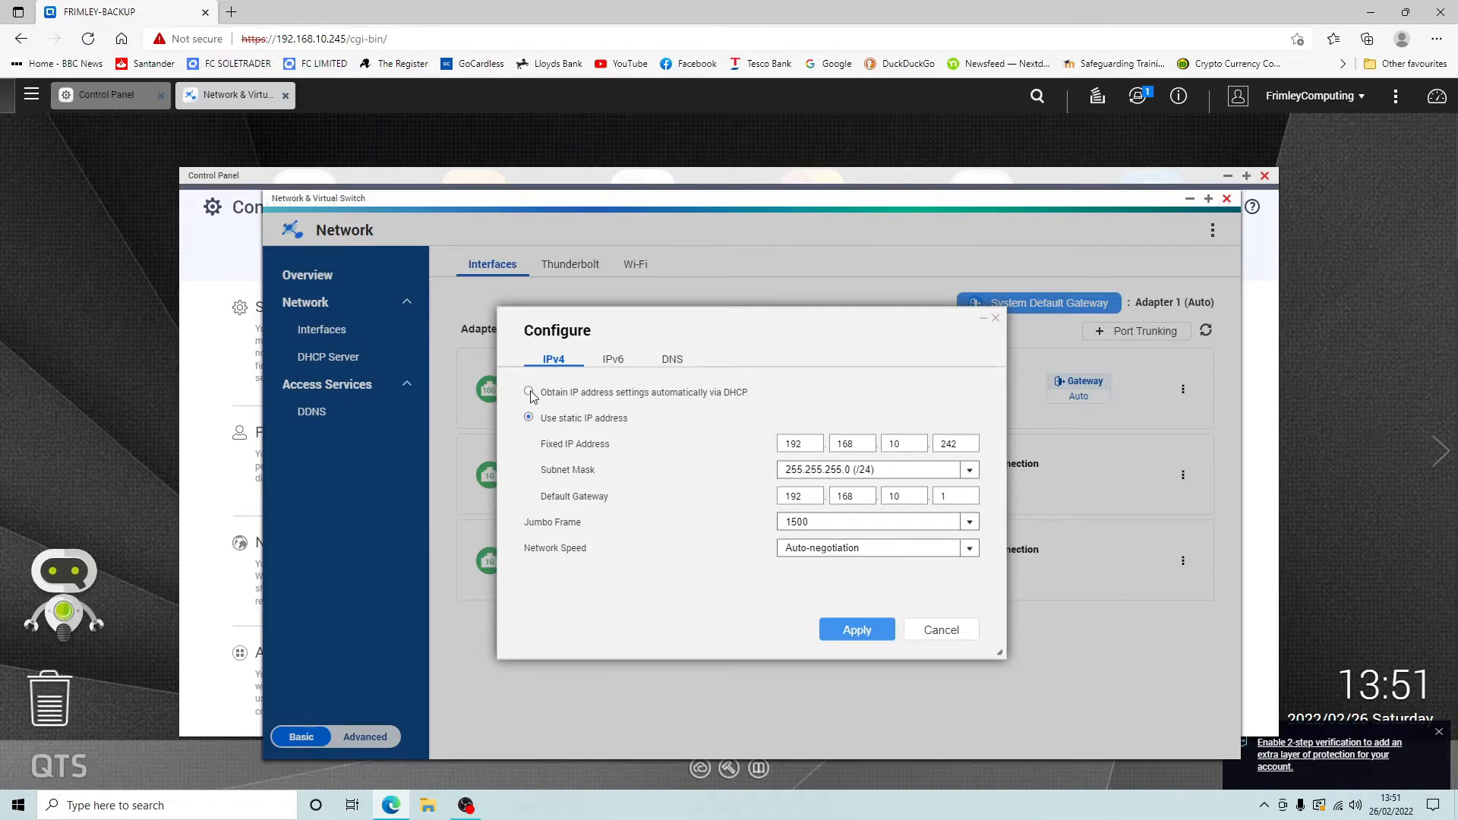
{"action": "left_click", "coordinate": [528, 392]}
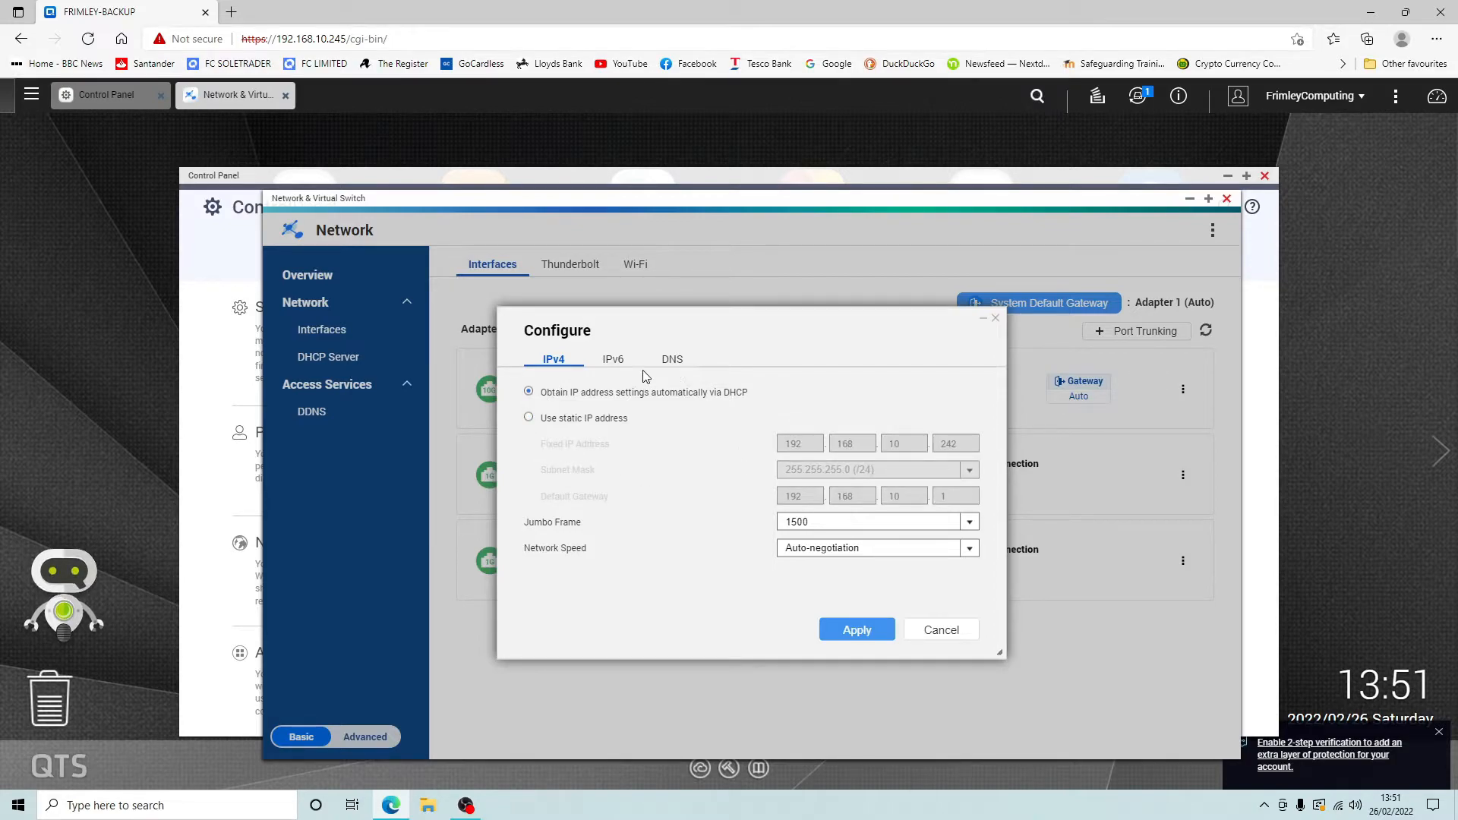
{"action": "left_click", "coordinate": [672, 359]}
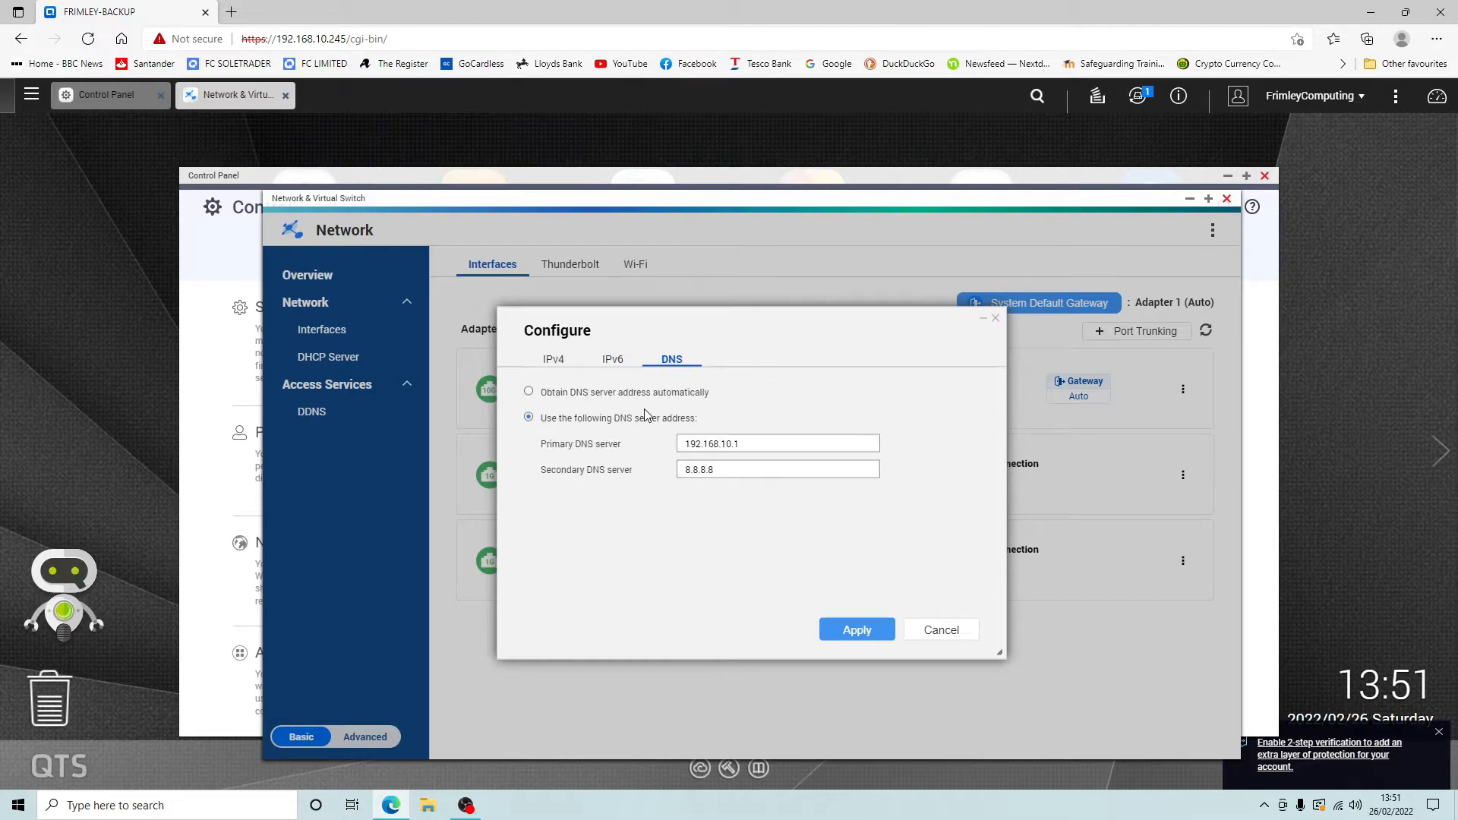
{"action": "left_click", "coordinate": [529, 392]}
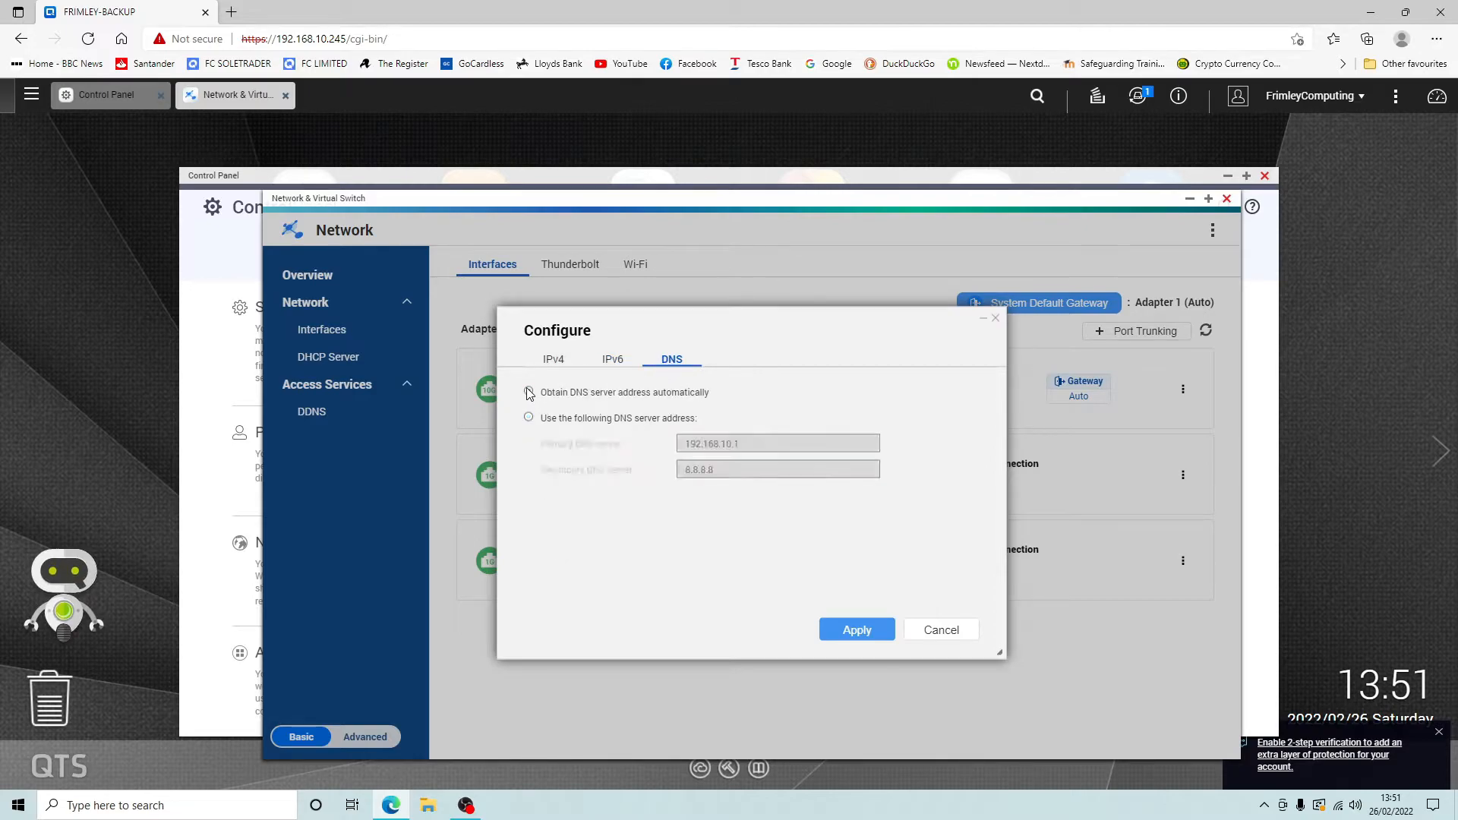
{"action": "left_click", "coordinate": [528, 392]}
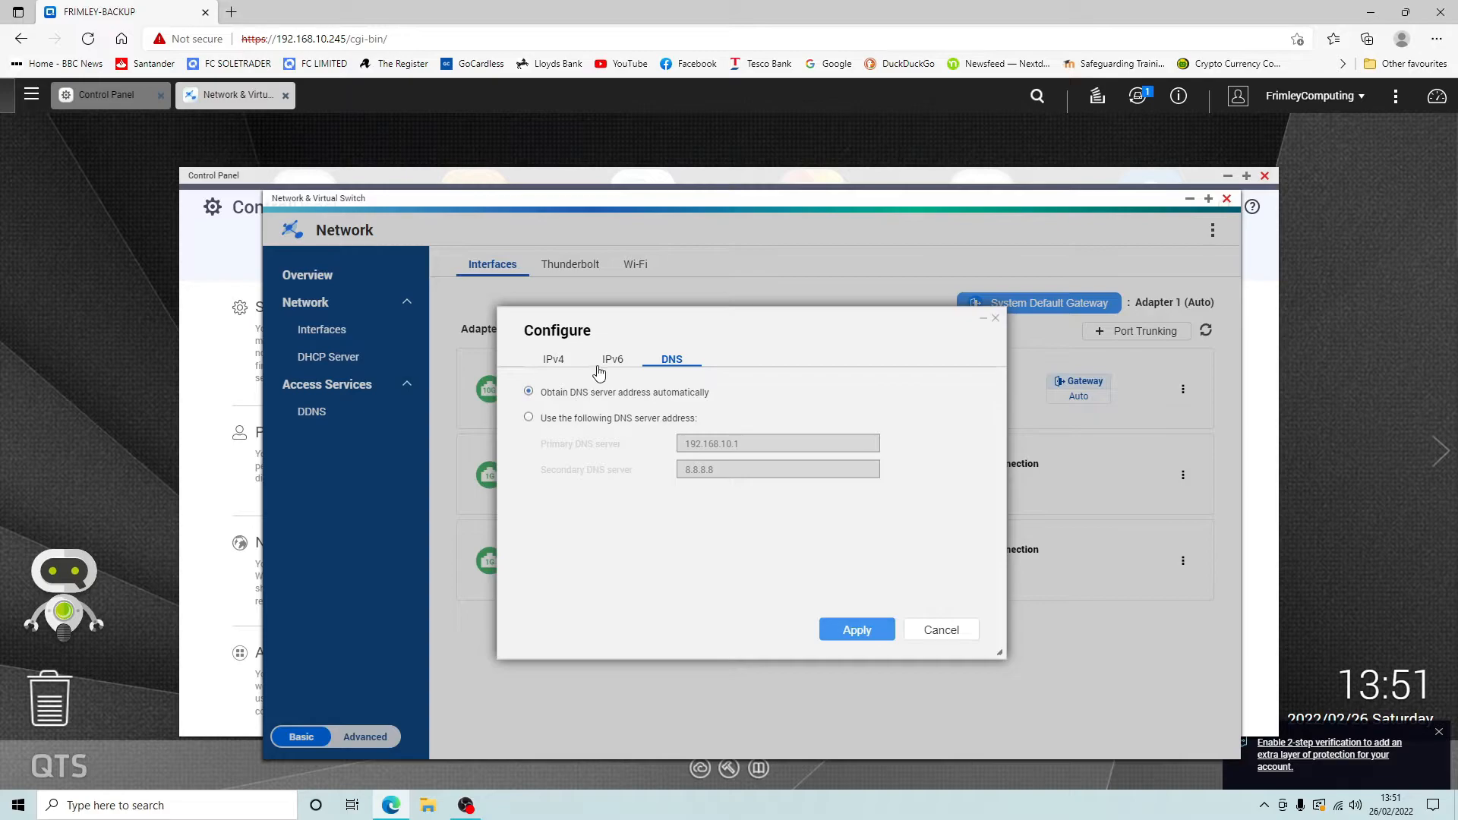
{"action": "left_click", "coordinate": [613, 359]}
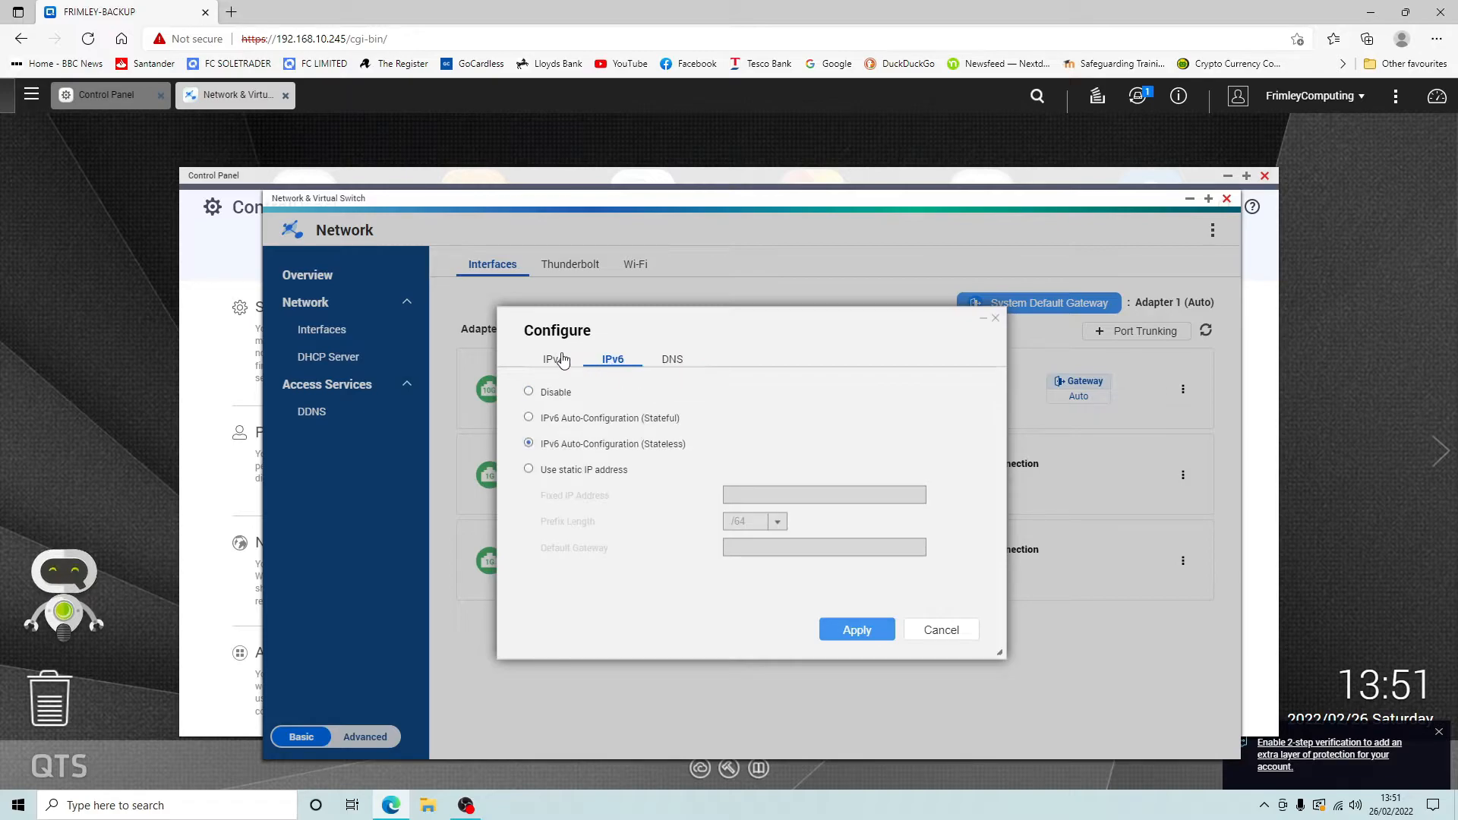
{"action": "left_click", "coordinate": [553, 358]}
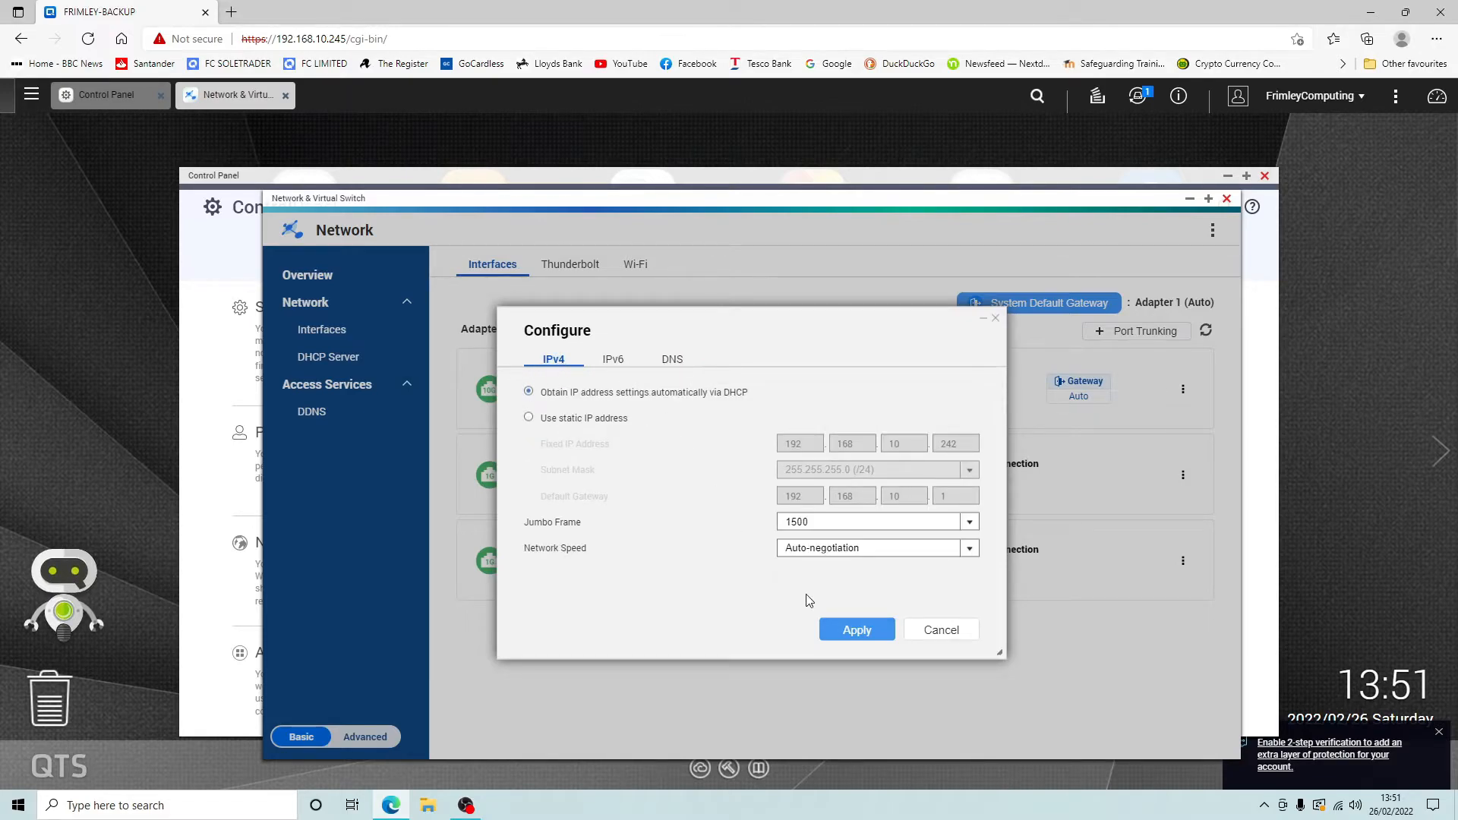
Apply the adapter's DHCP settings, keeping 192.168.10.245 at 10 Gbps.
{"action": "left_click", "coordinate": [855, 629]}
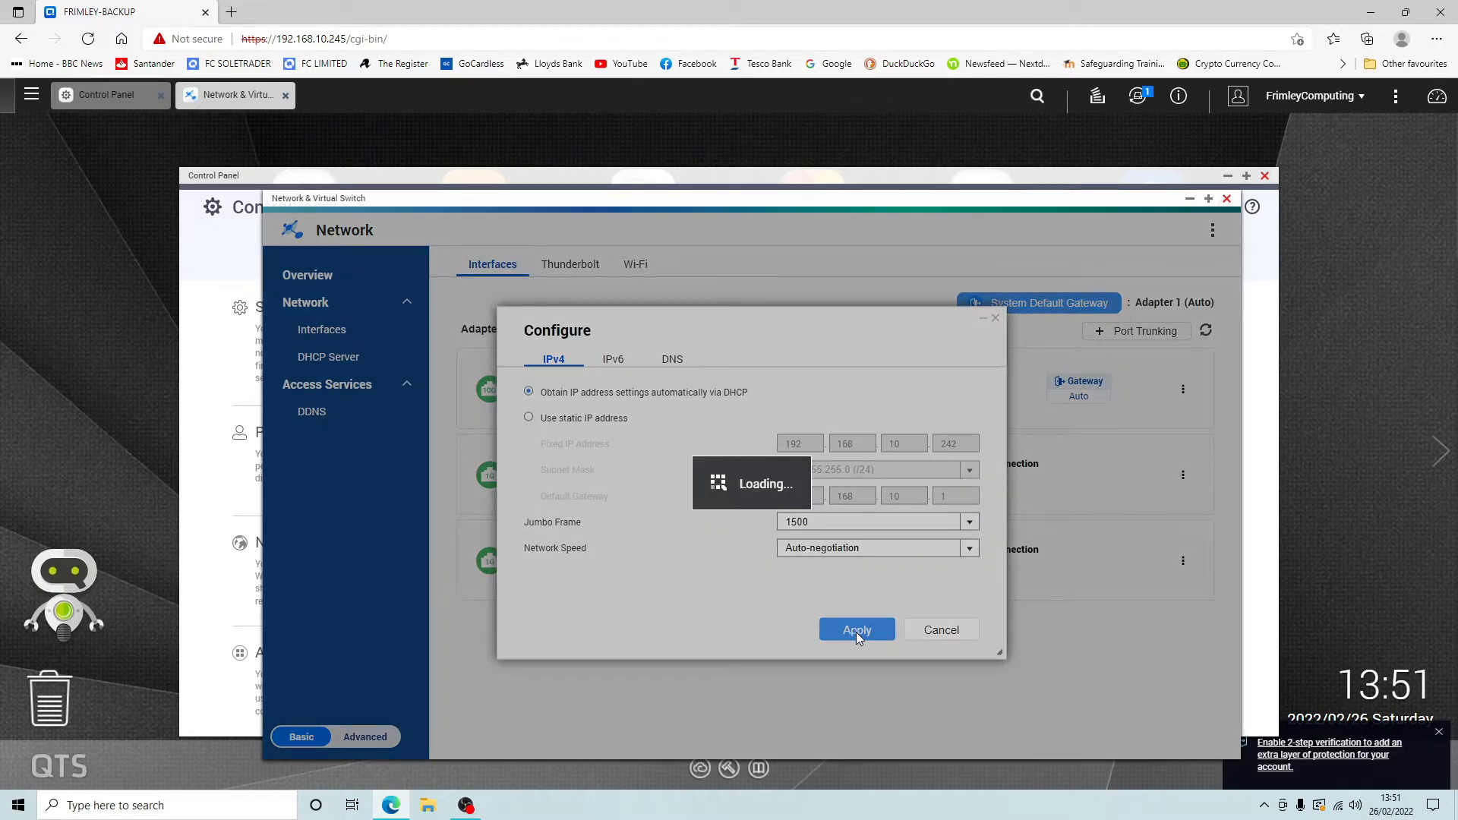
{"action": "left_click", "coordinate": [855, 629]}
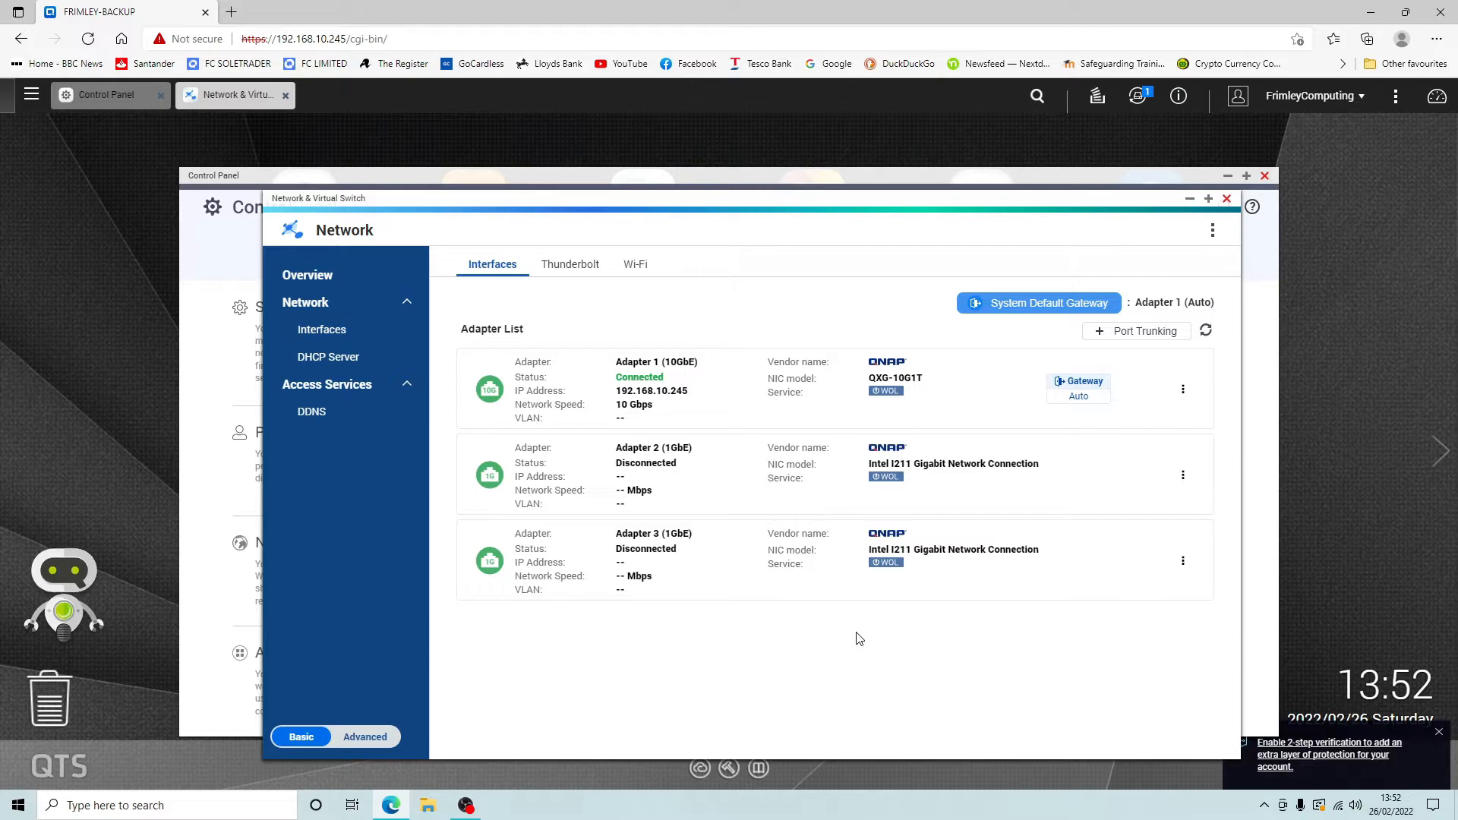
{"action": "mouse_move", "coordinate": [697, 472]}
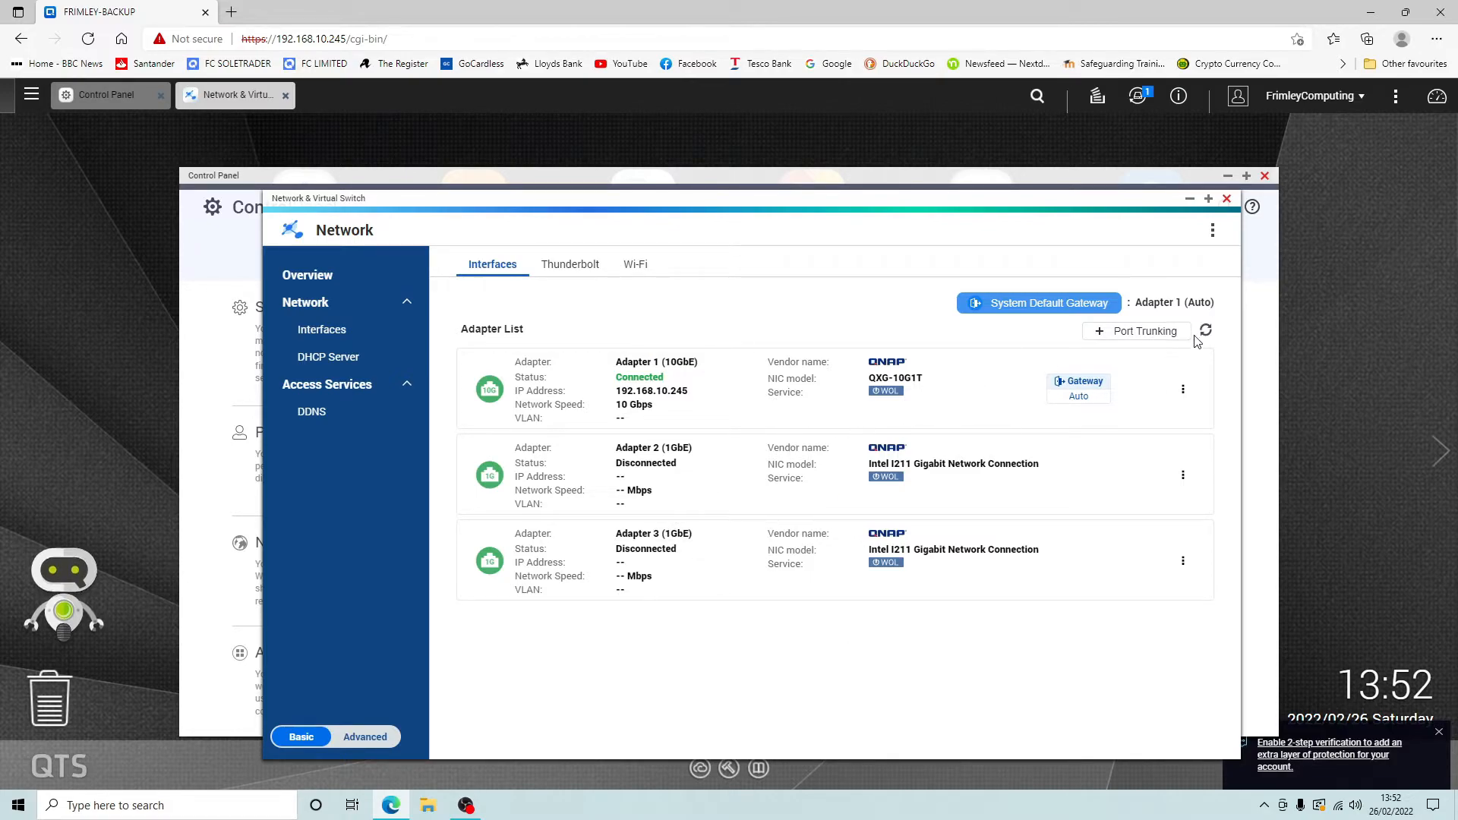
{"action": "left_click", "coordinate": [1183, 389]}
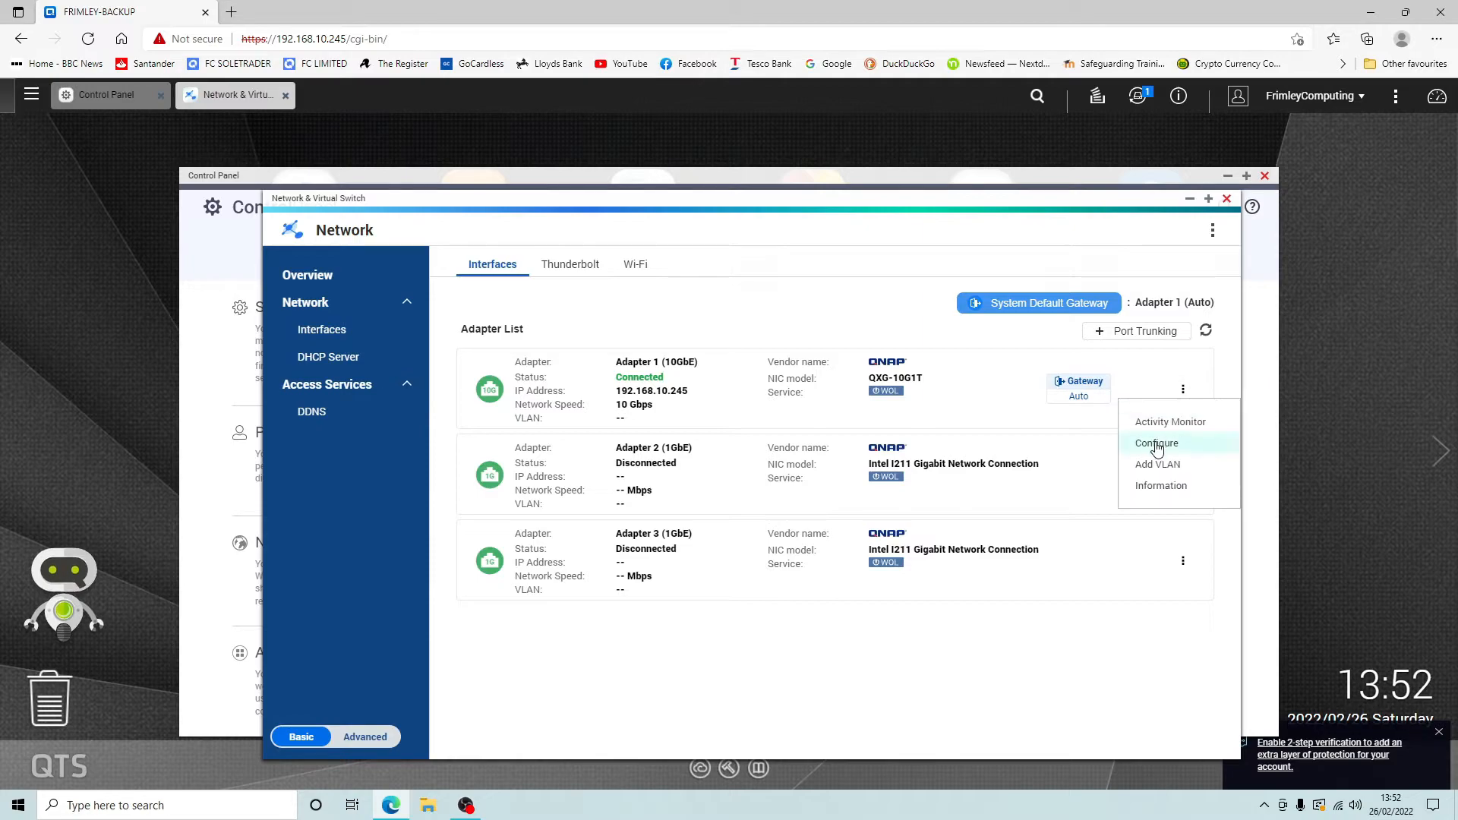
Set the 10GbE adapter to static address 192.168.10.242 with DNS 192.168.10.1 and 8.8.8.8.
{"action": "left_click", "coordinate": [1155, 442]}
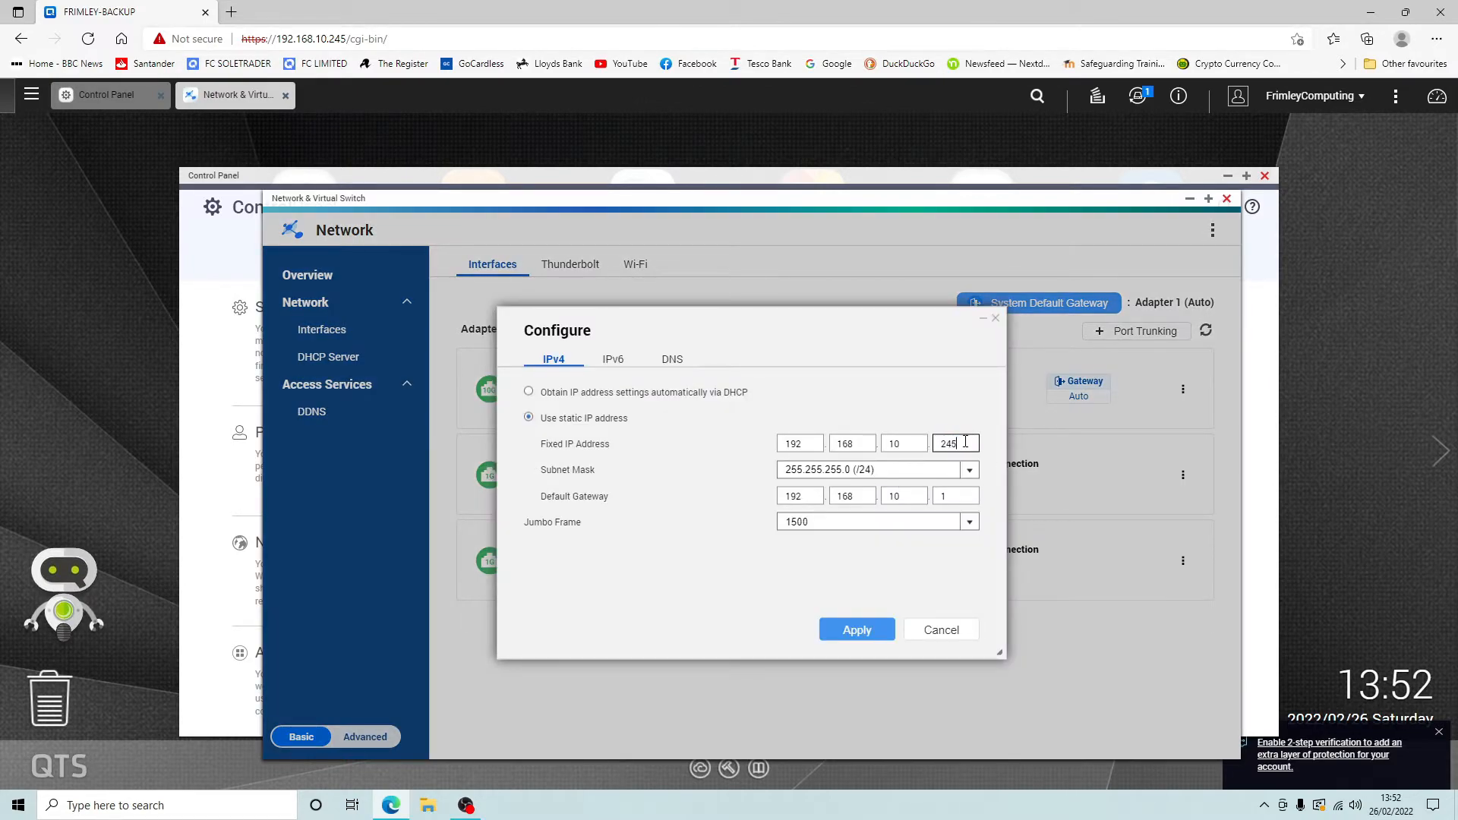
{"action": "type", "text": "242"}
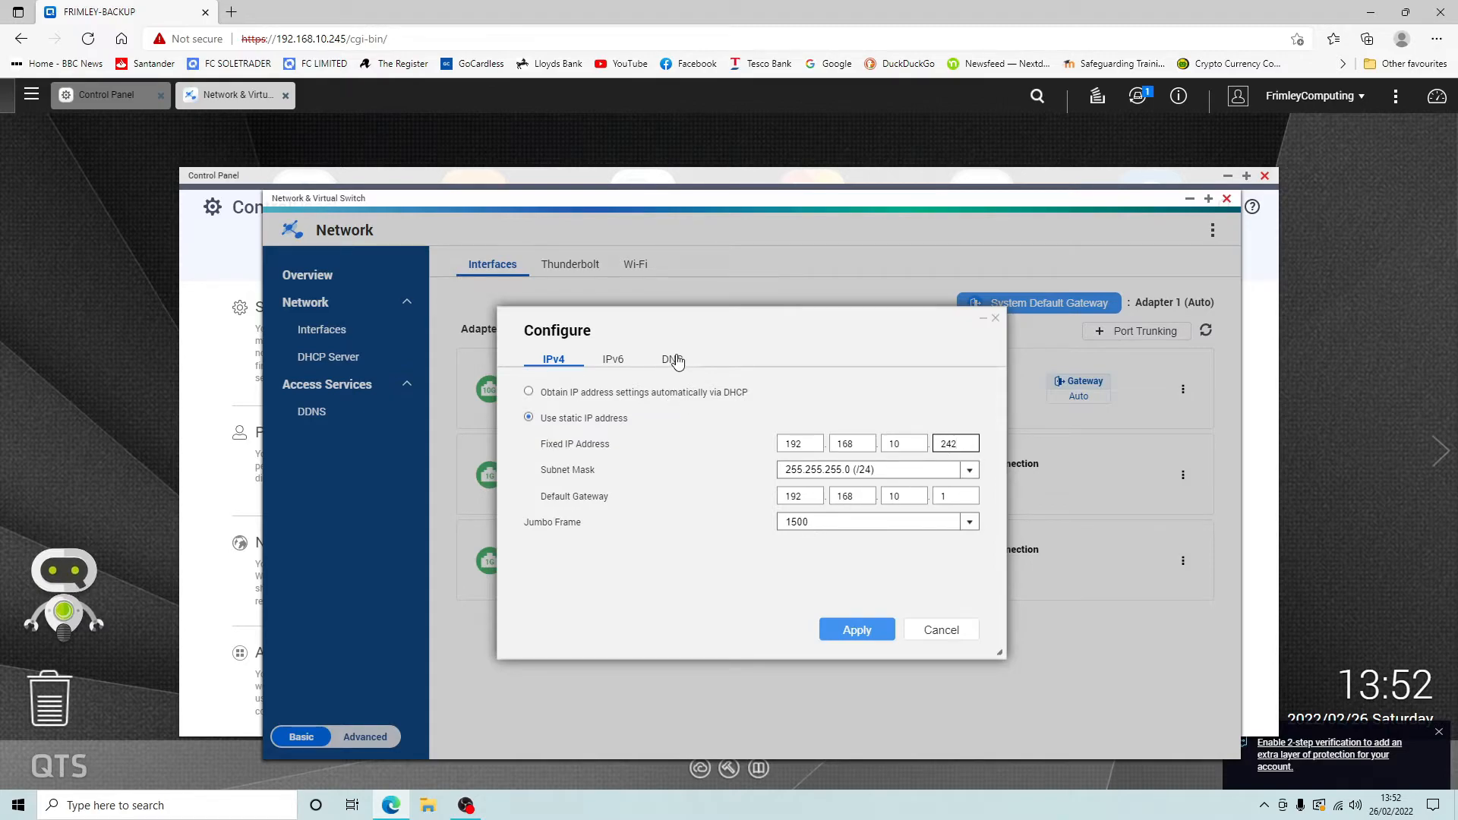
{"action": "left_click", "coordinate": [670, 358]}
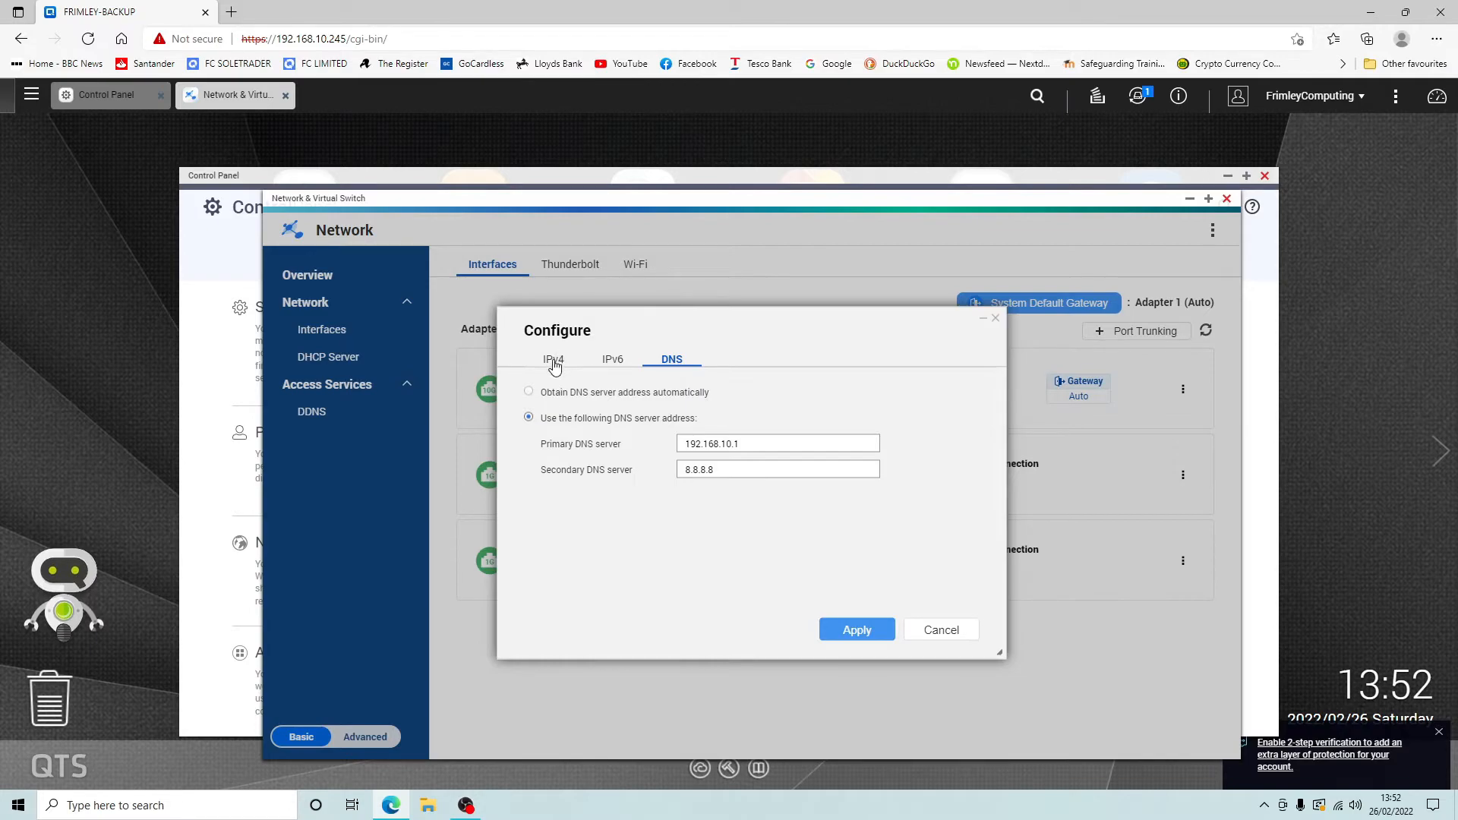
{"action": "left_click", "coordinate": [551, 359]}
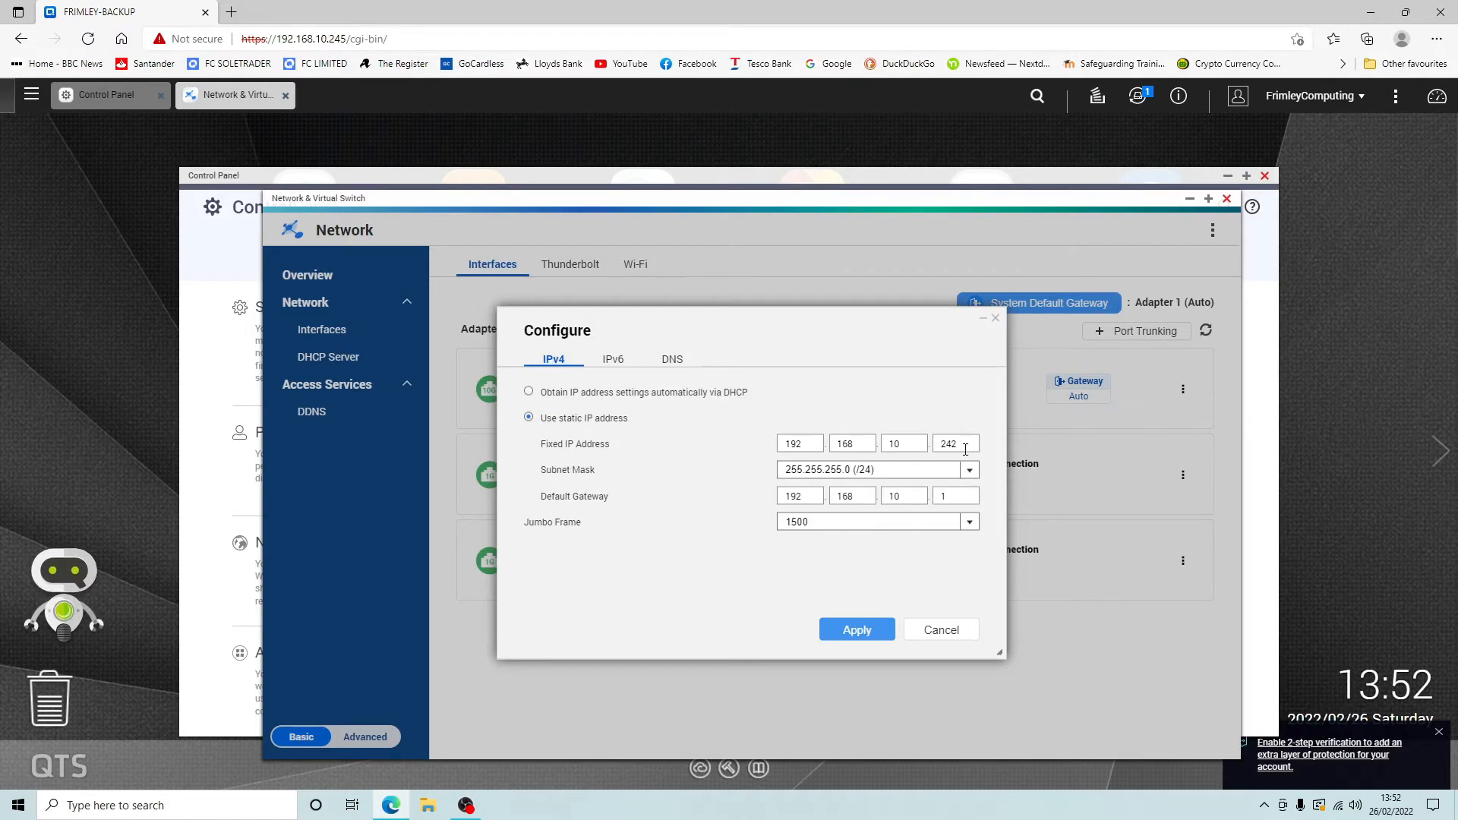
Apply the new static address, confirm the change to 192.168.10.242 and leave the old page.
{"action": "left_click", "coordinate": [855, 629]}
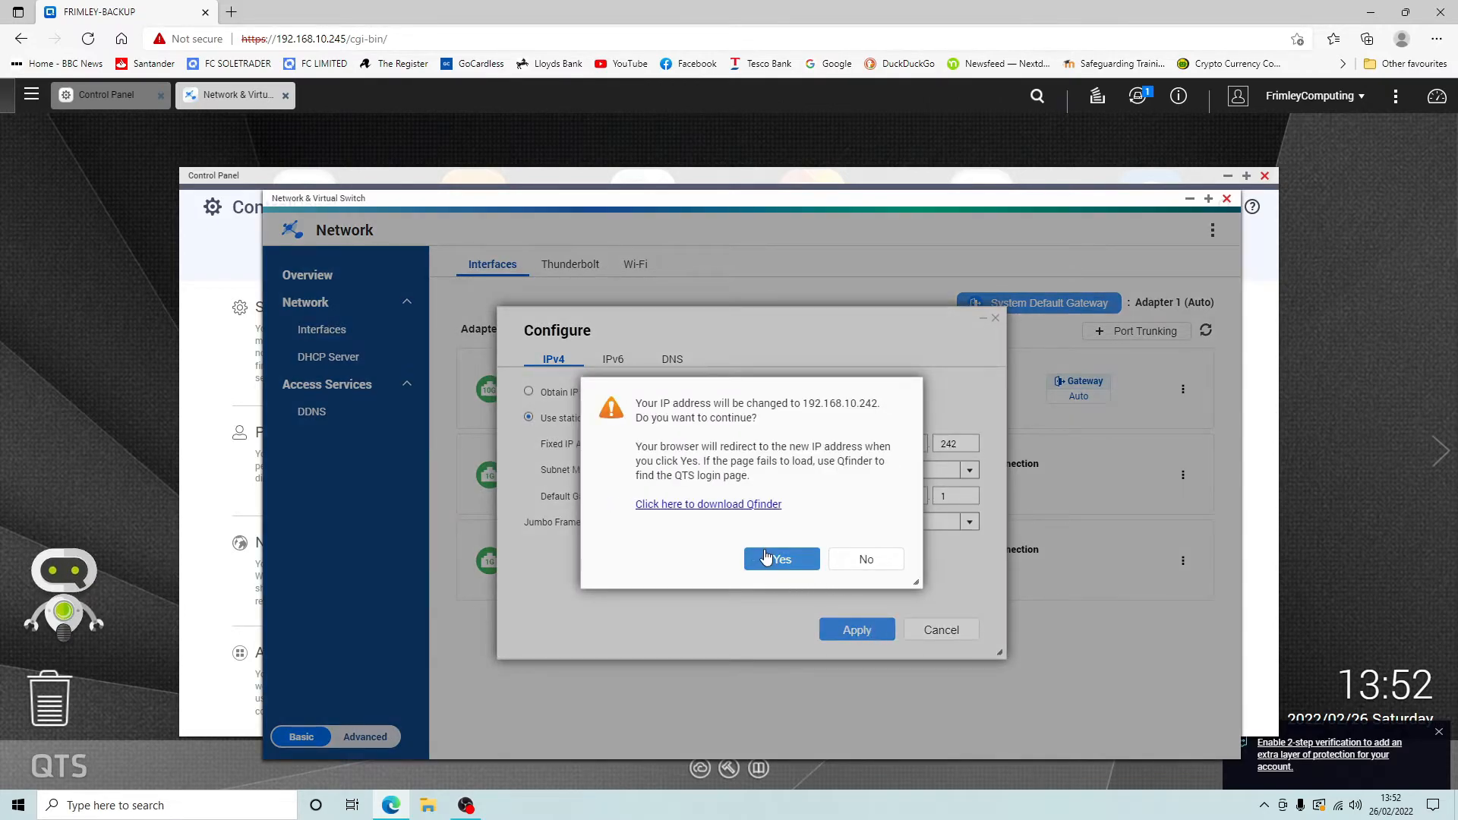
{"action": "left_click", "coordinate": [781, 559]}
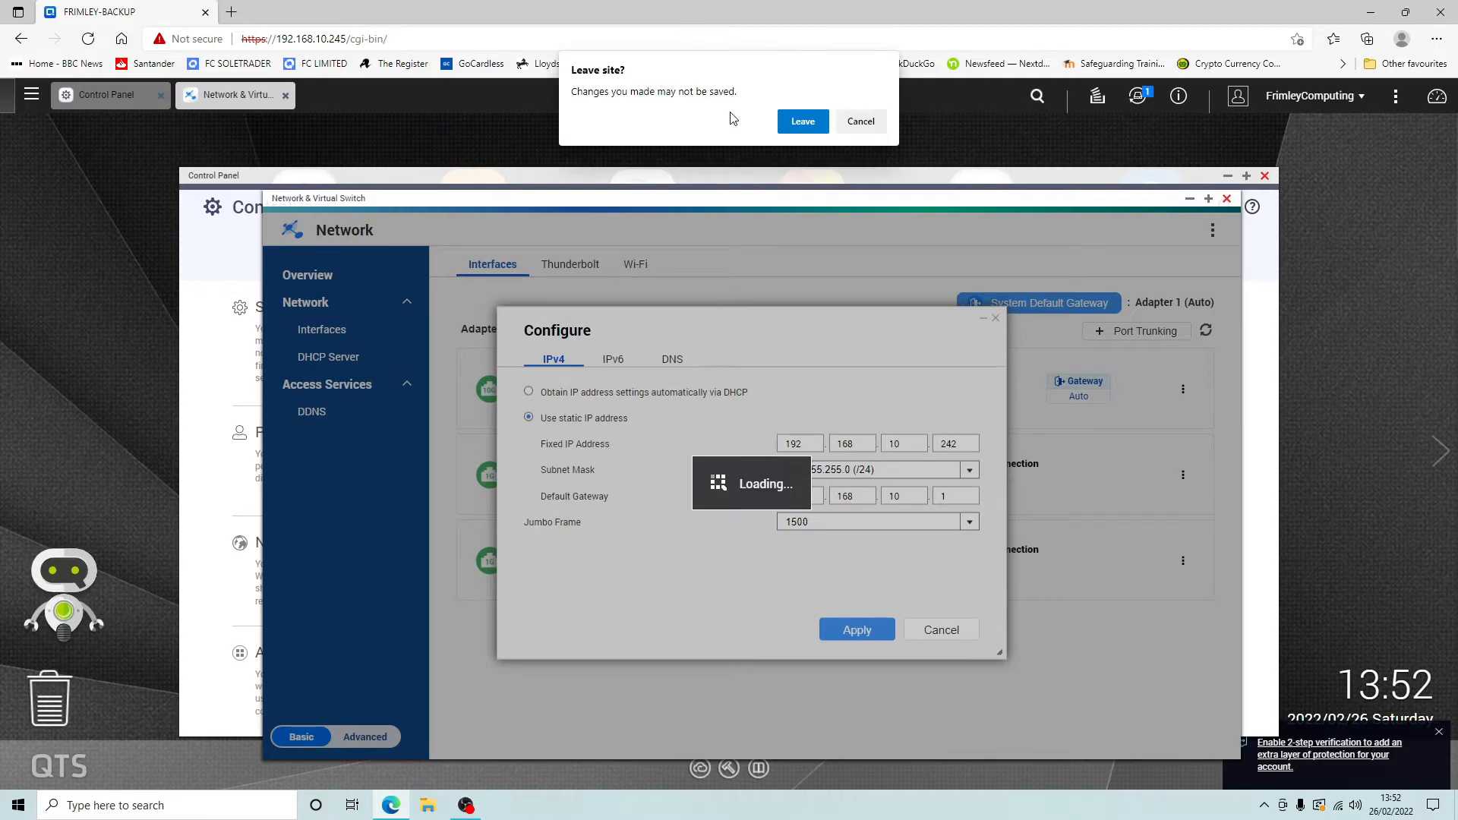
{"action": "left_click", "coordinate": [802, 121]}
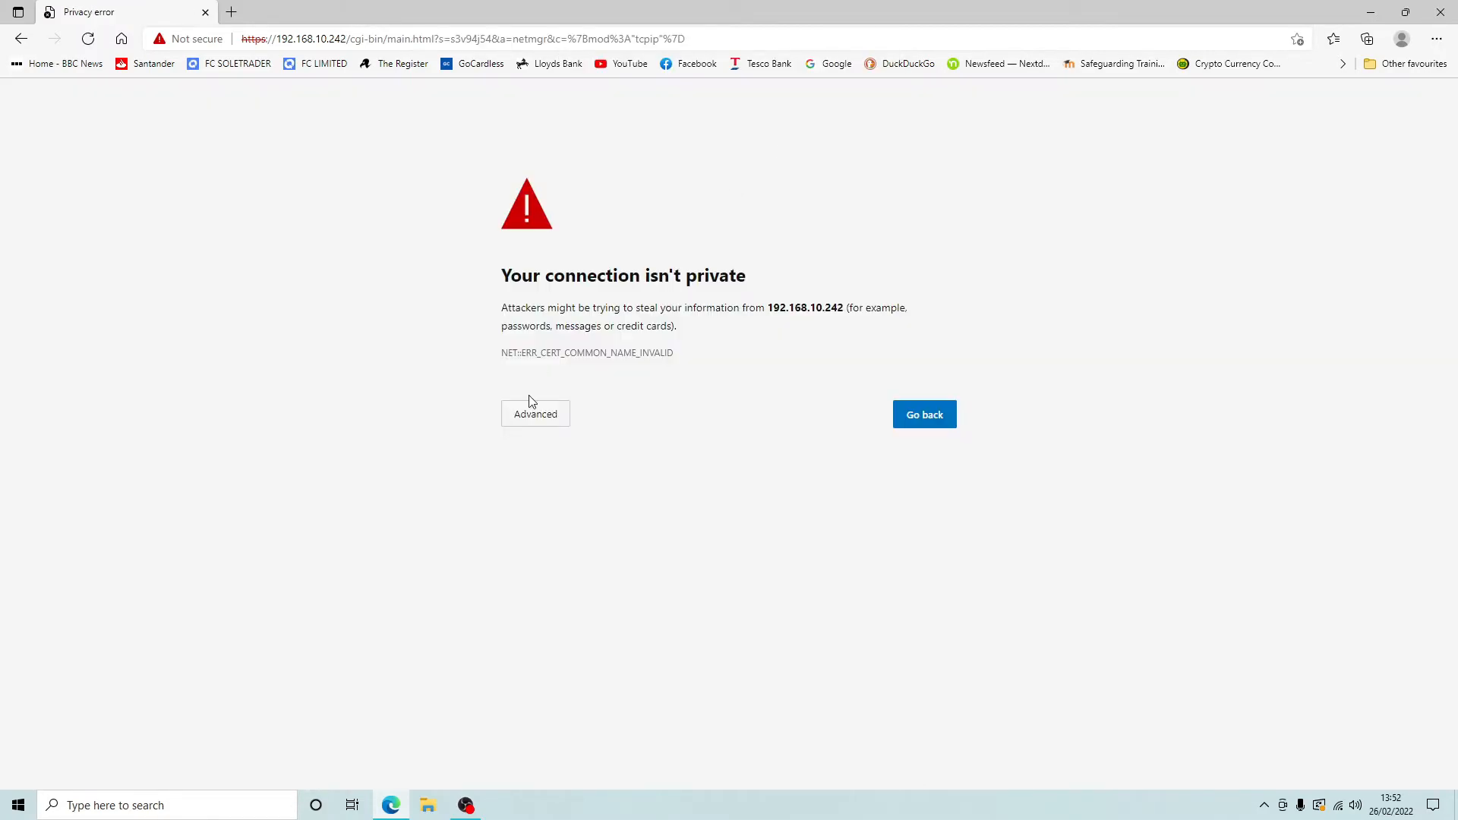
Proceed past the certificate warning to the NAS at 192.168.10.242.
{"action": "left_click", "coordinate": [535, 413]}
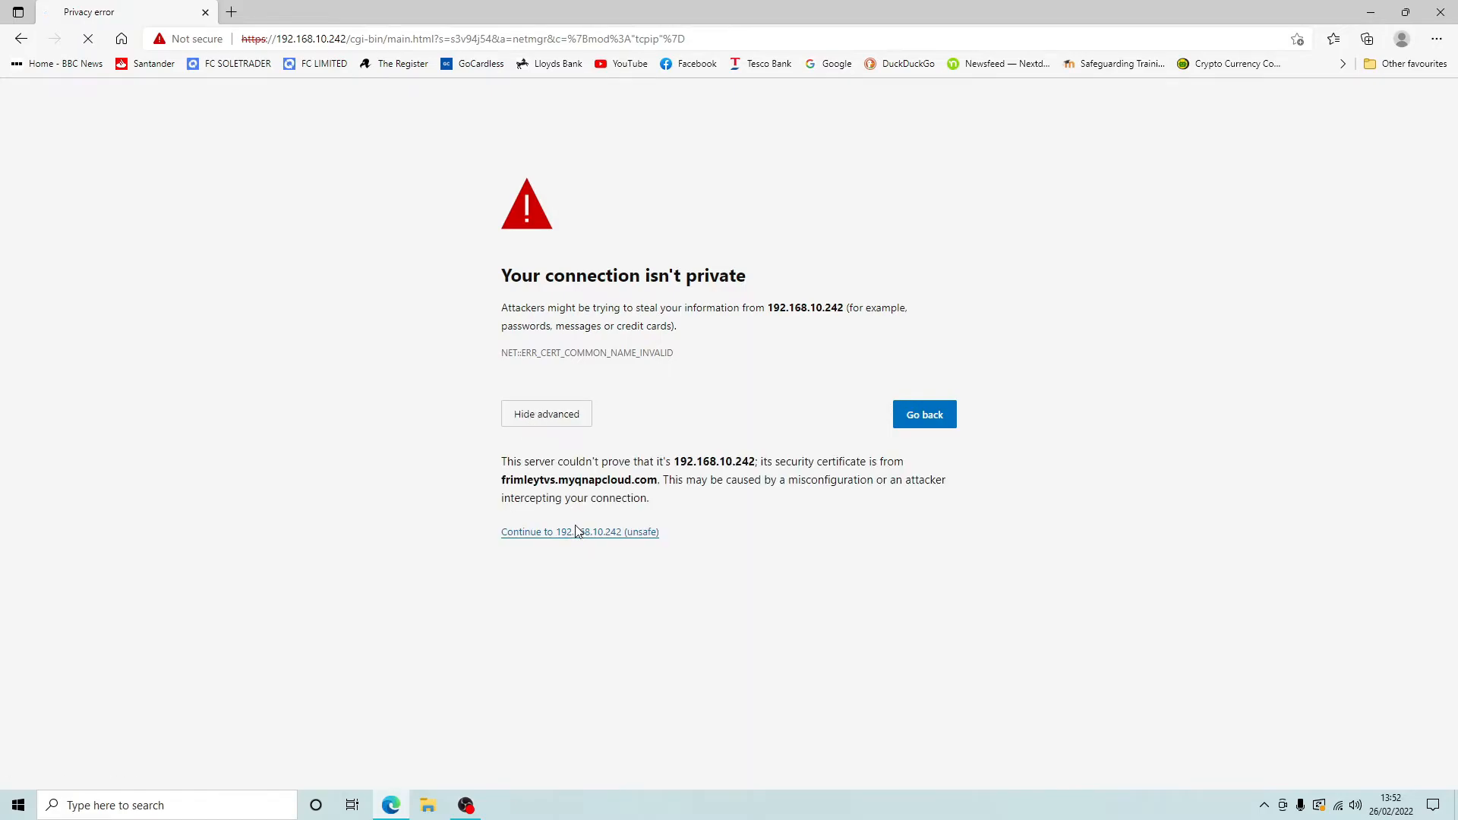
{"action": "left_click", "coordinate": [579, 531]}
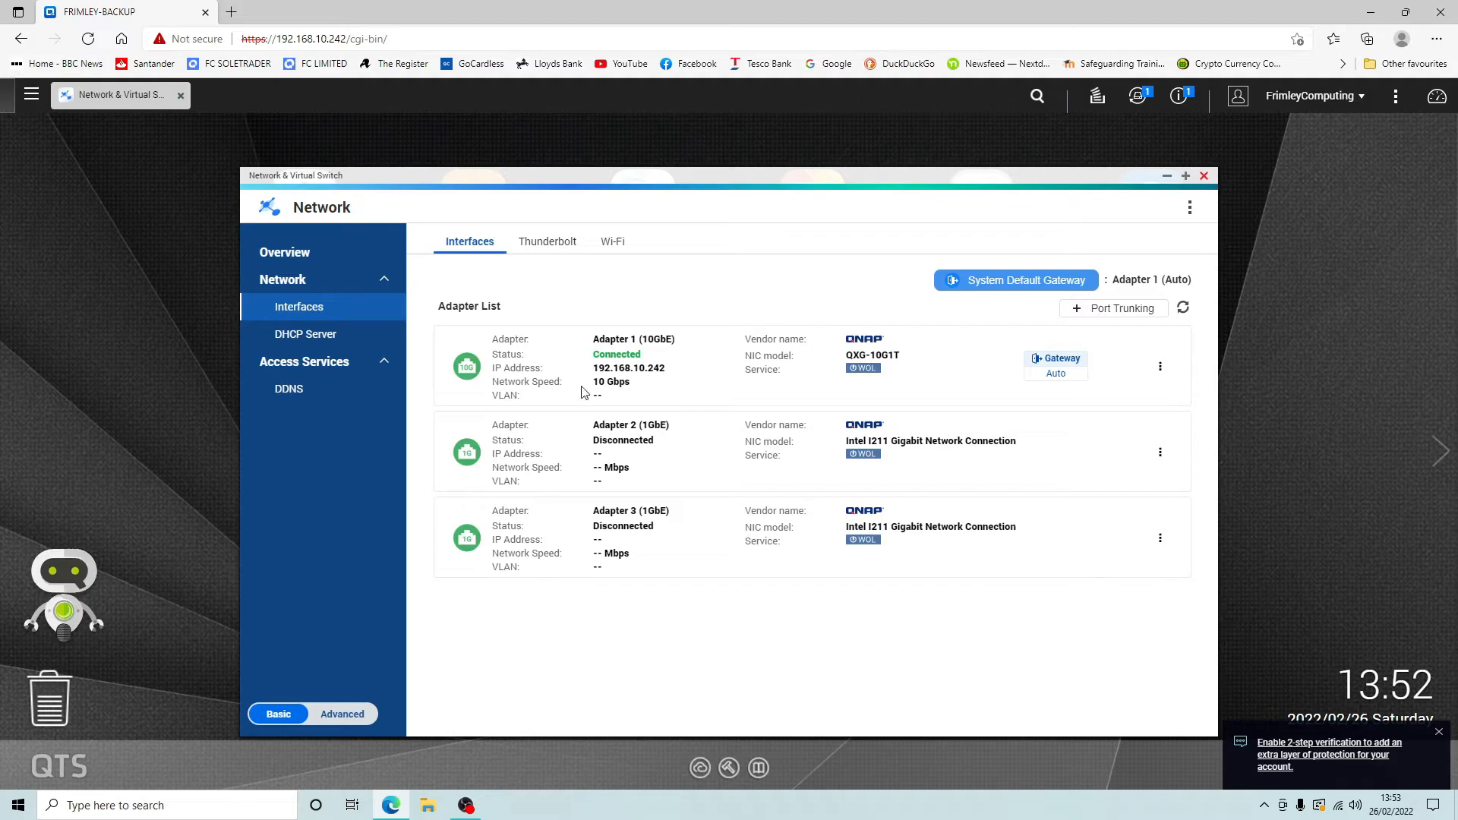
{"action": "mouse_move", "coordinate": [1215, 156]}
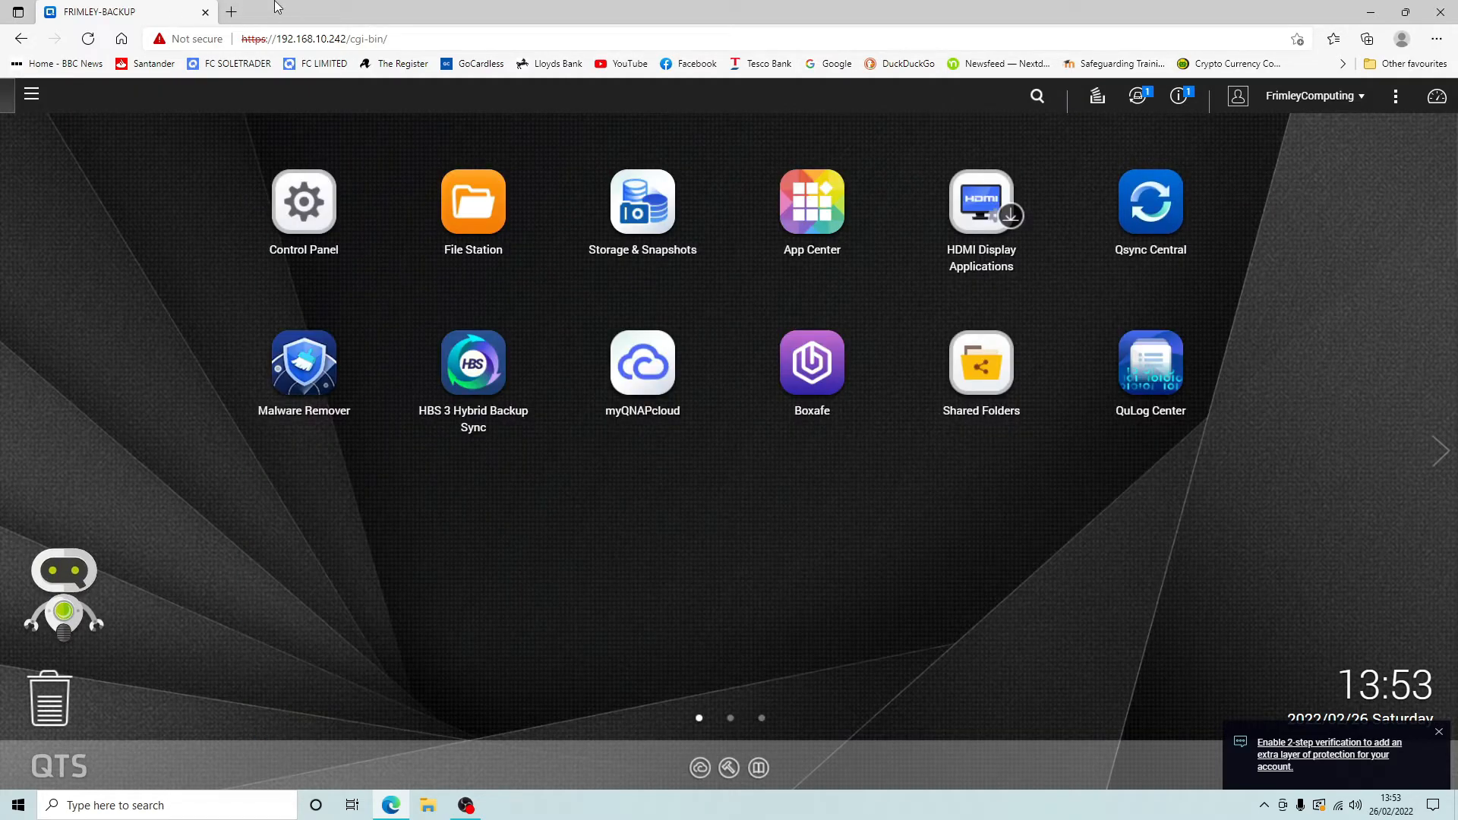
{"action": "mouse_move", "coordinate": [229, 10]}
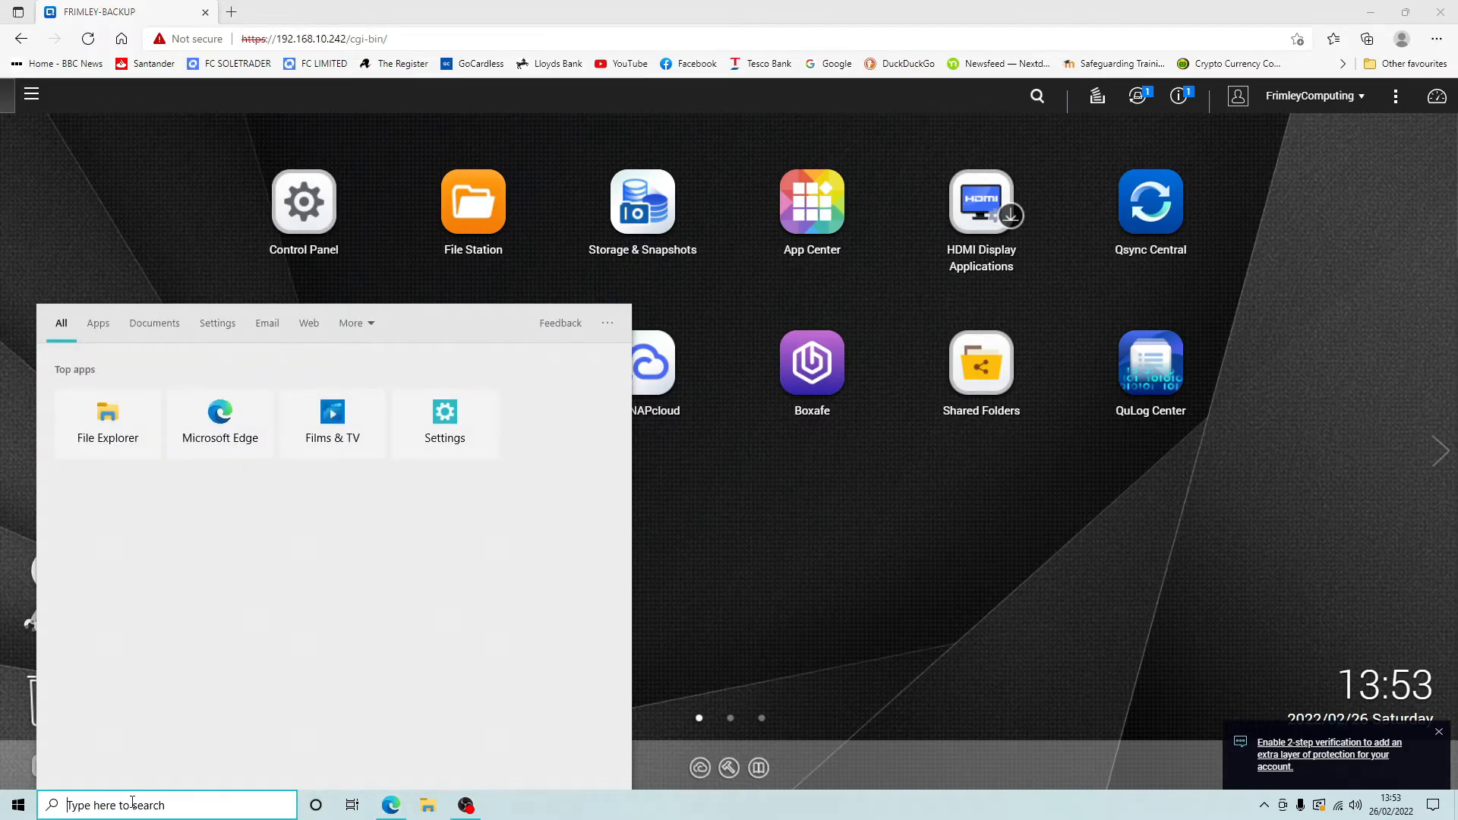
Launch Angry IP Scanner for the 192.168.10.0–255 range.
{"action": "left_click", "coordinate": [503, 805]}
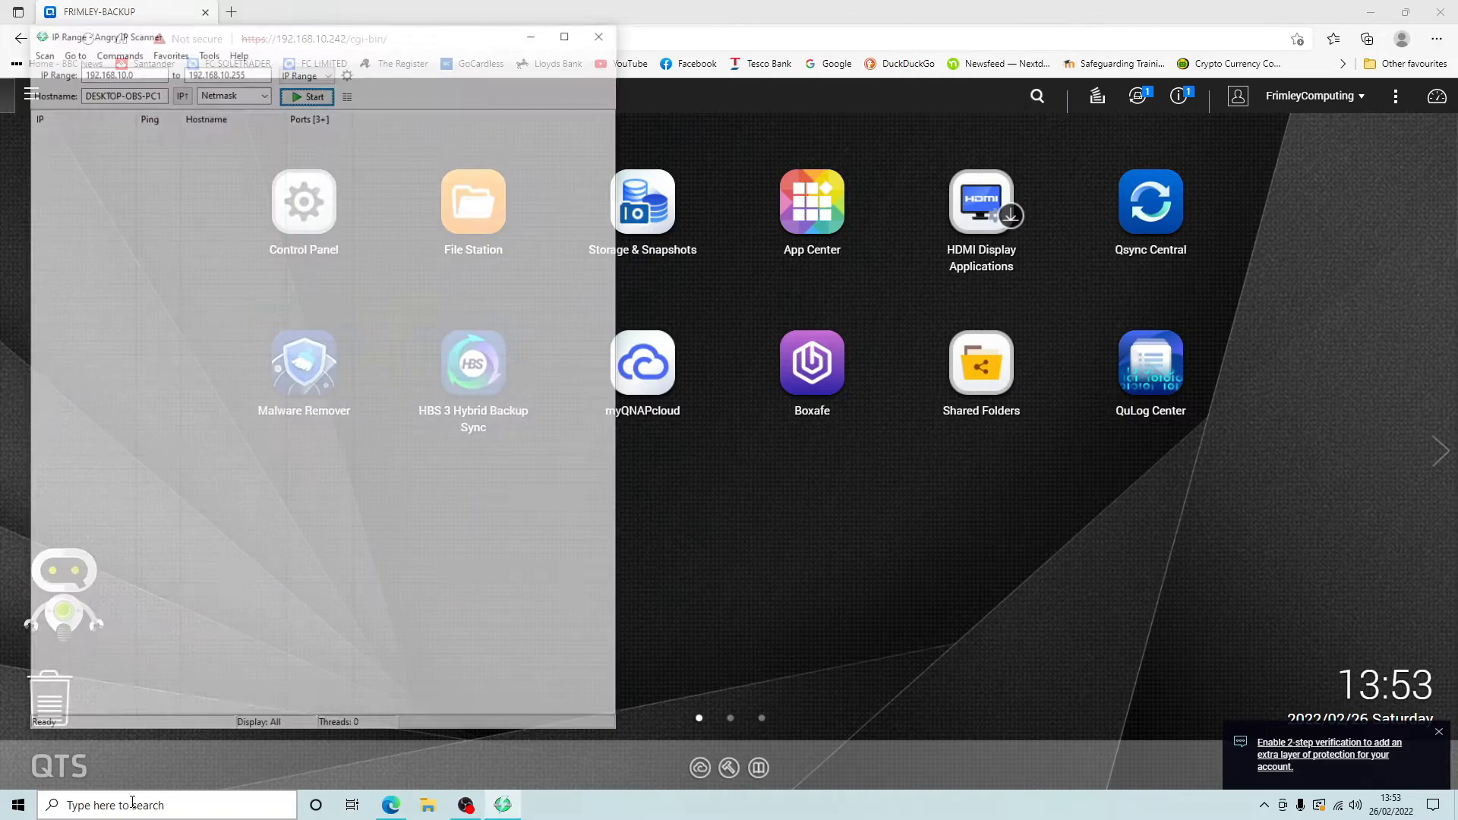
{"action": "left_click", "coordinate": [310, 97]}
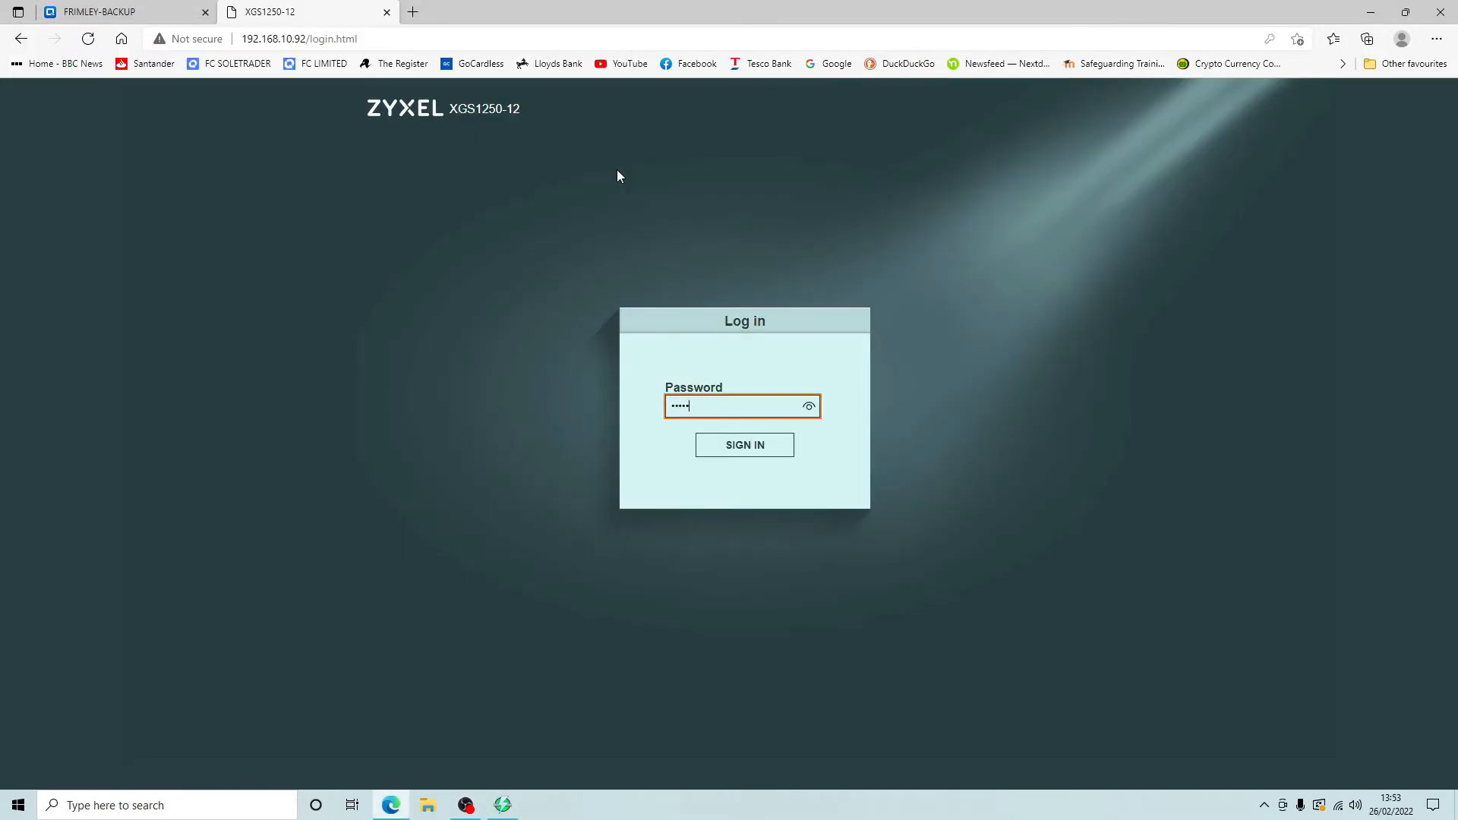
Sign in to the switch and highlight the 1 Gbps link status of ports 1 and 2.
{"action": "left_click", "coordinate": [744, 445]}
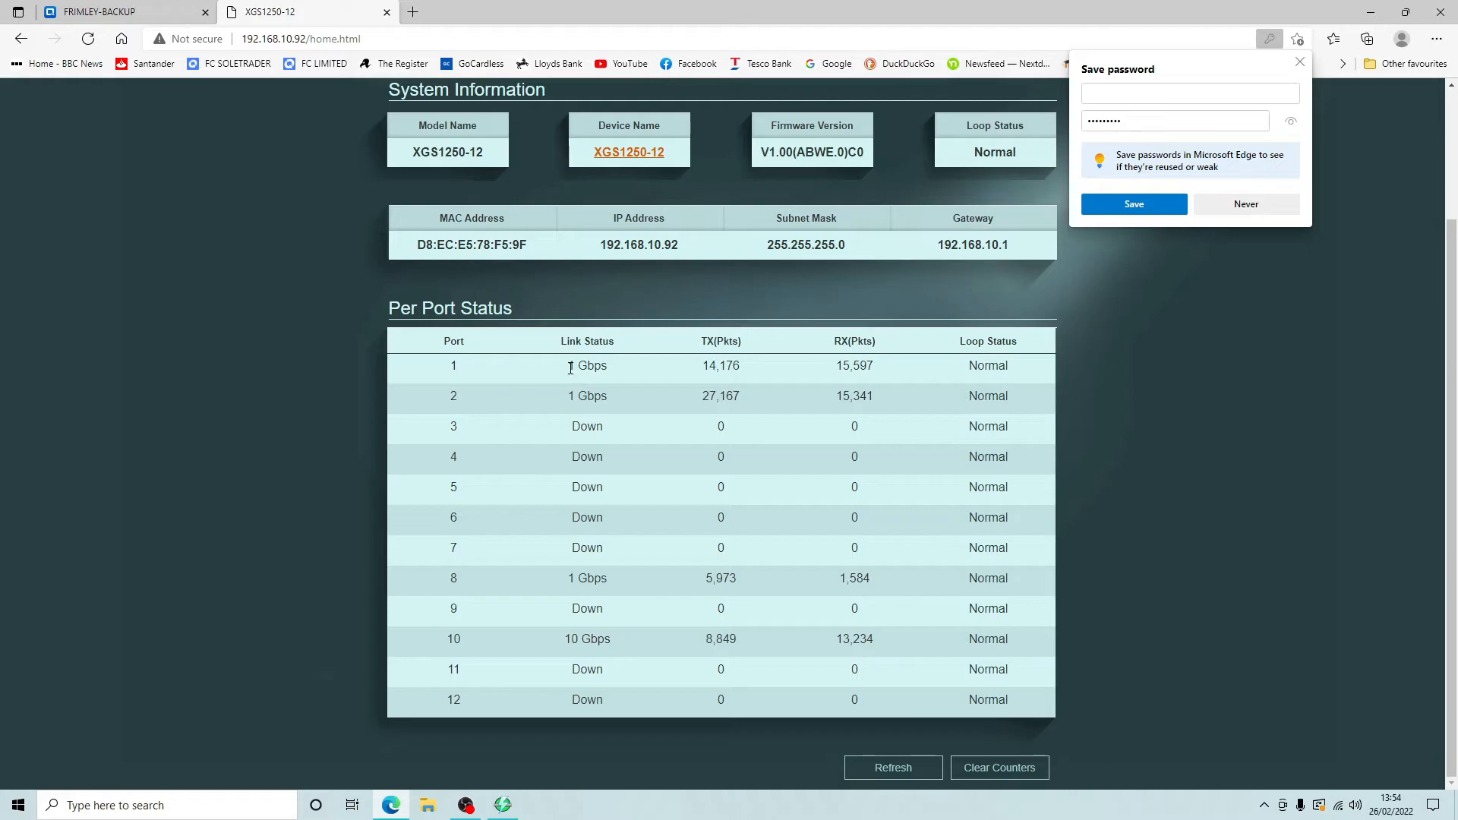
{"action": "double_click", "coordinate": [586, 366]}
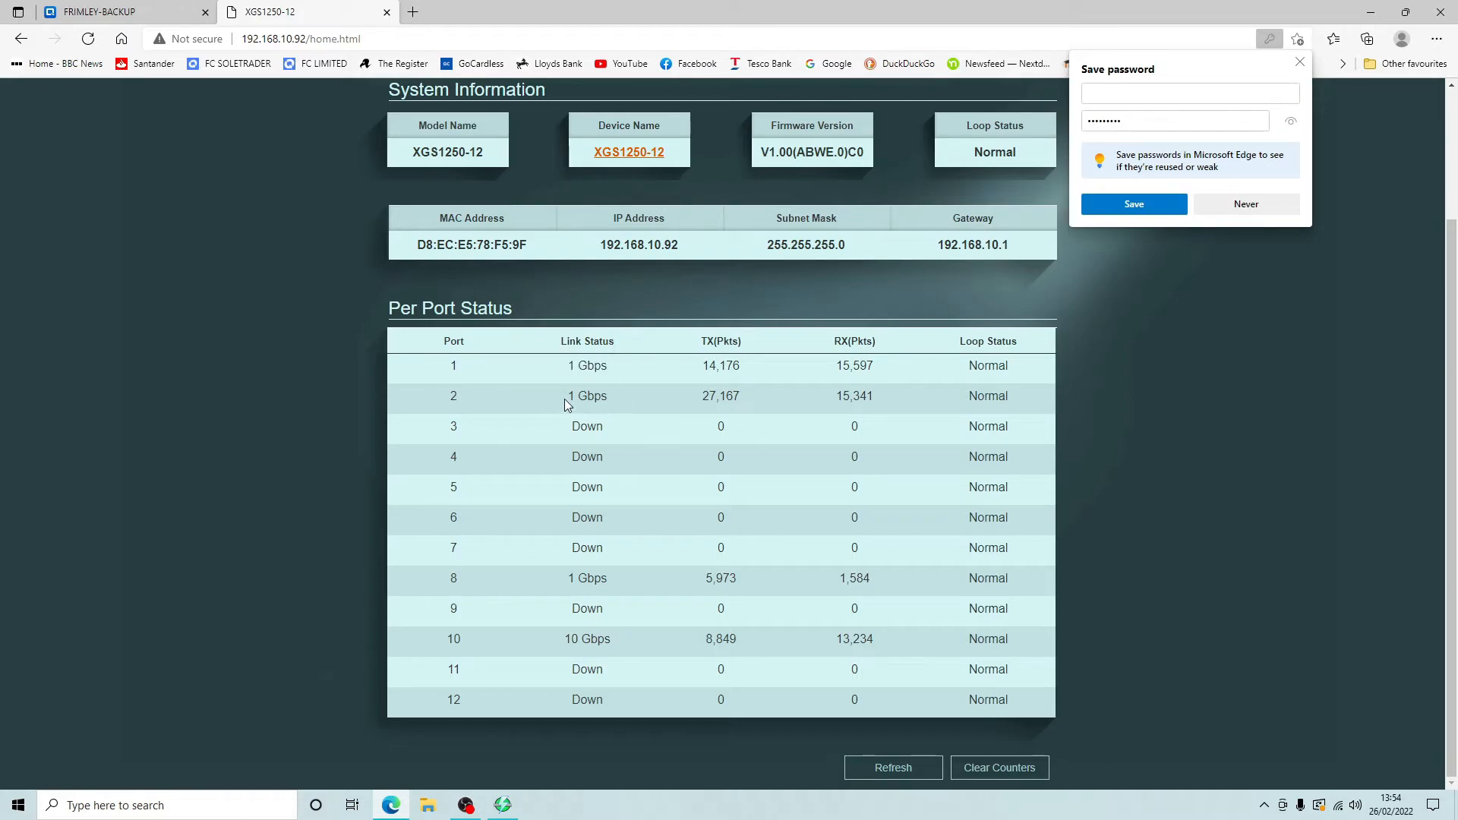
{"action": "double_click", "coordinate": [586, 395]}
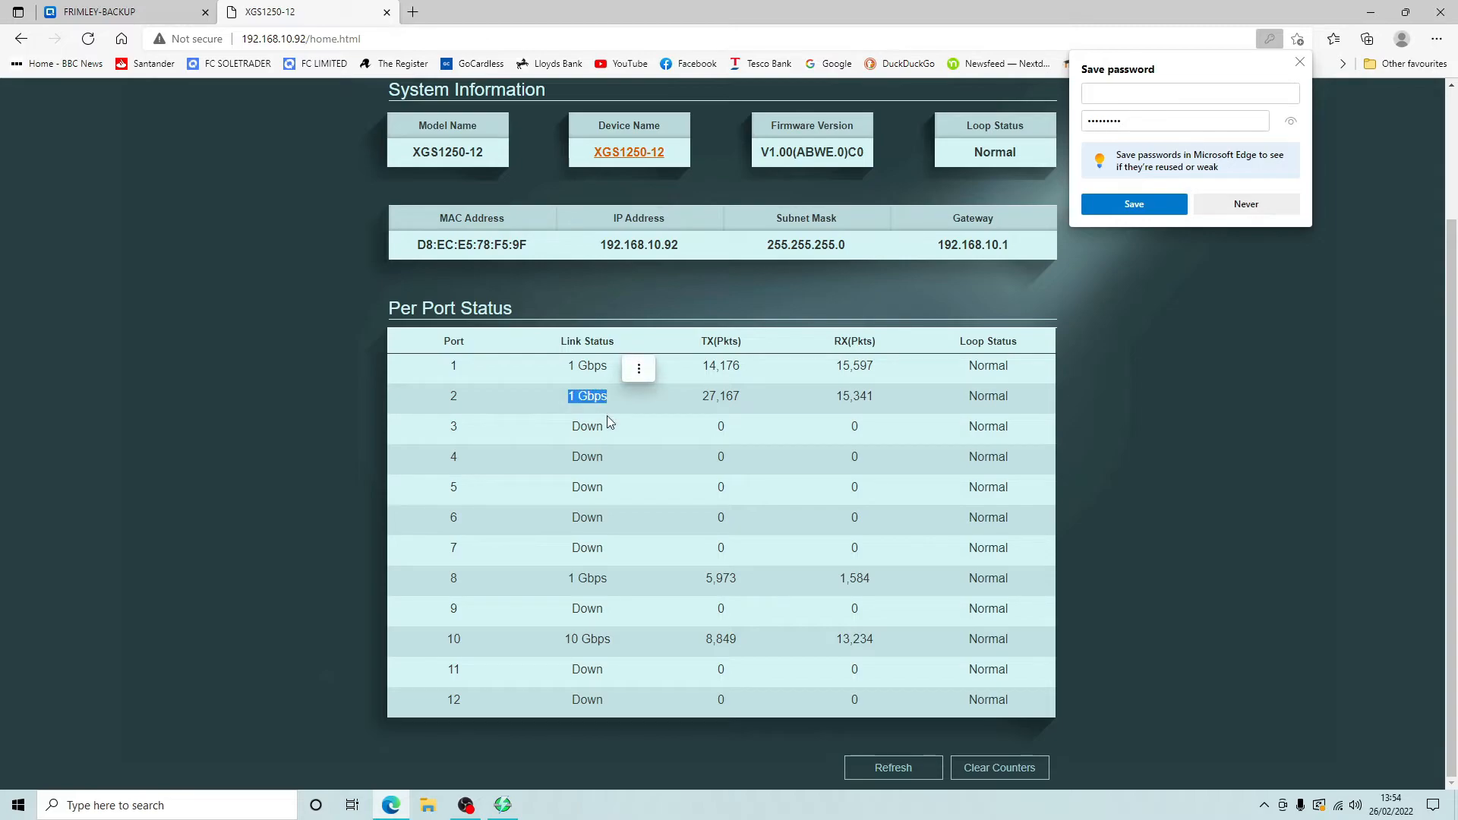
{"action": "mouse_move", "coordinate": [647, 547]}
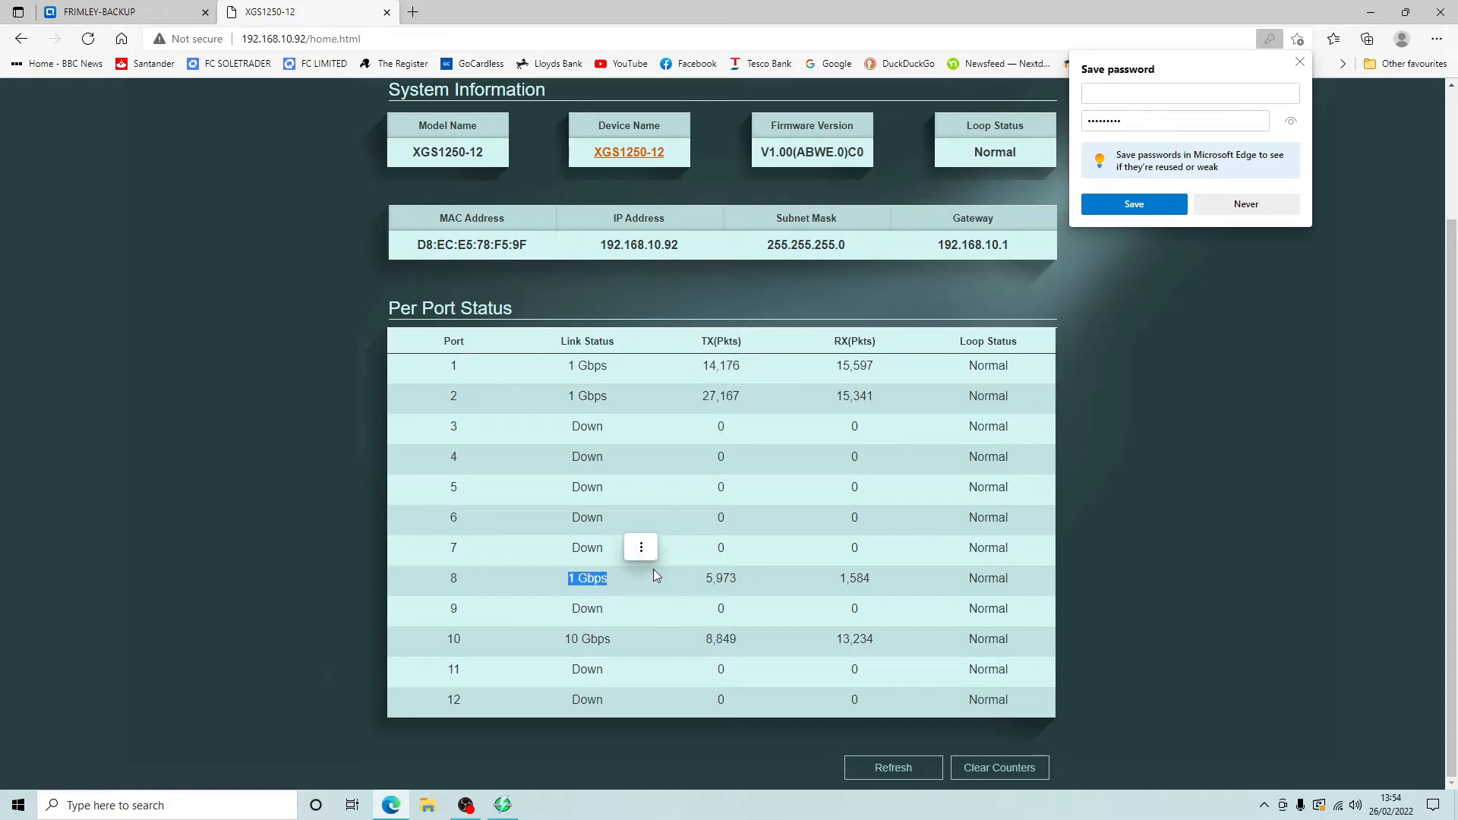
{"action": "mouse_move", "coordinate": [649, 595]}
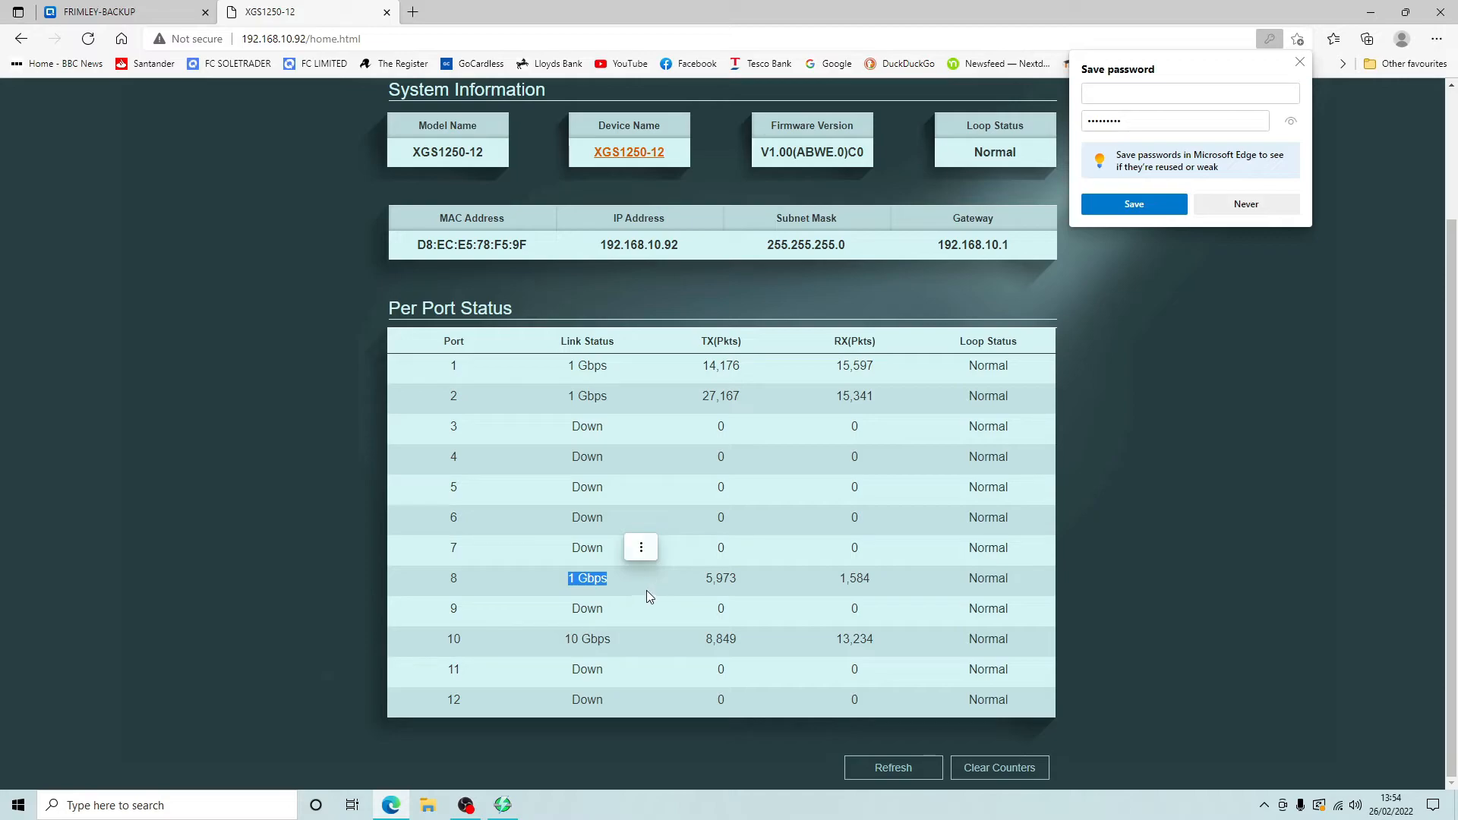
{"action": "mouse_move", "coordinate": [649, 596]}
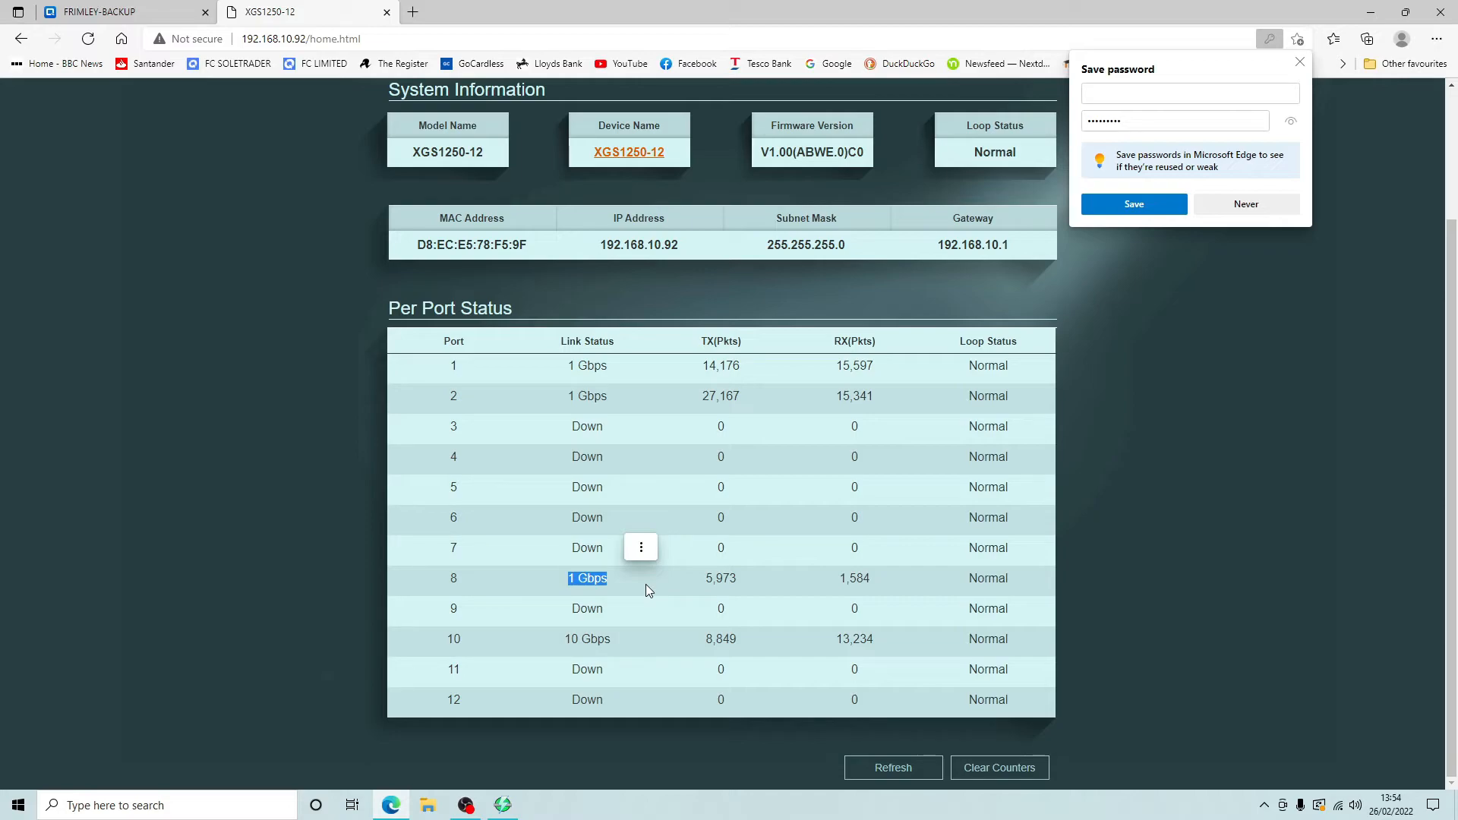
{"action": "mouse_move", "coordinate": [570, 647]}
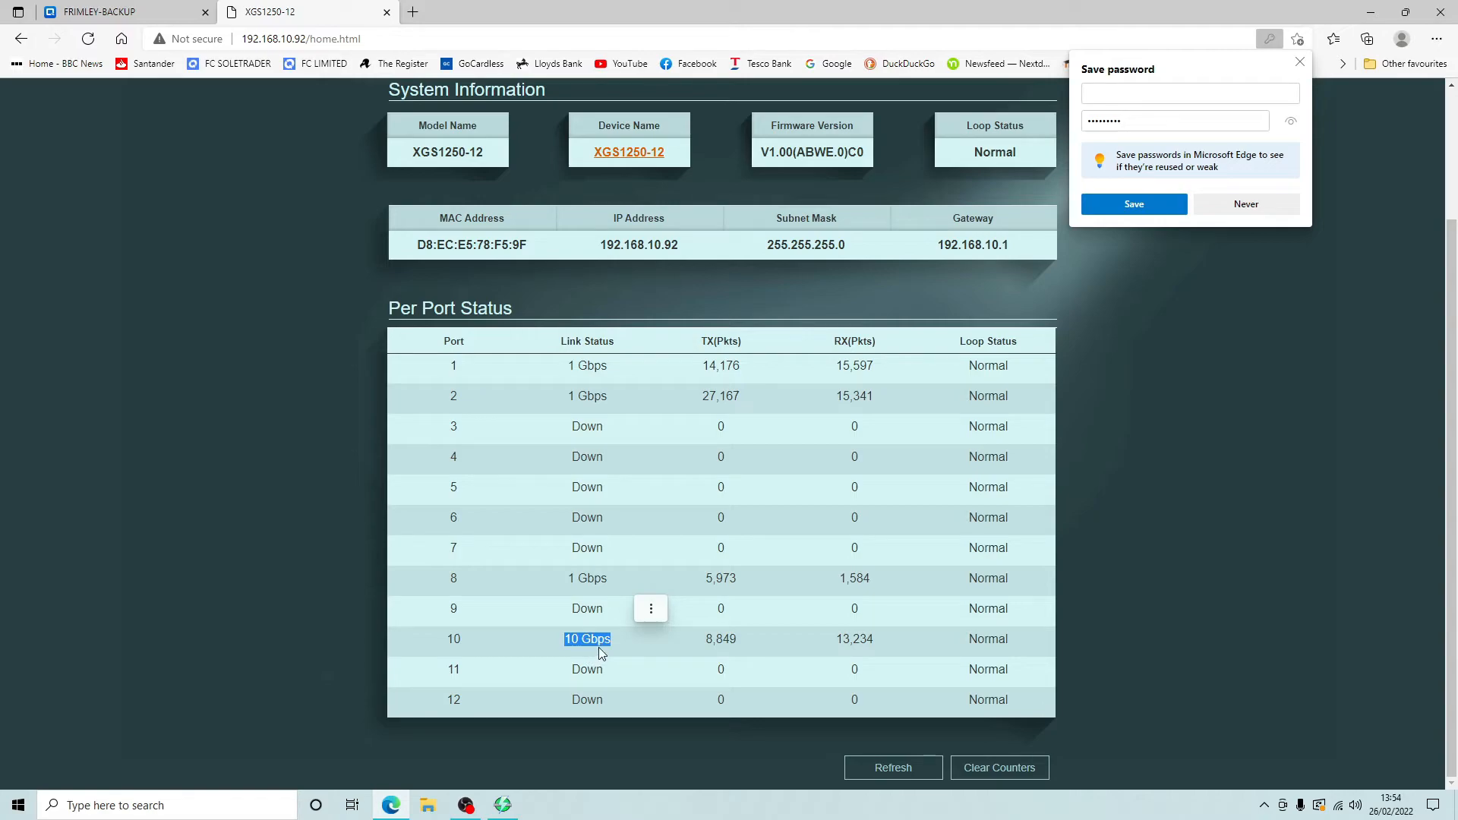
{"action": "mouse_move", "coordinate": [593, 673]}
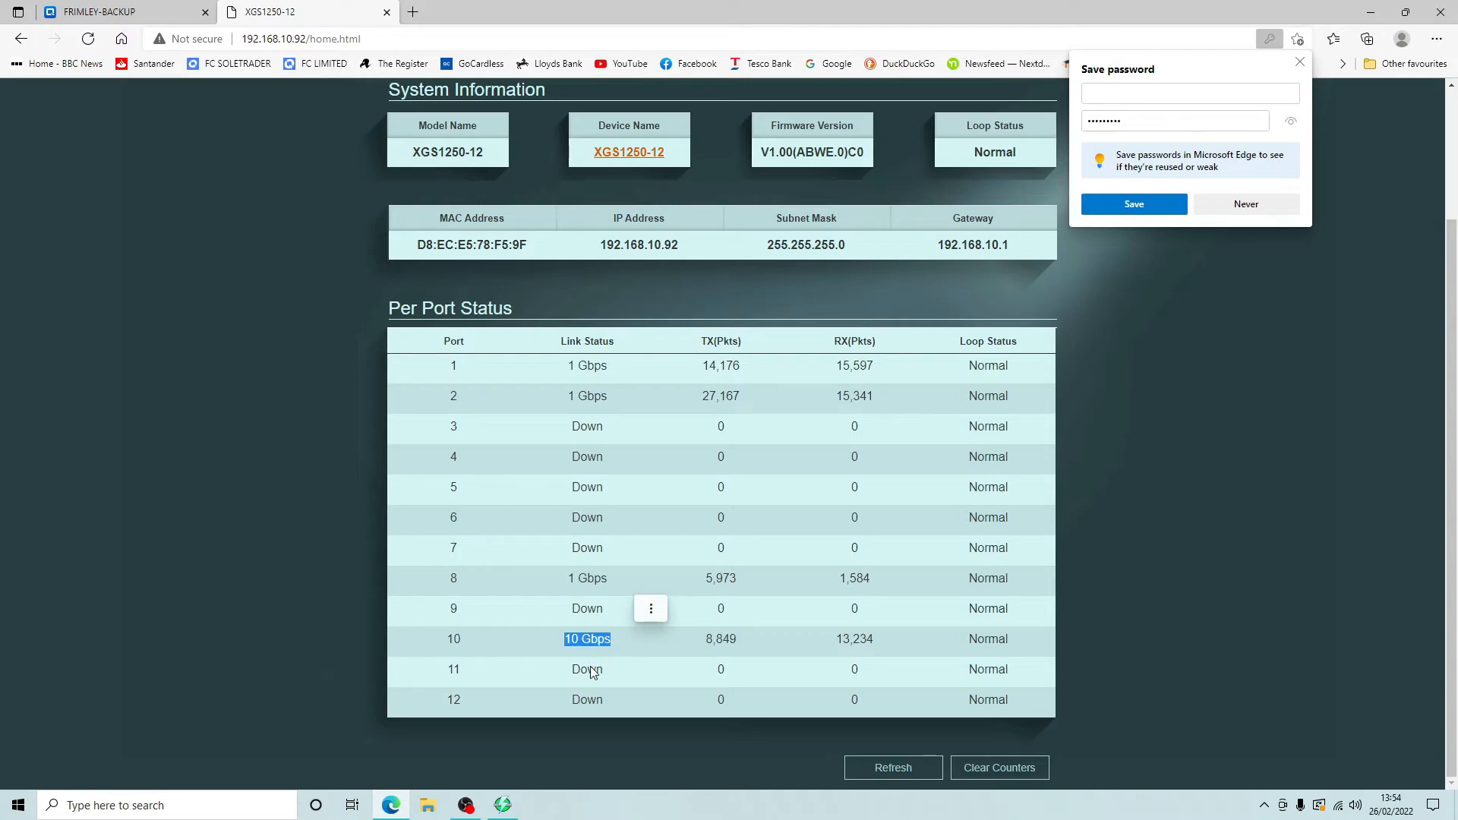